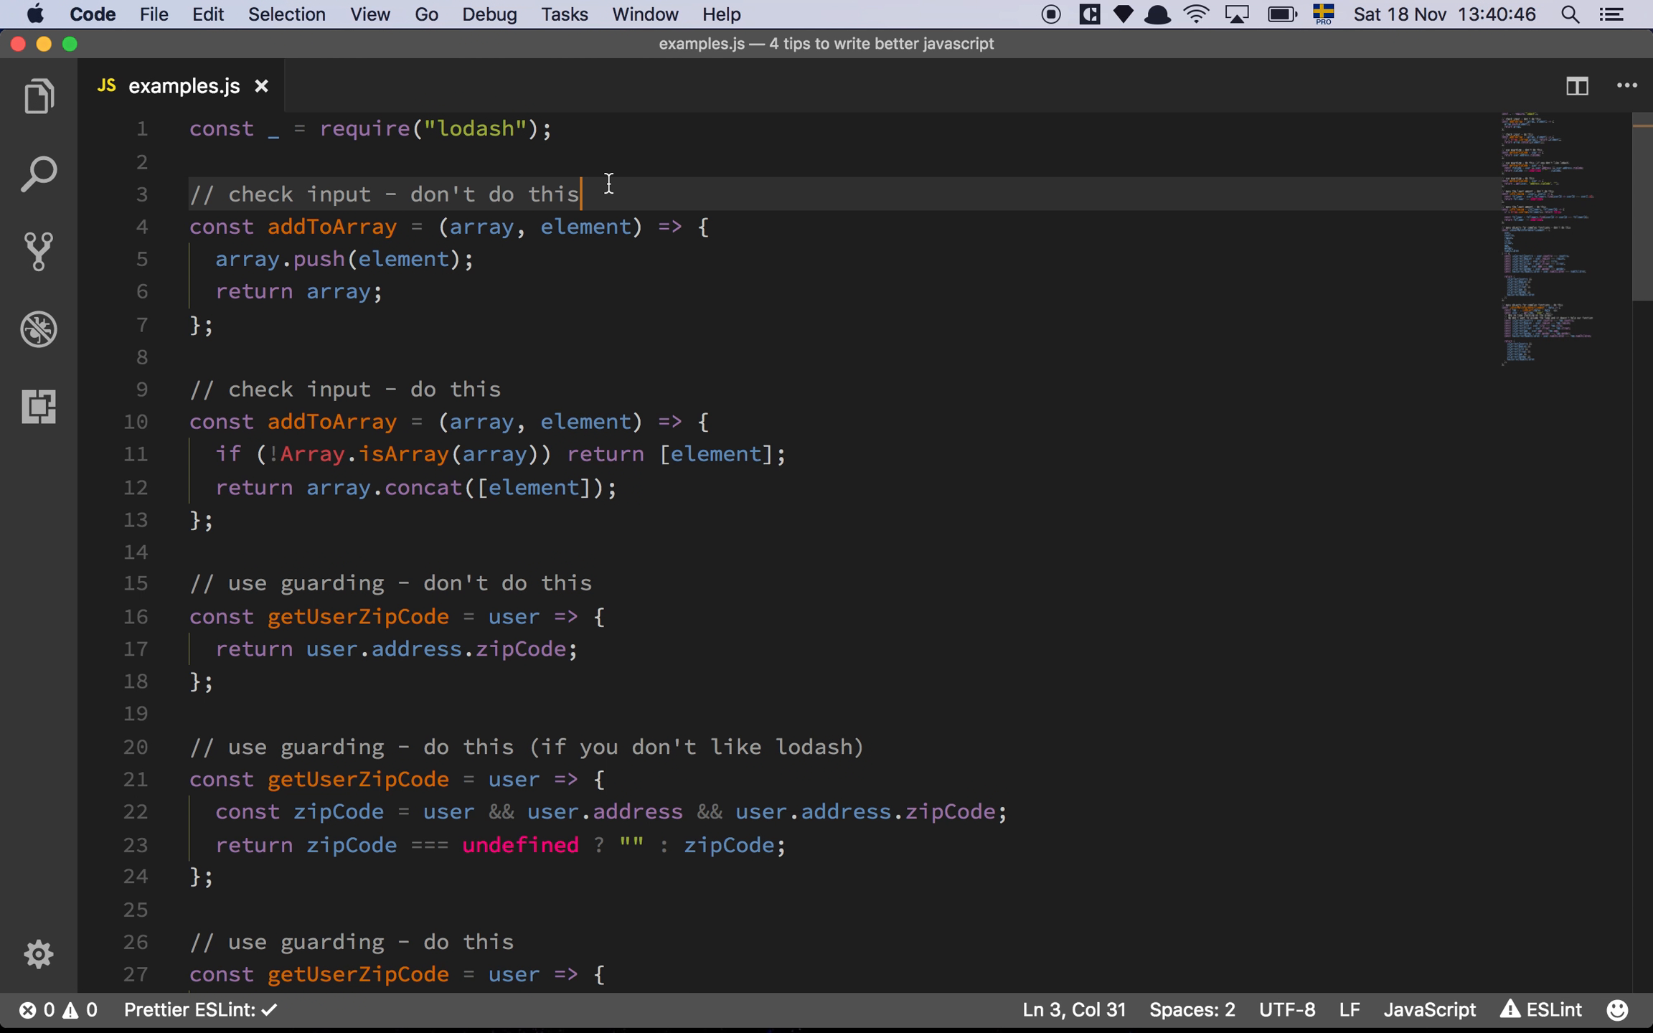
# Review the 'don't do this' array example, highlighting the array parameter, its push mutation and the returned array.
pyautogui.click(607, 129)
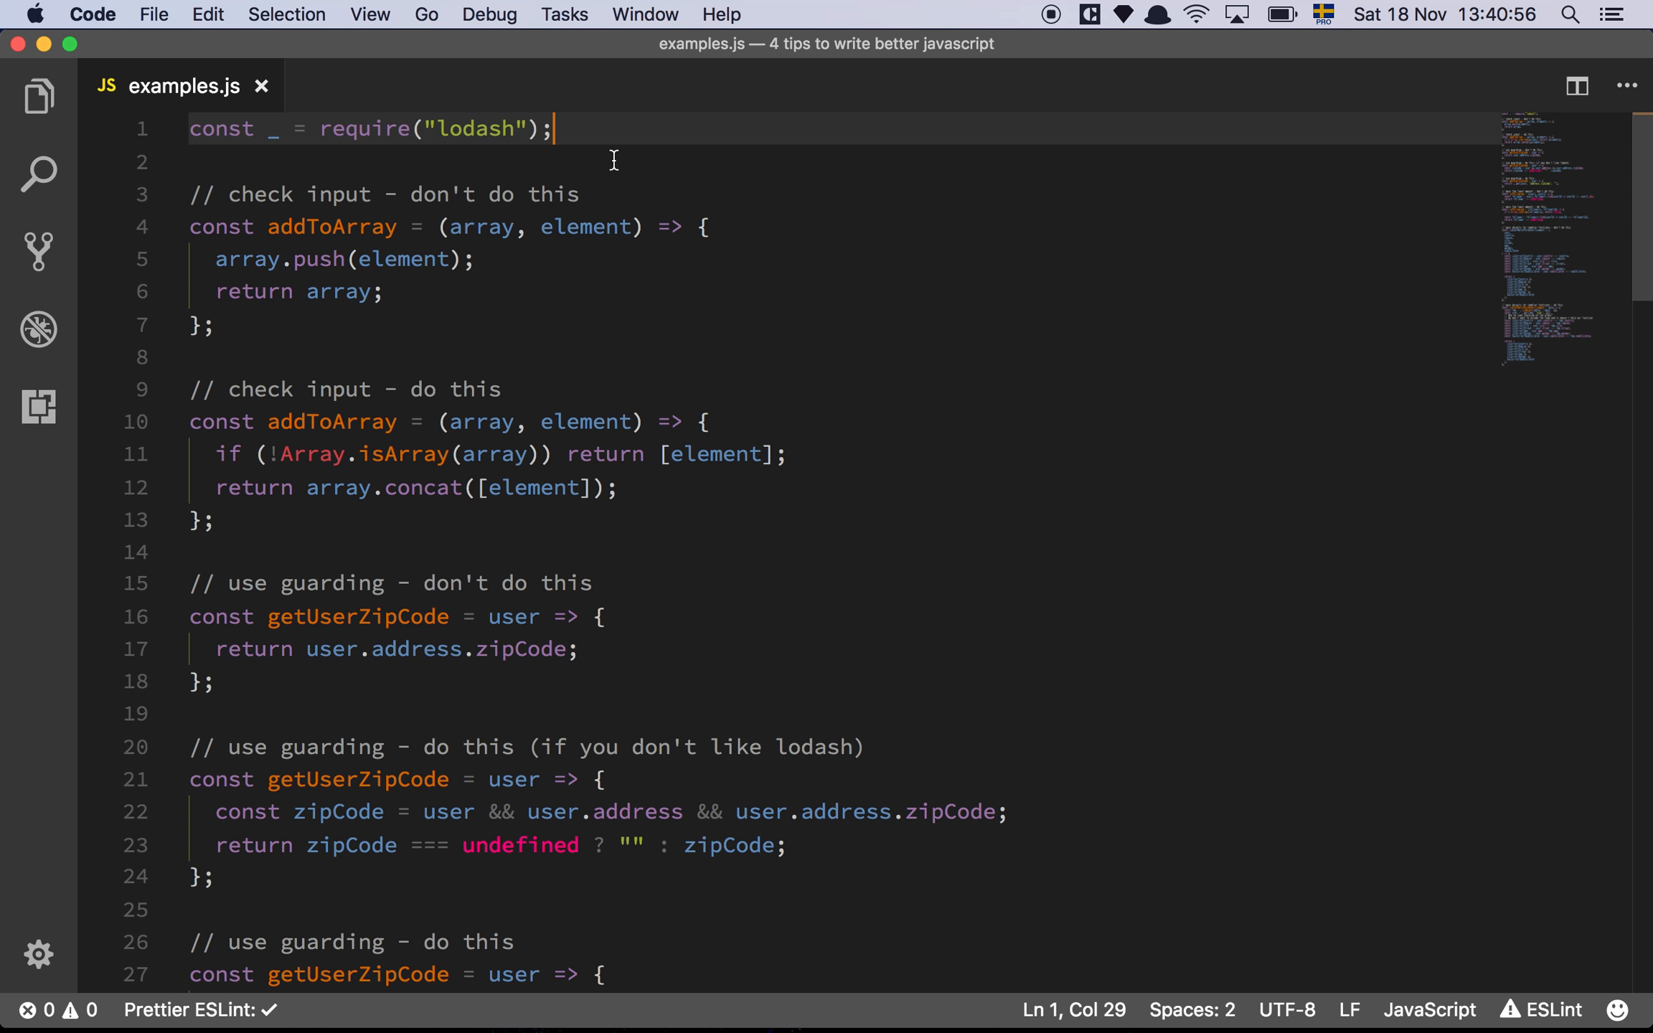
pyautogui.click(619, 194)
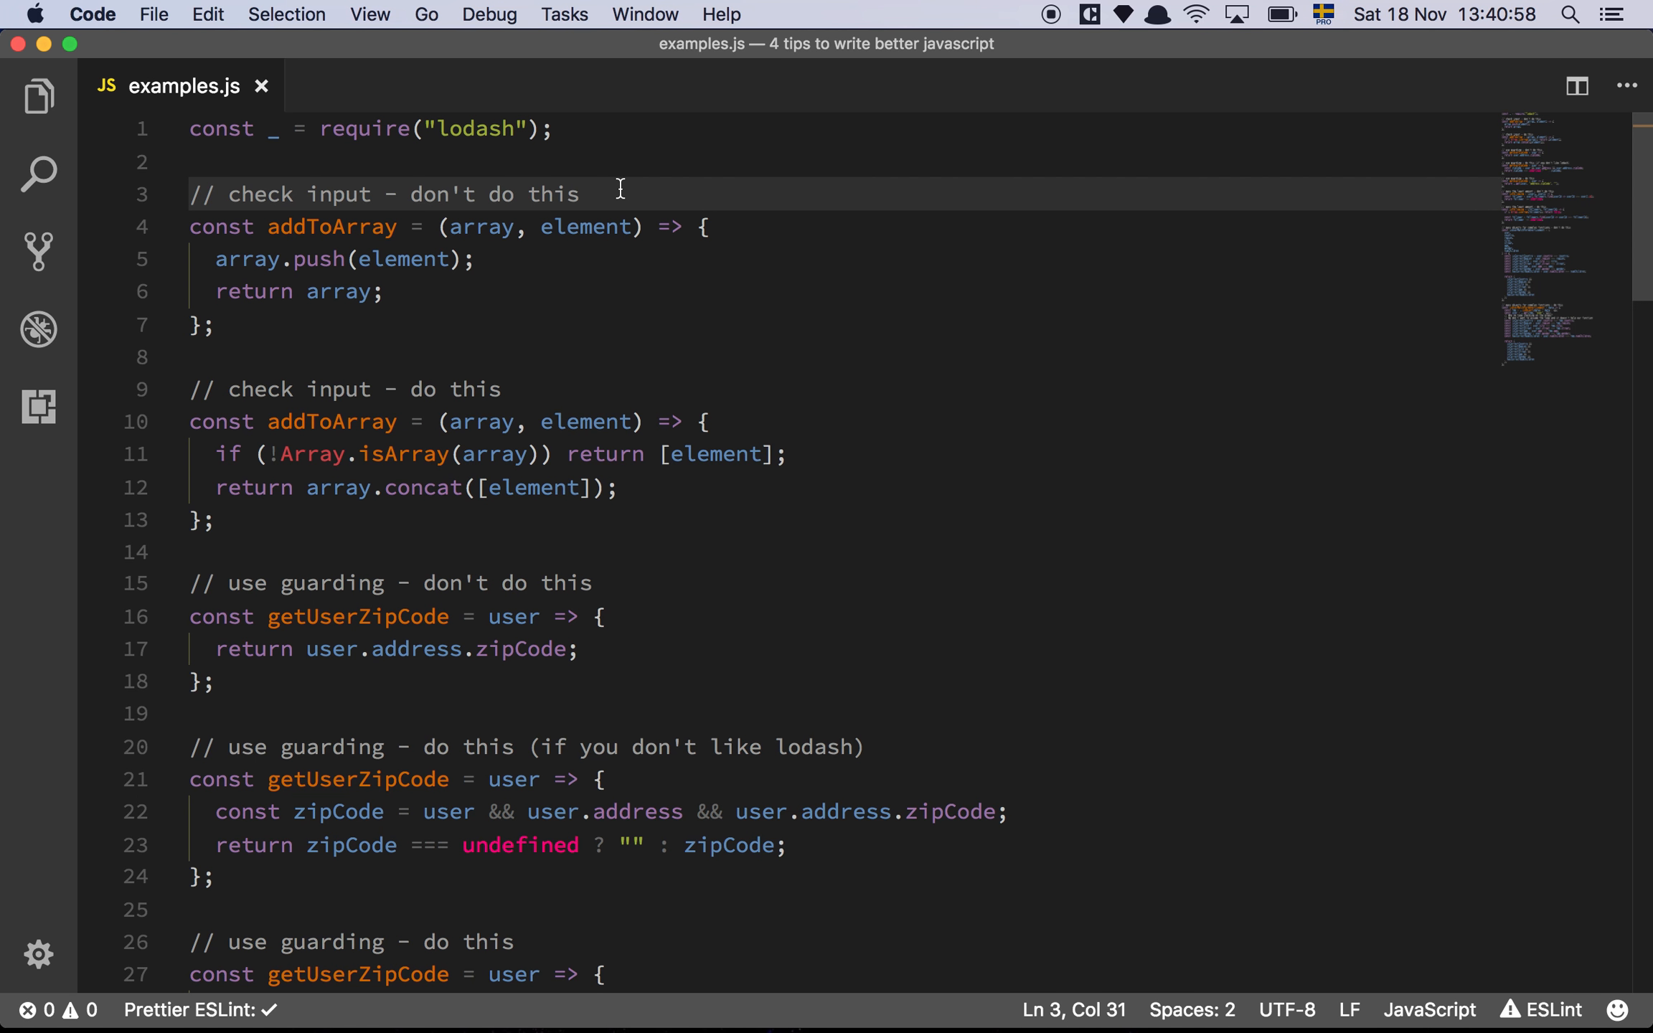
pyautogui.moveTo(689, 249)
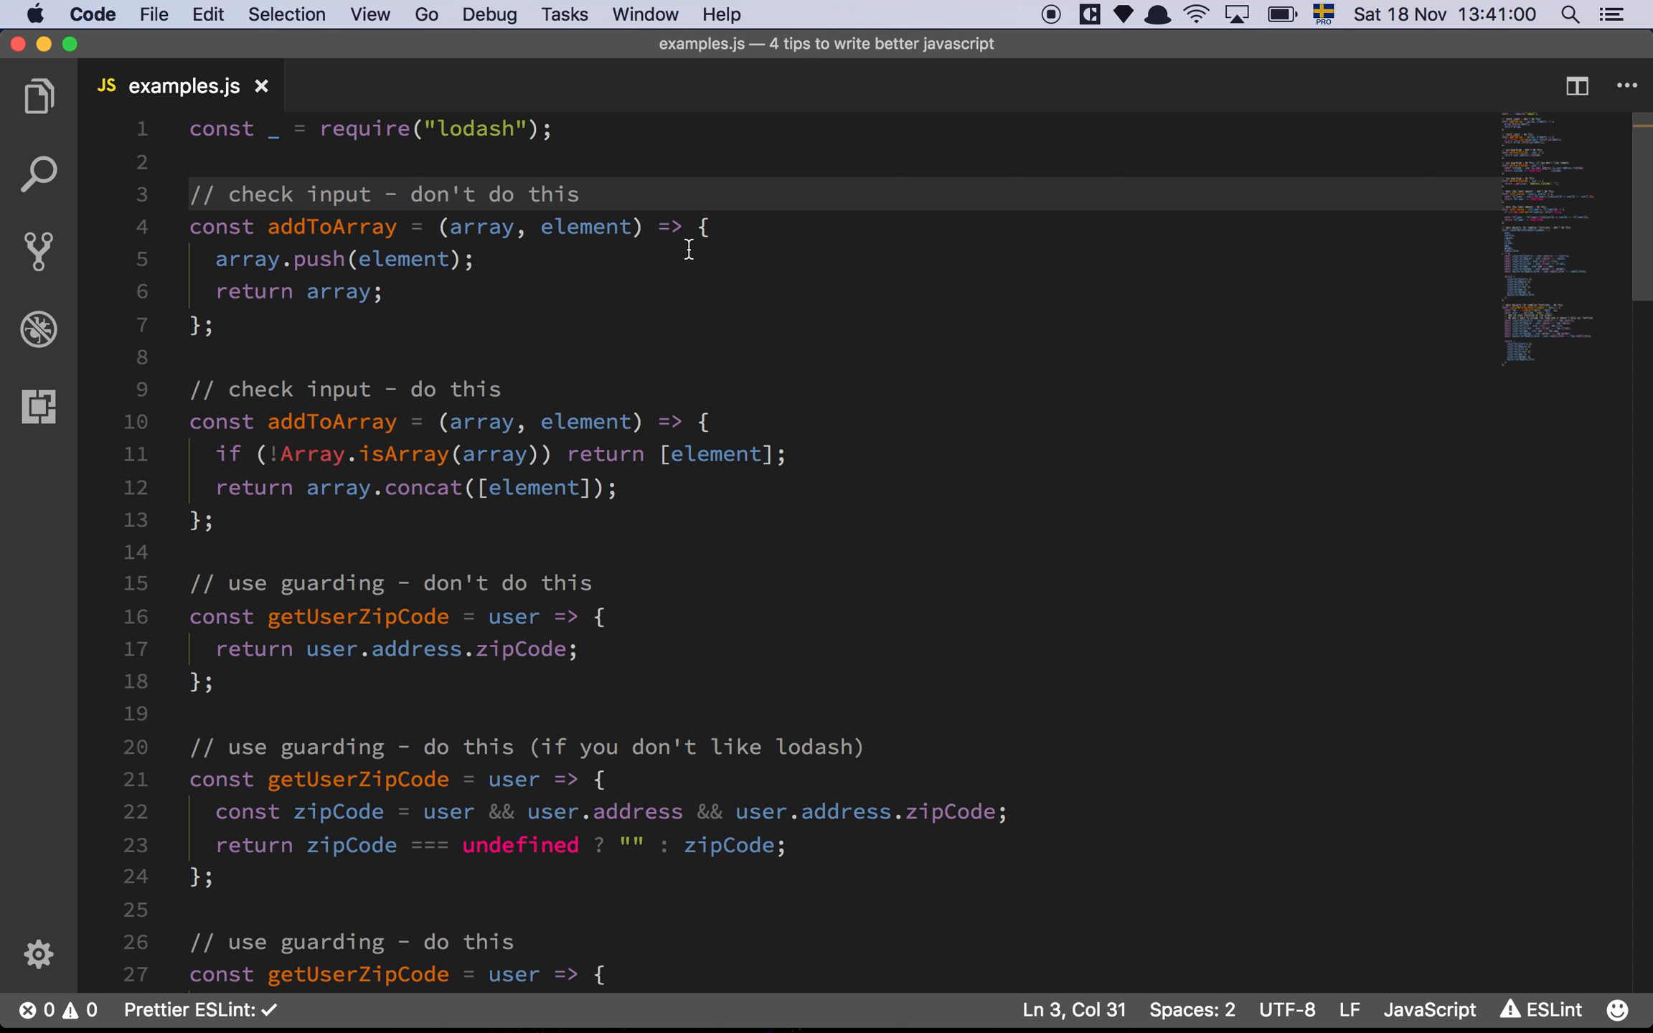
pyautogui.moveTo(517, 260)
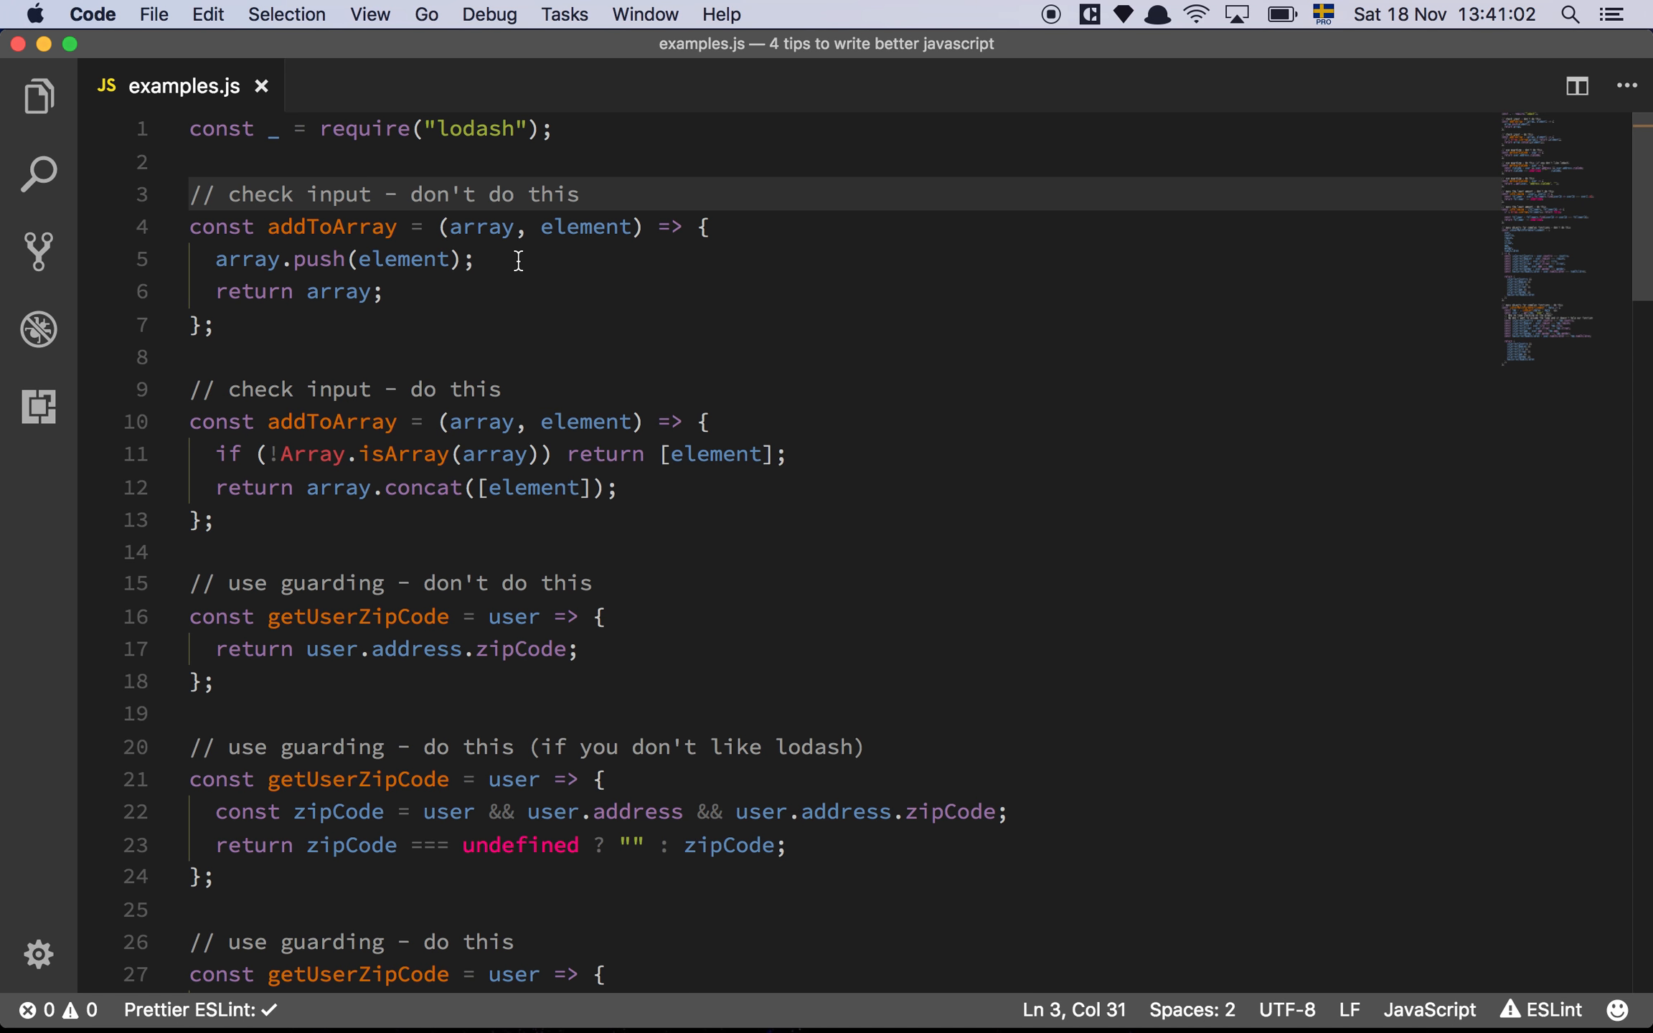
pyautogui.moveTo(438, 290)
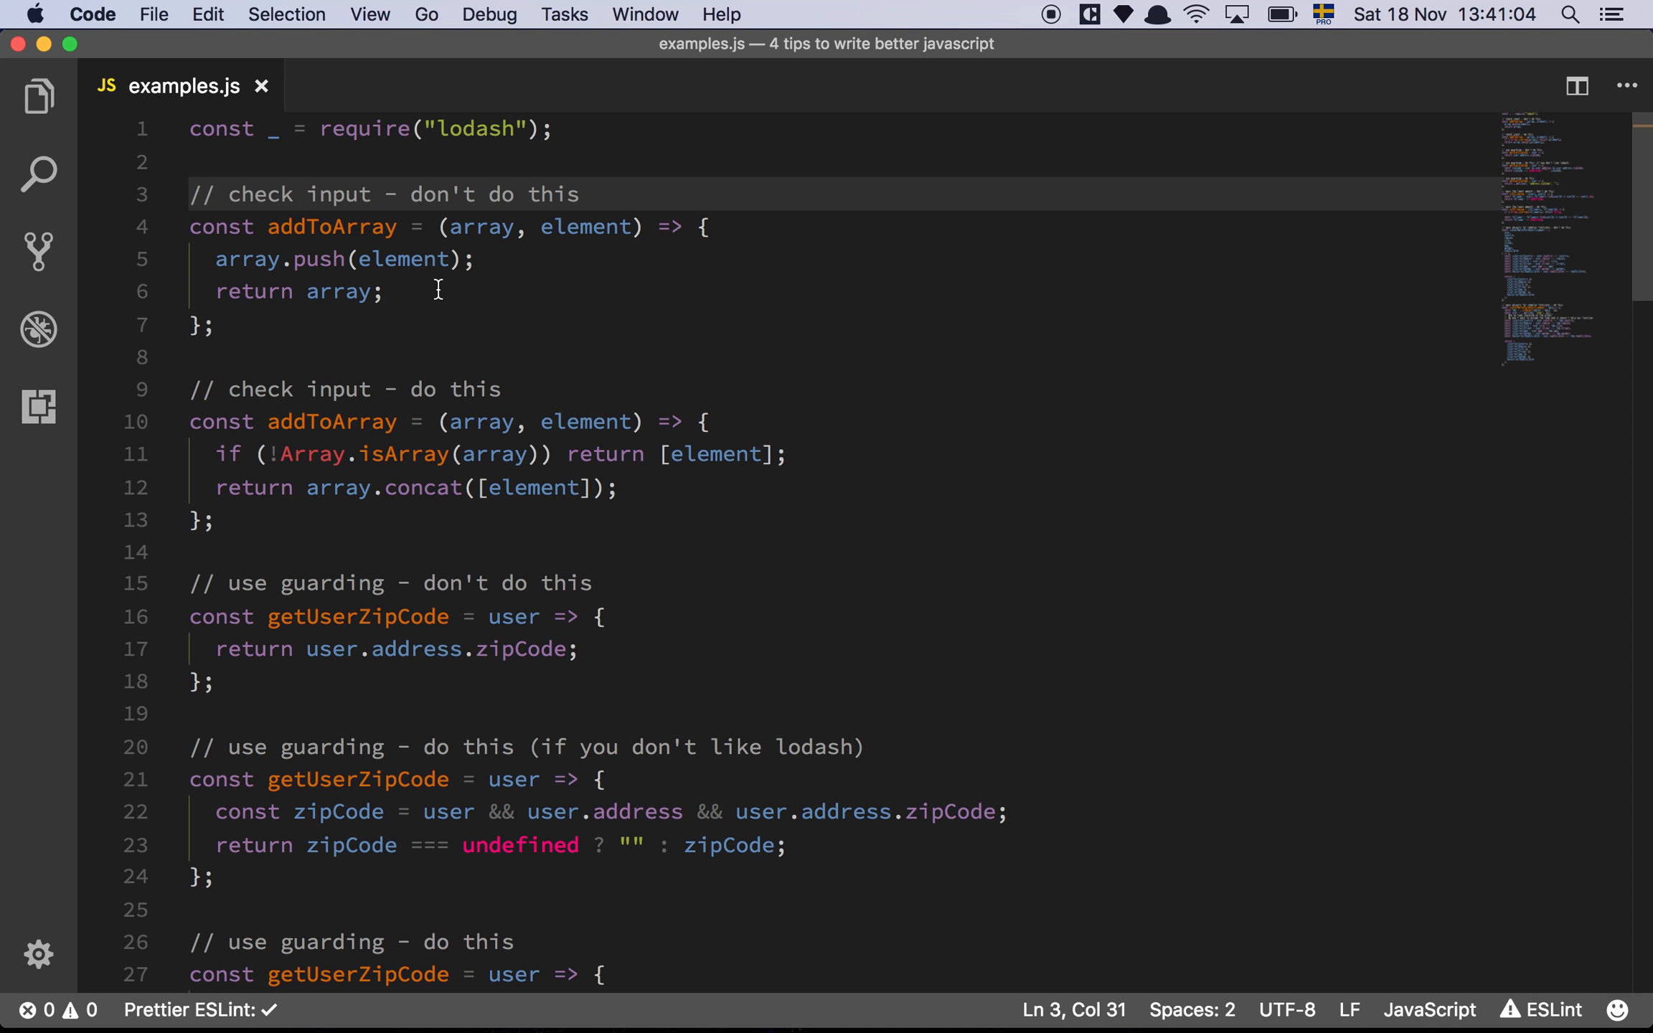
pyautogui.click(387, 293)
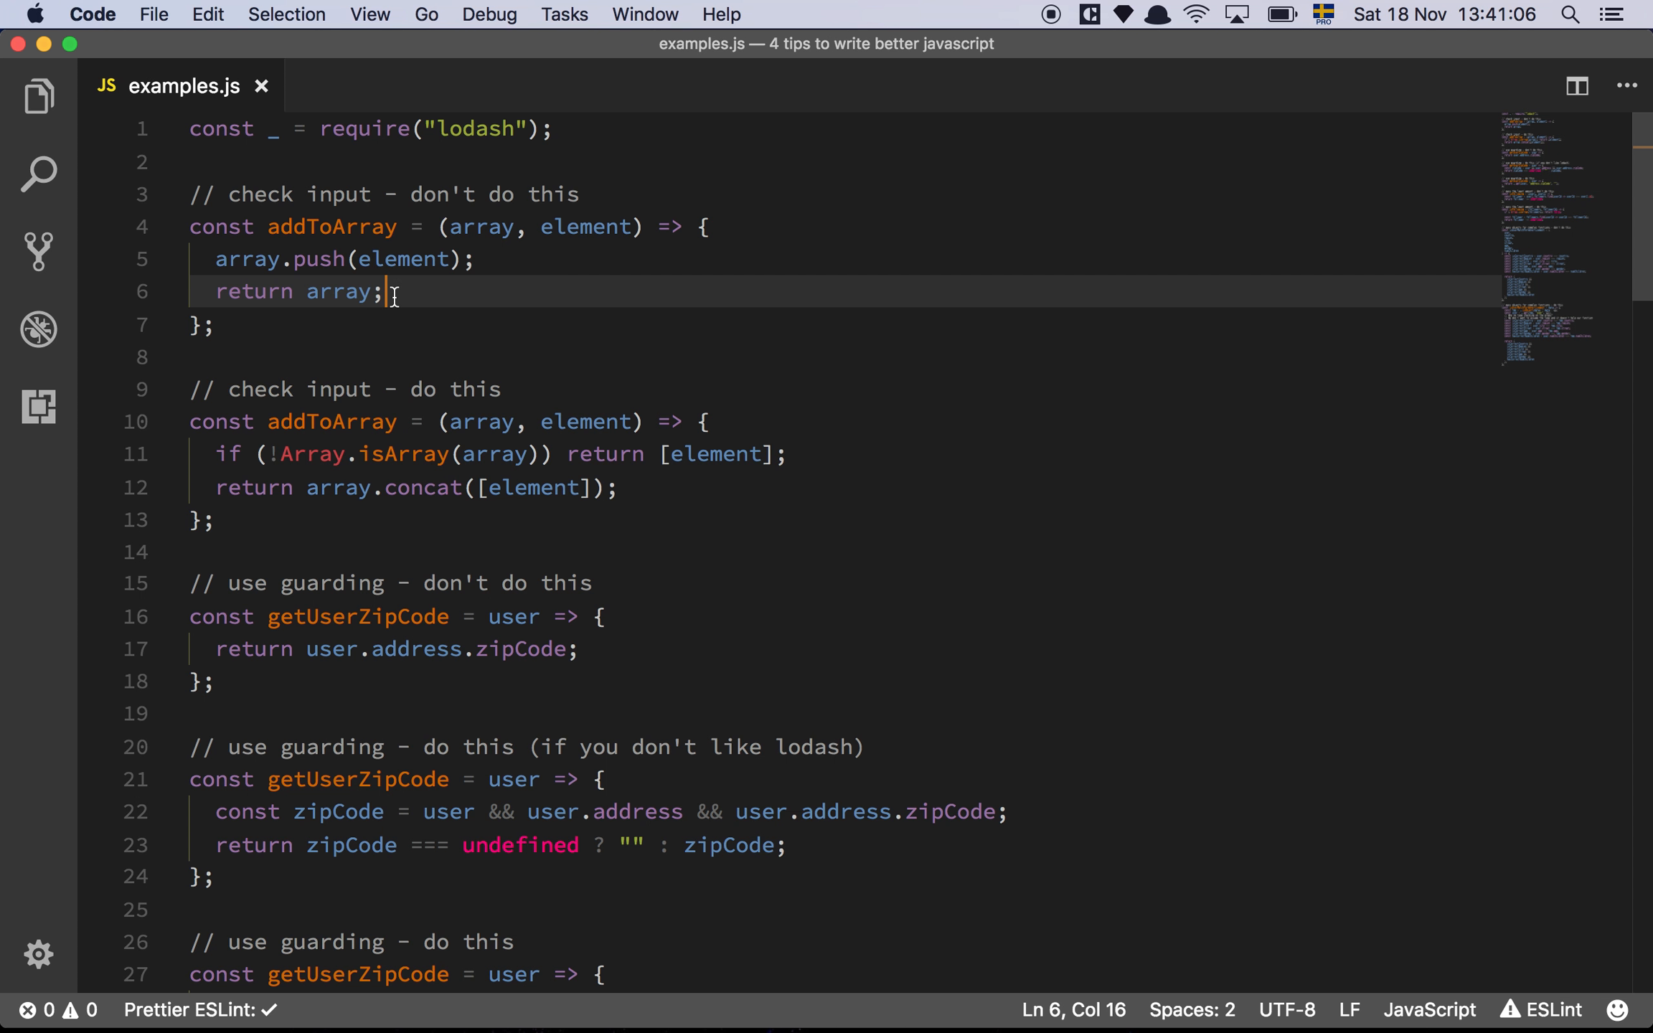
pyautogui.click(482, 259)
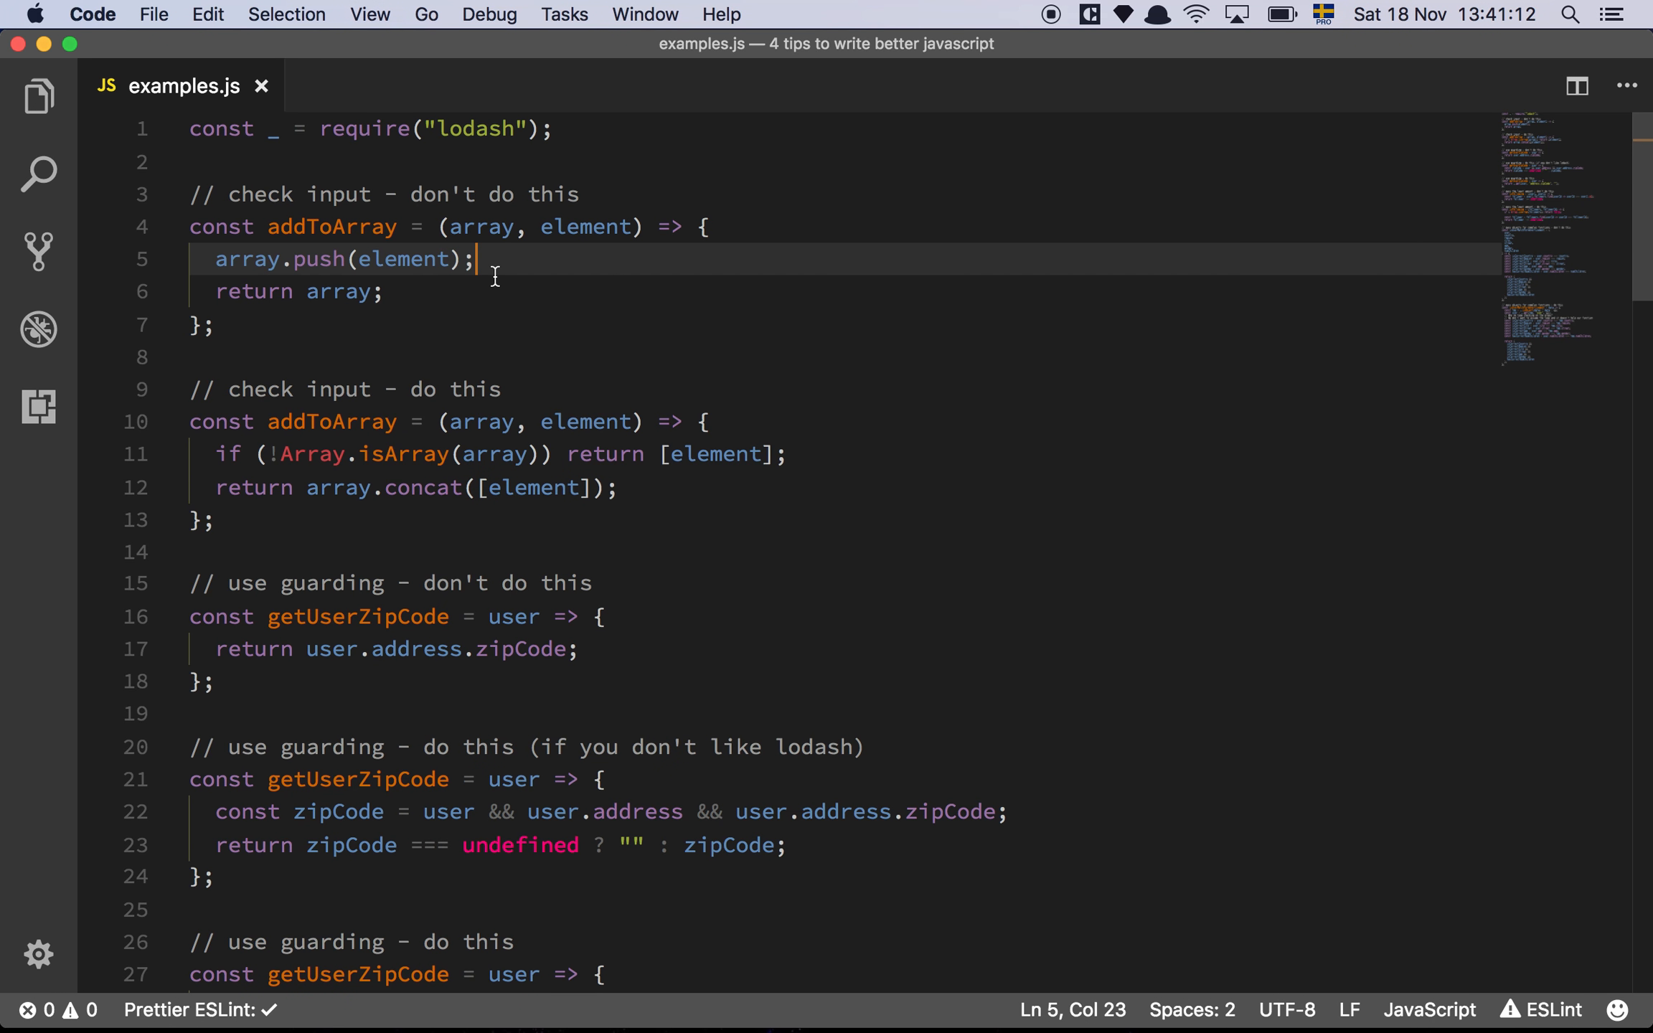
pyautogui.doubleClick(479, 227)
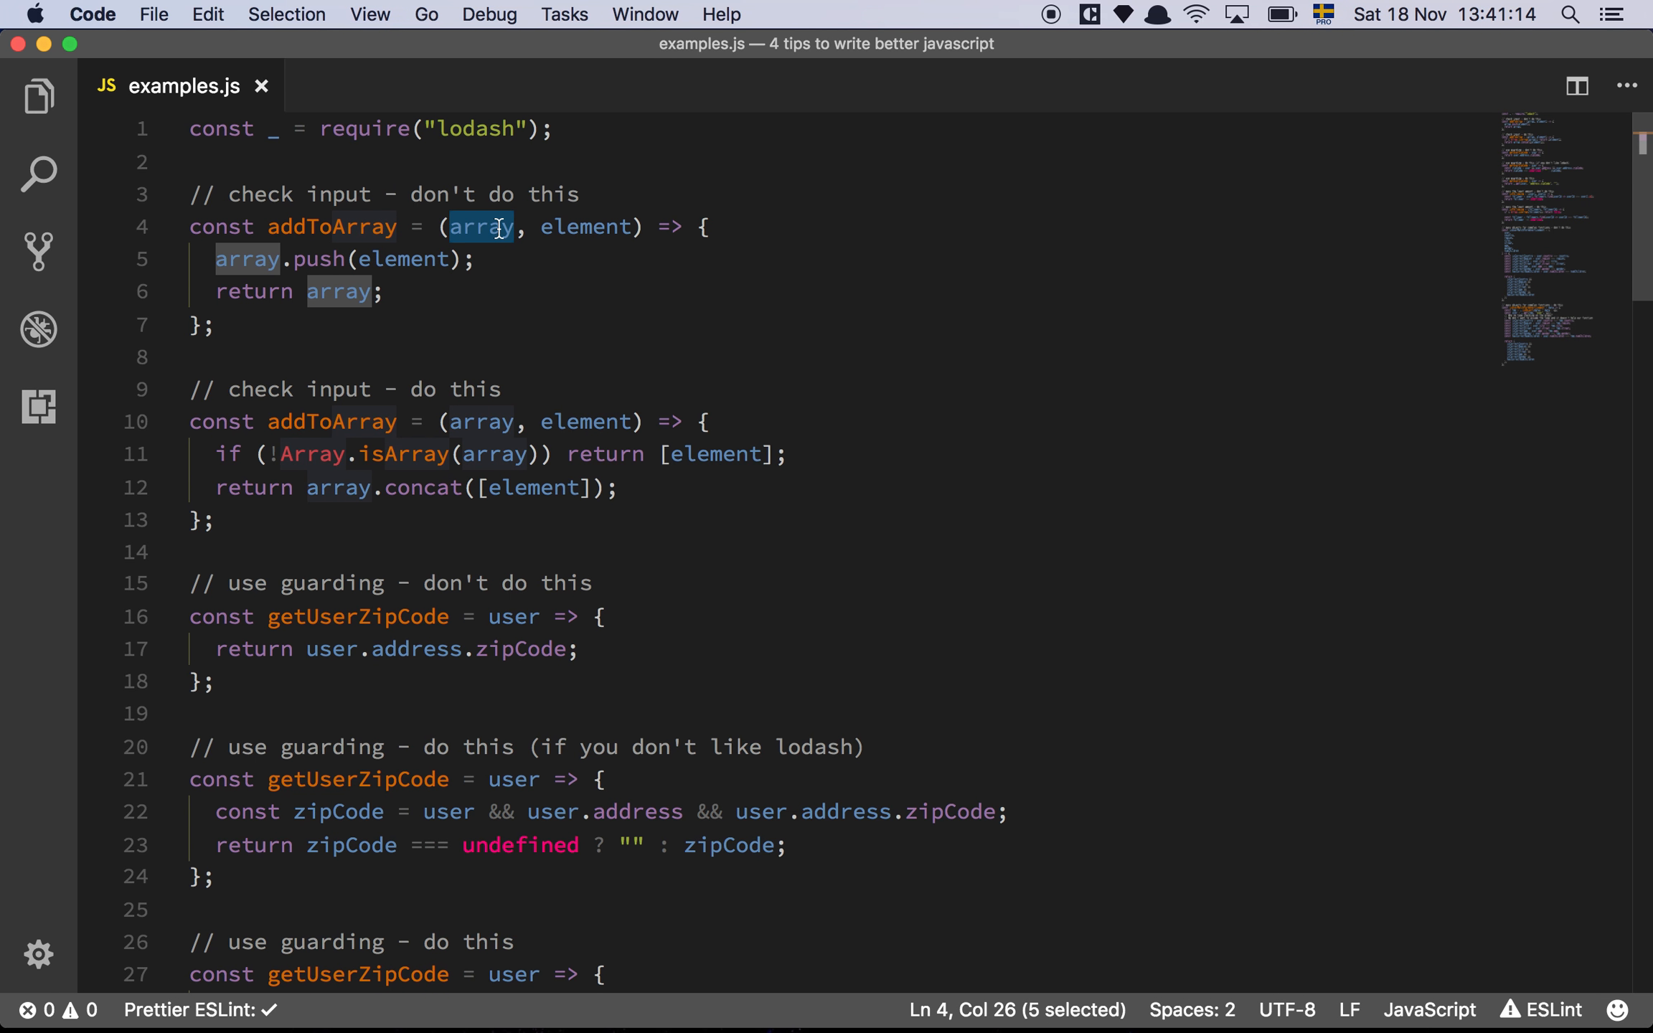
pyautogui.moveTo(500, 306)
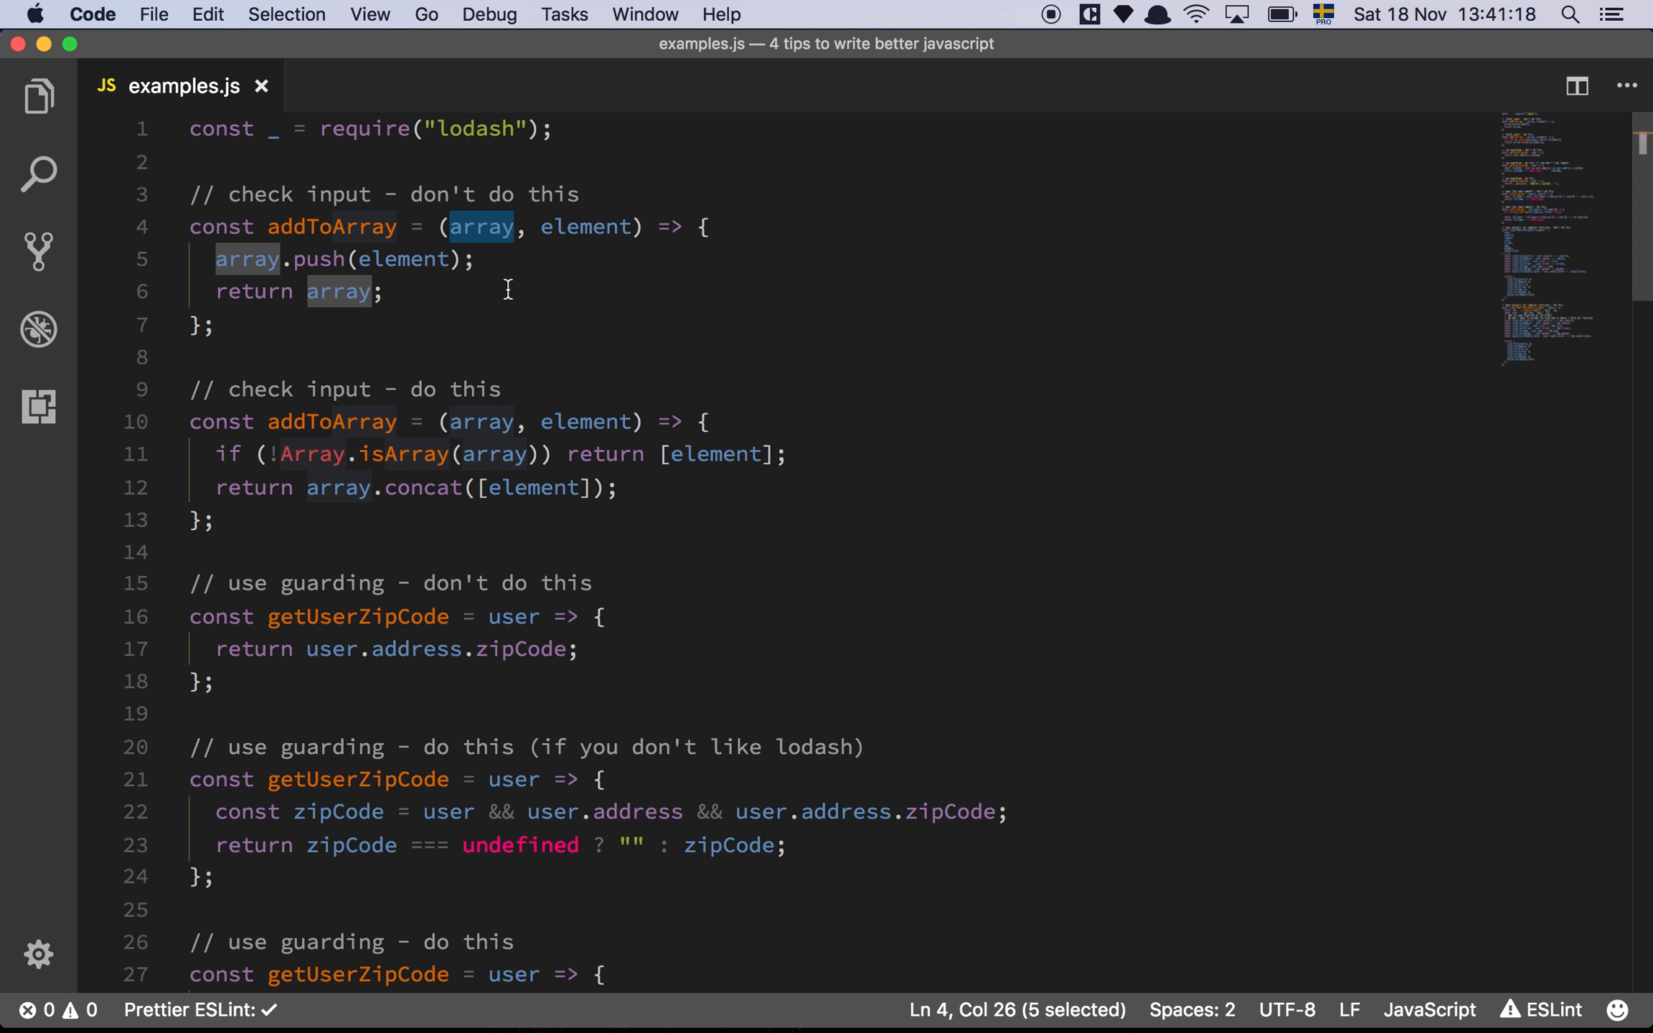
pyautogui.click(462, 293)
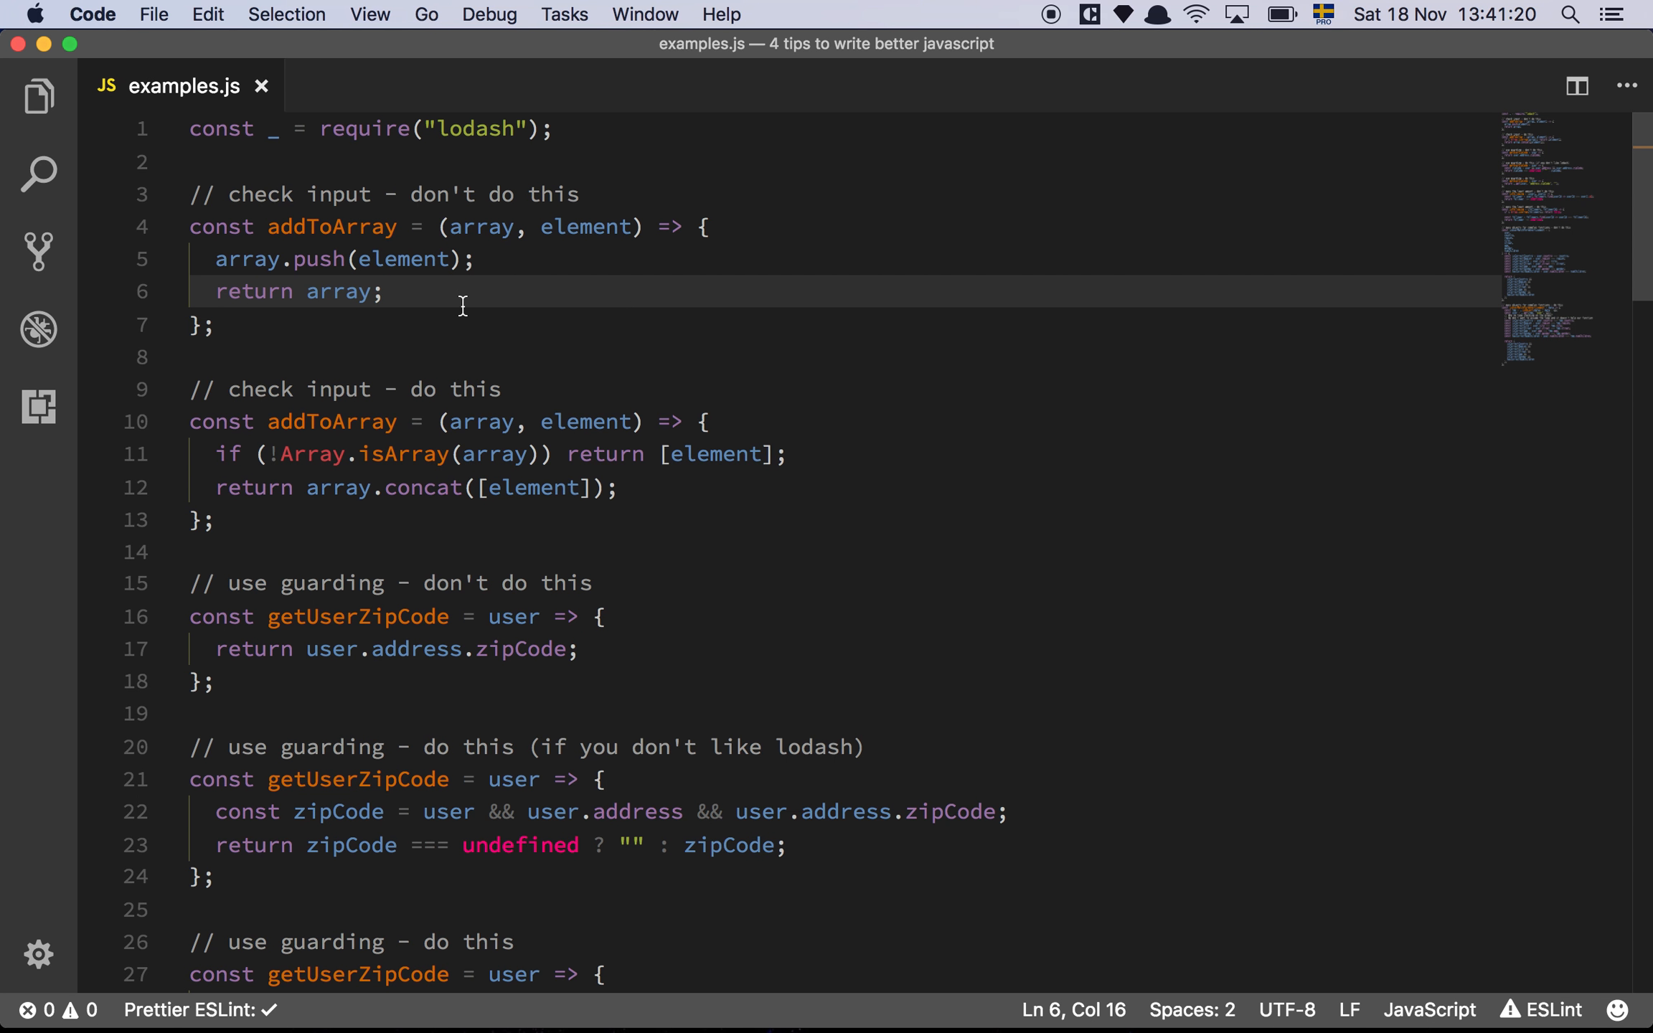
pyautogui.doubleClick(320, 260)
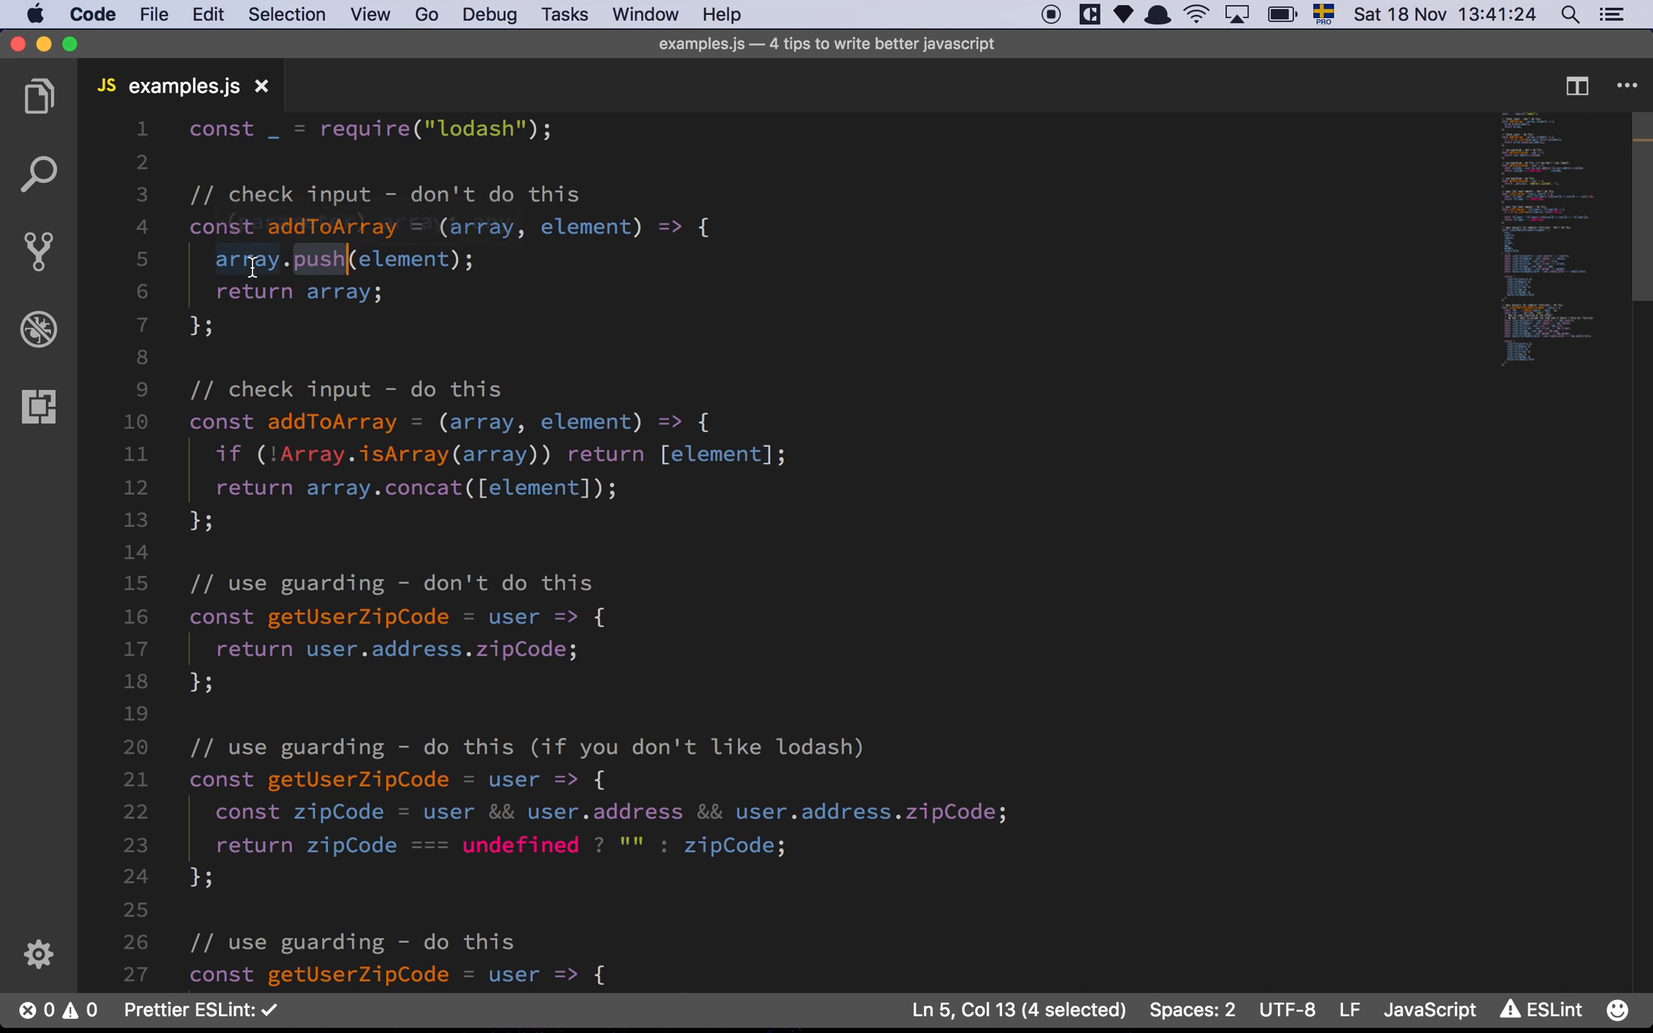
pyautogui.moveTo(415, 300)
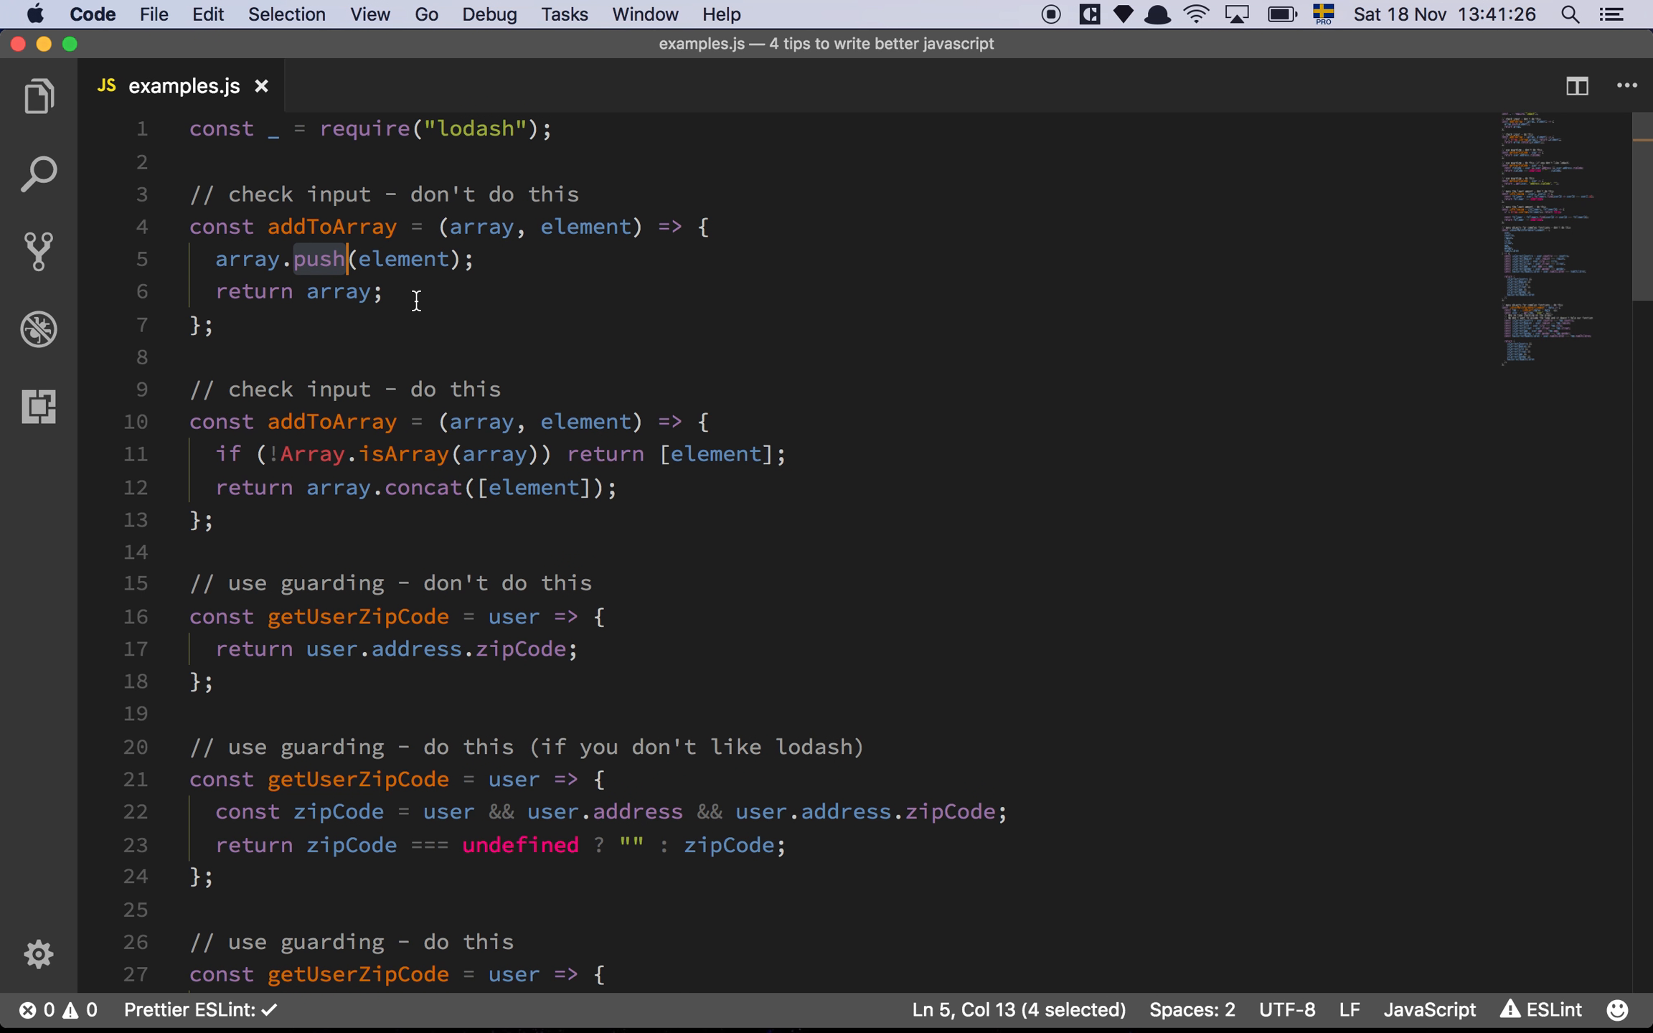
pyautogui.moveTo(412, 295)
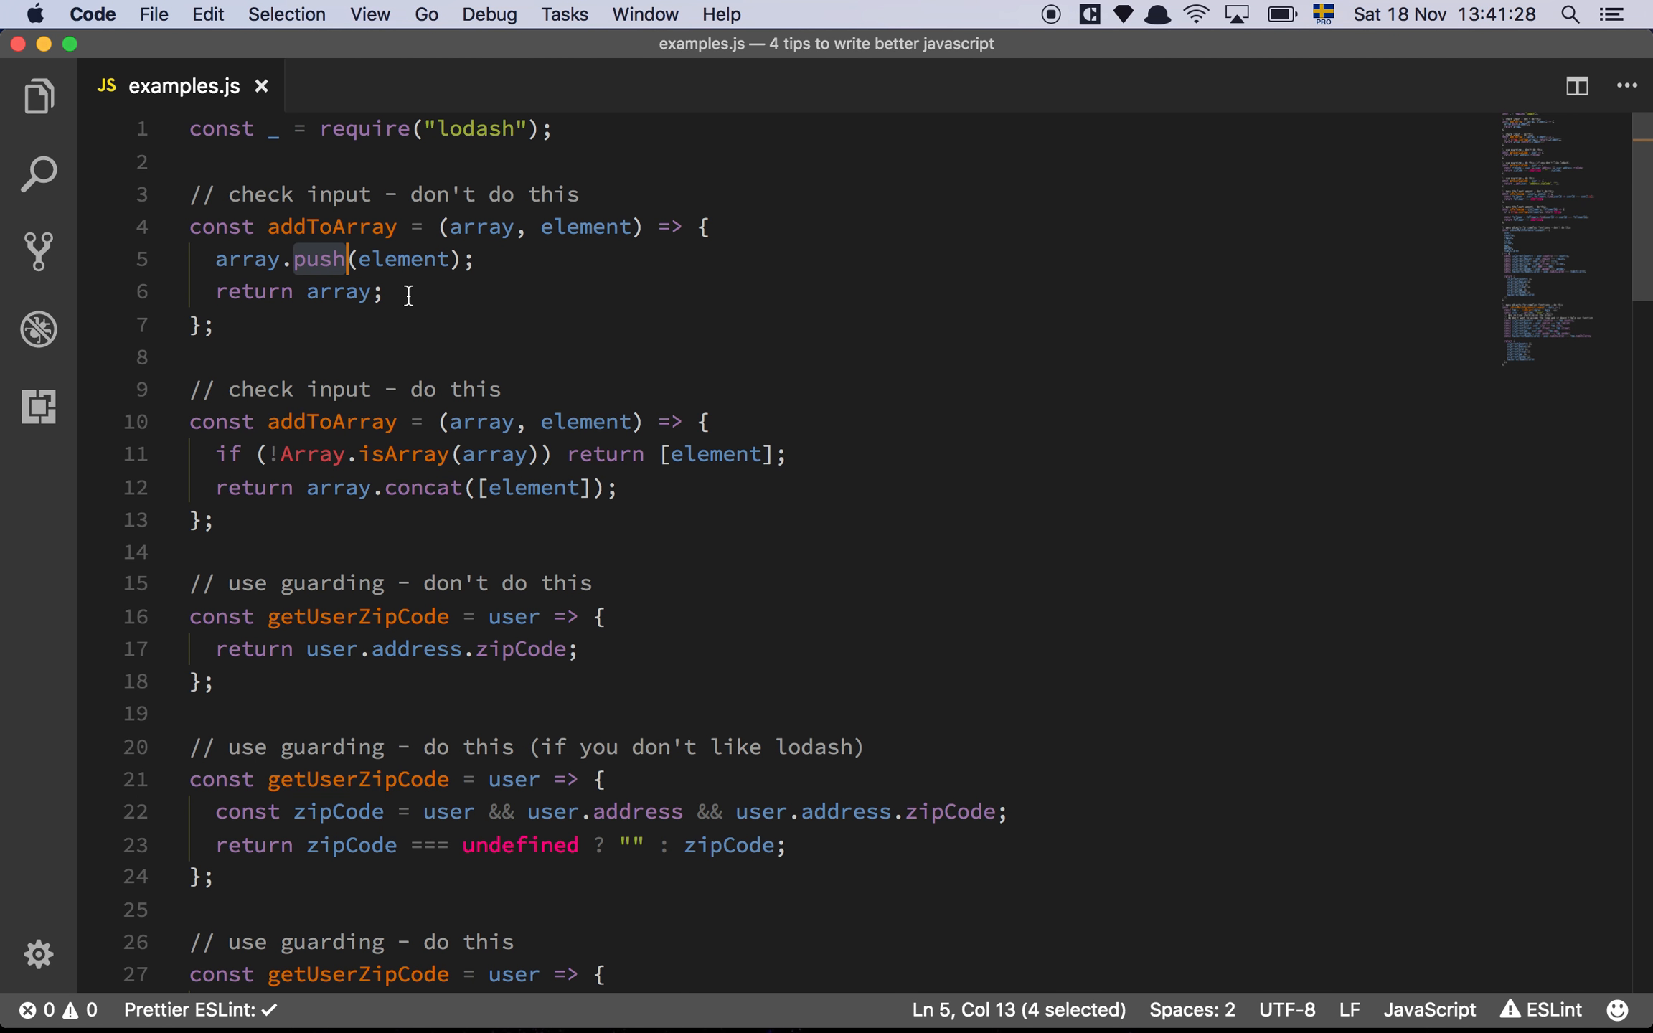
pyautogui.click(385, 293)
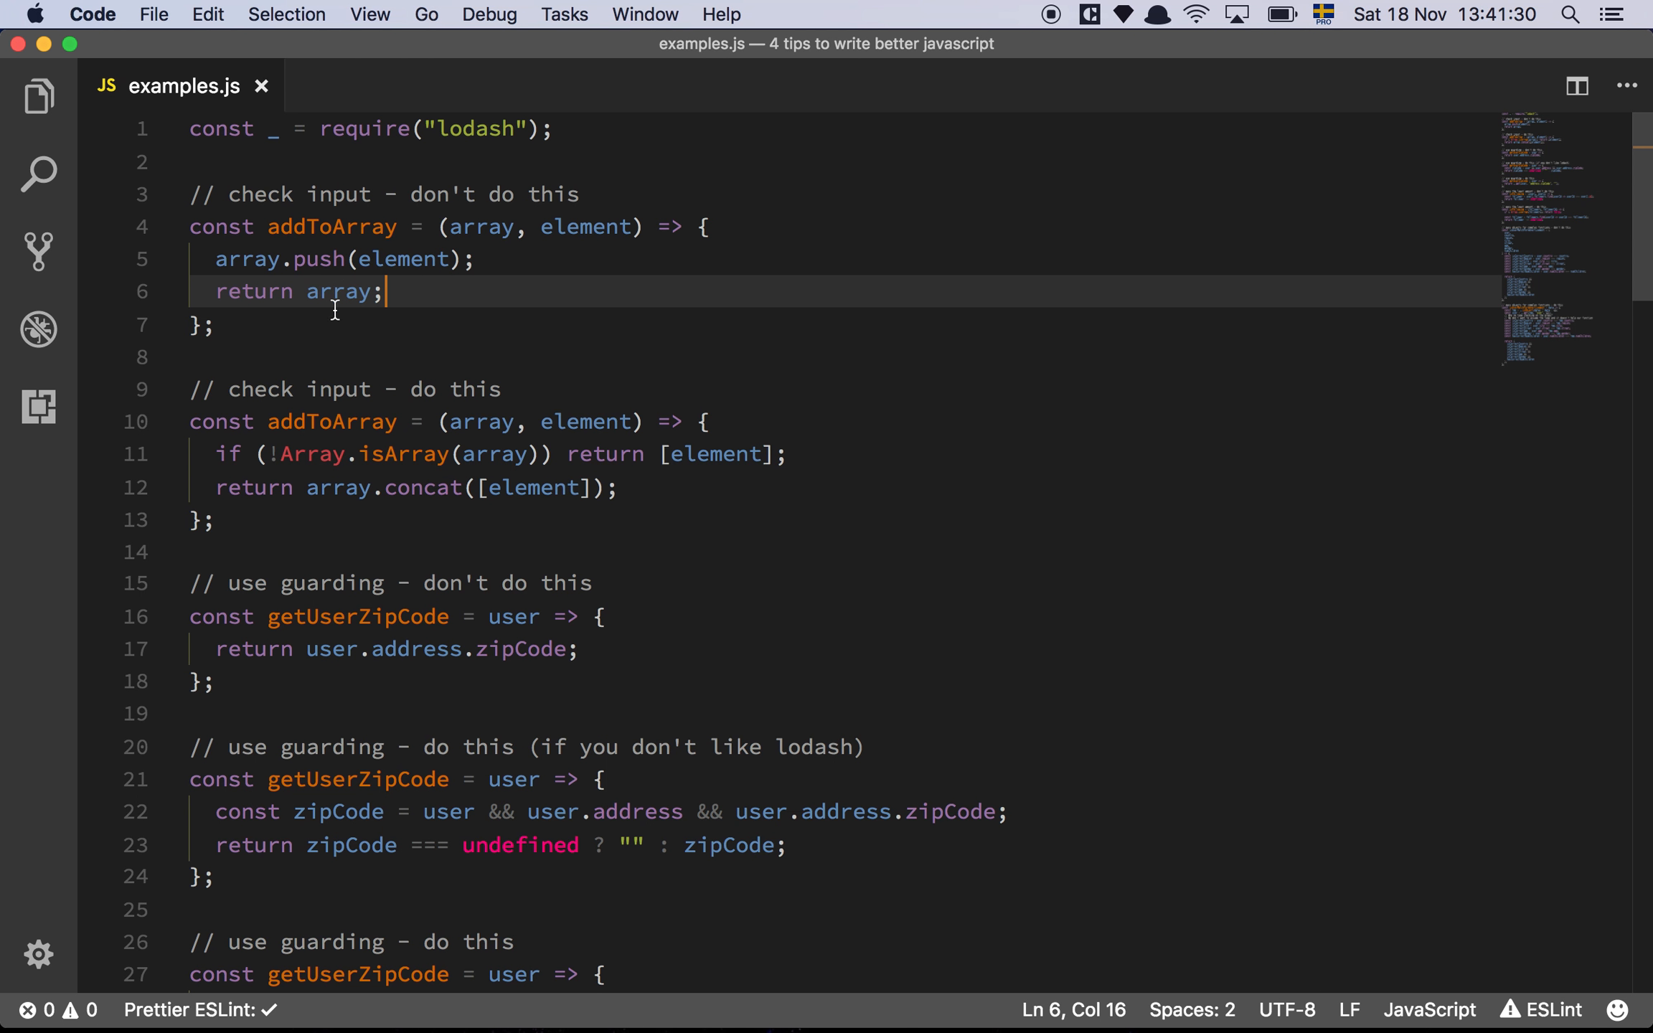
pyautogui.doubleClick(339, 292)
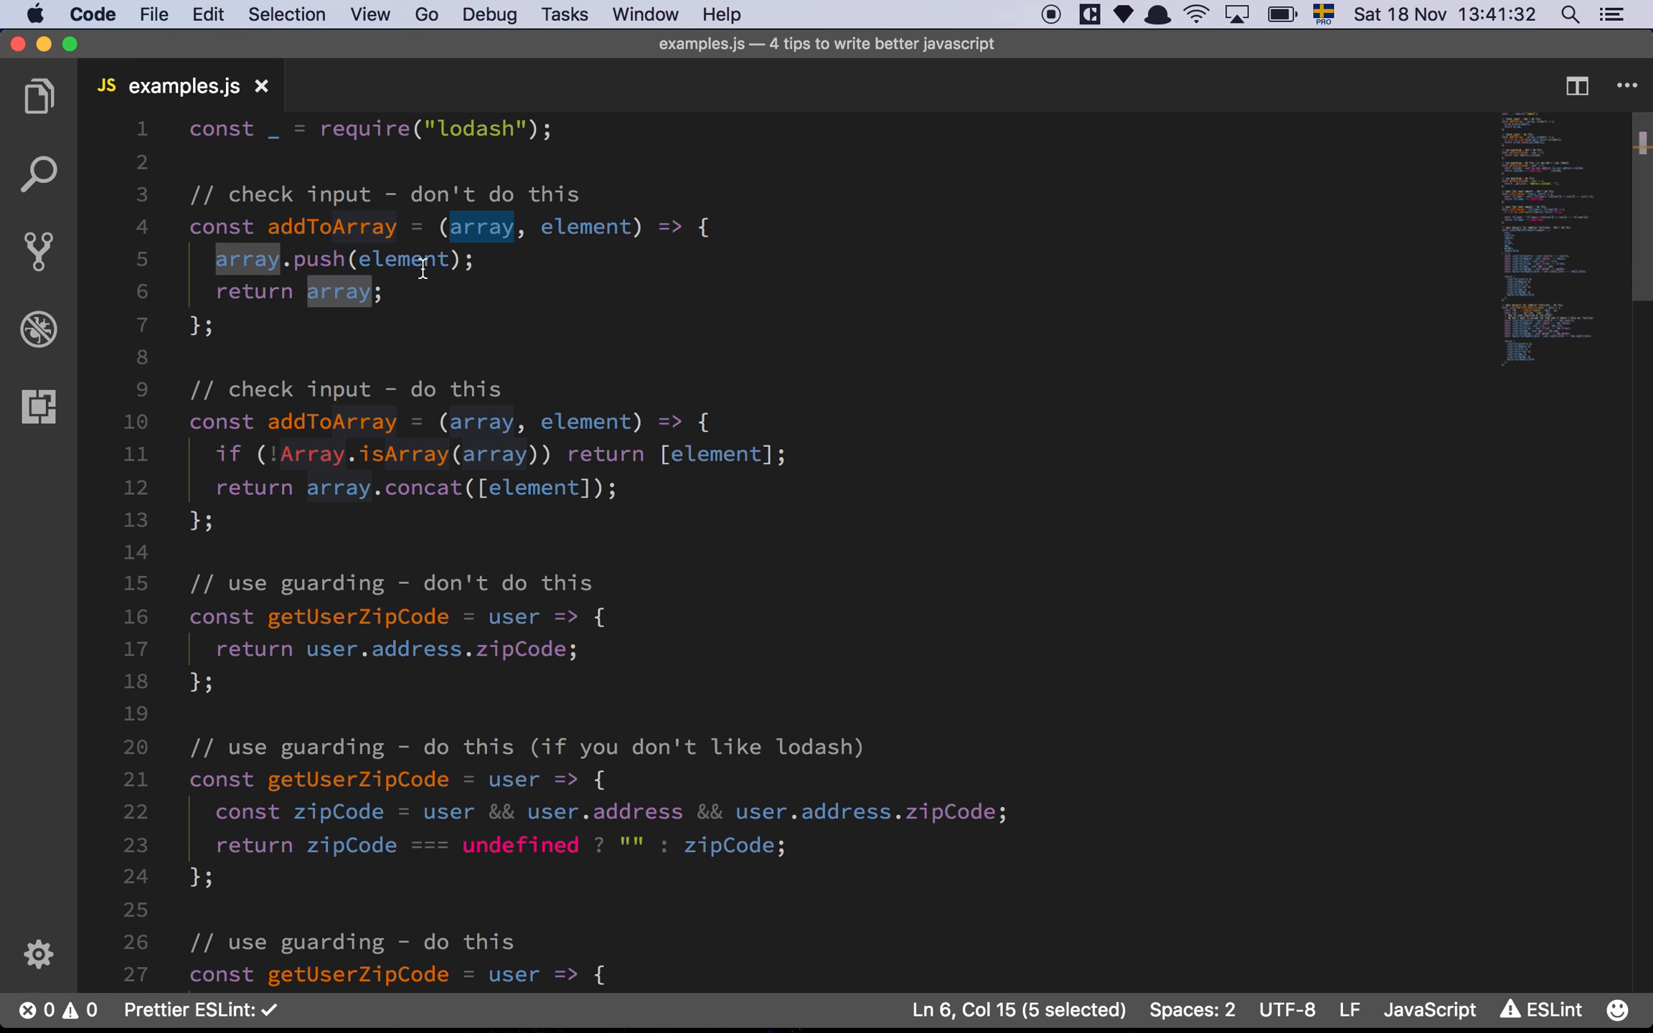
pyautogui.moveTo(452, 288)
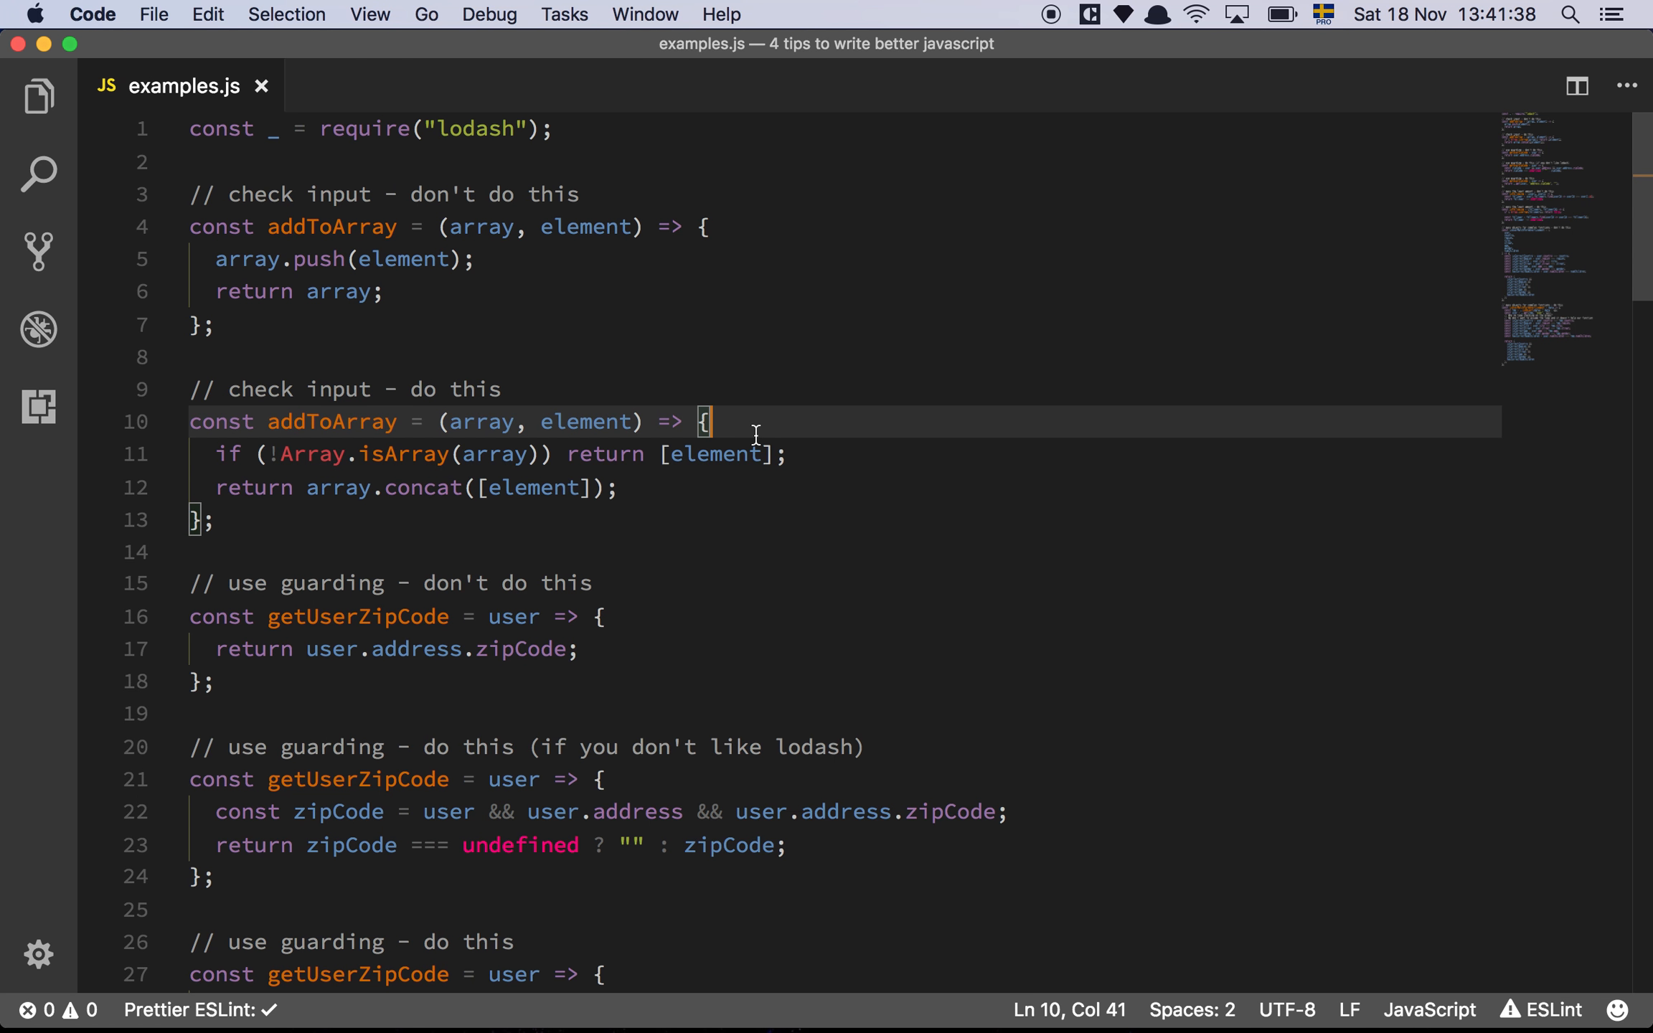
pyautogui.moveTo(715, 453)
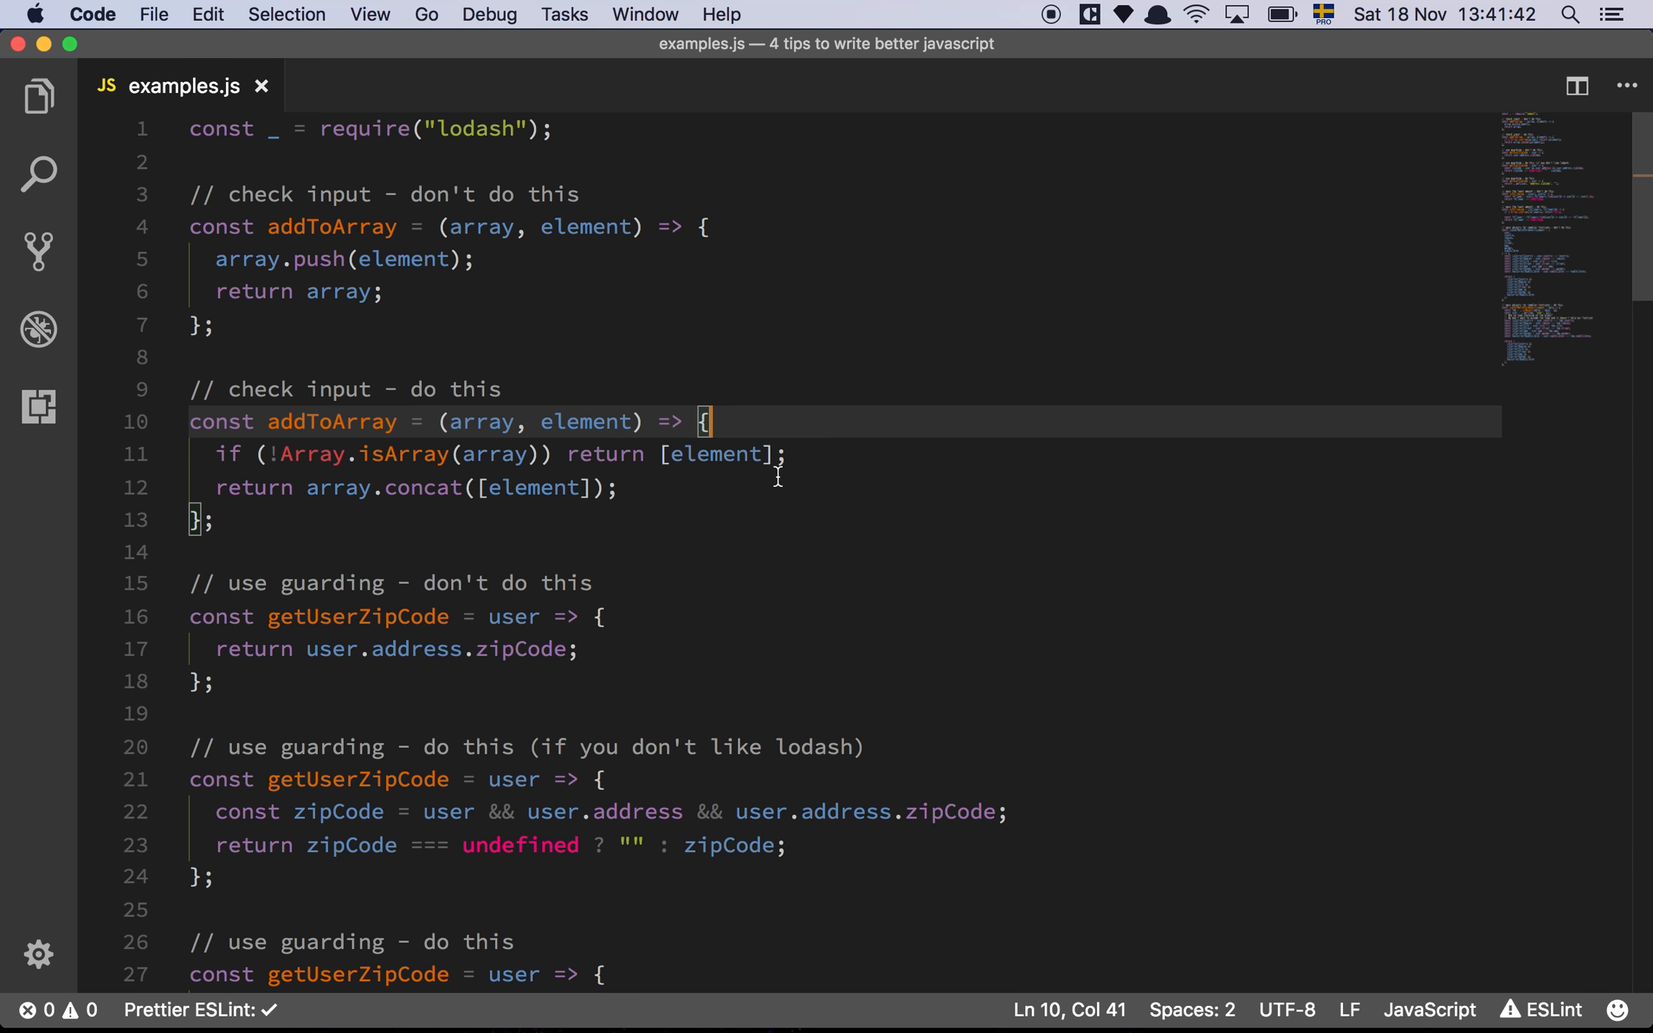
# Review the non-mutating version with the isArray guard and the concat return.
pyautogui.click(664, 487)
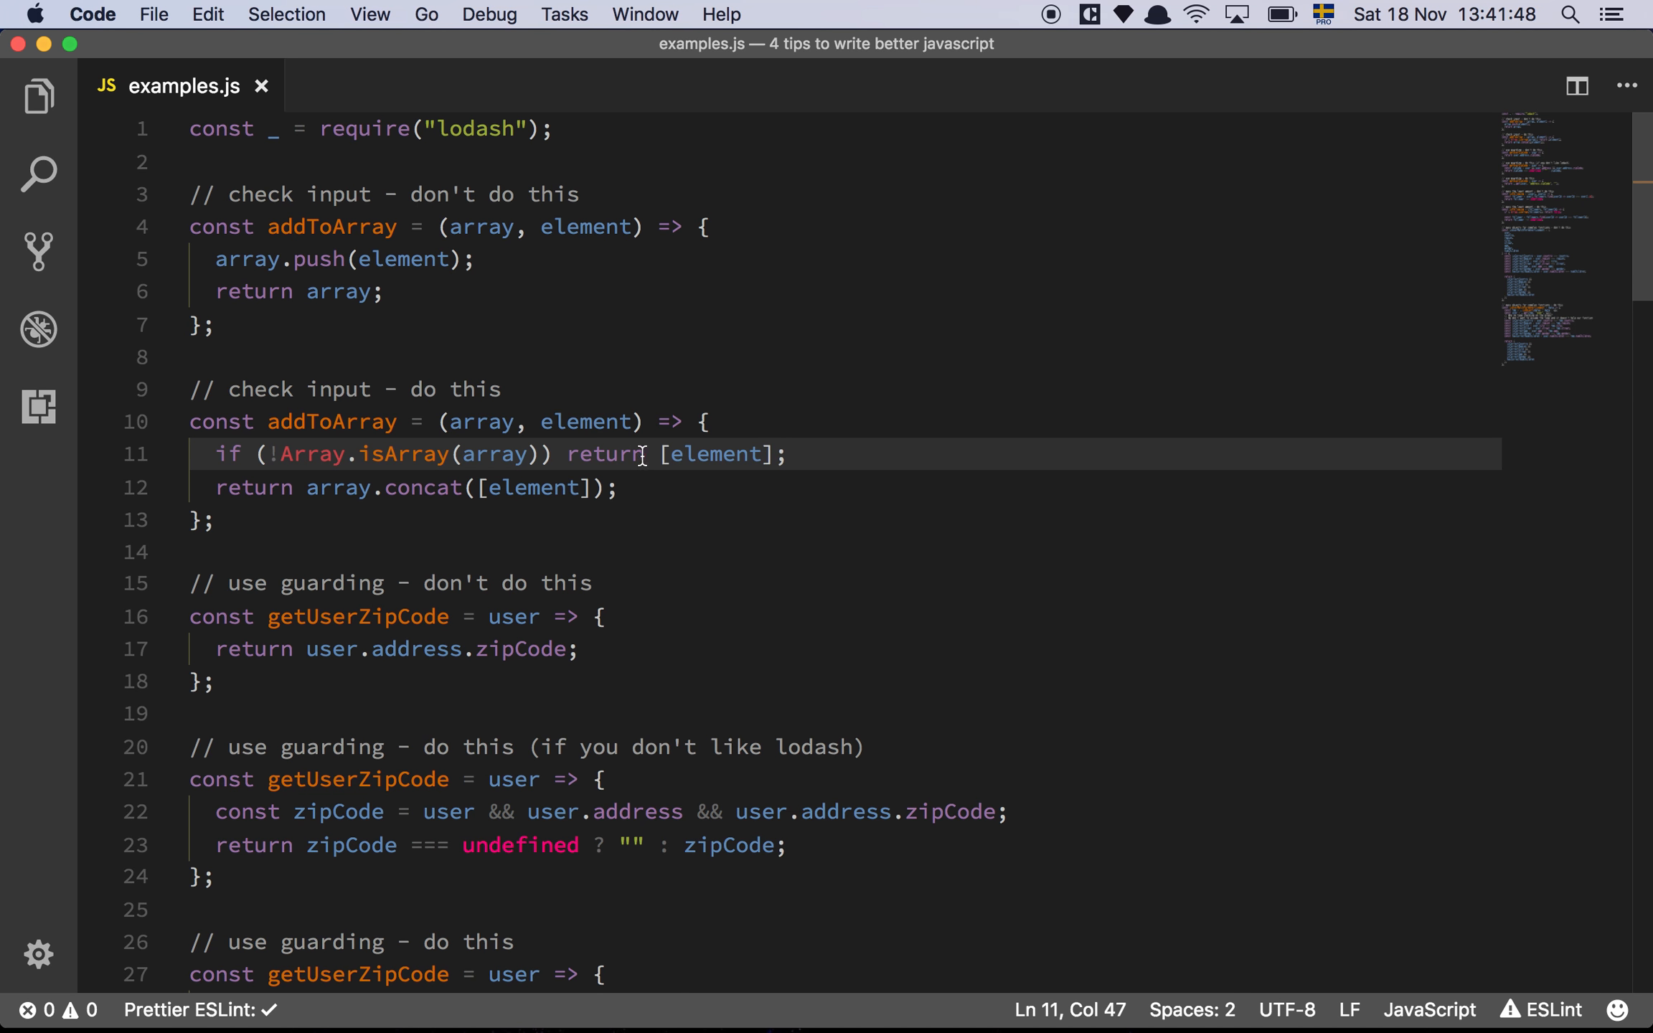
pyautogui.doubleClick(714, 454)
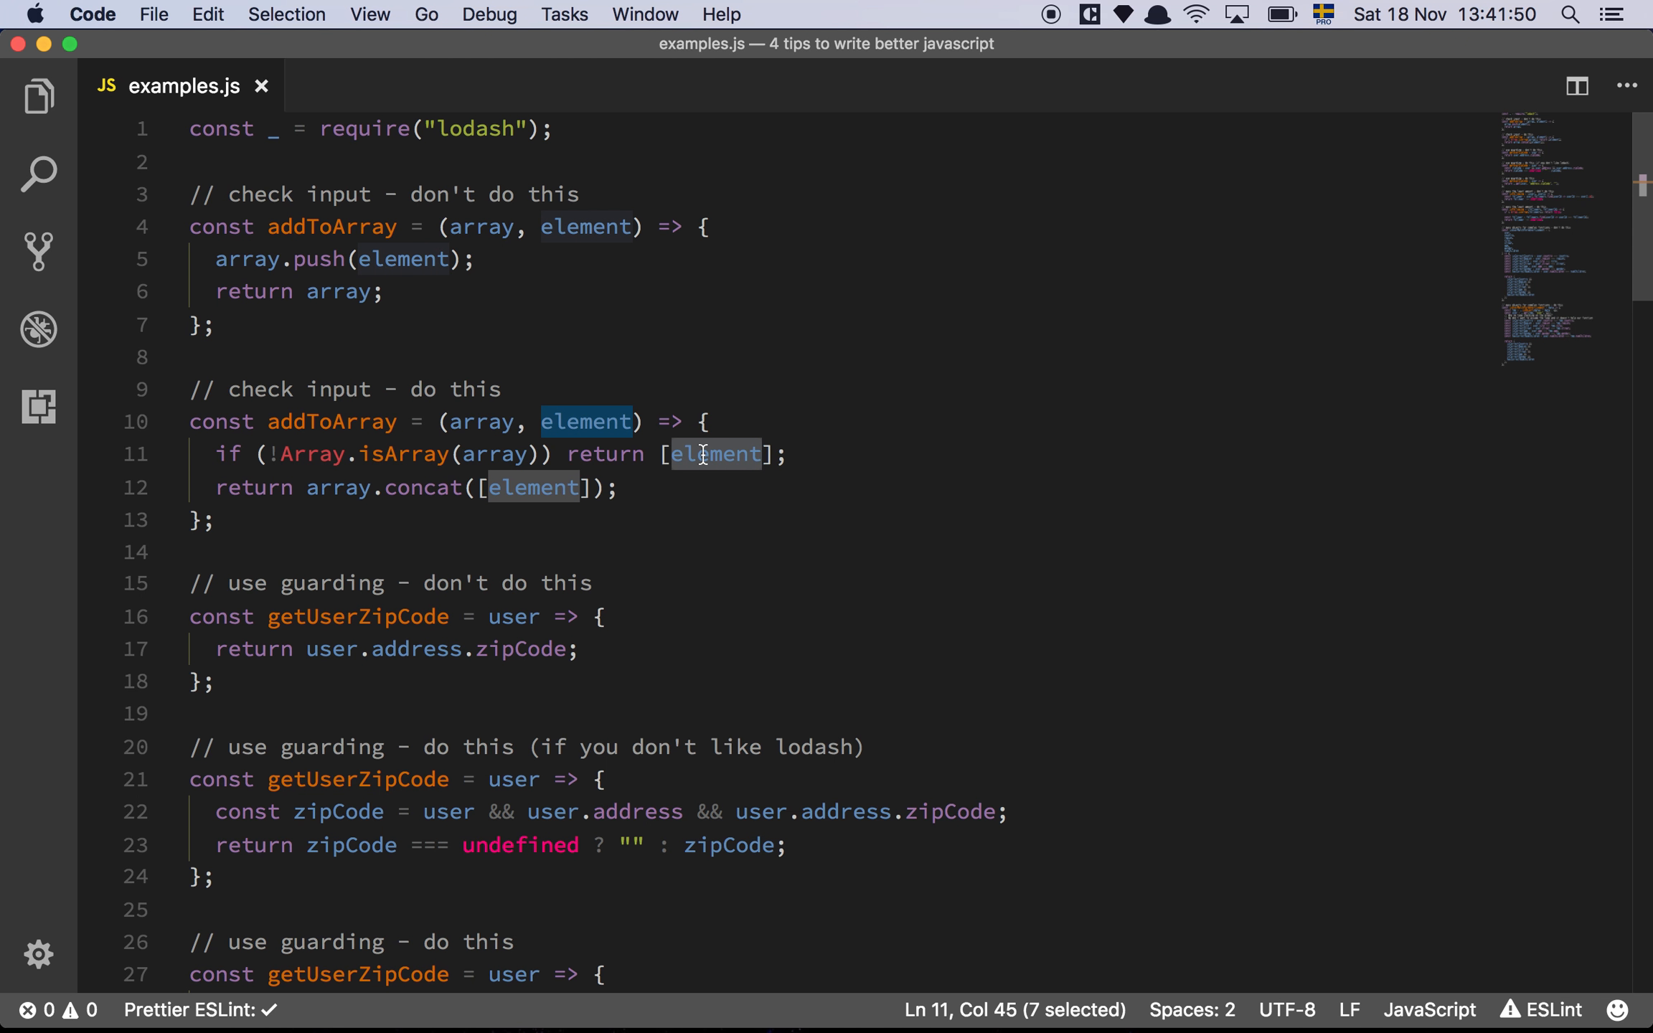
pyautogui.moveTo(663, 488)
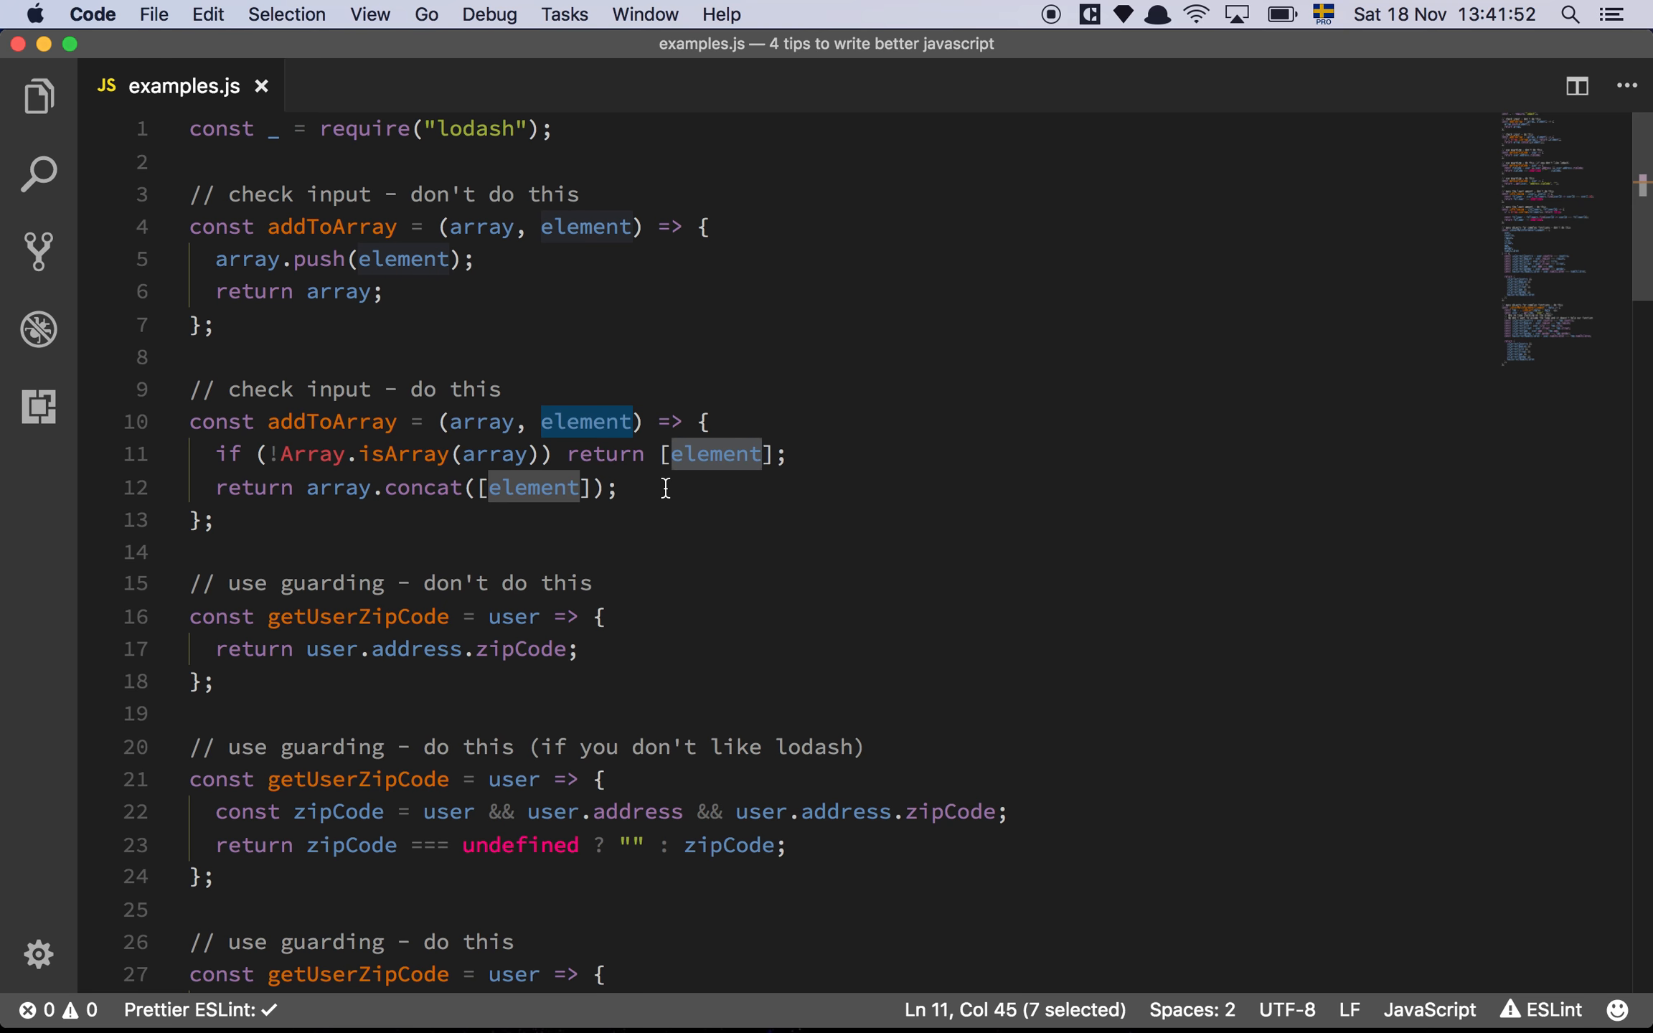
pyautogui.click(665, 486)
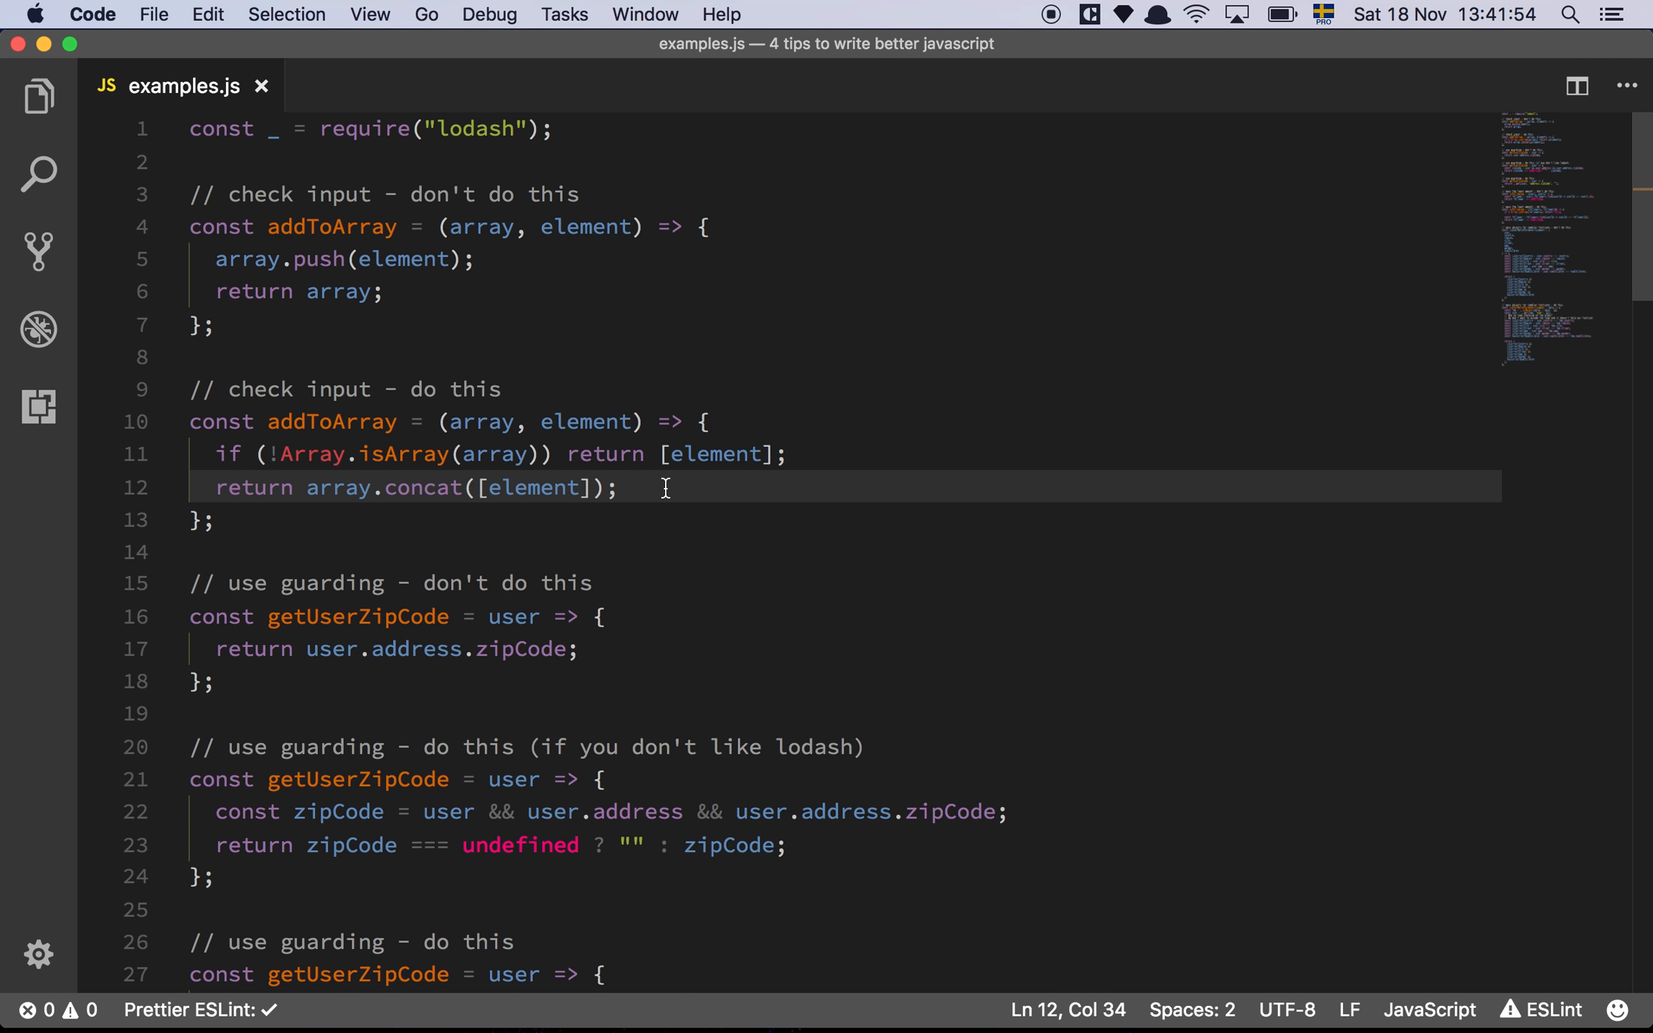
pyautogui.moveTo(479, 495)
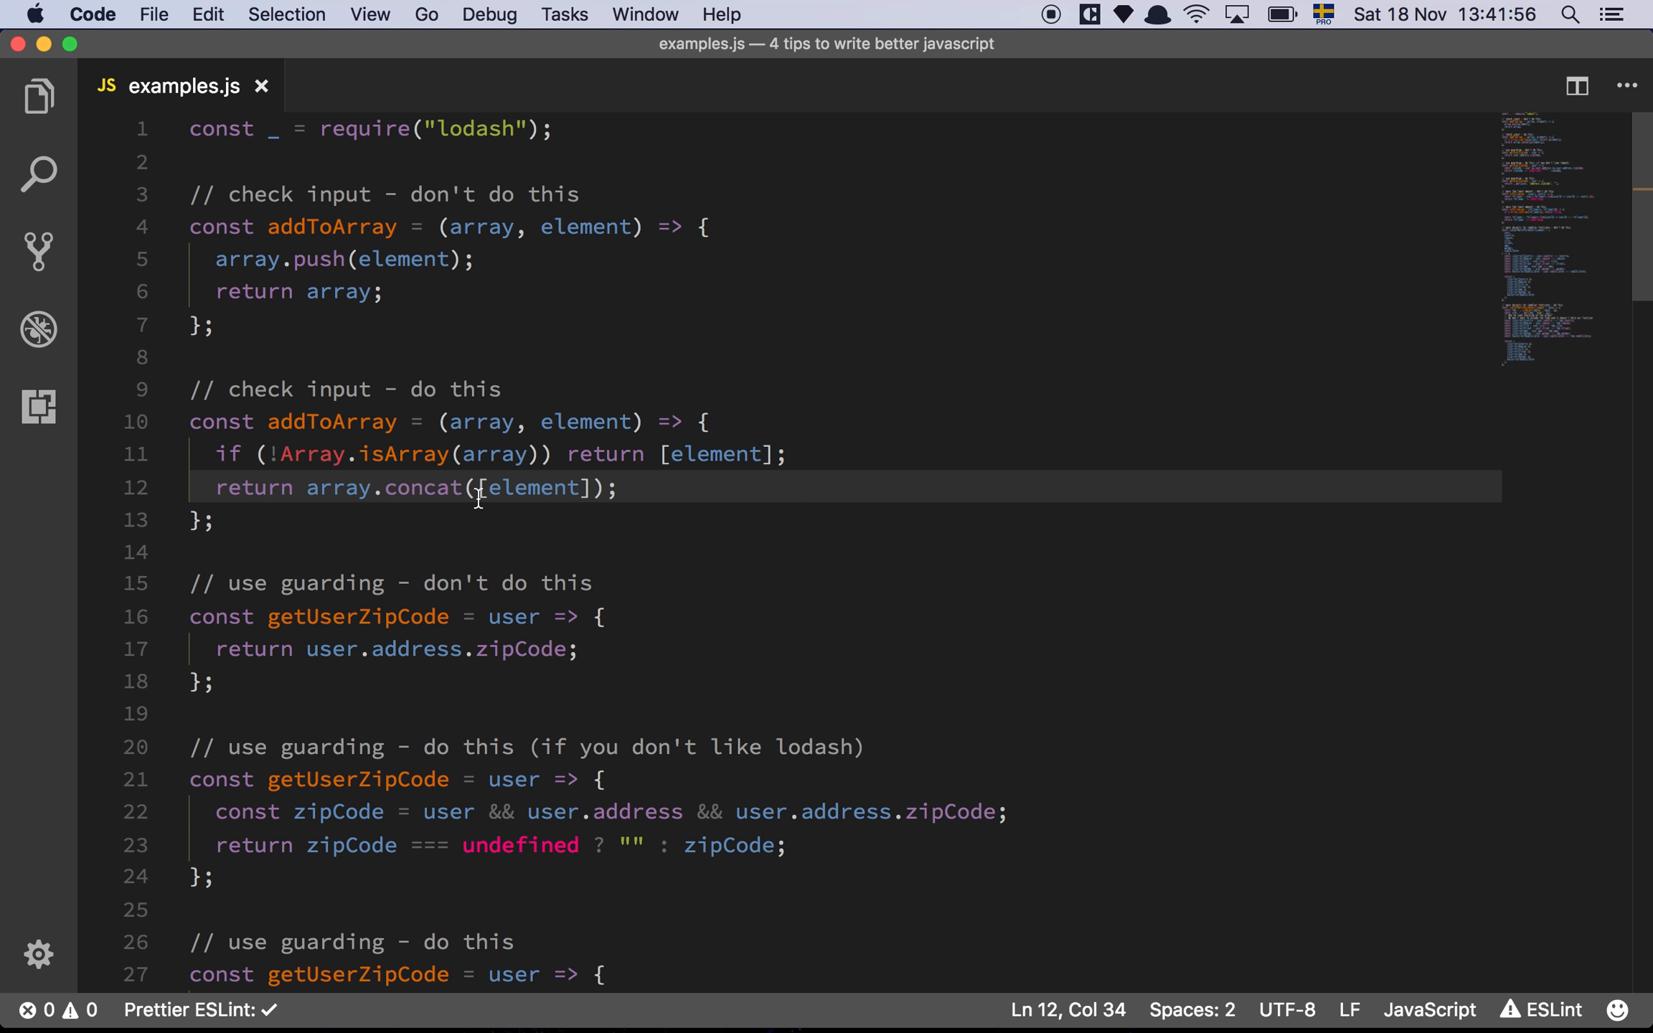
pyautogui.moveTo(447, 486)
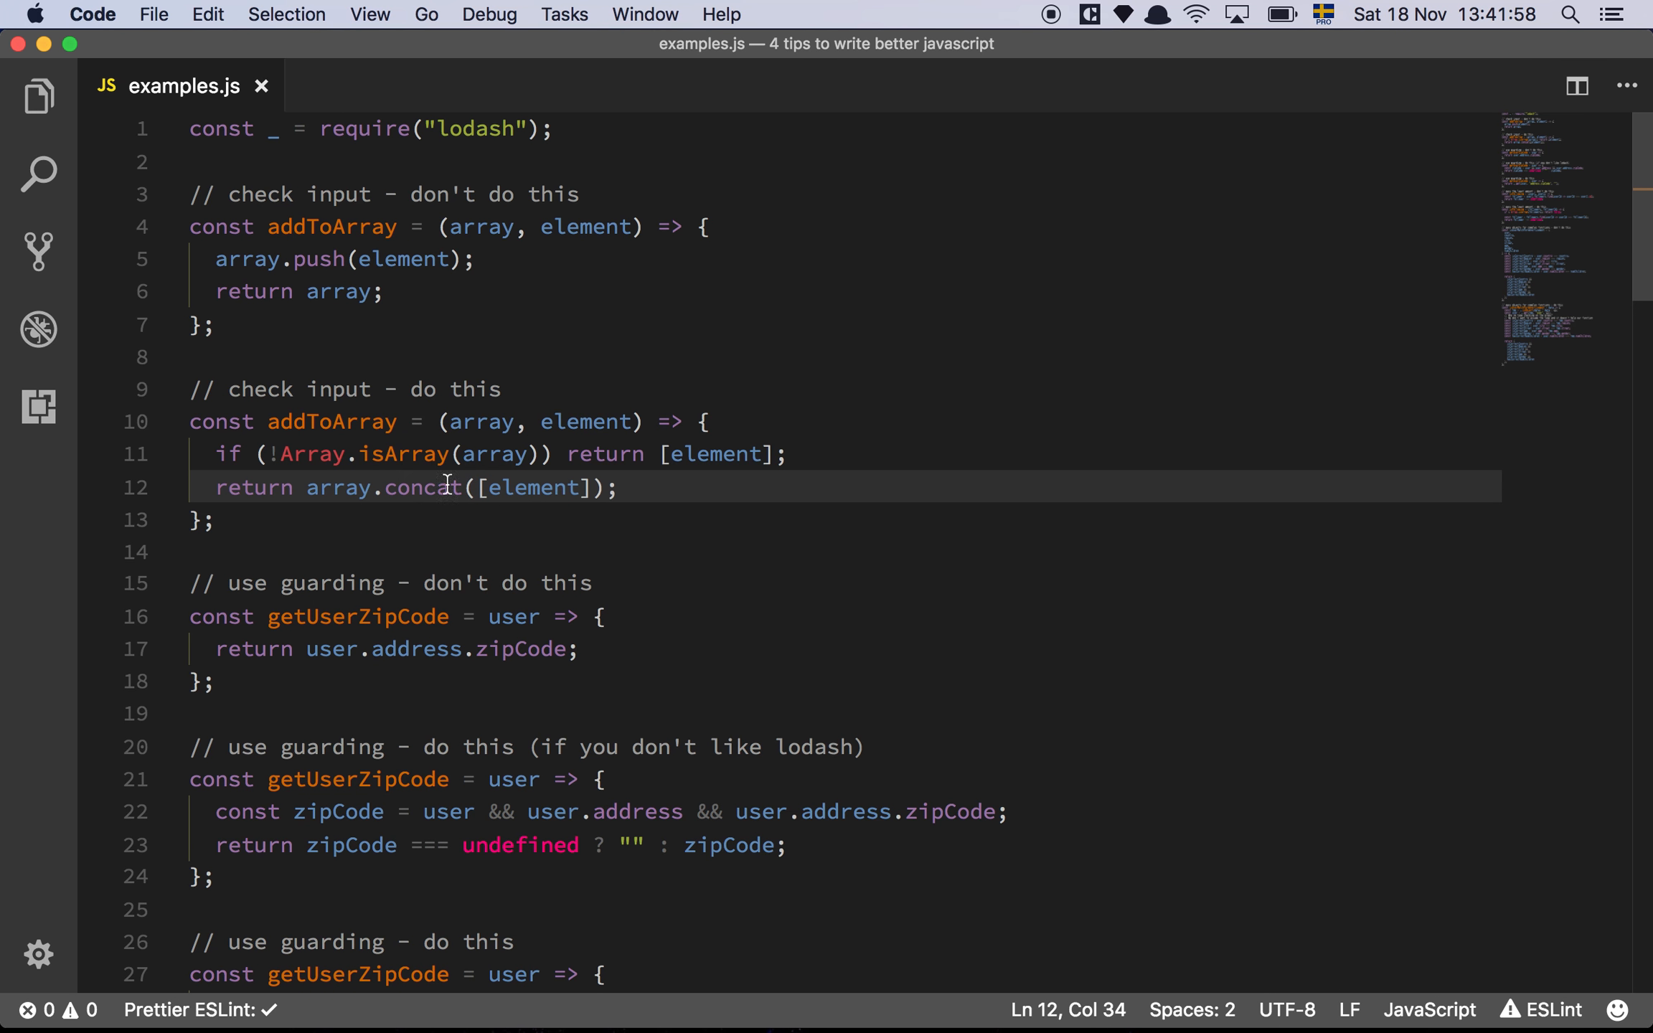
pyautogui.click(336, 486)
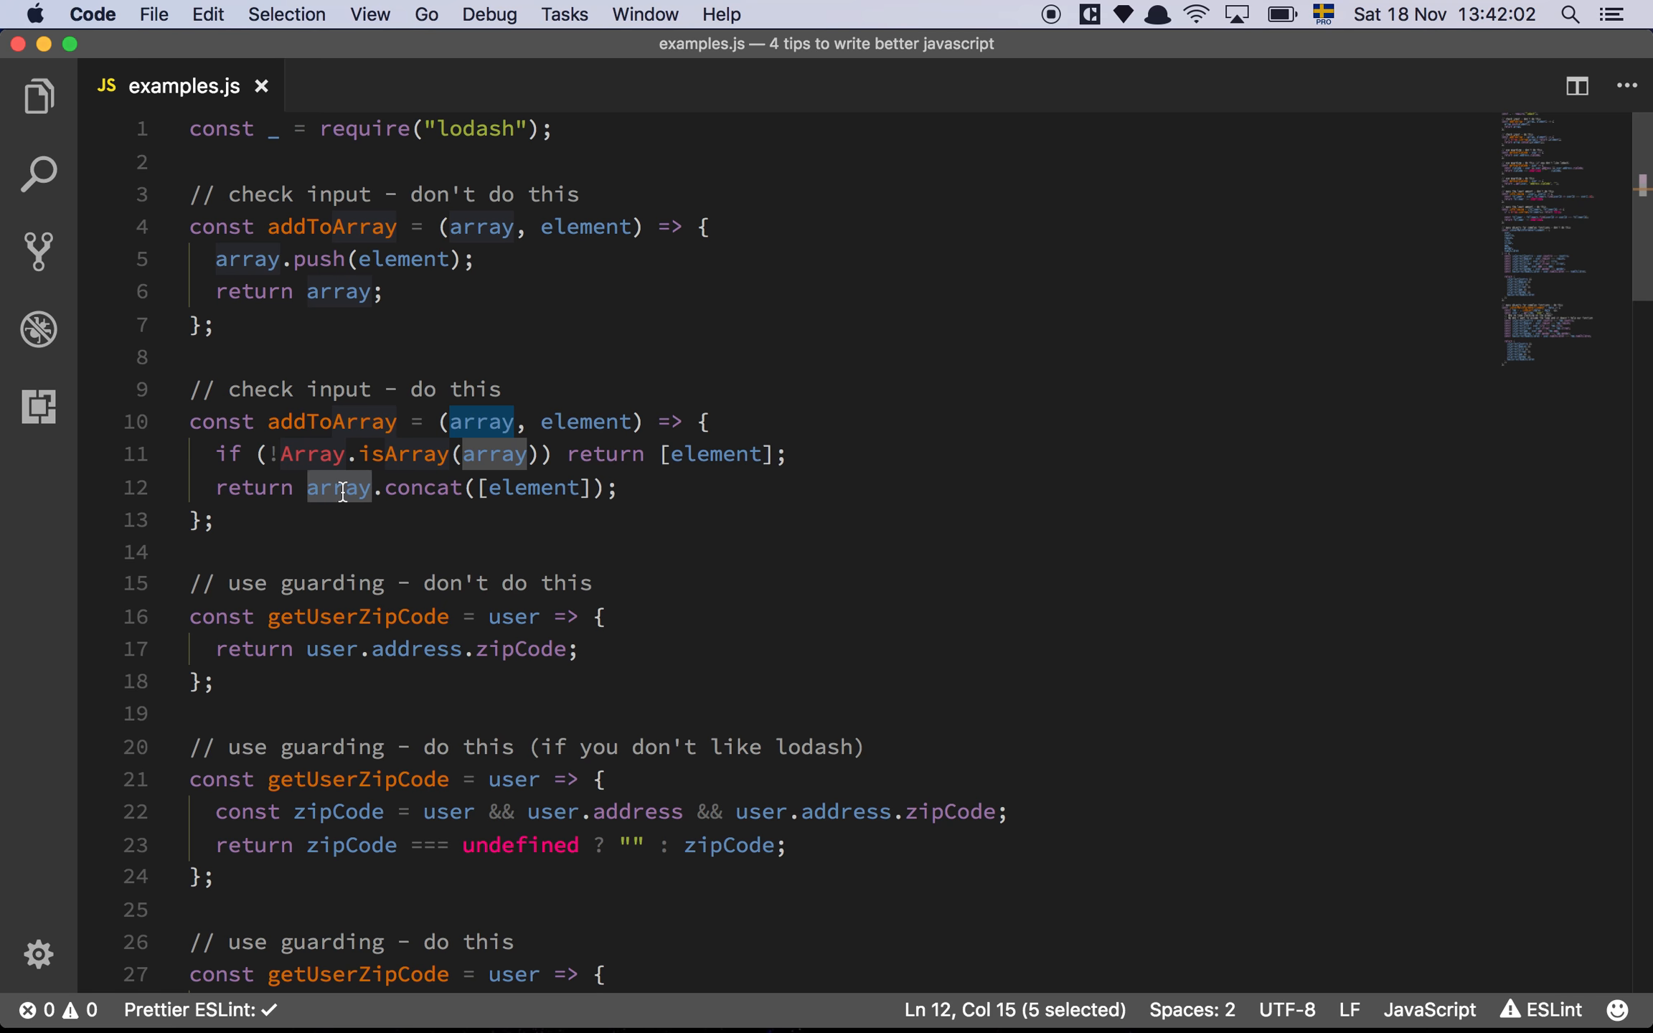
pyautogui.moveTo(531, 487)
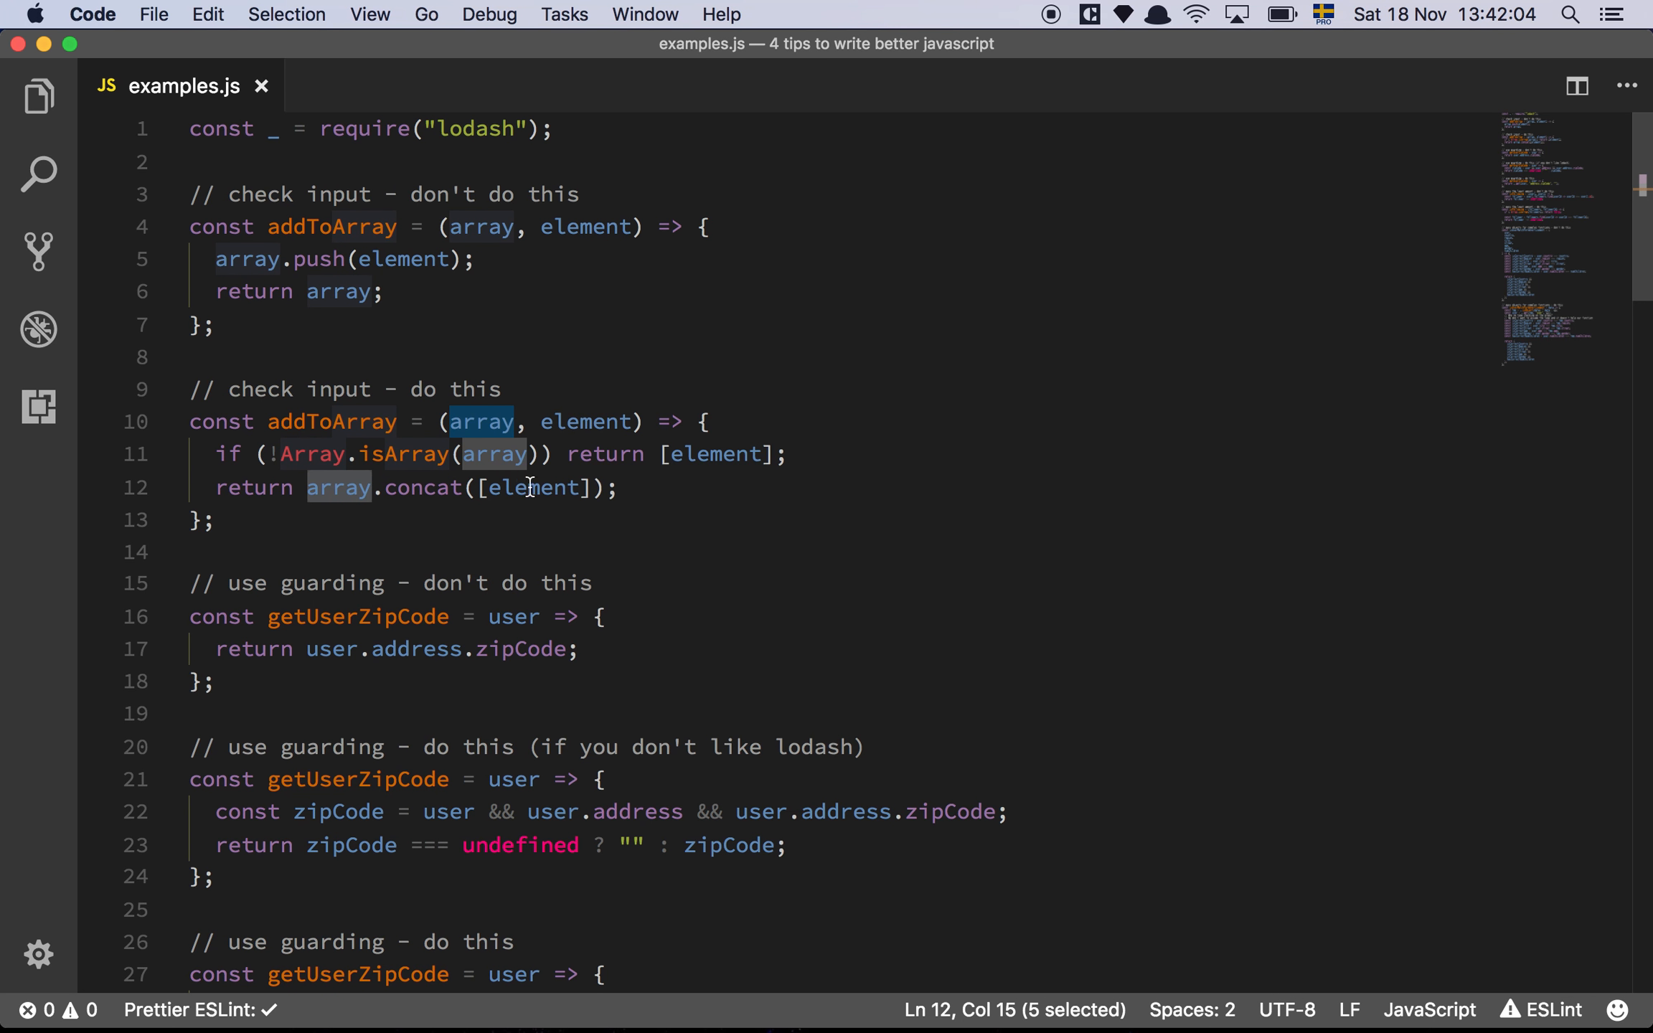
pyautogui.moveTo(538, 487)
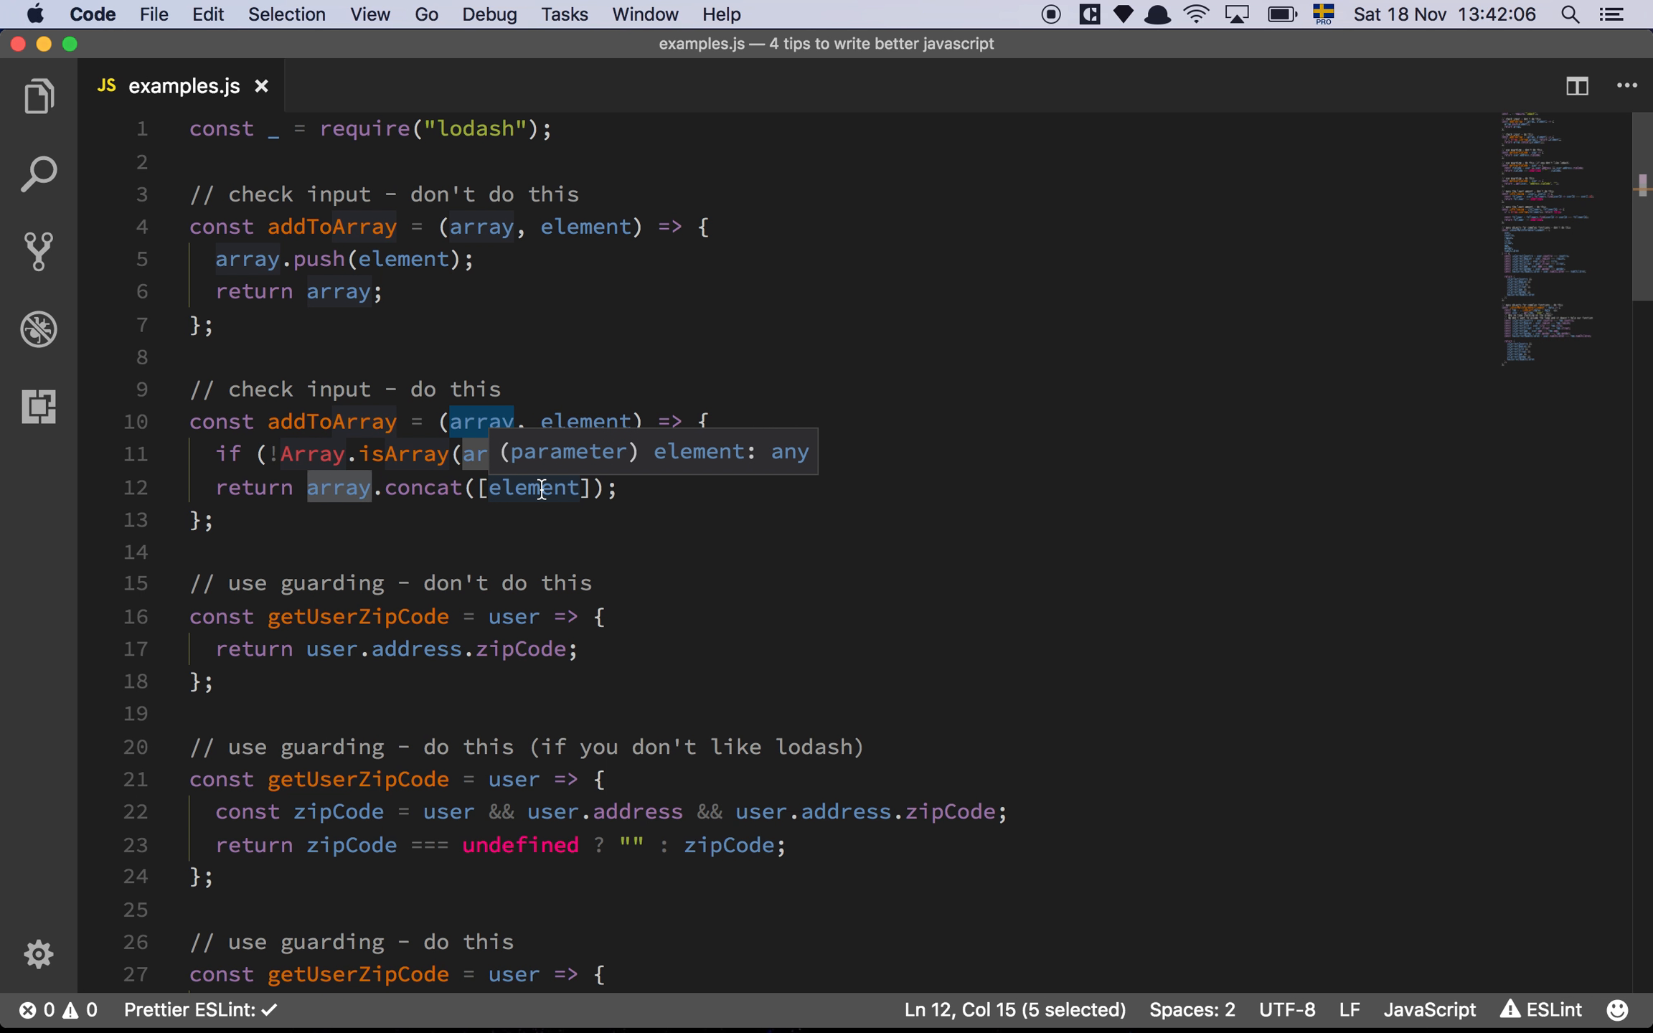
pyautogui.click(620, 486)
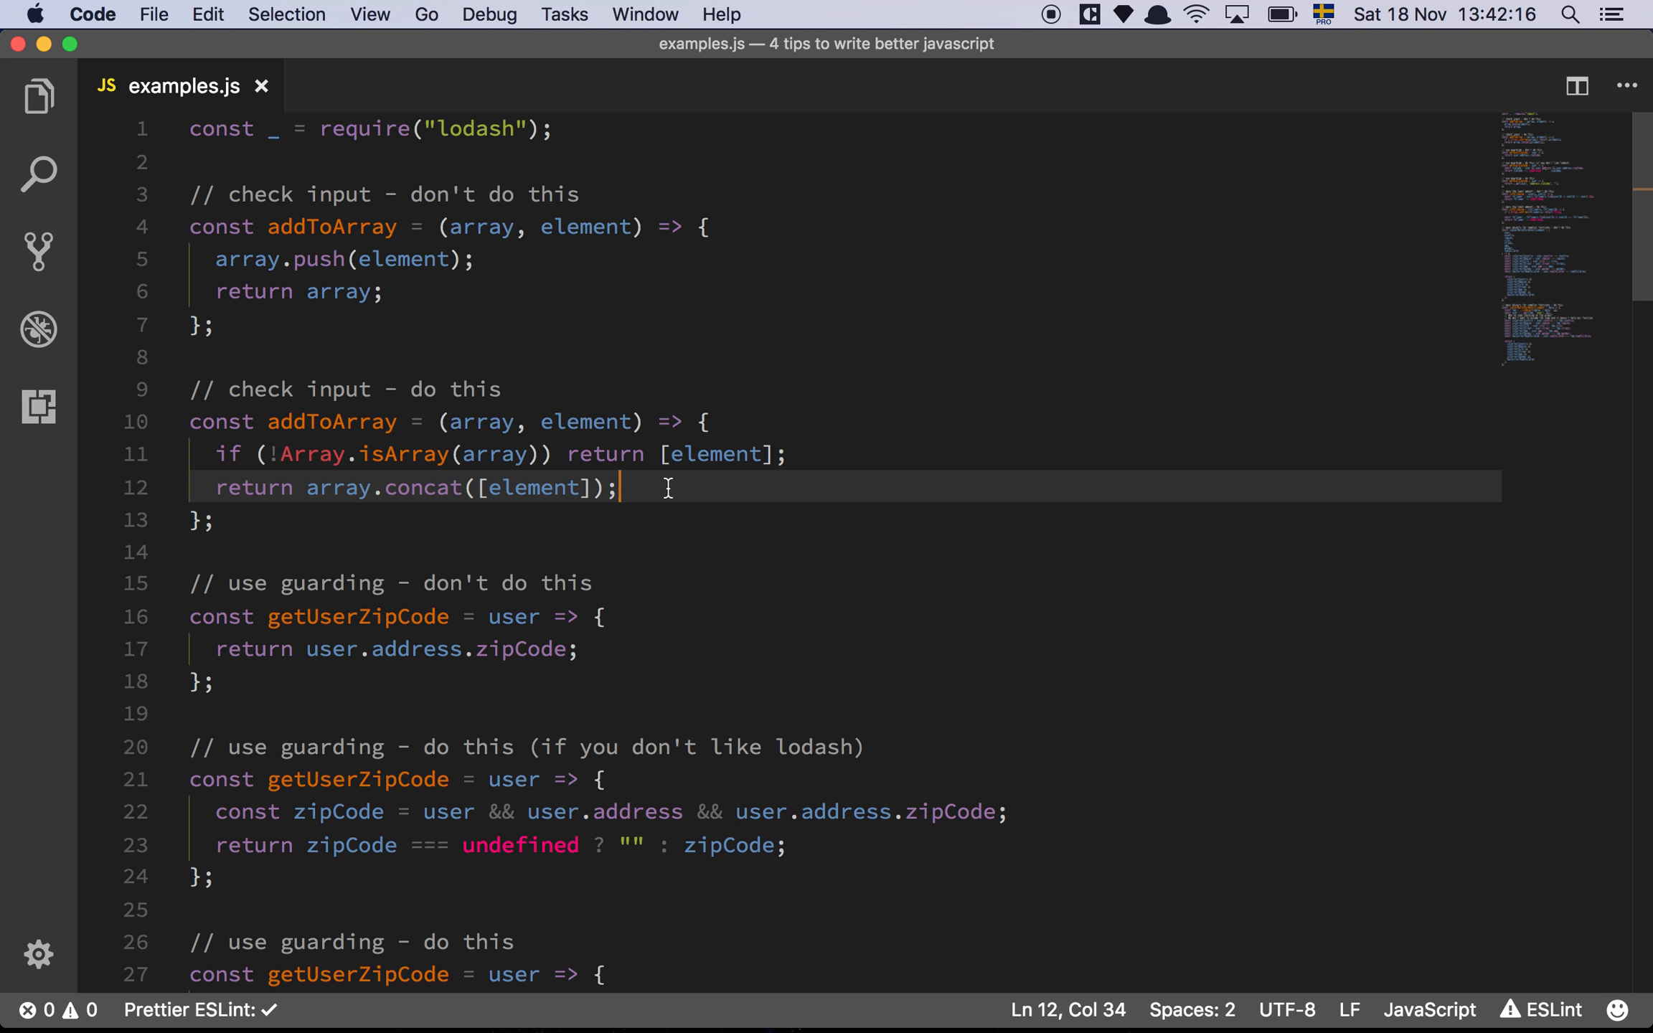
# Review the unguarded getUserZipCode, highlighting user, address and zipCode on its return line.
pyautogui.scroll(-3)
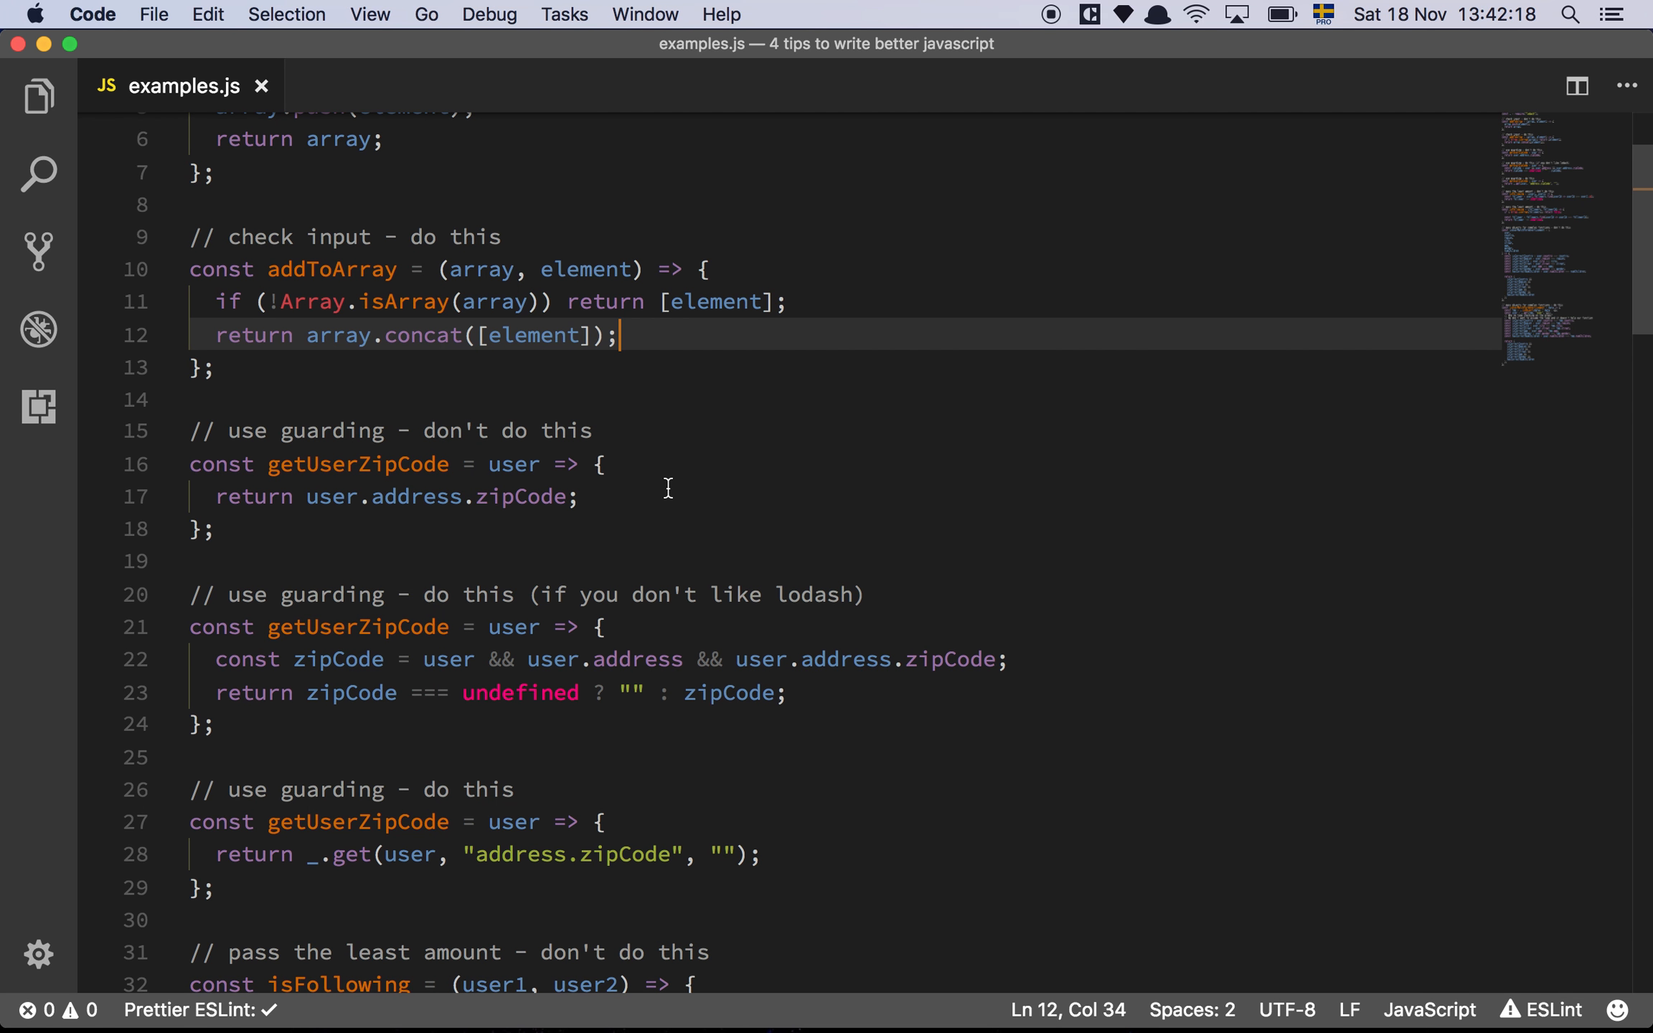
pyautogui.moveTo(661, 485)
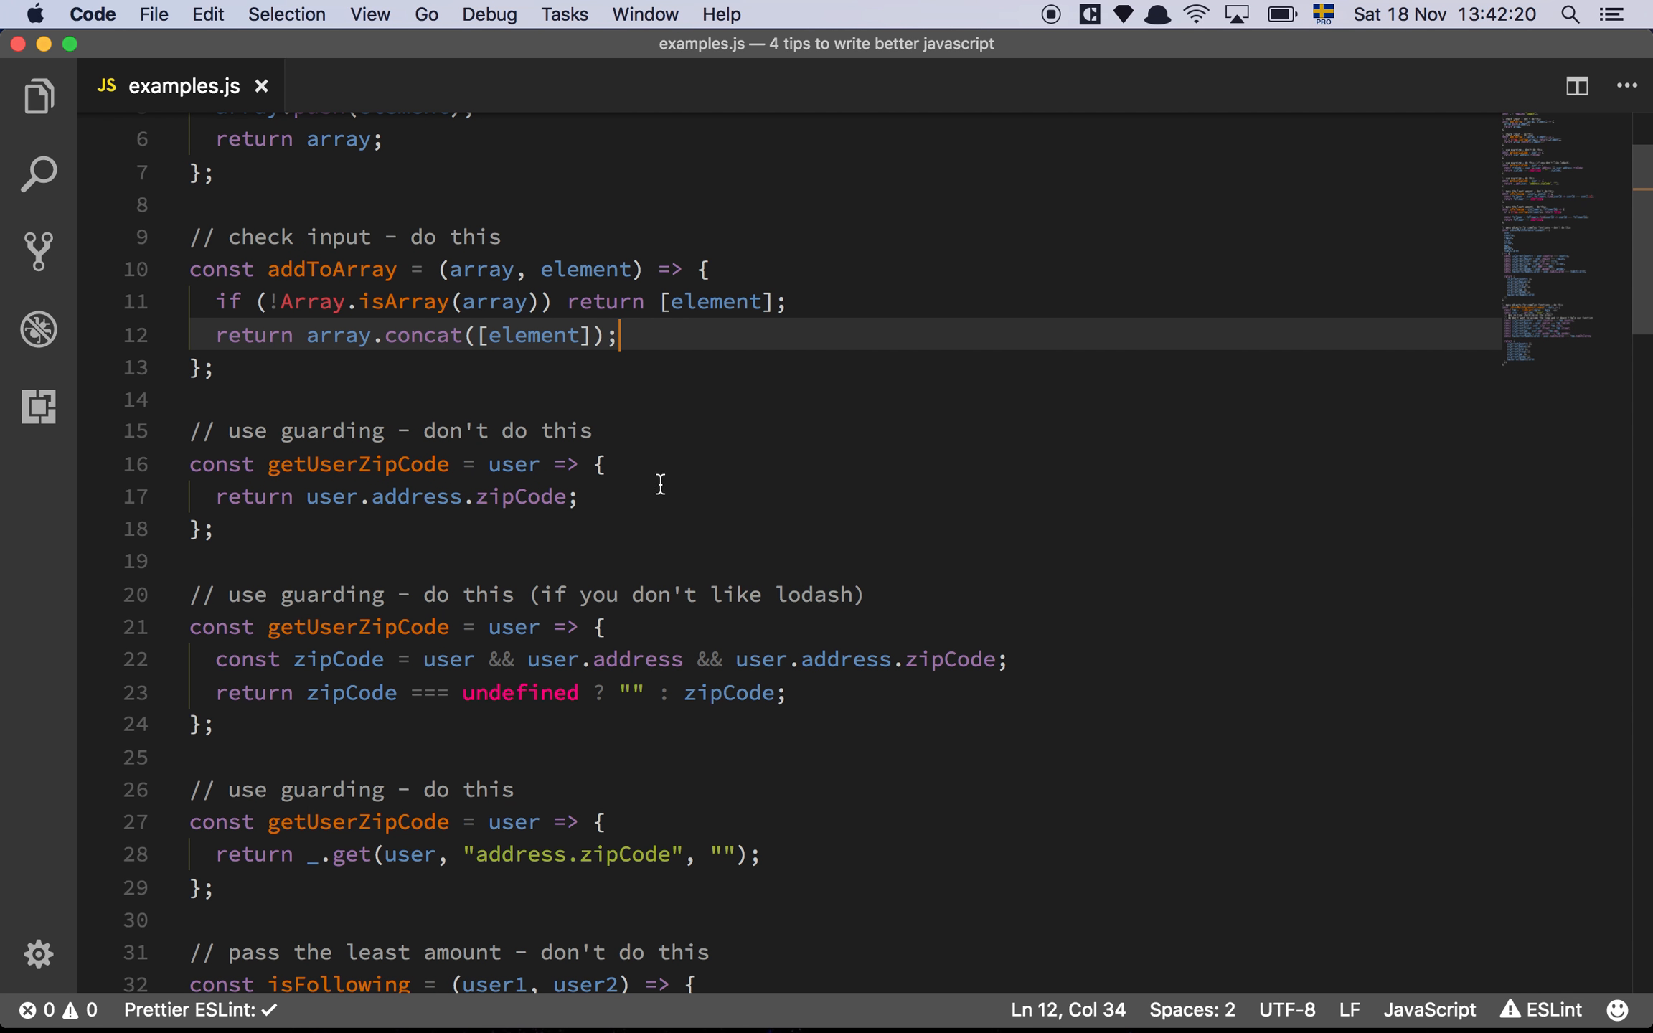
pyautogui.click(598, 463)
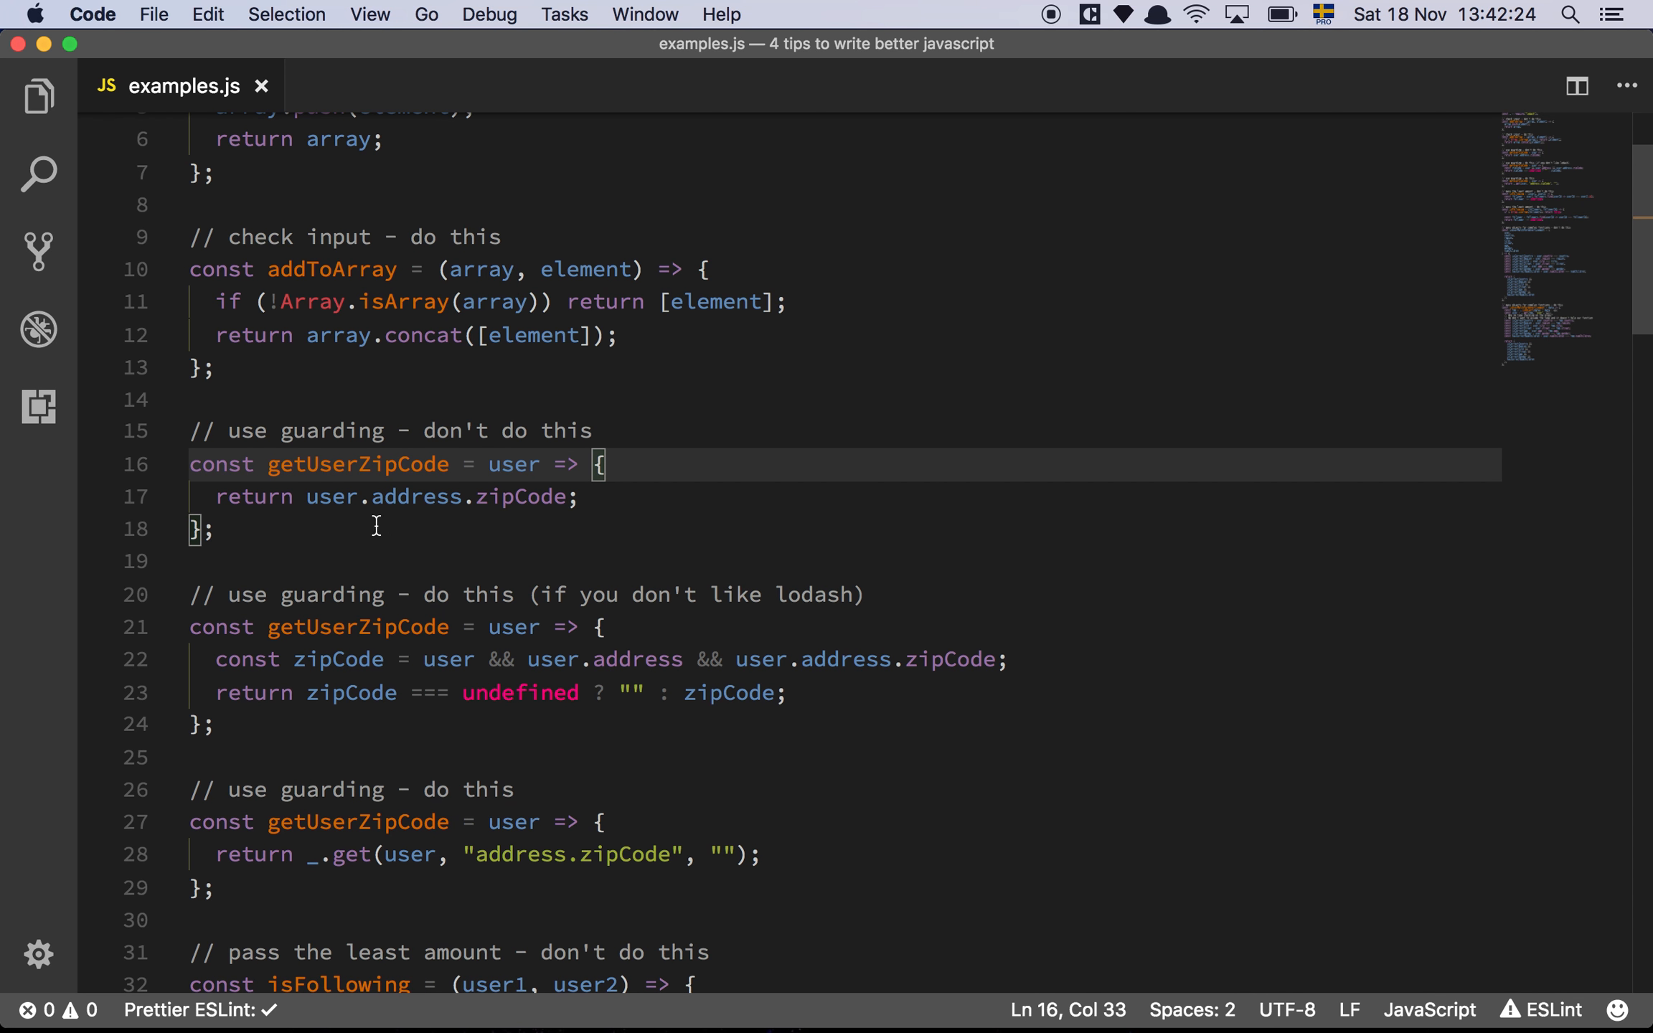
pyautogui.click(376, 496)
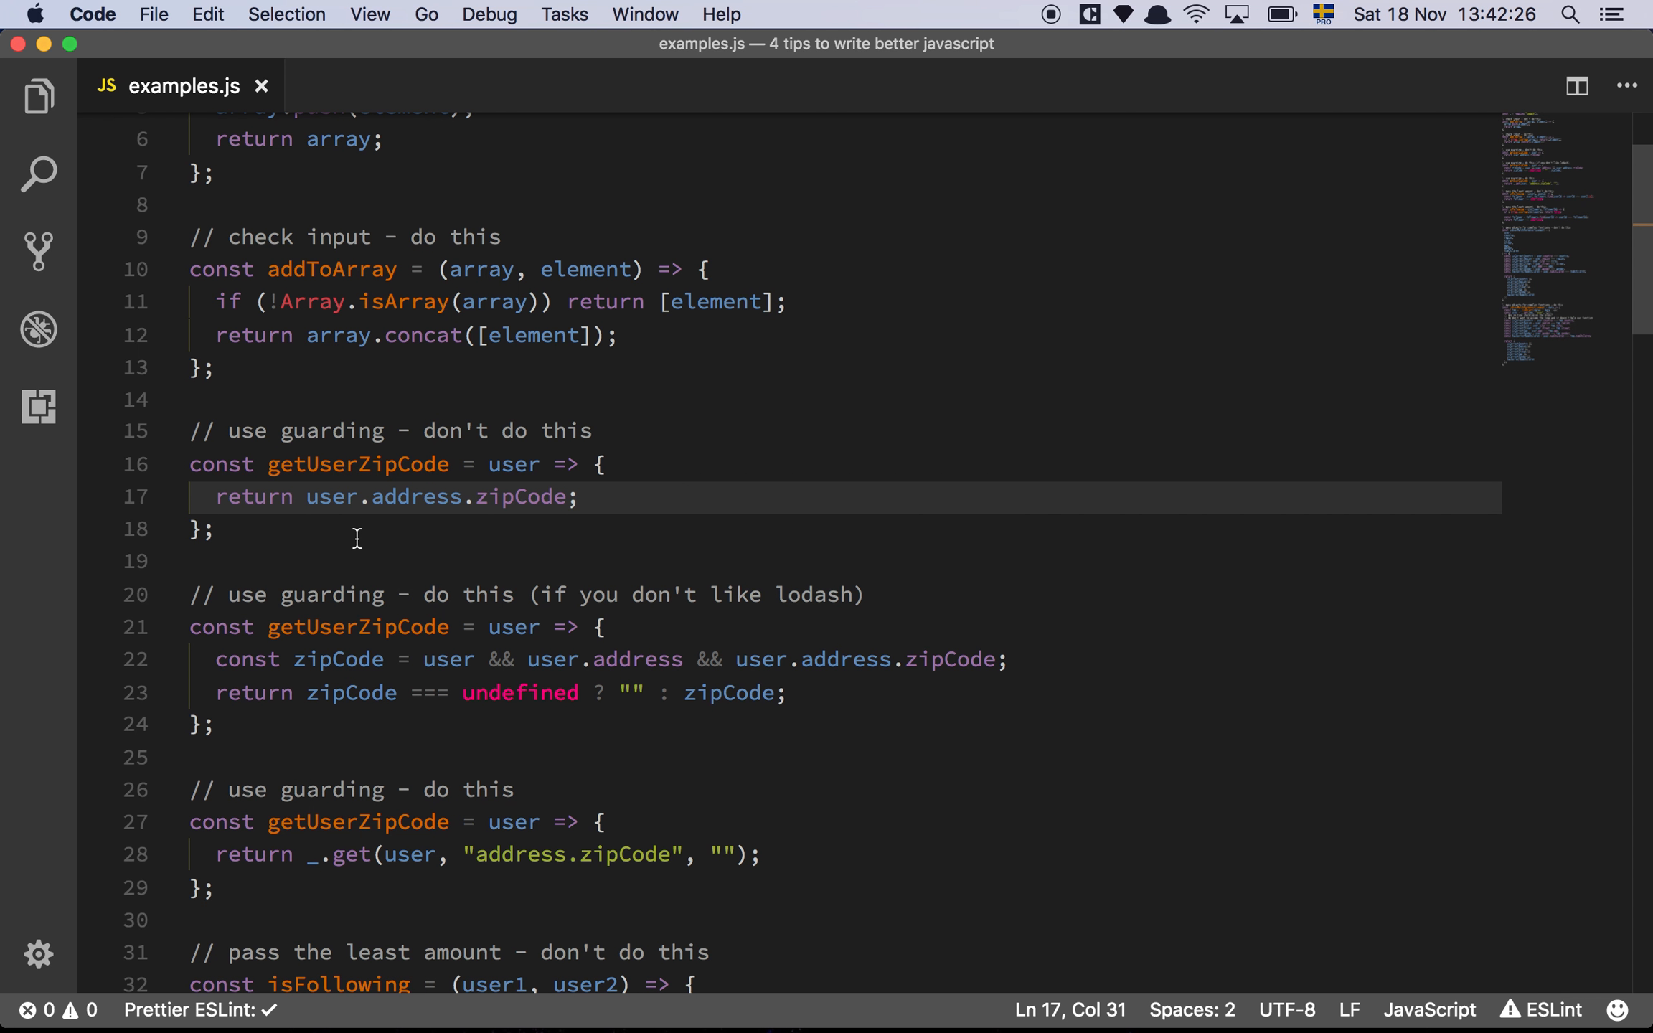
pyautogui.moveTo(360, 514)
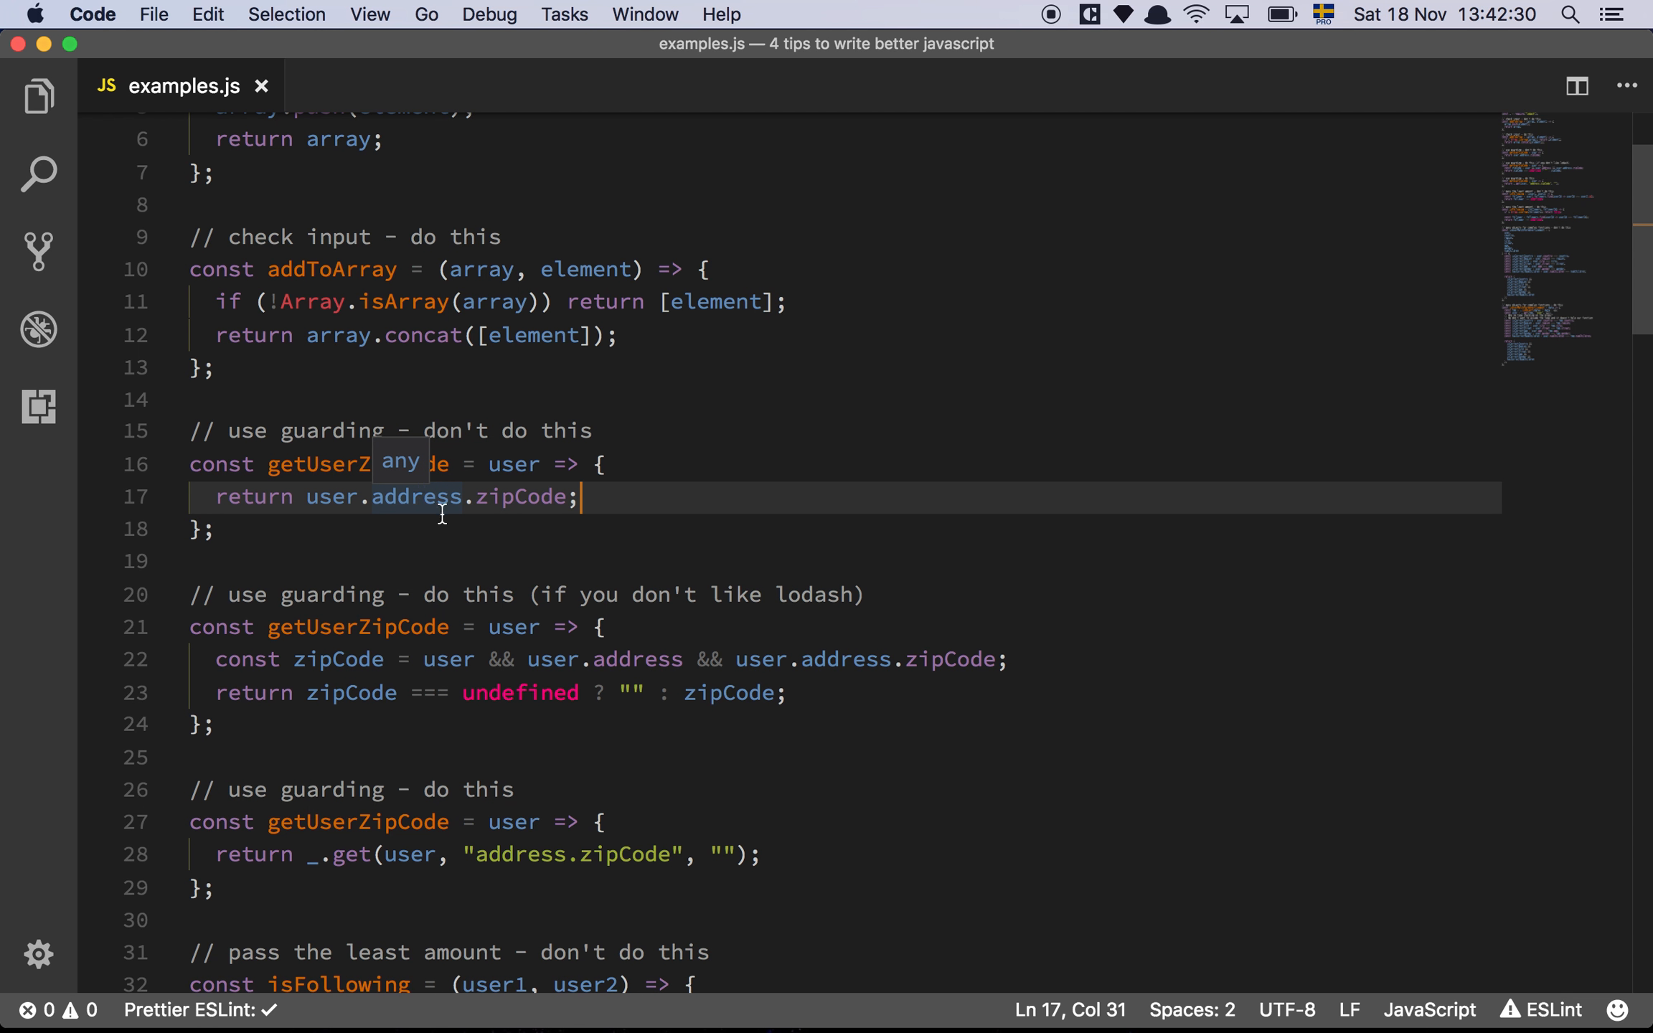
pyautogui.moveTo(527, 498)
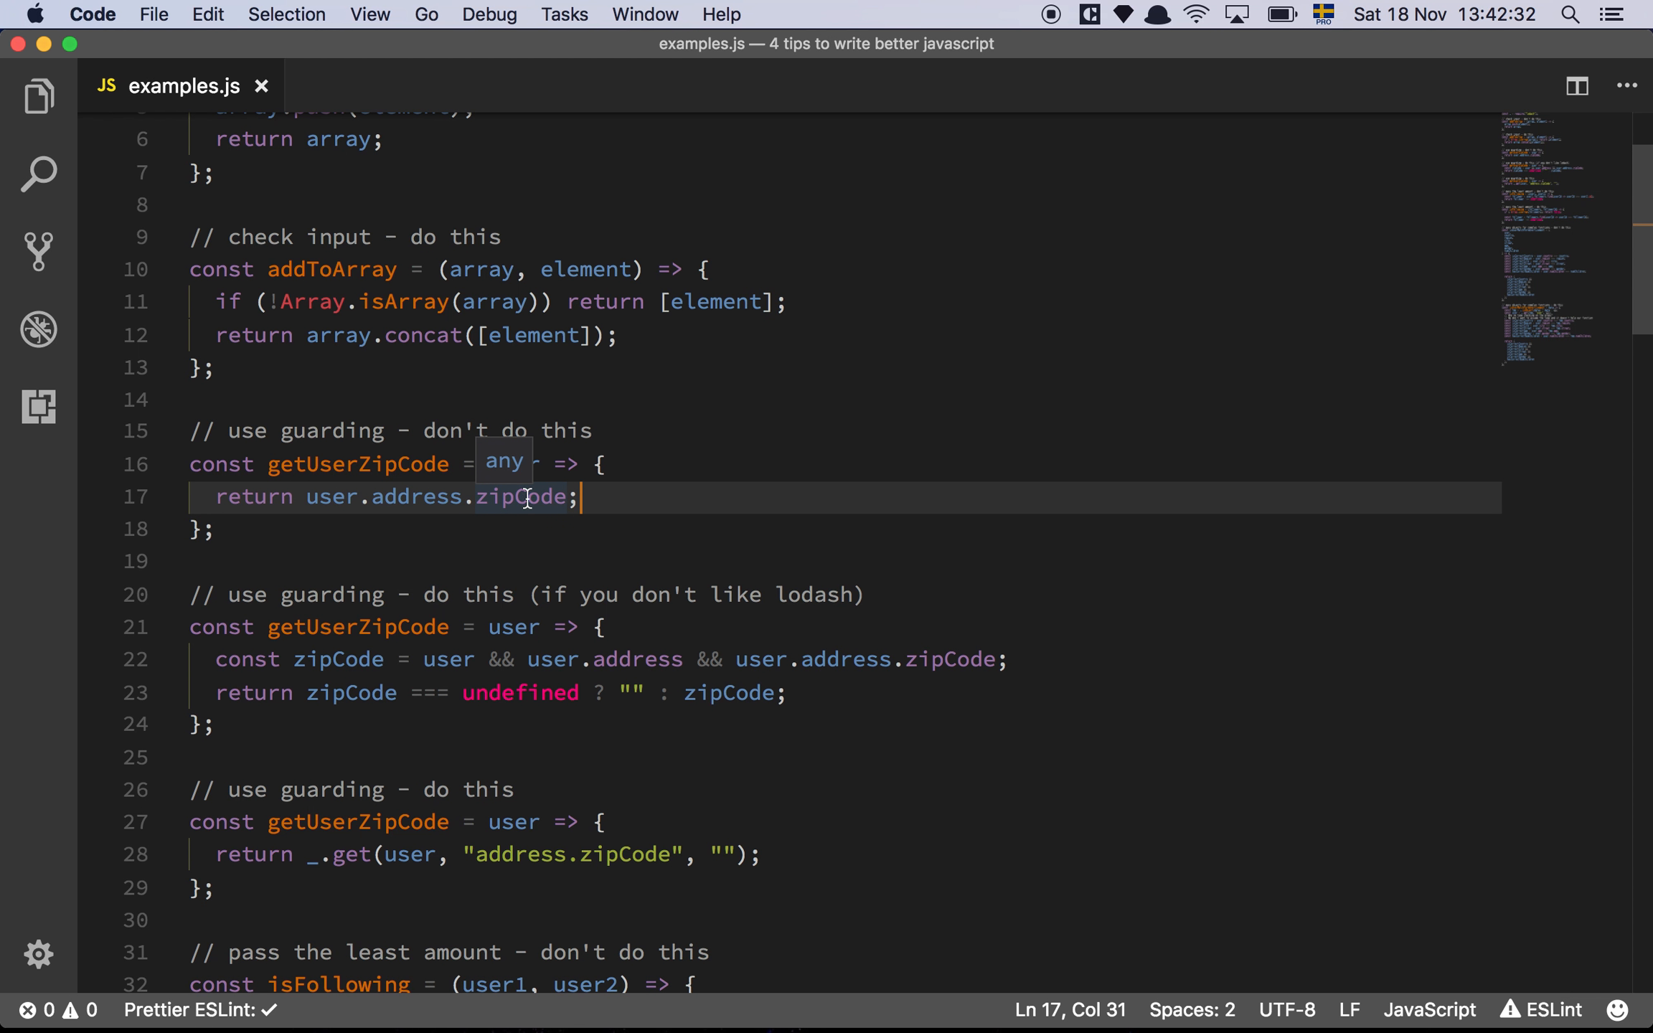
pyautogui.click(674, 464)
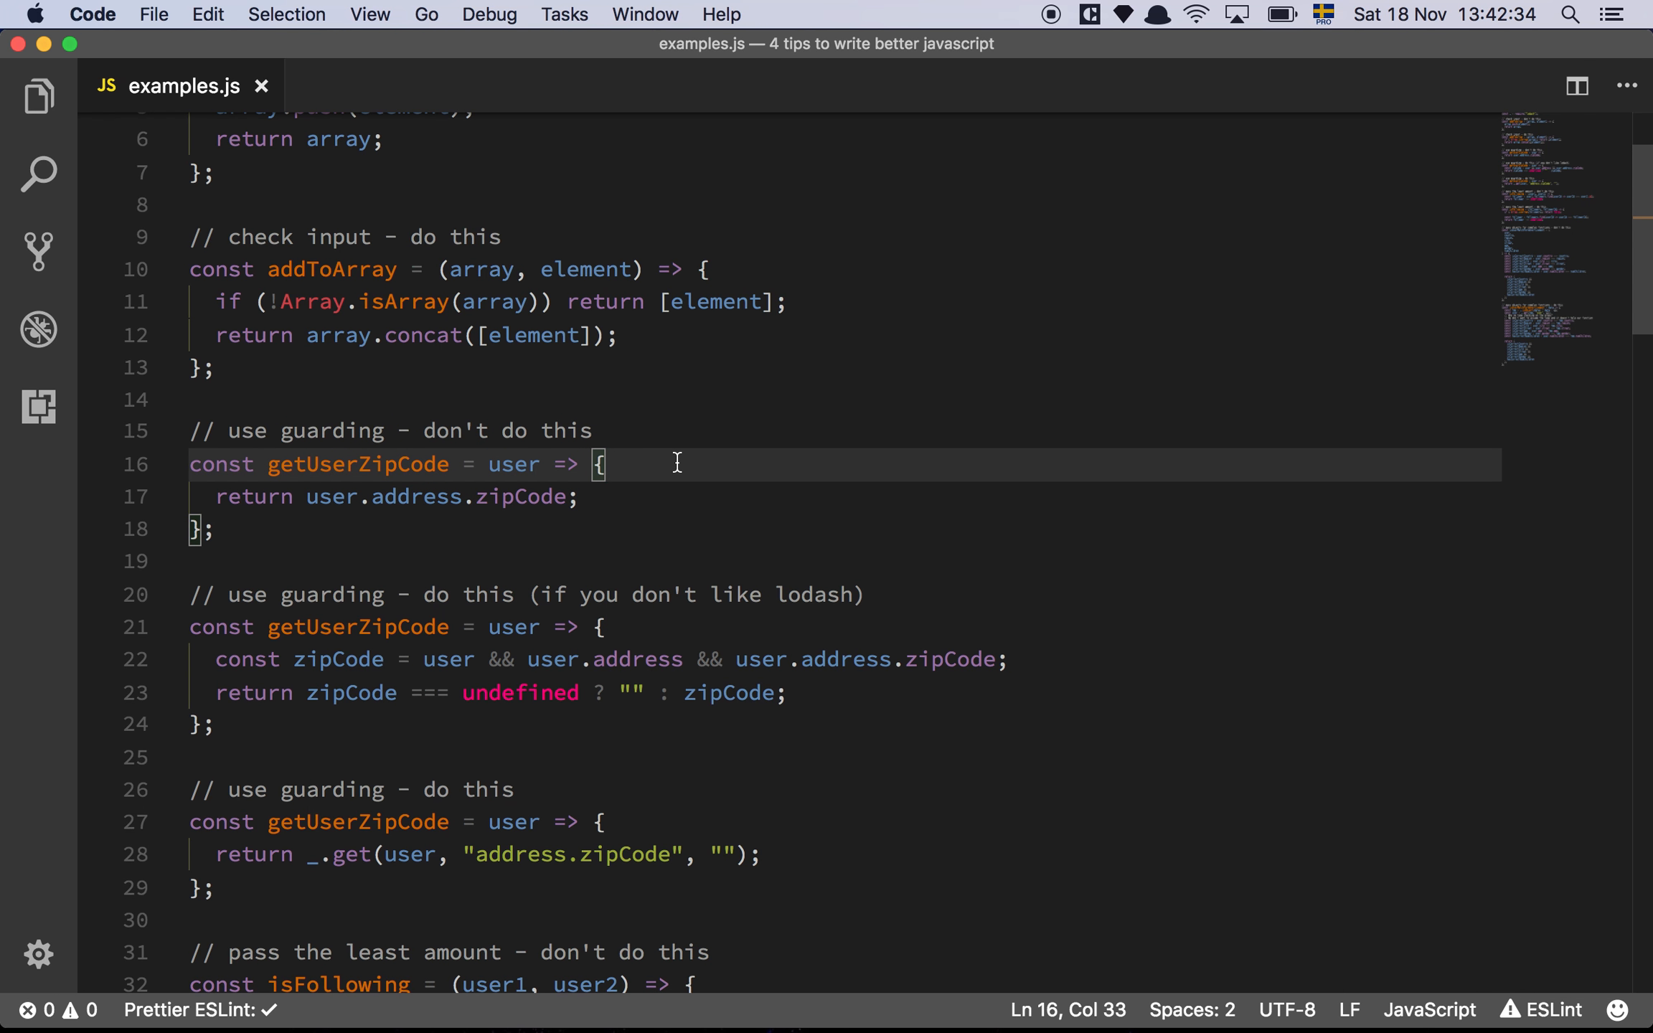
pyautogui.click(581, 497)
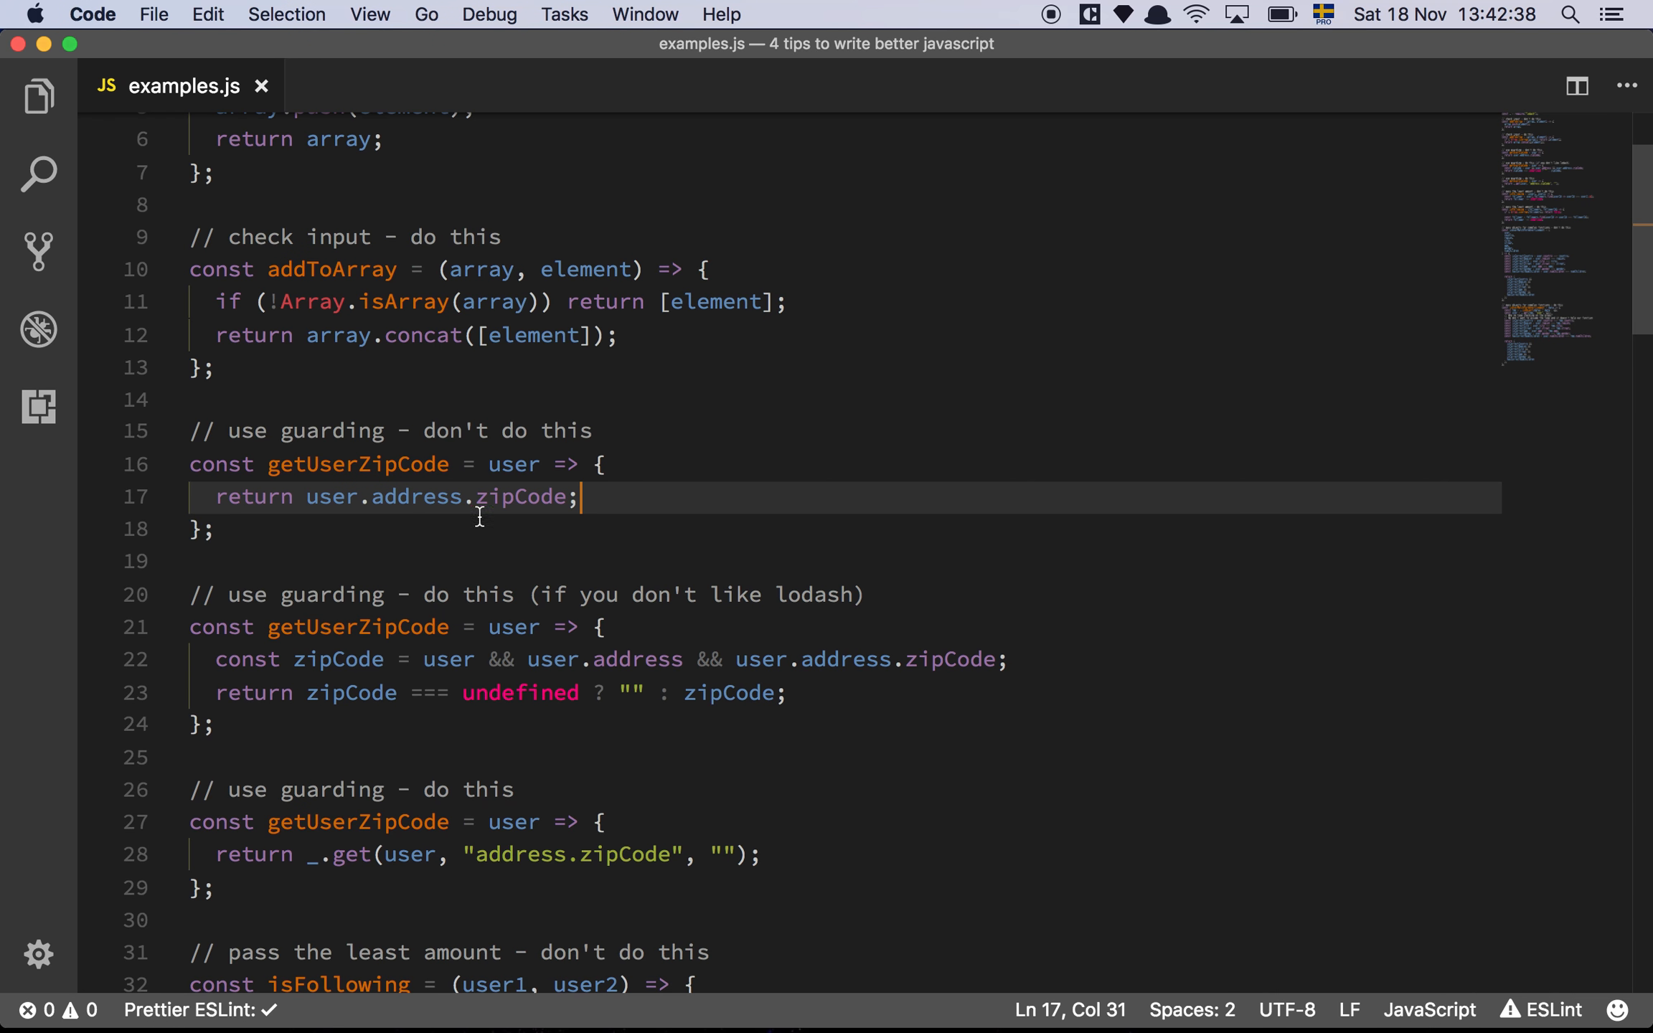
pyautogui.moveTo(340, 526)
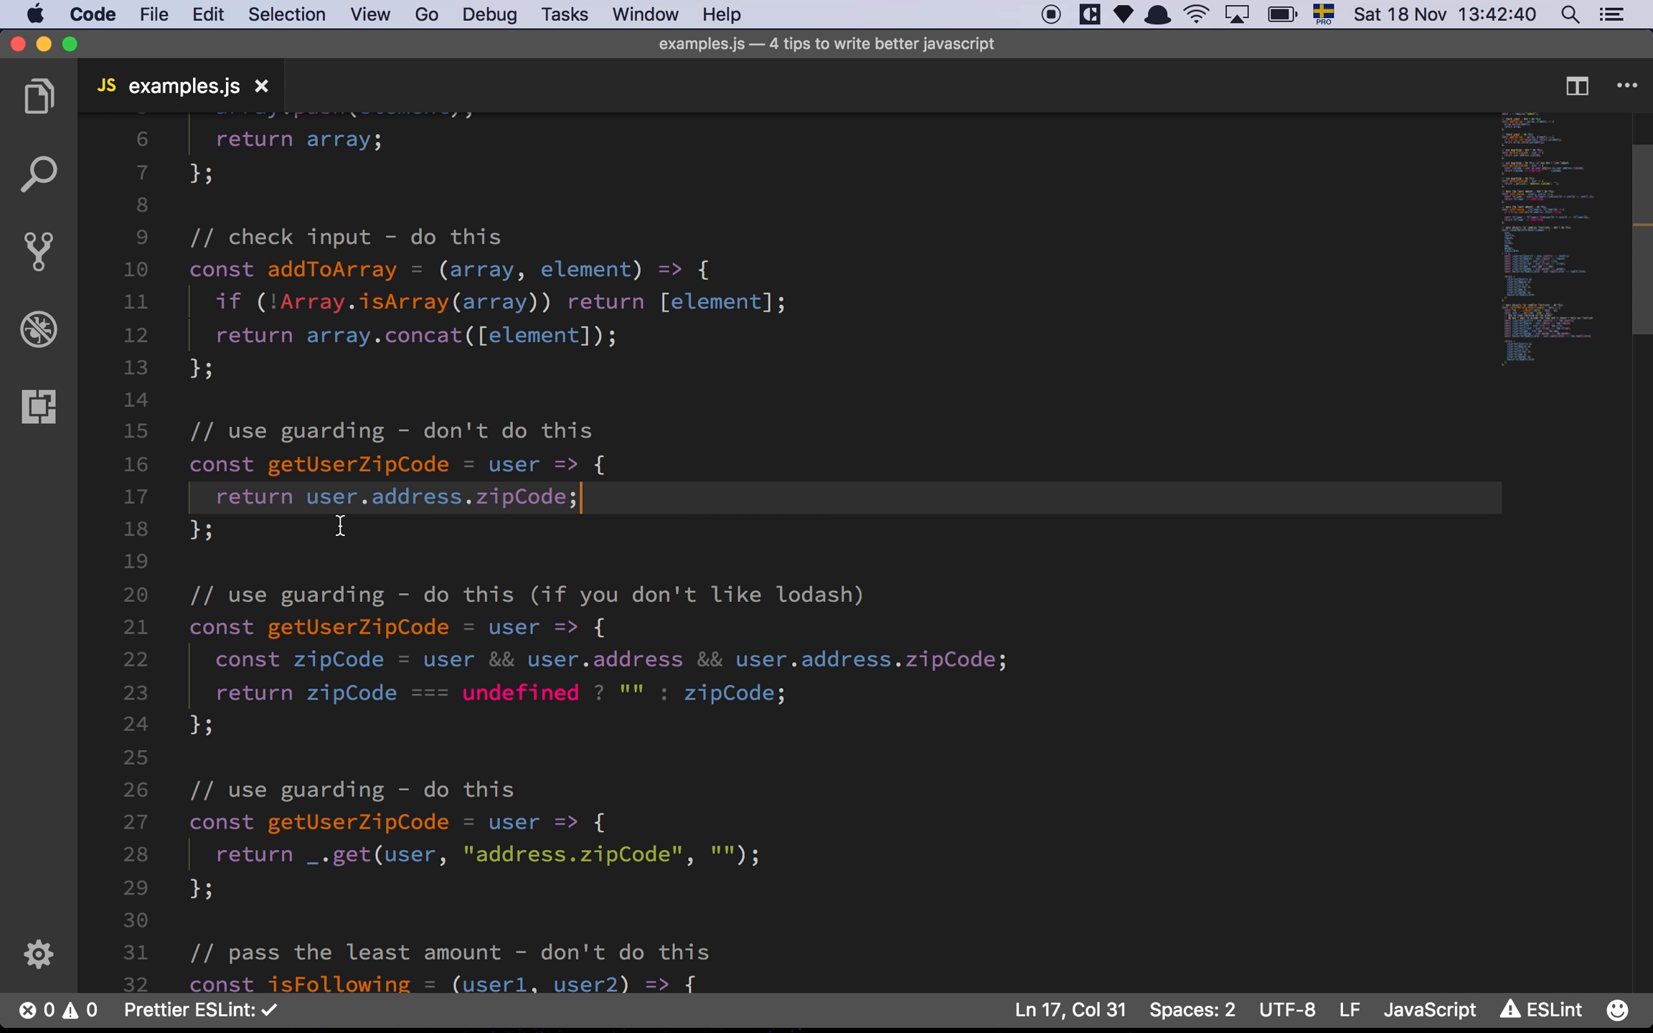
pyautogui.moveTo(514, 463)
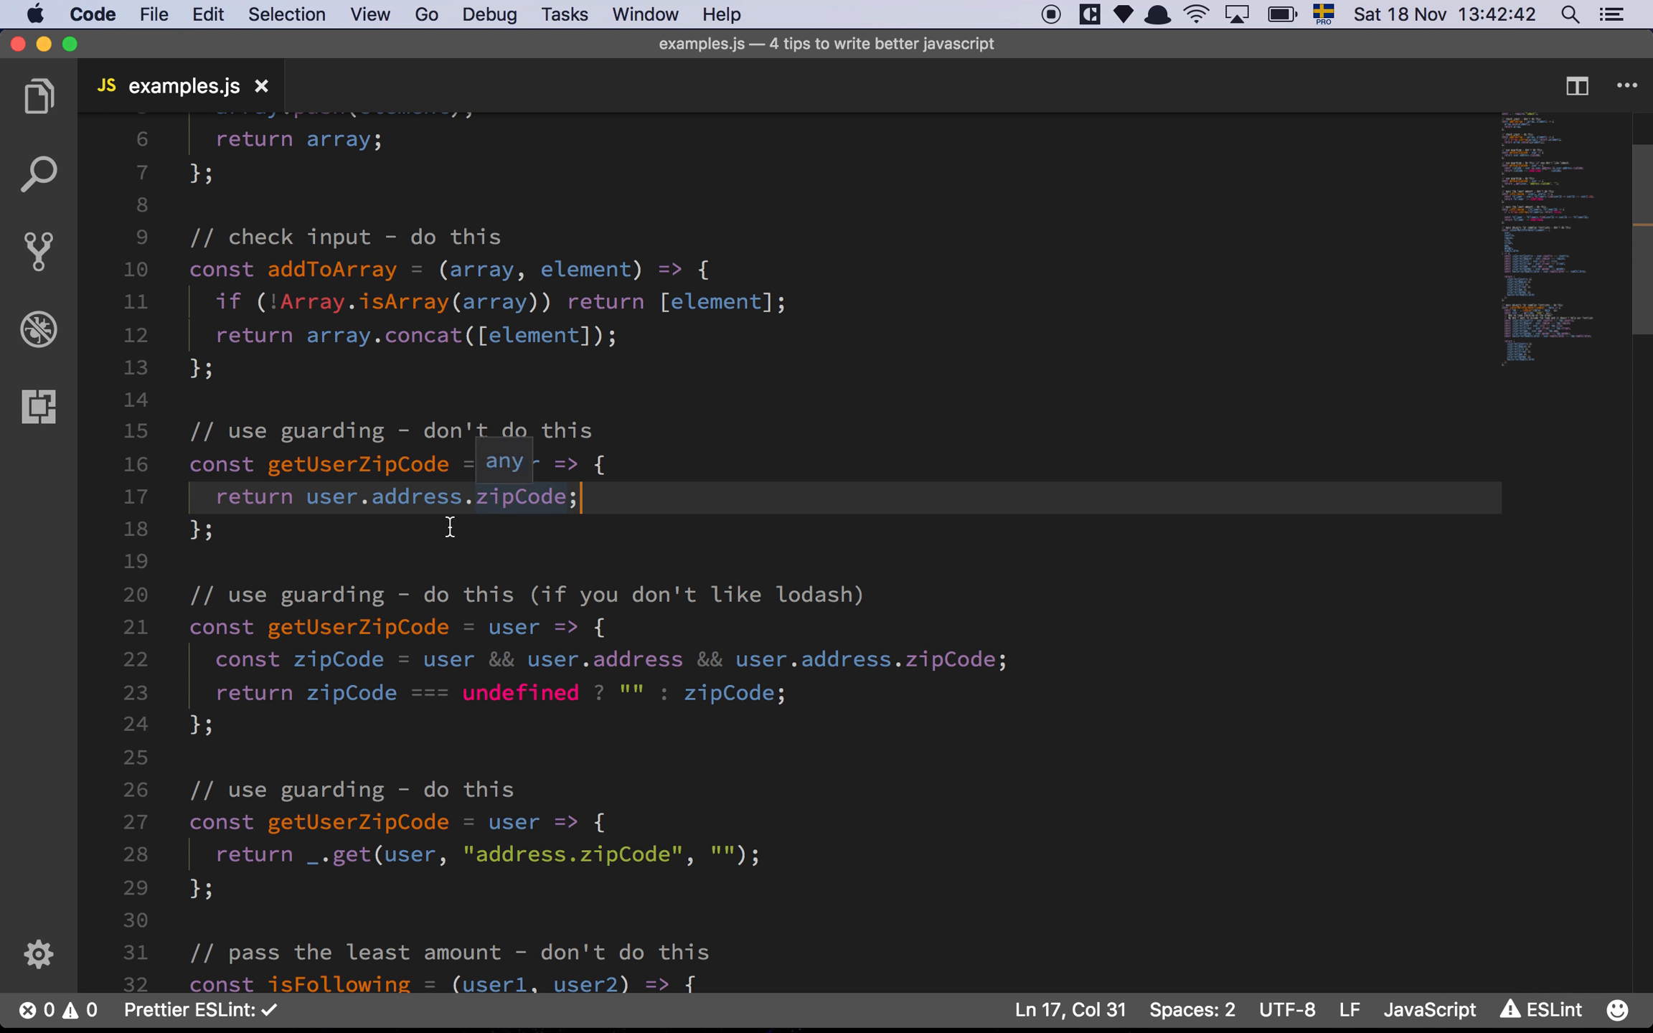
pyautogui.moveTo(399, 533)
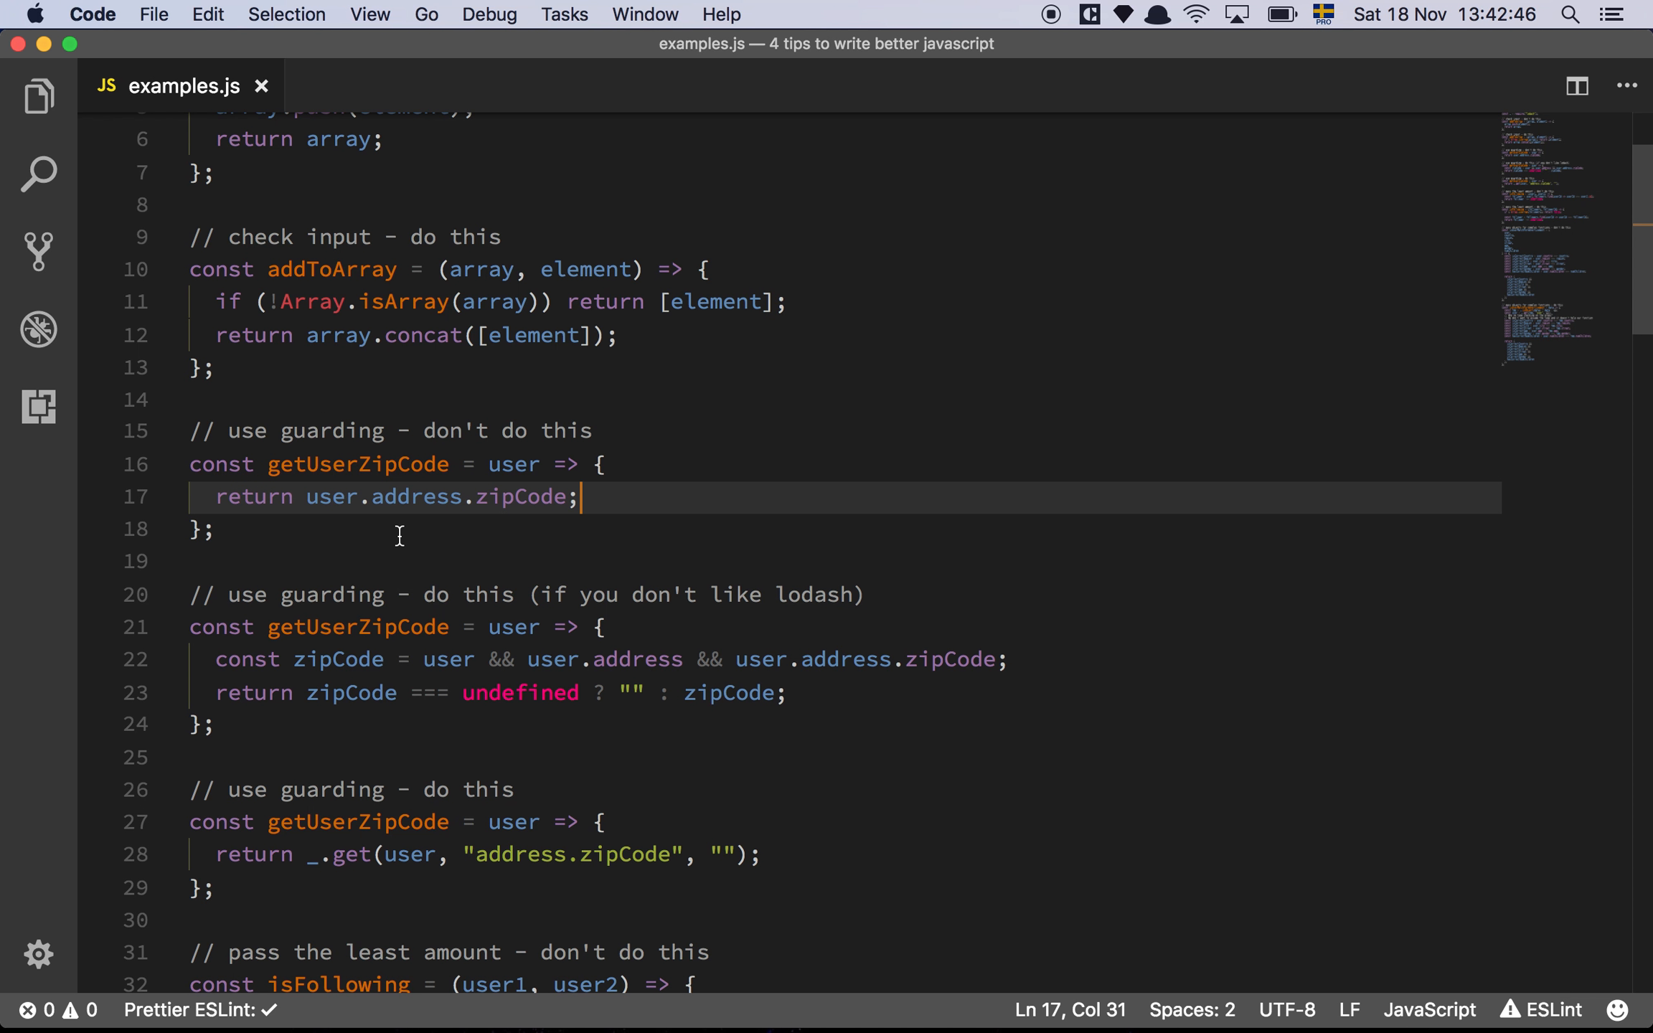
pyautogui.moveTo(331, 497)
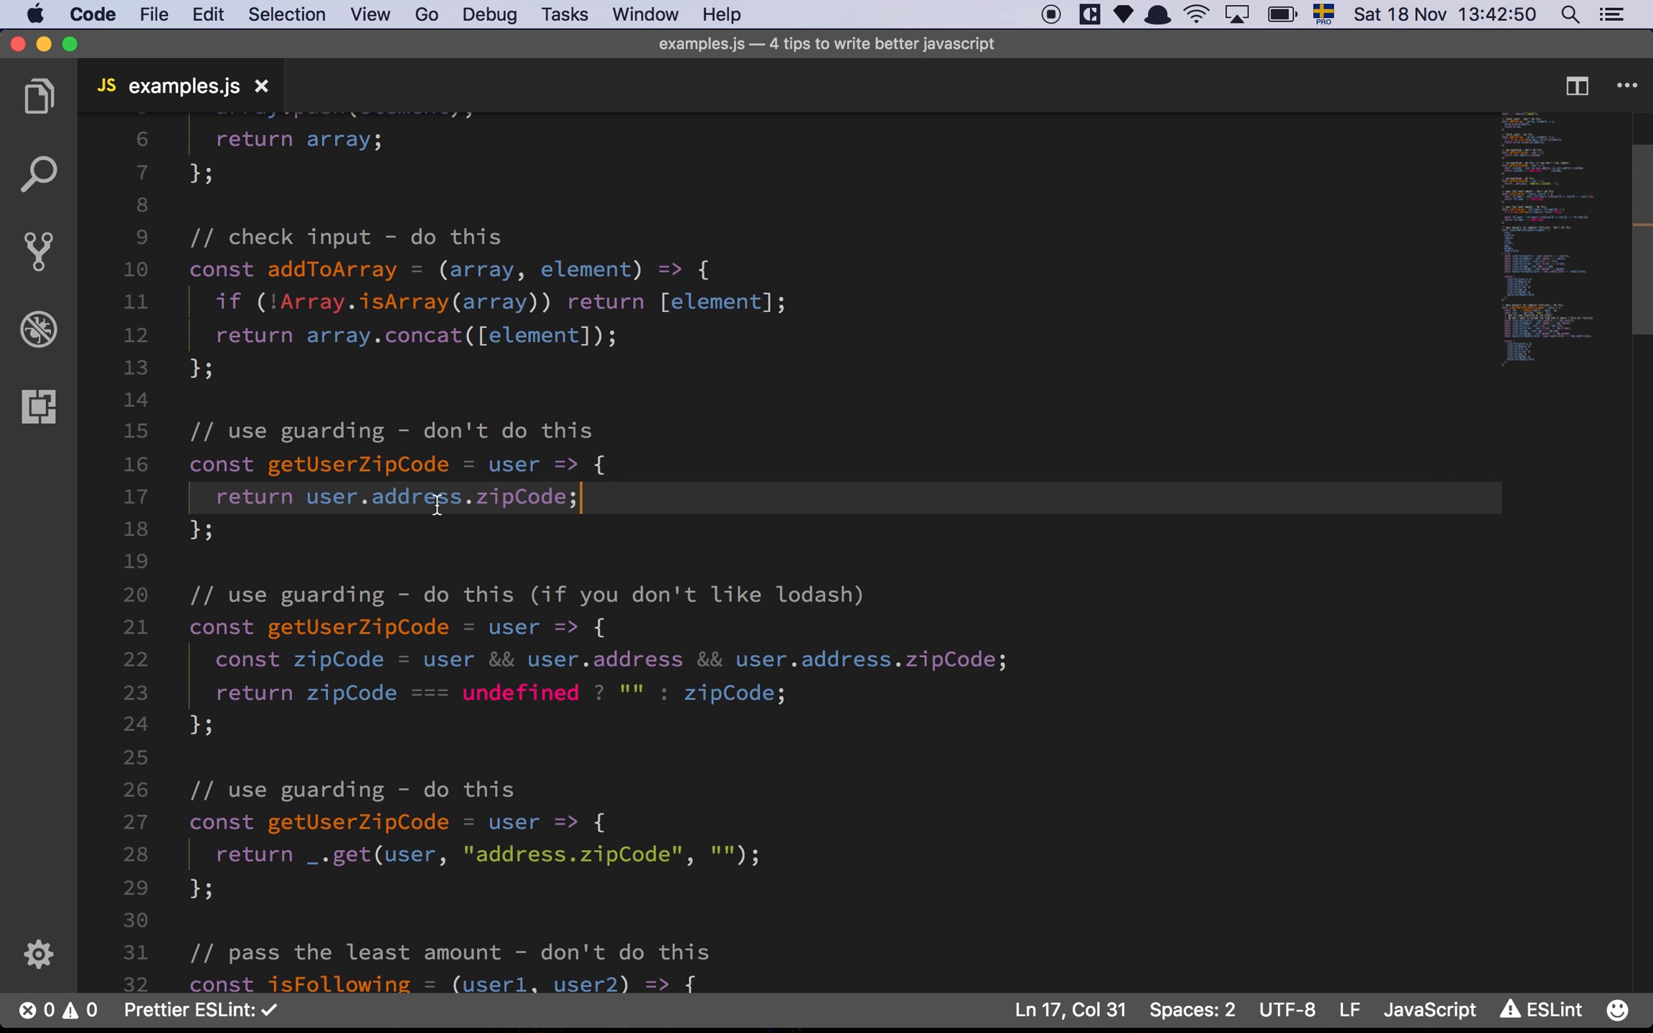
pyautogui.click(419, 497)
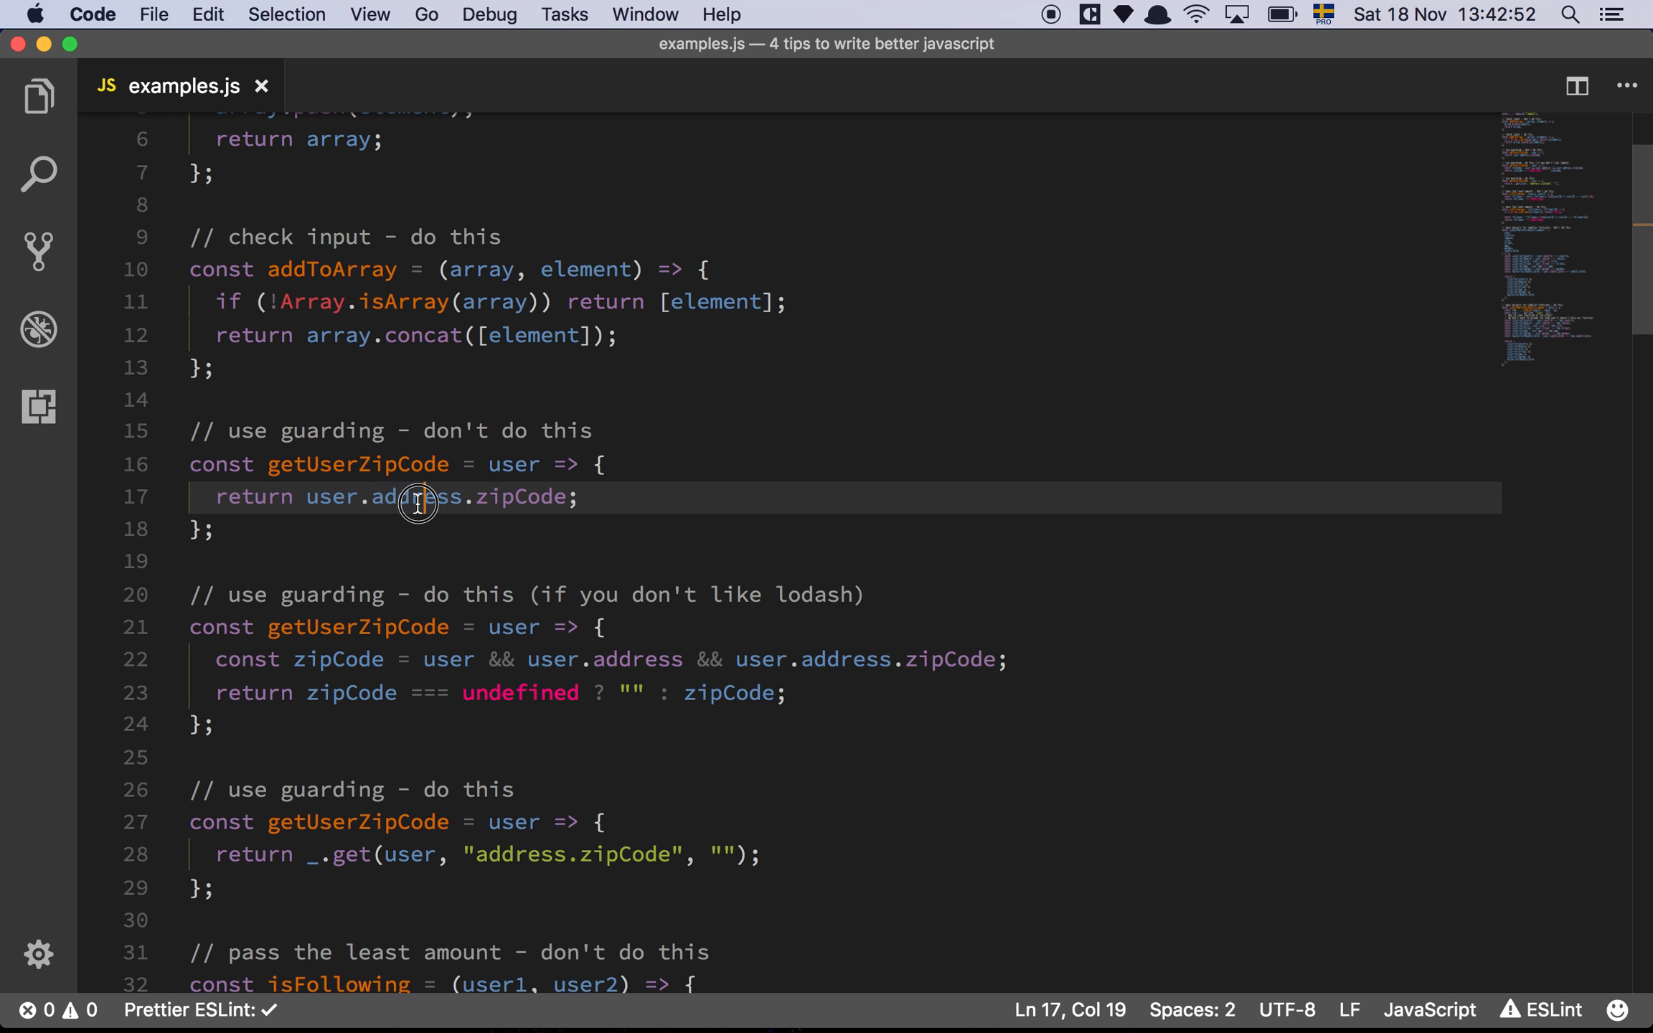
pyautogui.doubleClick(415, 497)
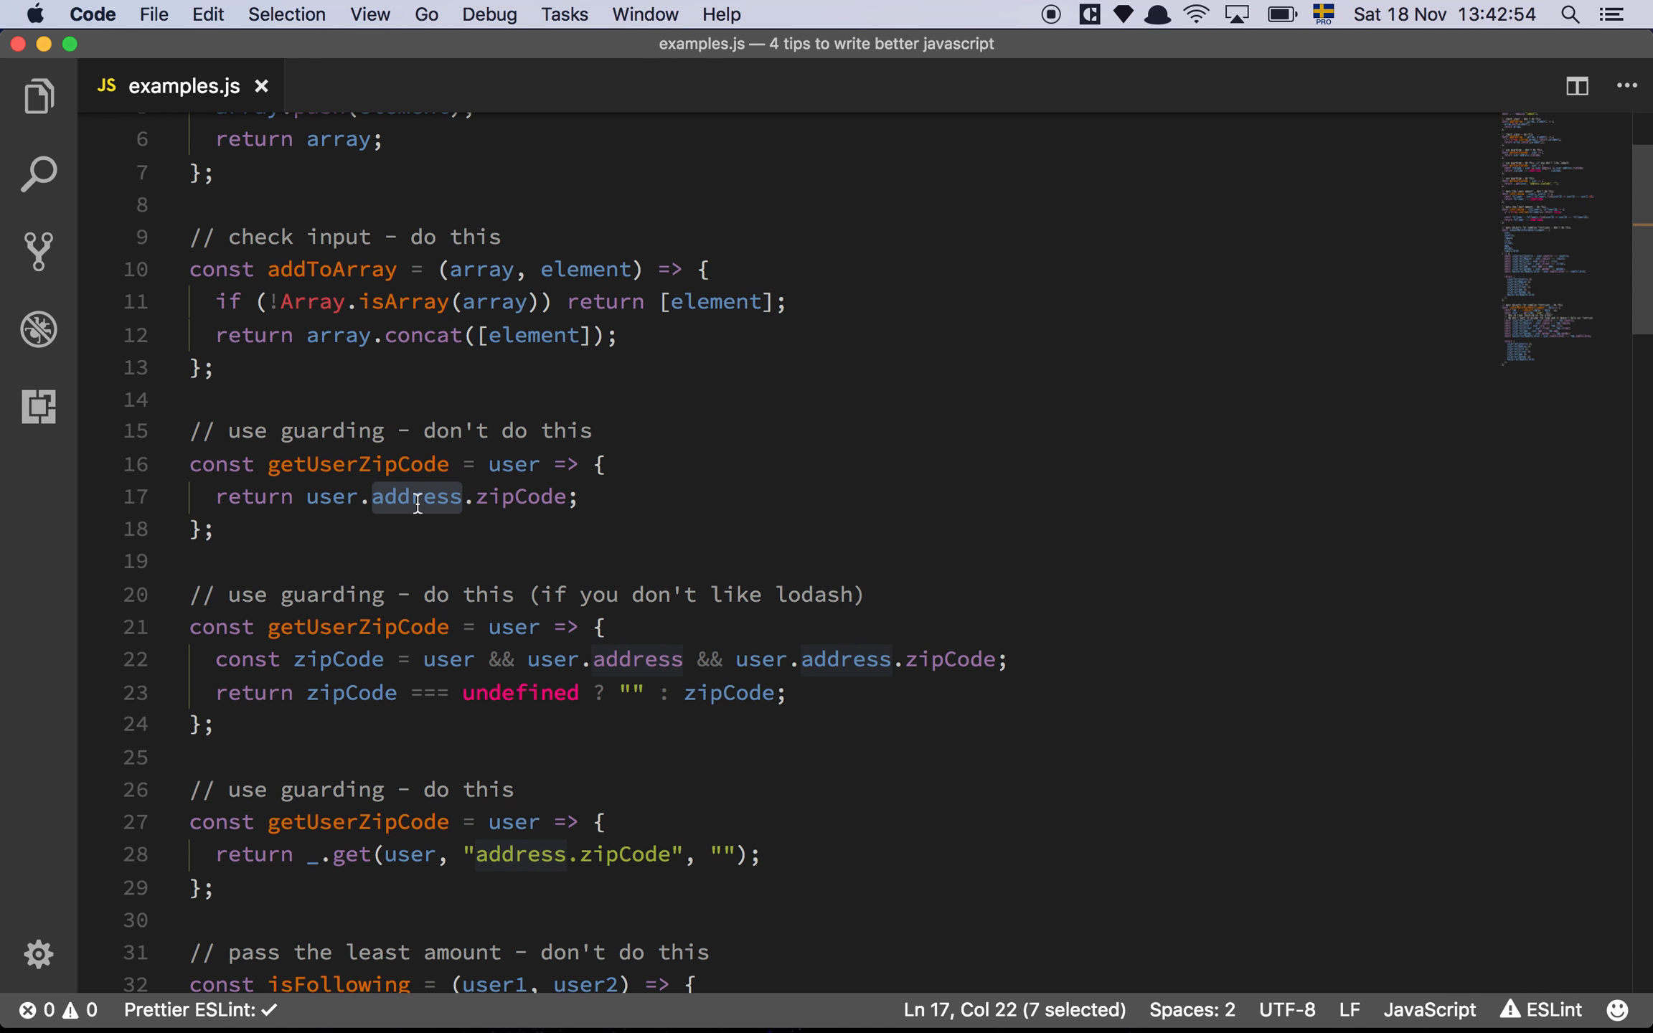
pyautogui.moveTo(322, 495)
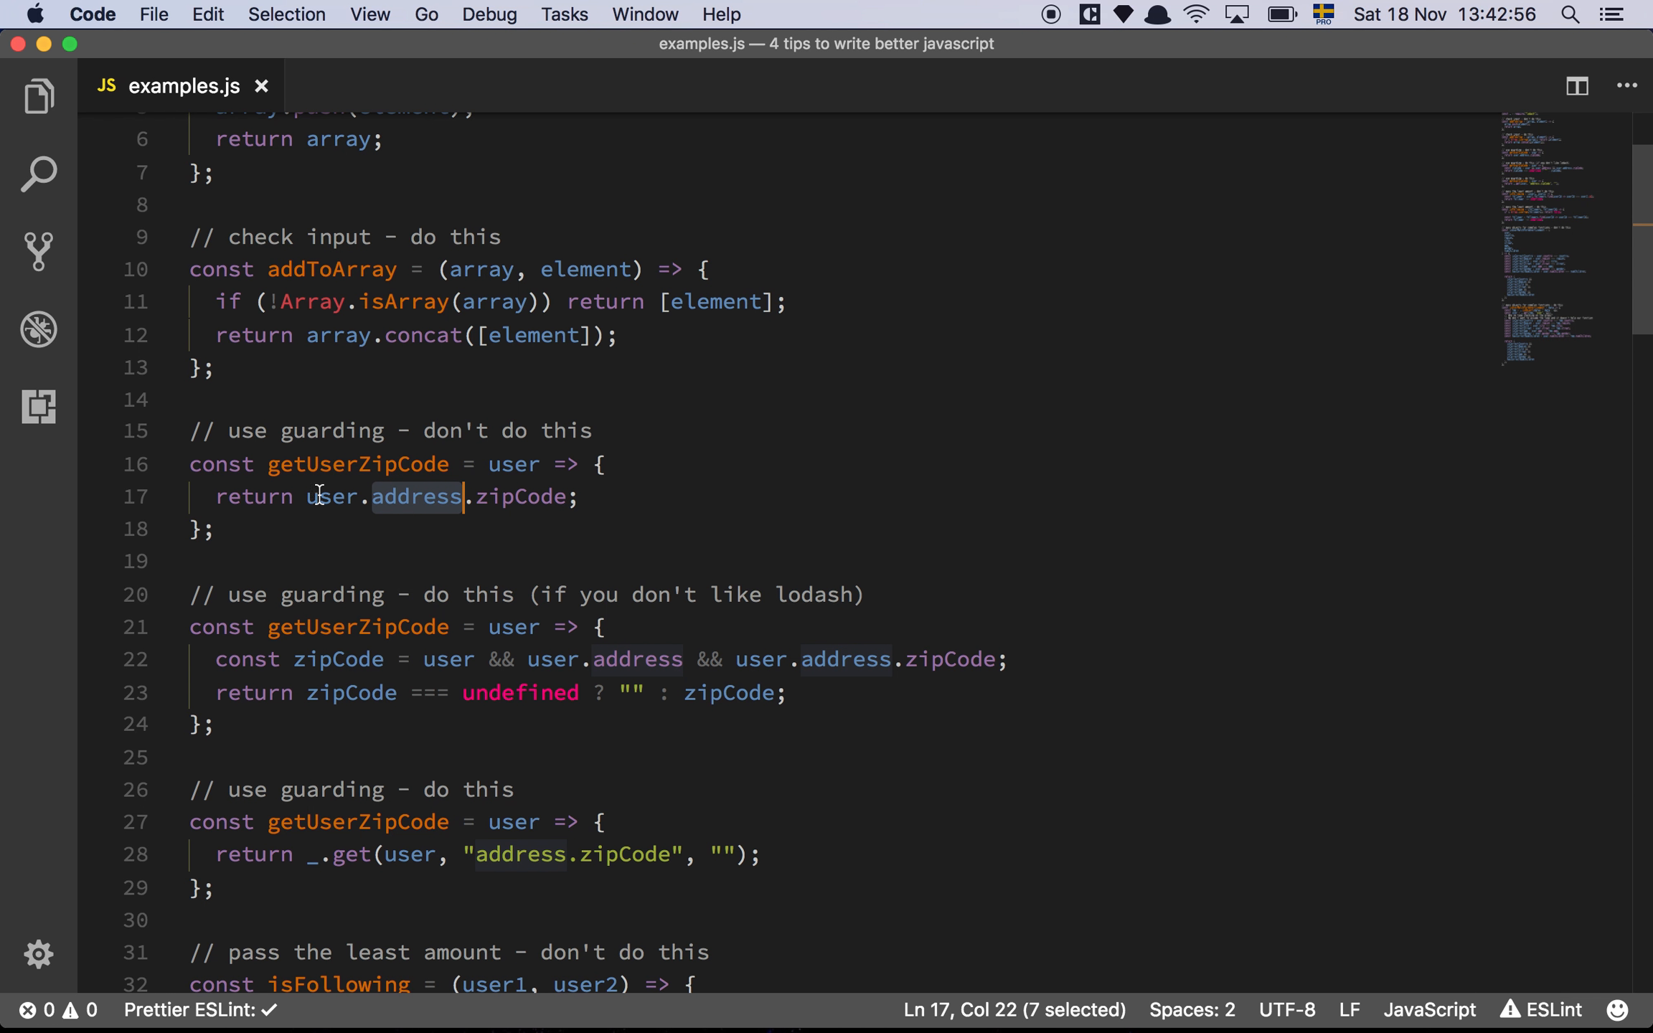
pyautogui.doubleClick(336, 496)
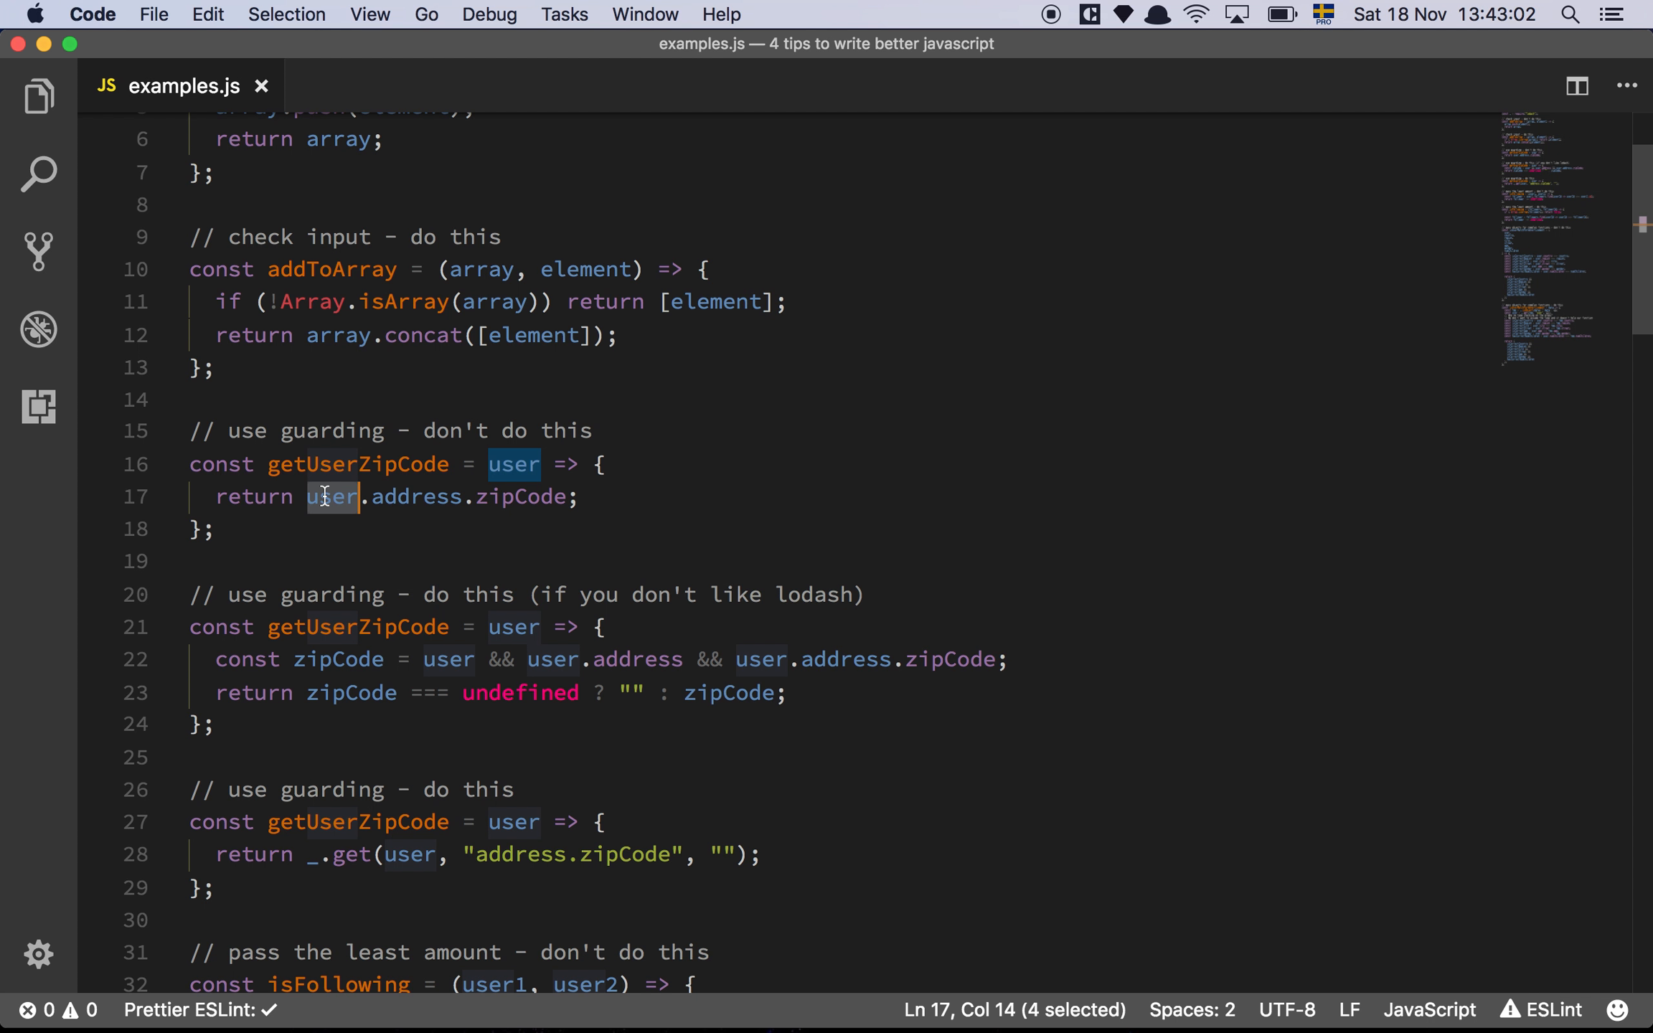
pyautogui.moveTo(579, 514)
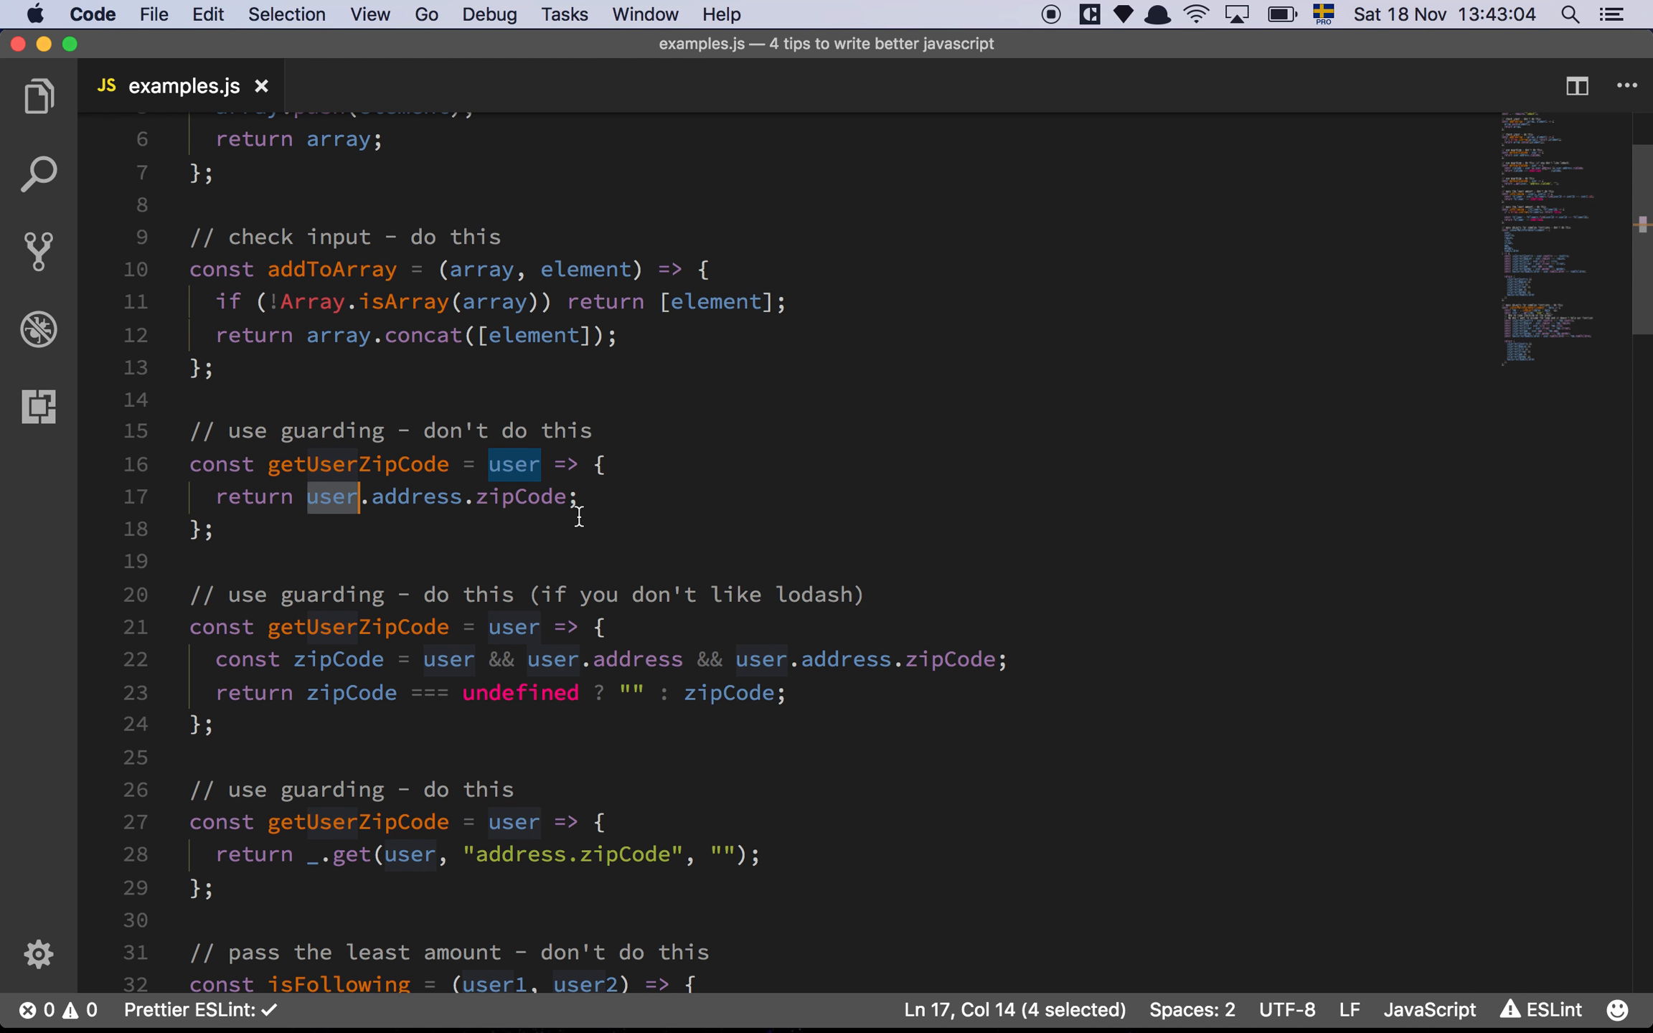
pyautogui.click(531, 497)
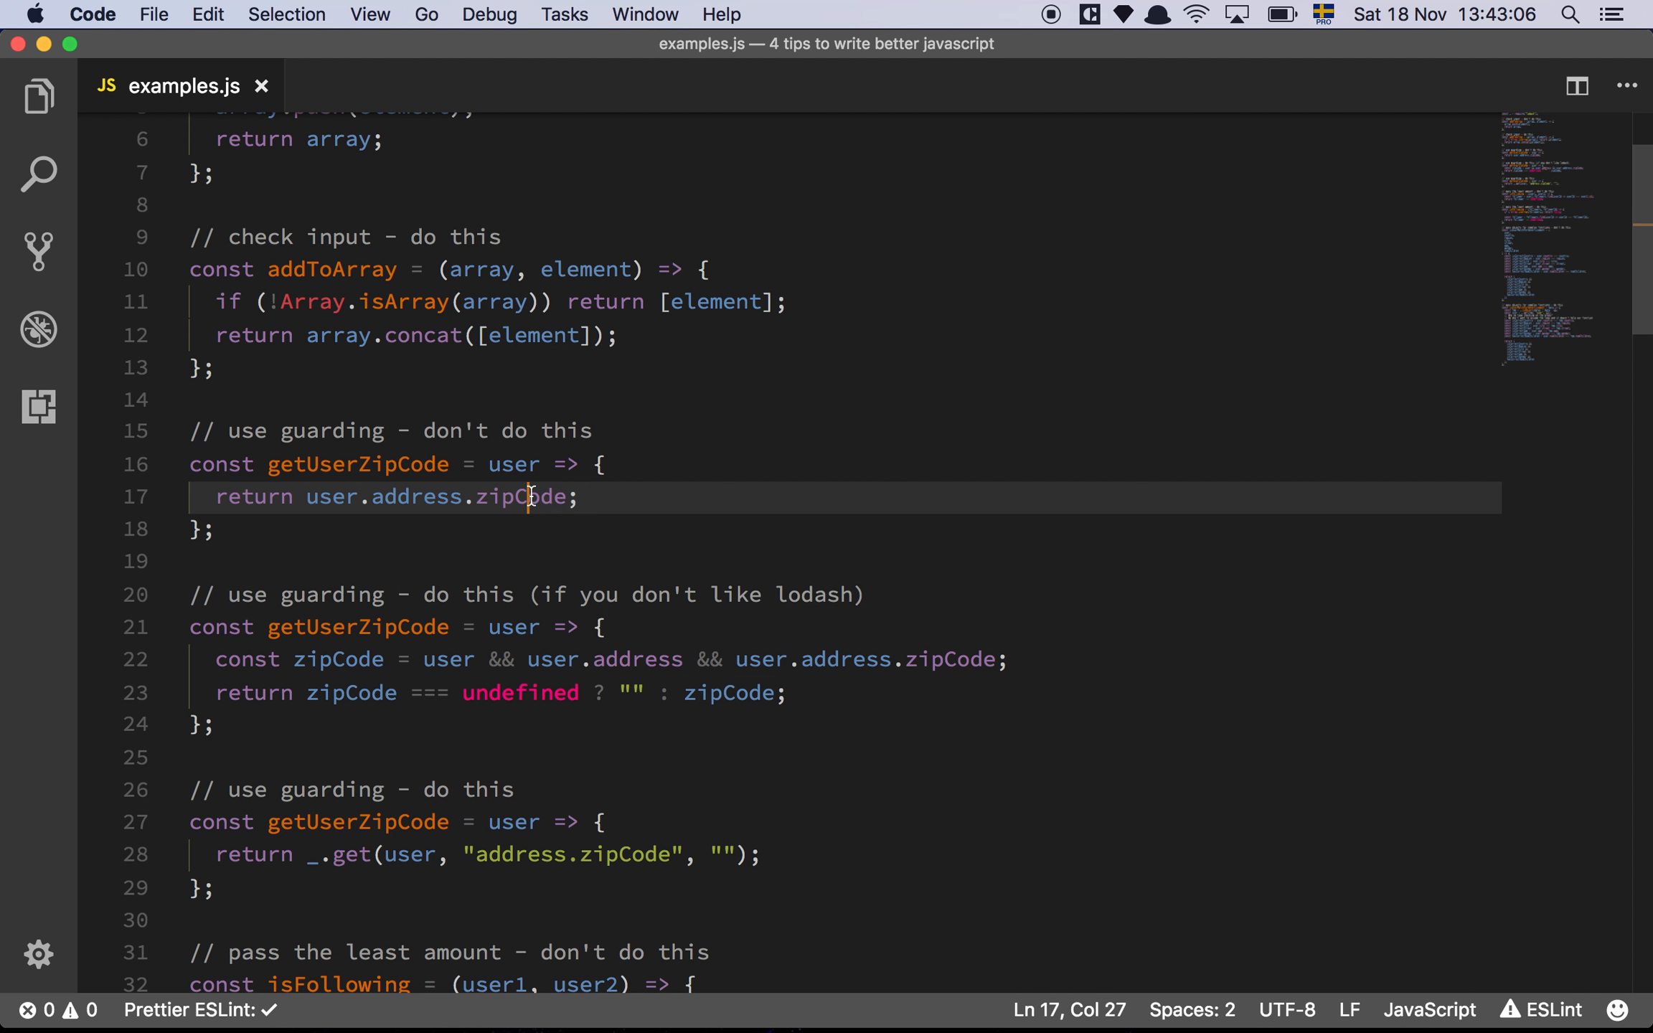
pyautogui.doubleClick(519, 497)
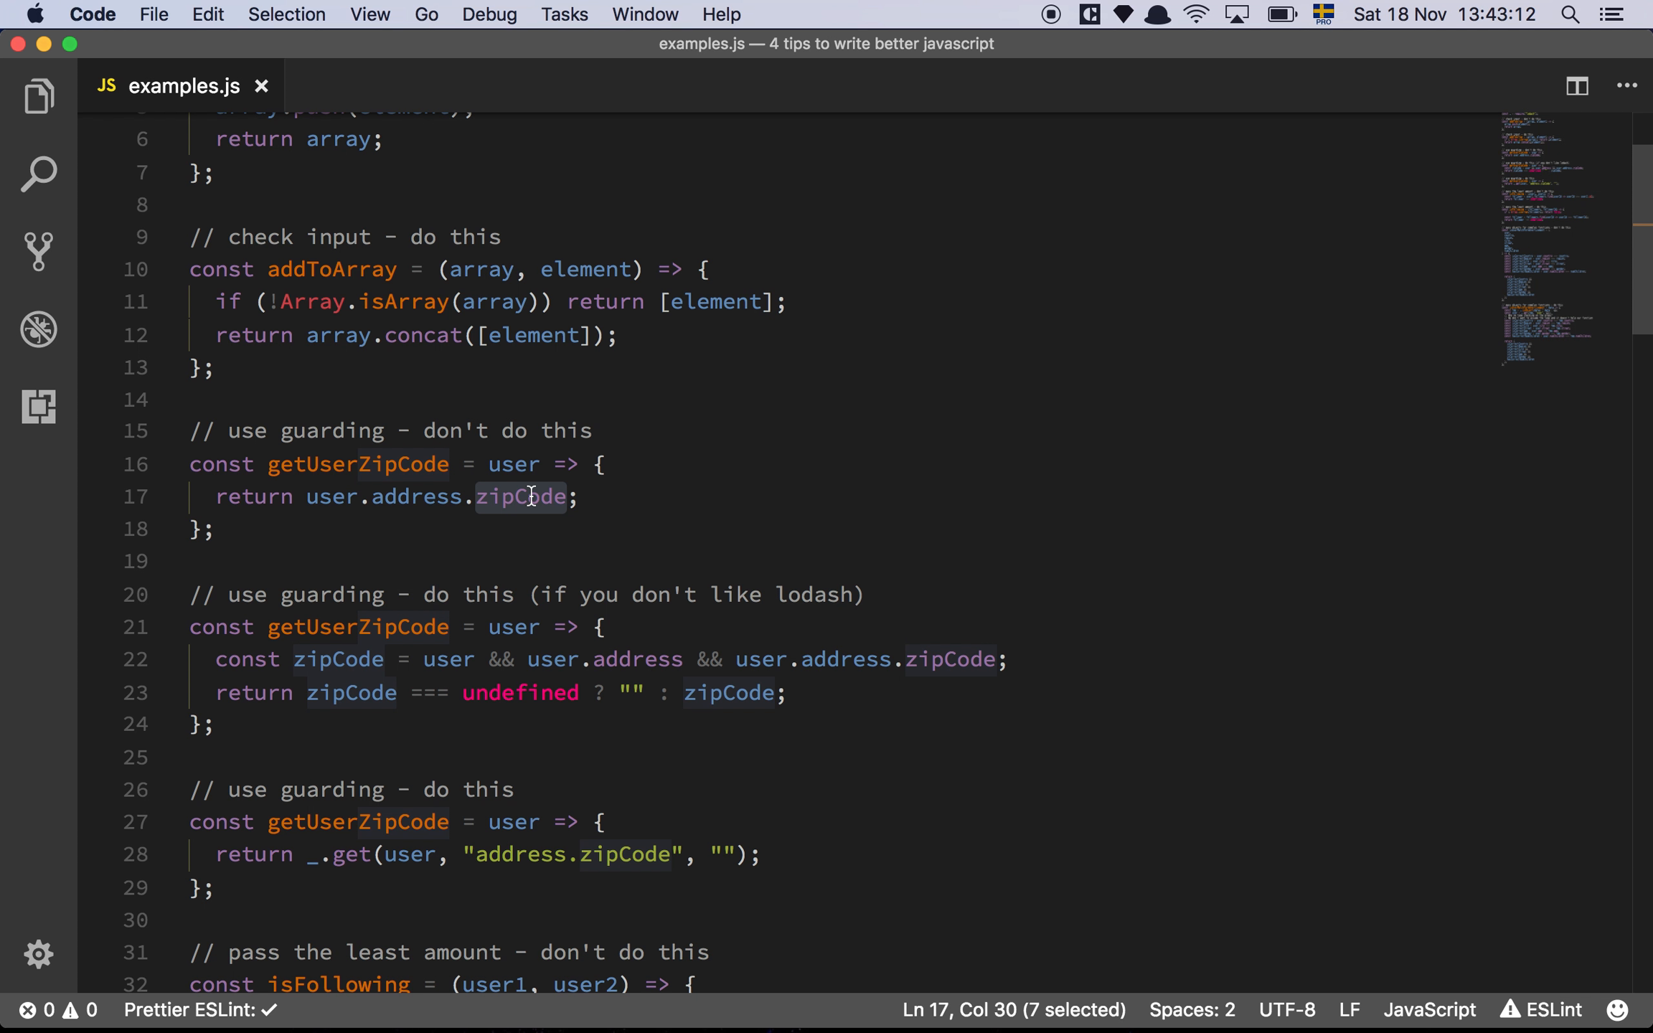
pyautogui.moveTo(599, 496)
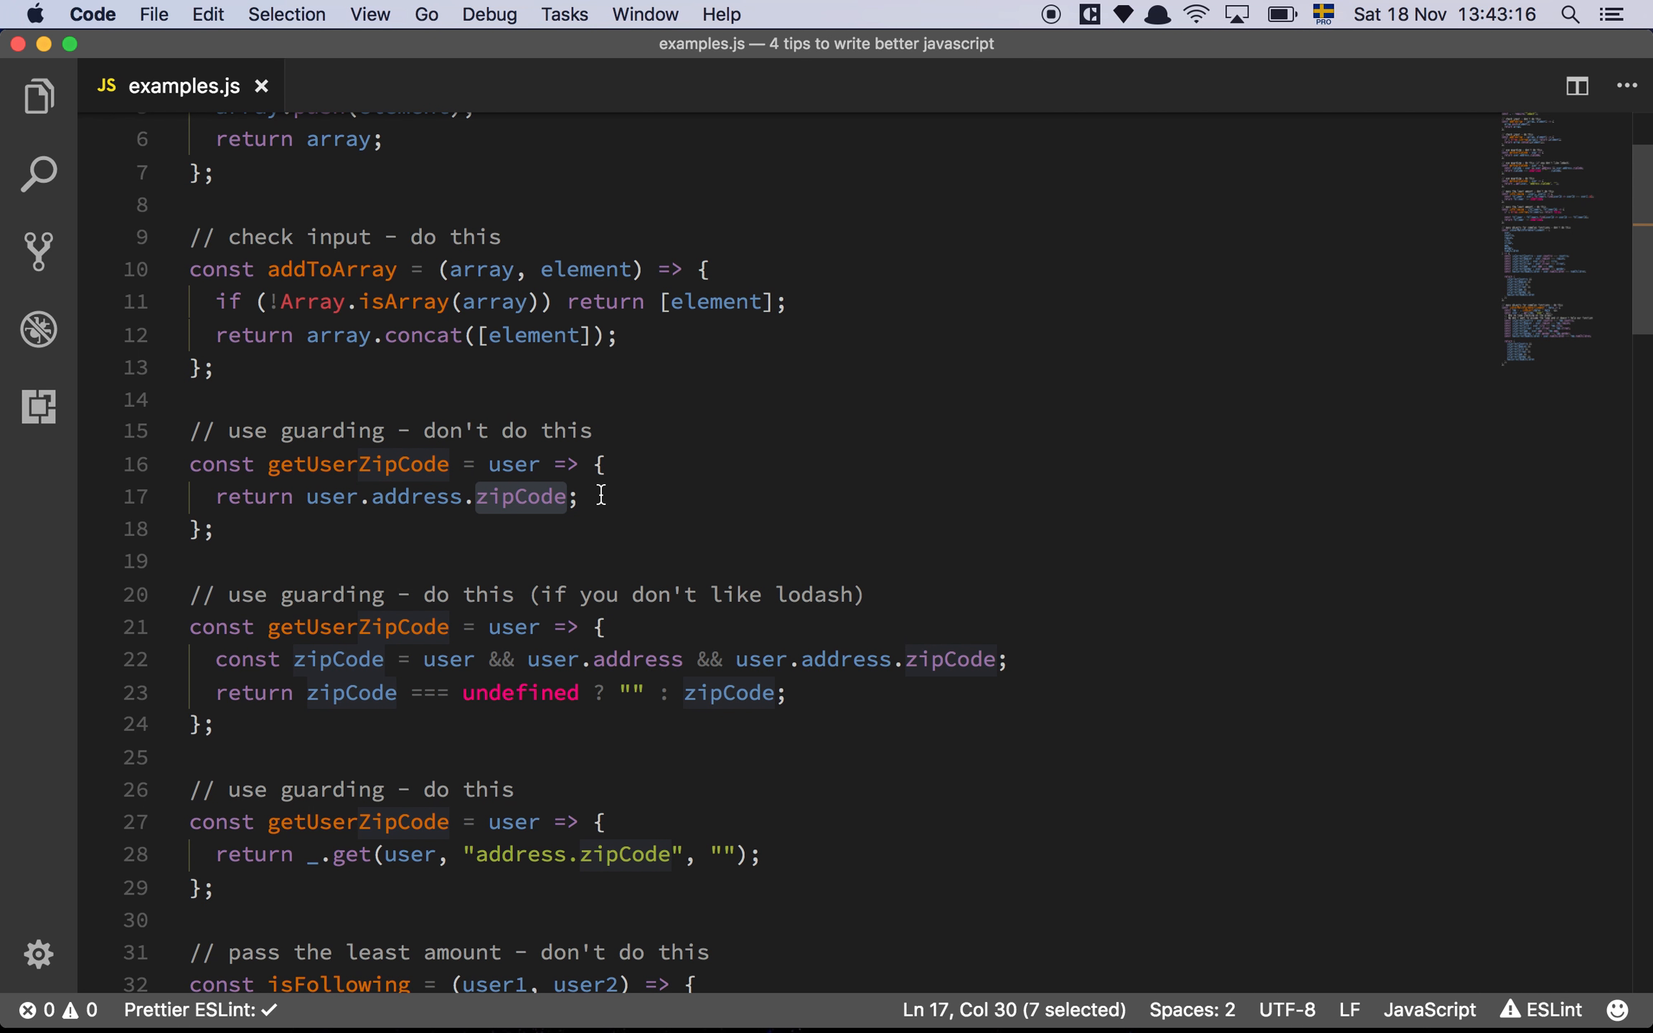
# Review the guarded getUserZipCode with its user checks and returned zipCode.
pyautogui.scroll(-3)
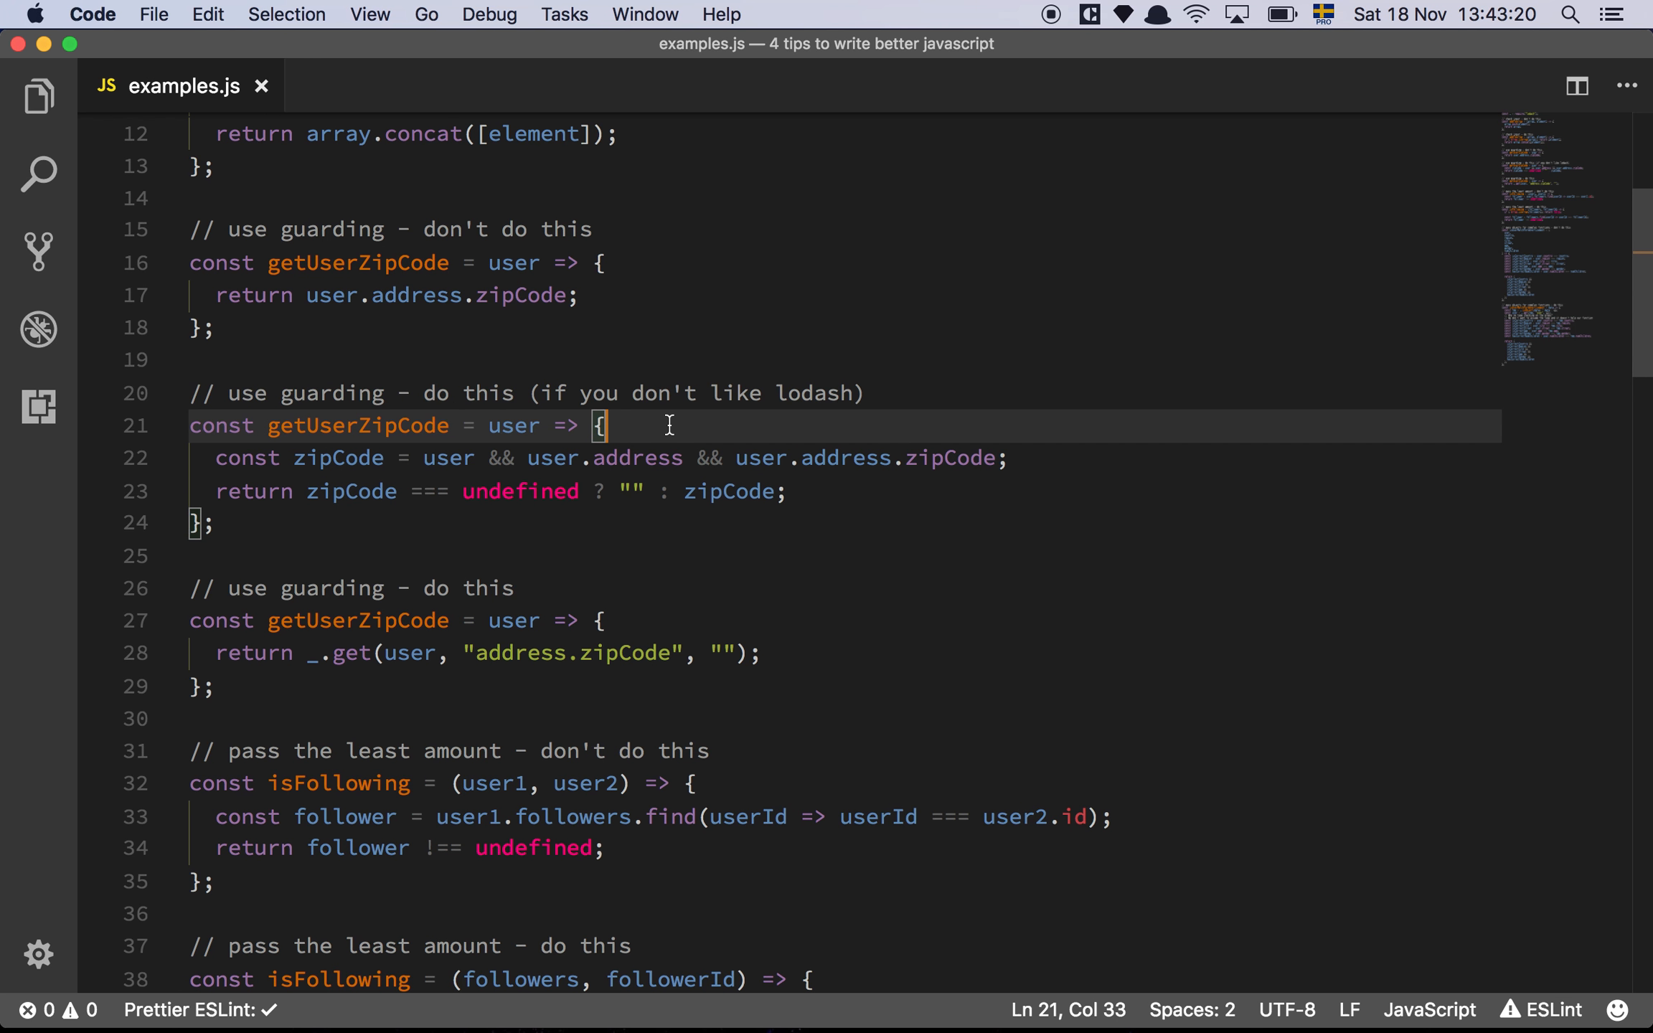
pyautogui.moveTo(450, 463)
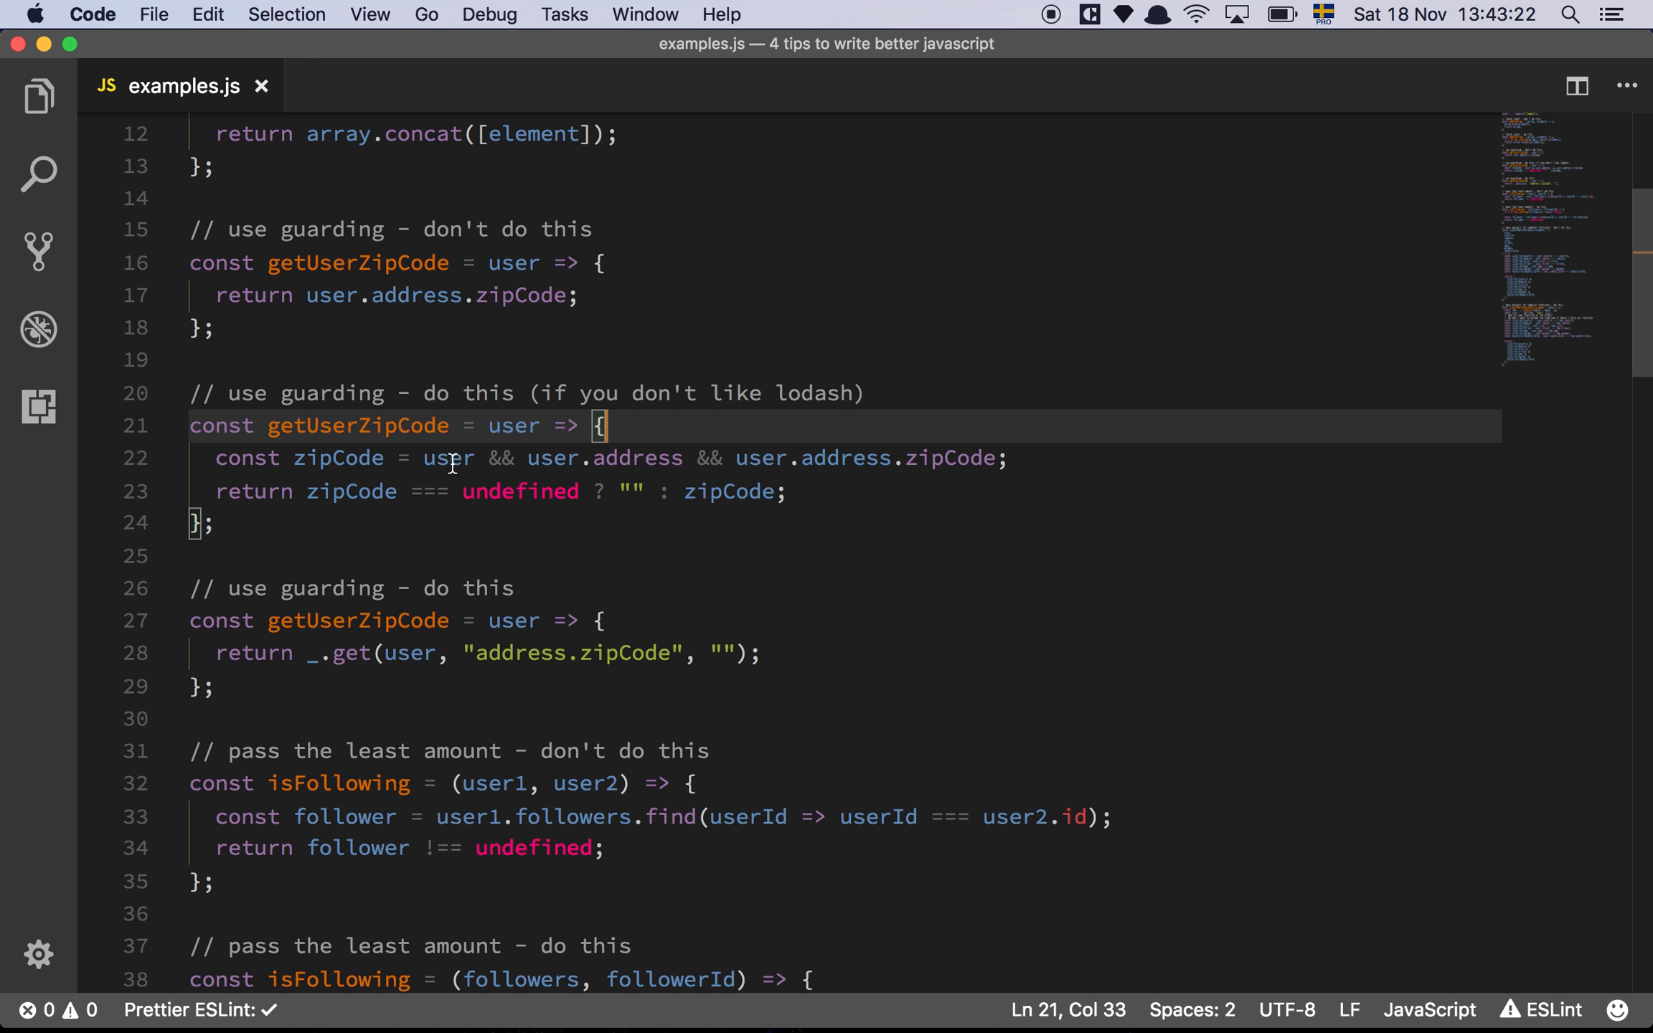
pyautogui.click(491, 457)
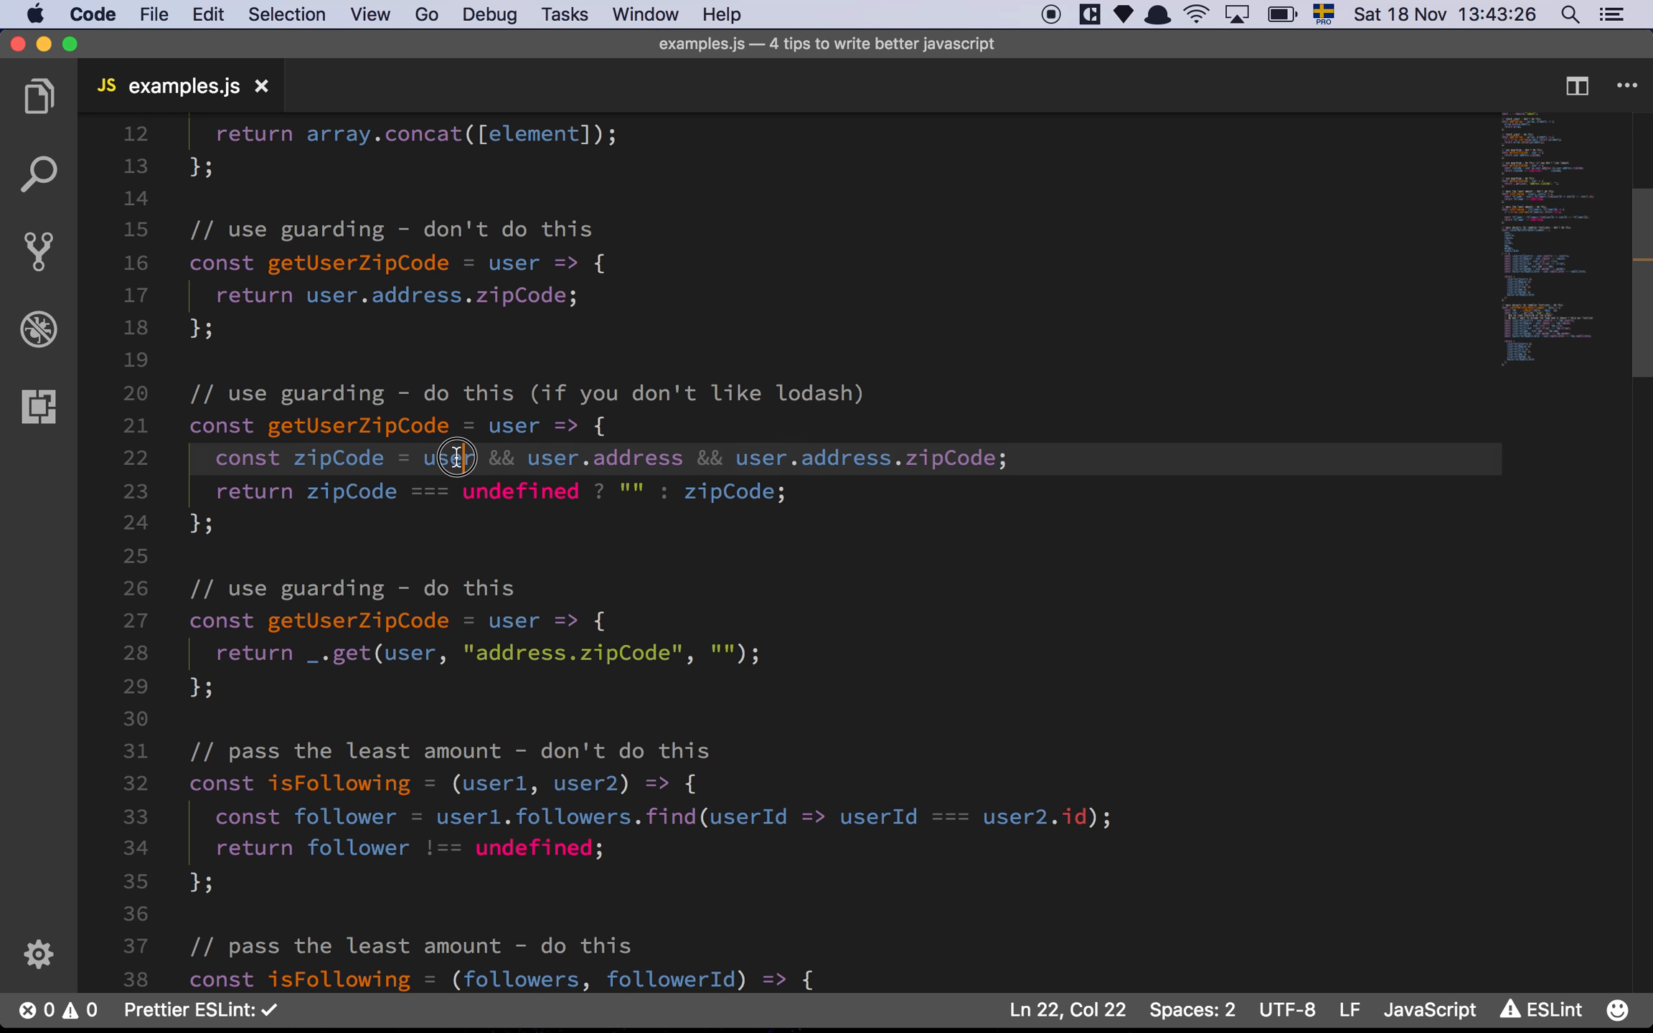
pyautogui.doubleClick(448, 458)
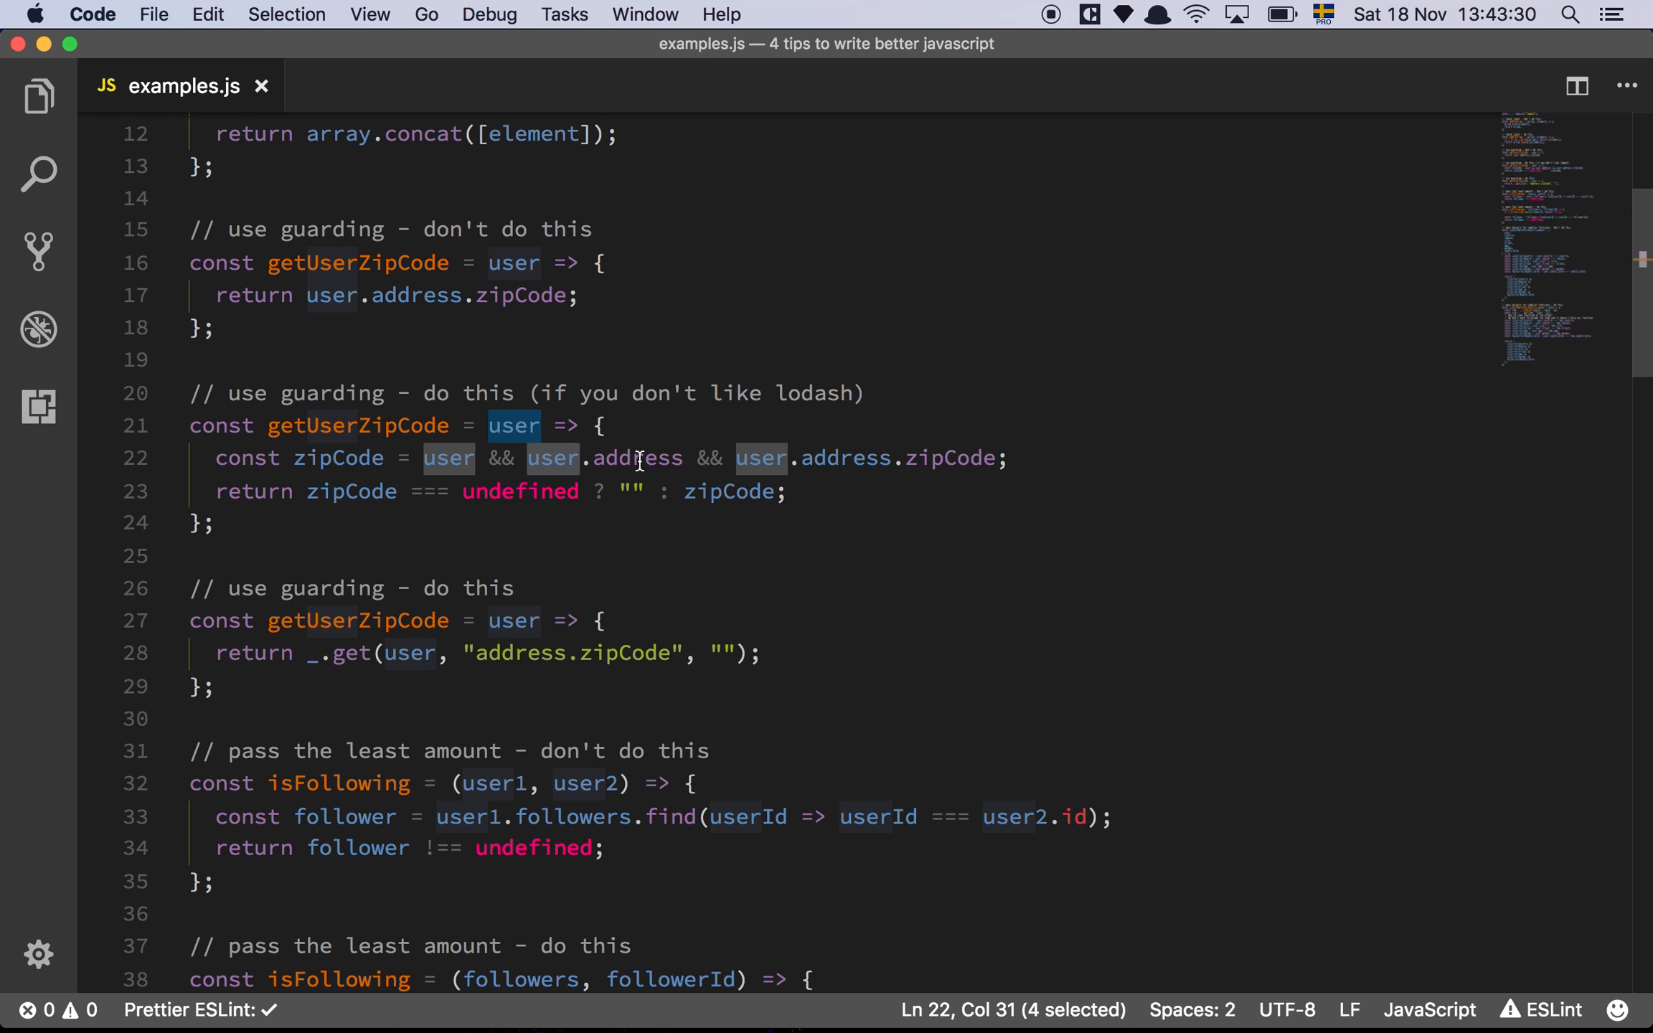
pyautogui.click(705, 458)
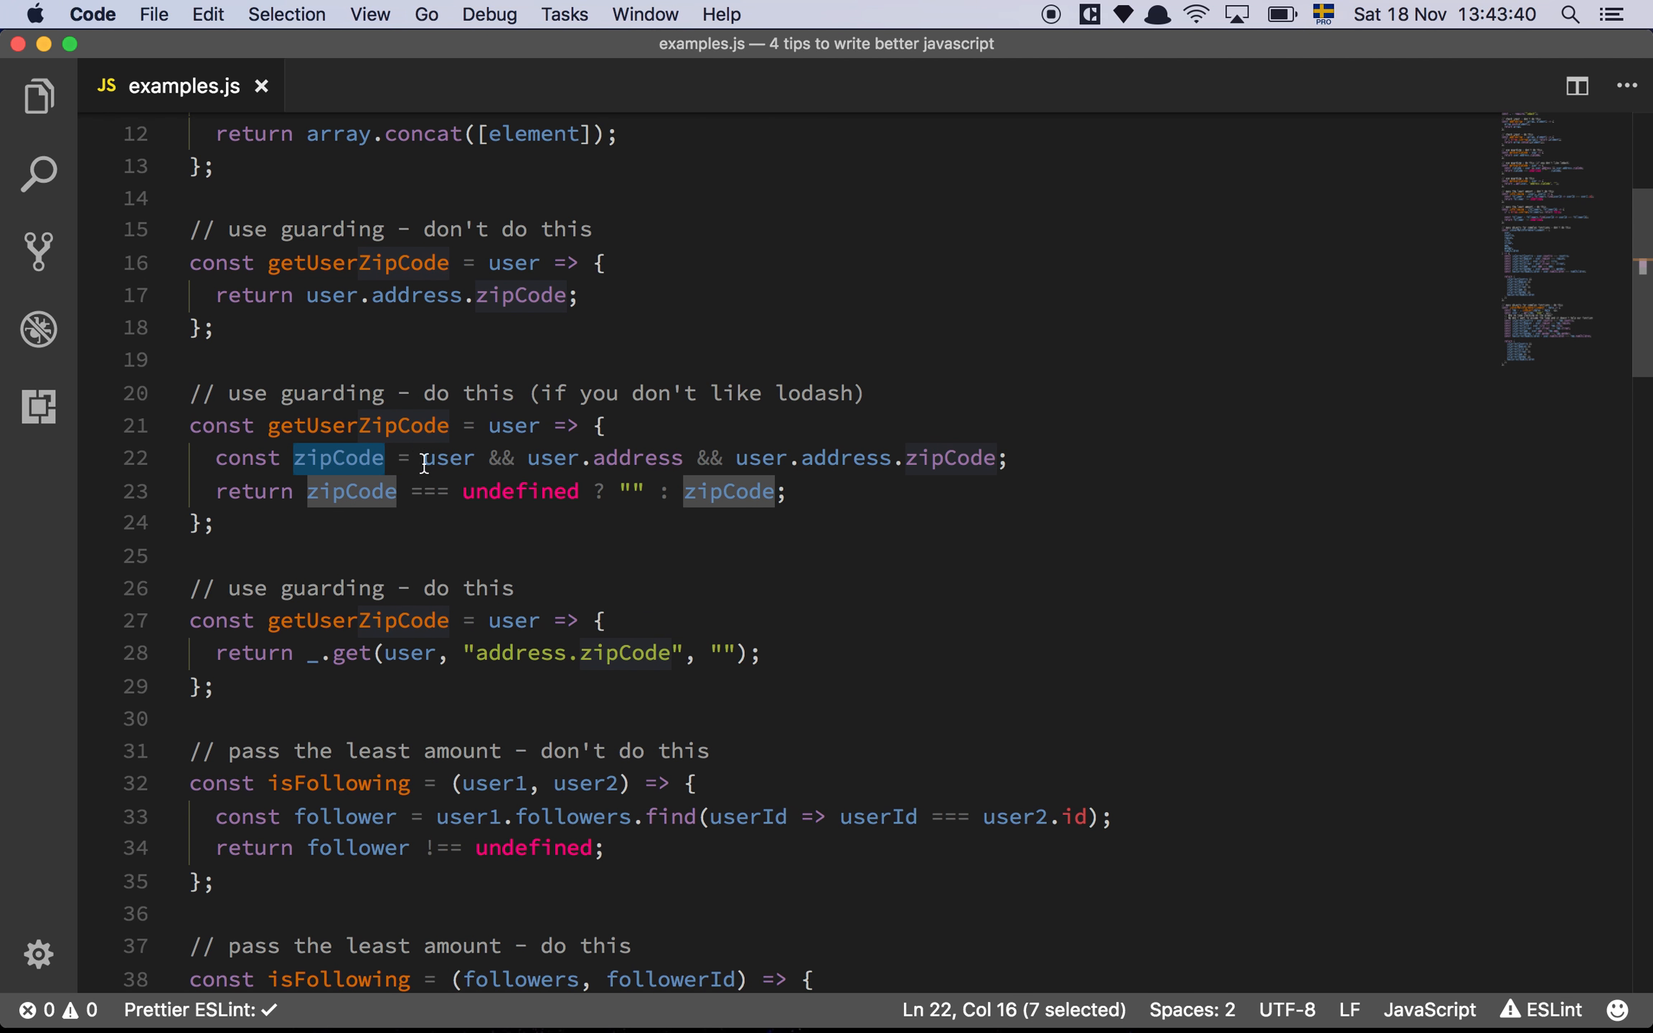
pyautogui.moveTo(777, 454)
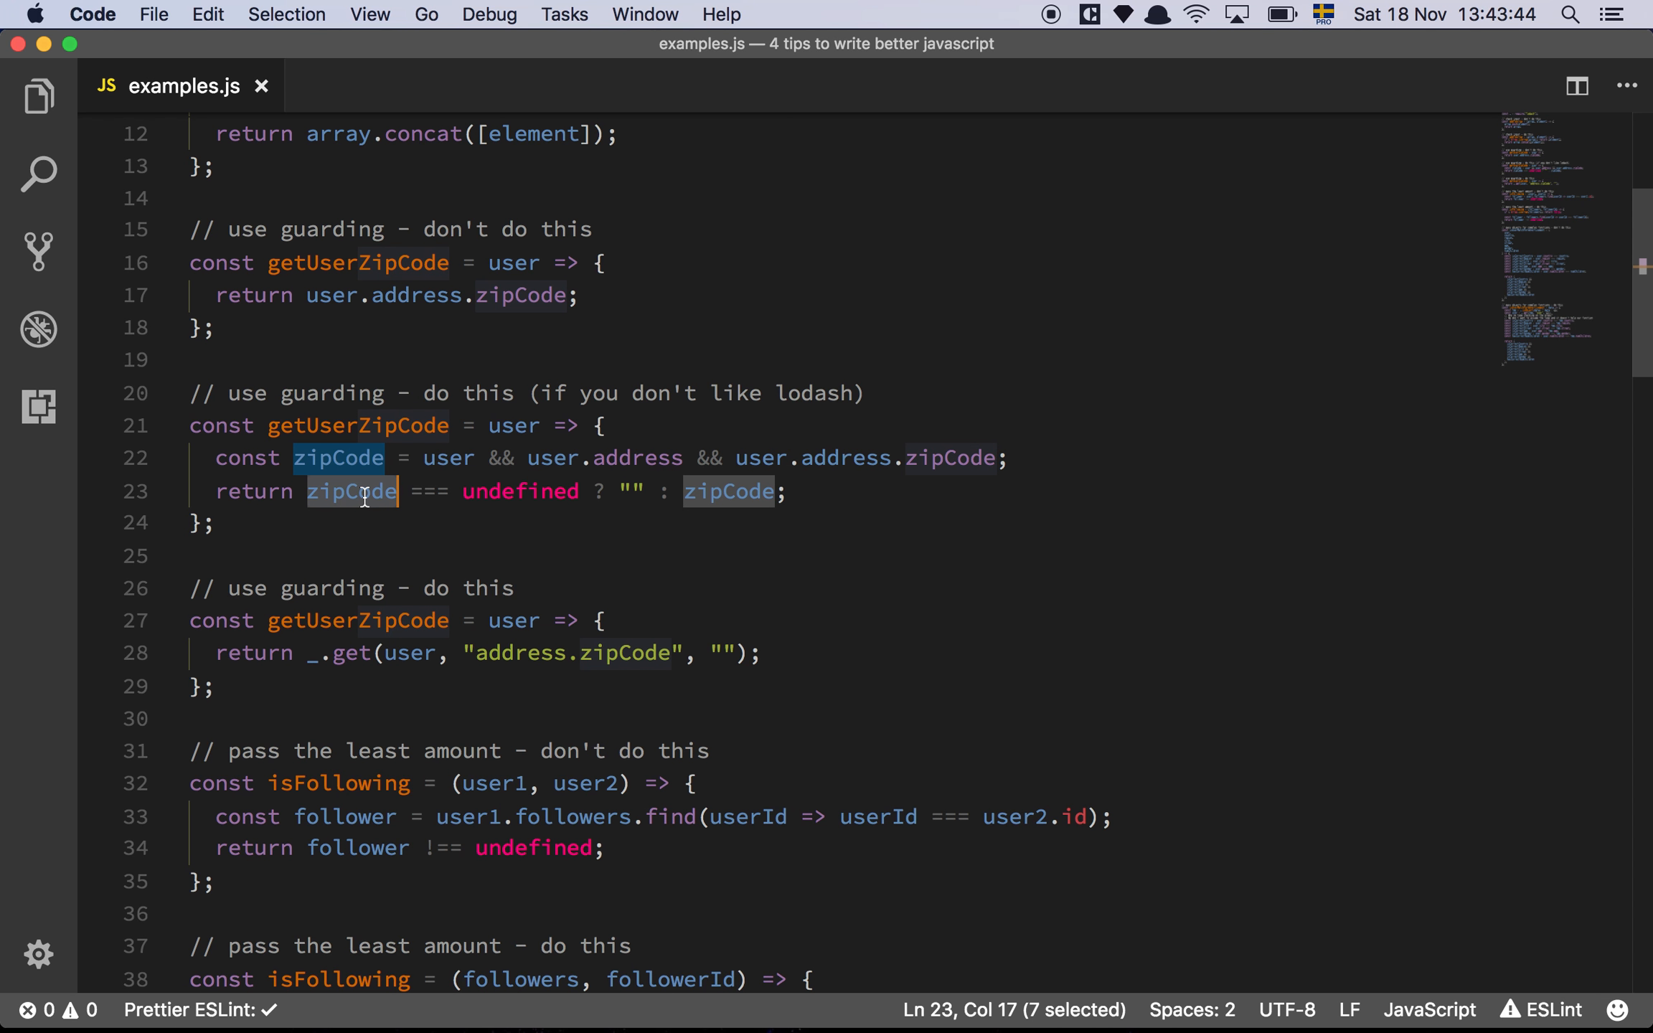
pyautogui.moveTo(534, 488)
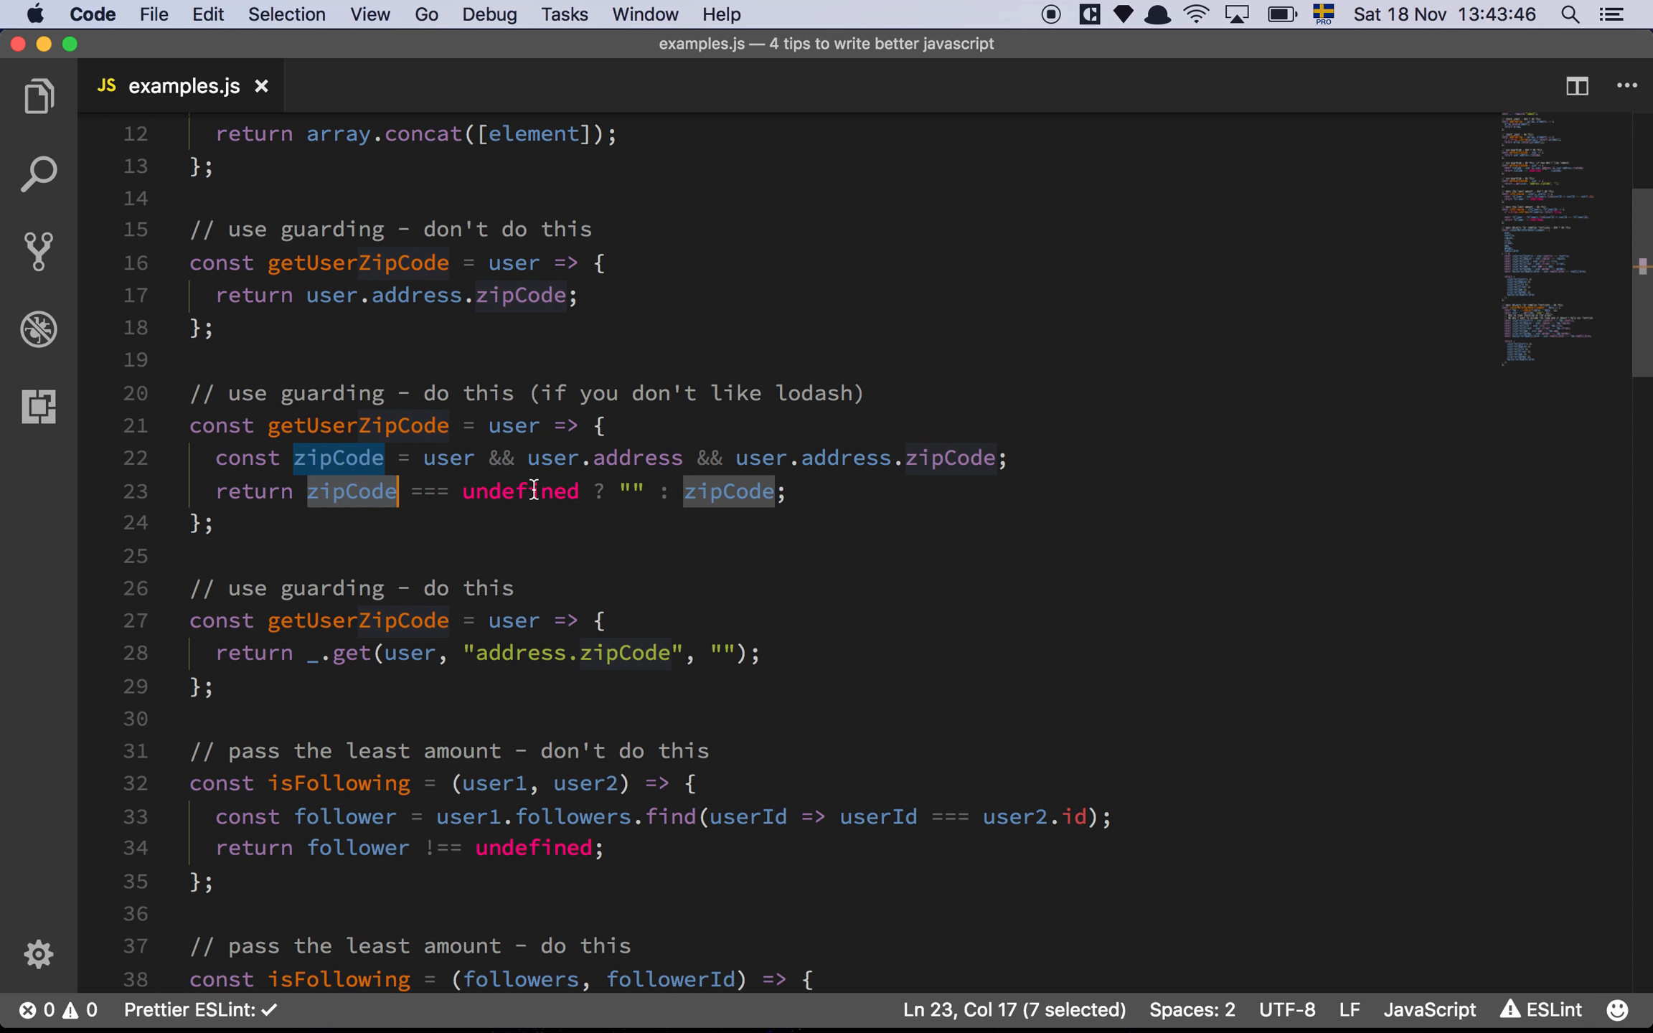
pyautogui.click(564, 491)
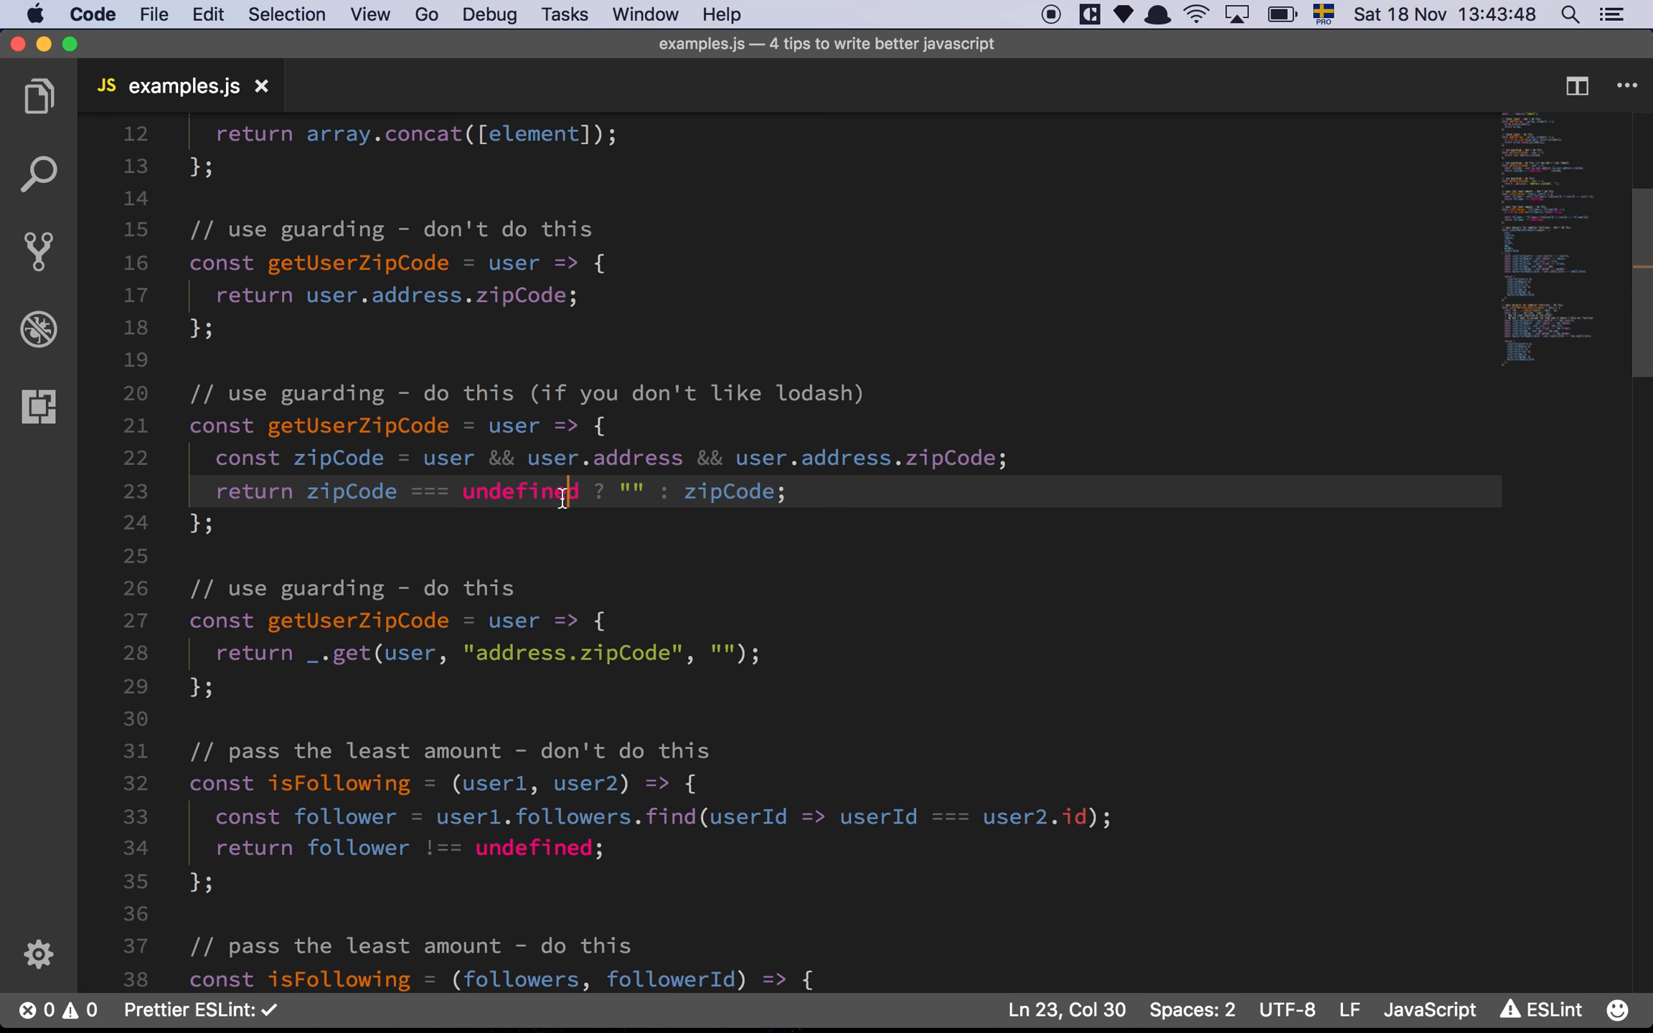
pyautogui.doubleClick(518, 491)
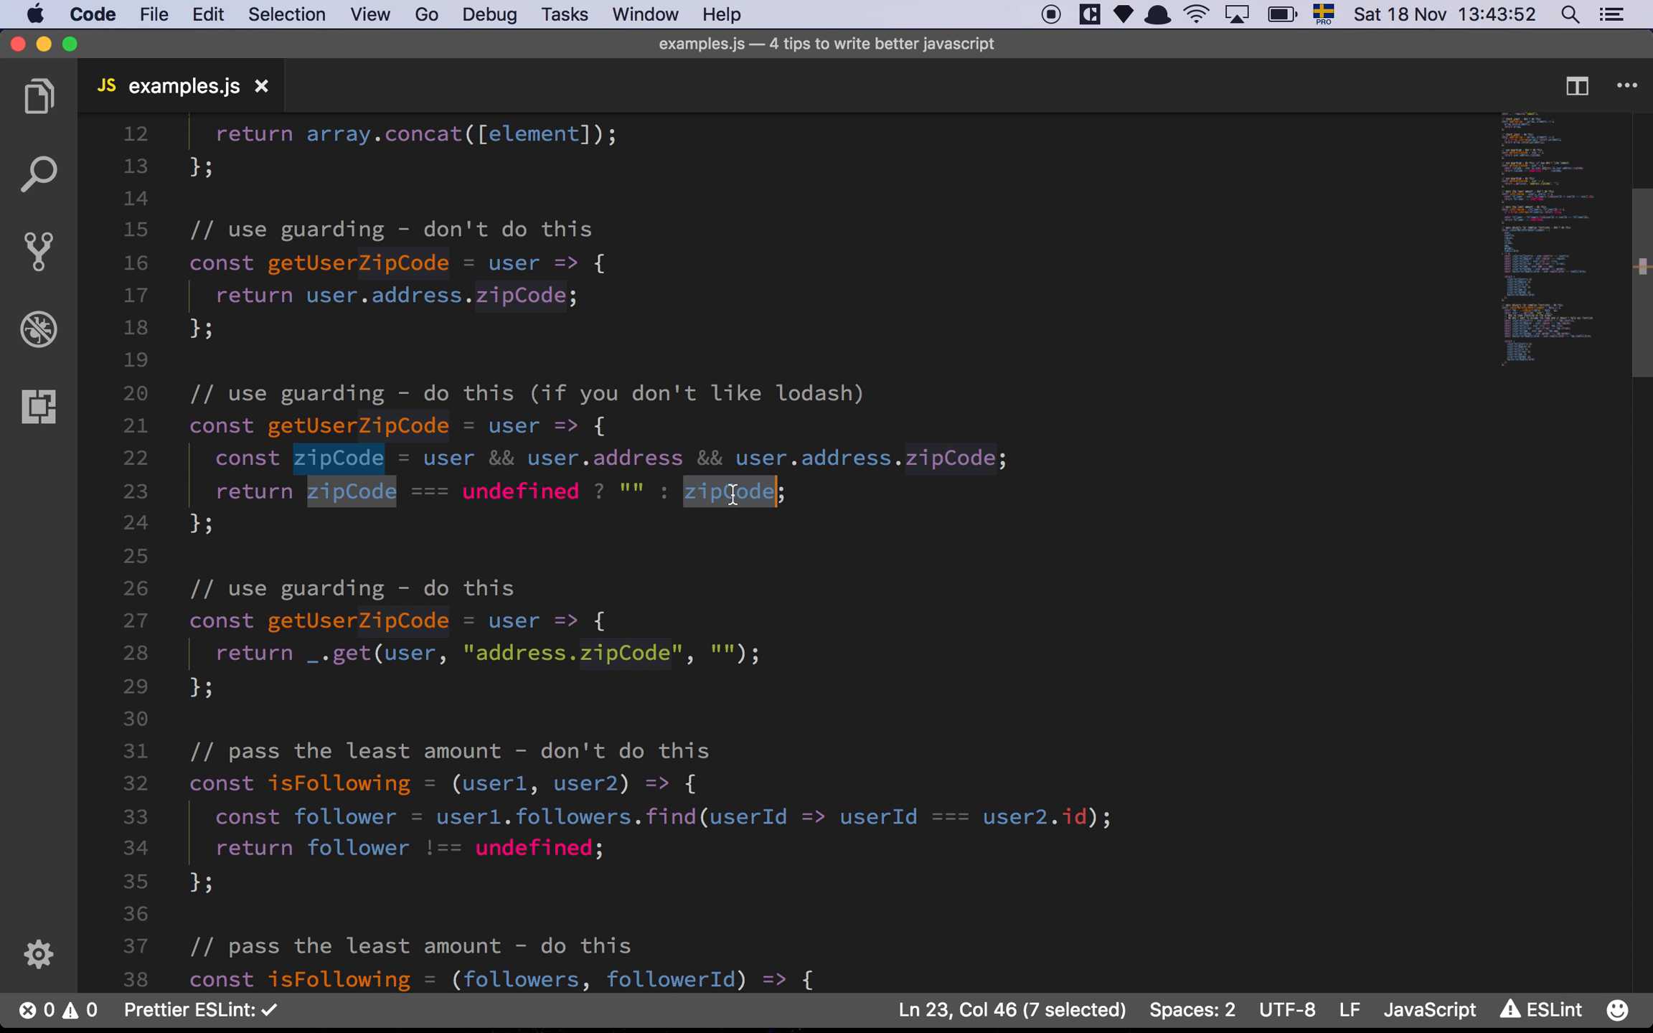
pyautogui.click(789, 491)
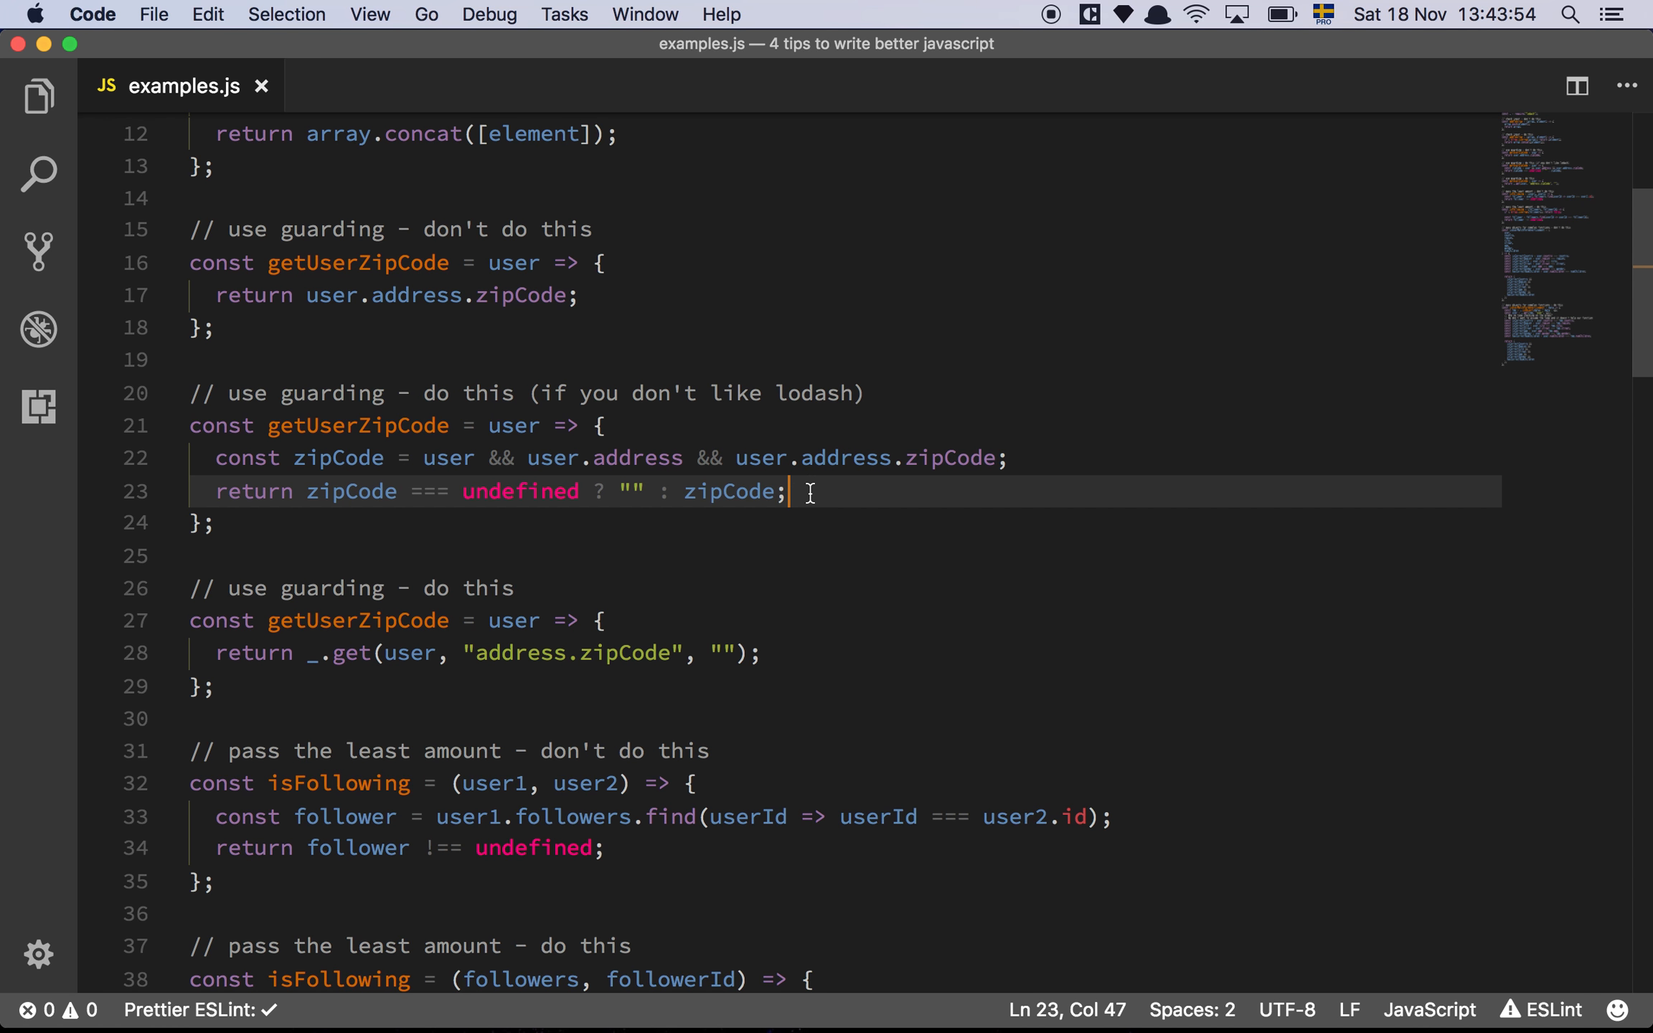
pyautogui.moveTo(771, 432)
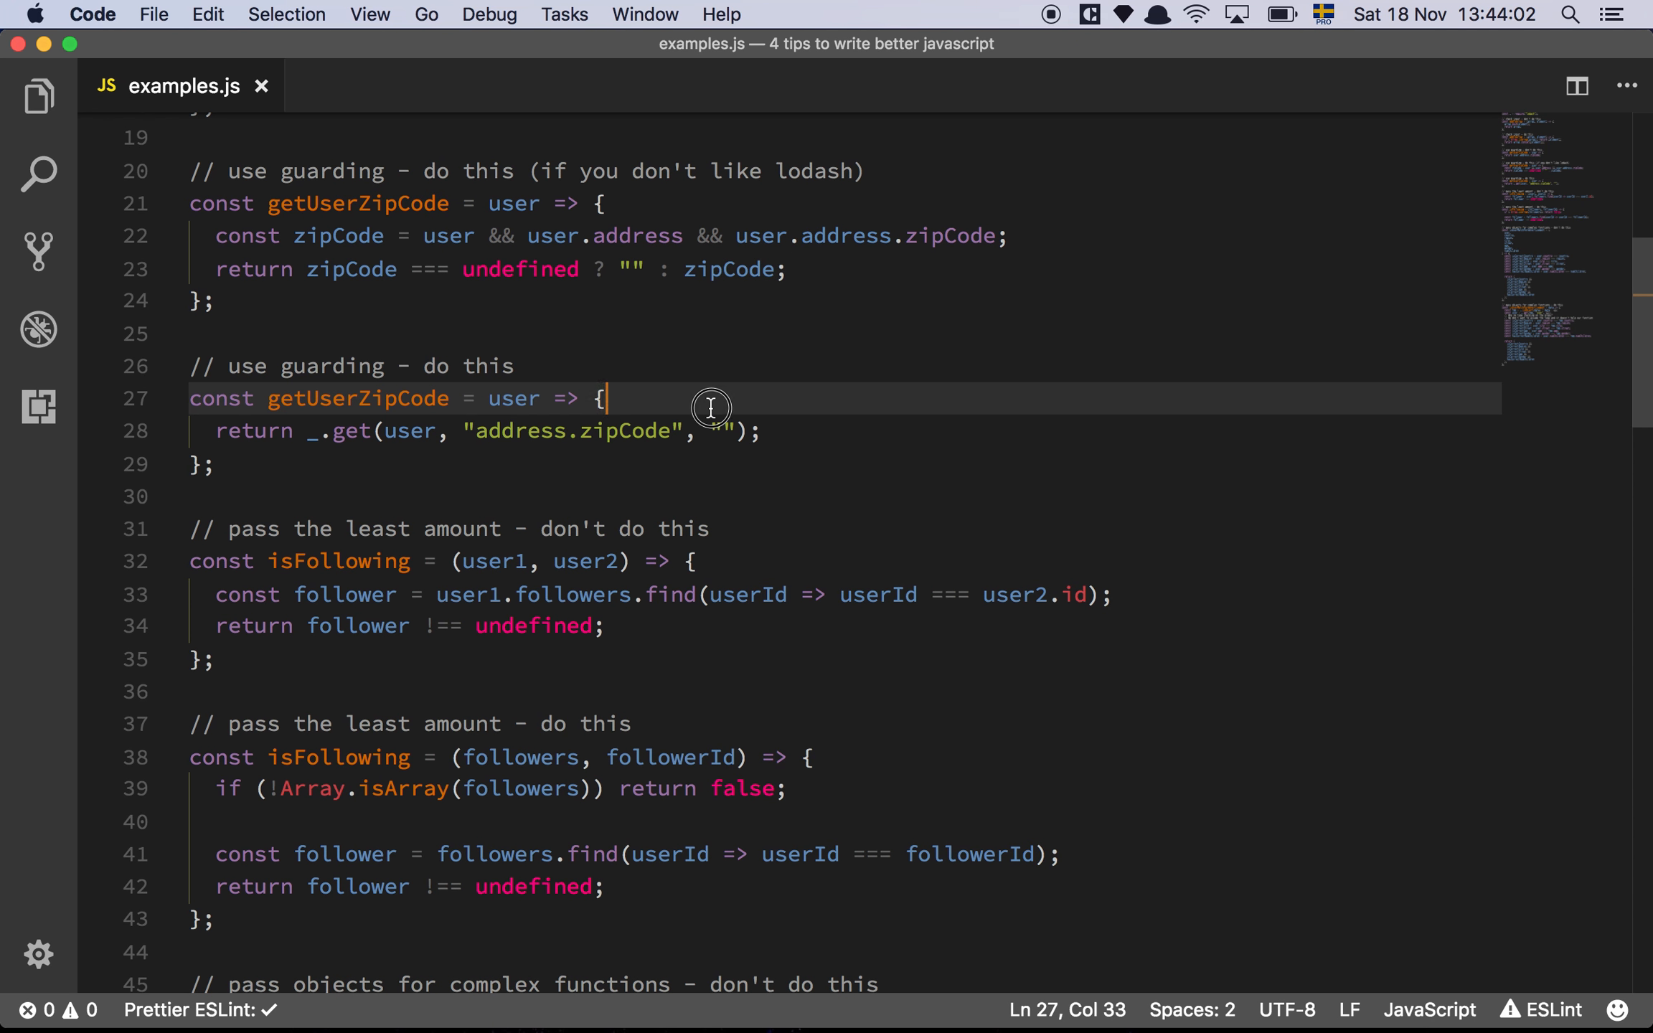
pyautogui.moveTo(356, 458)
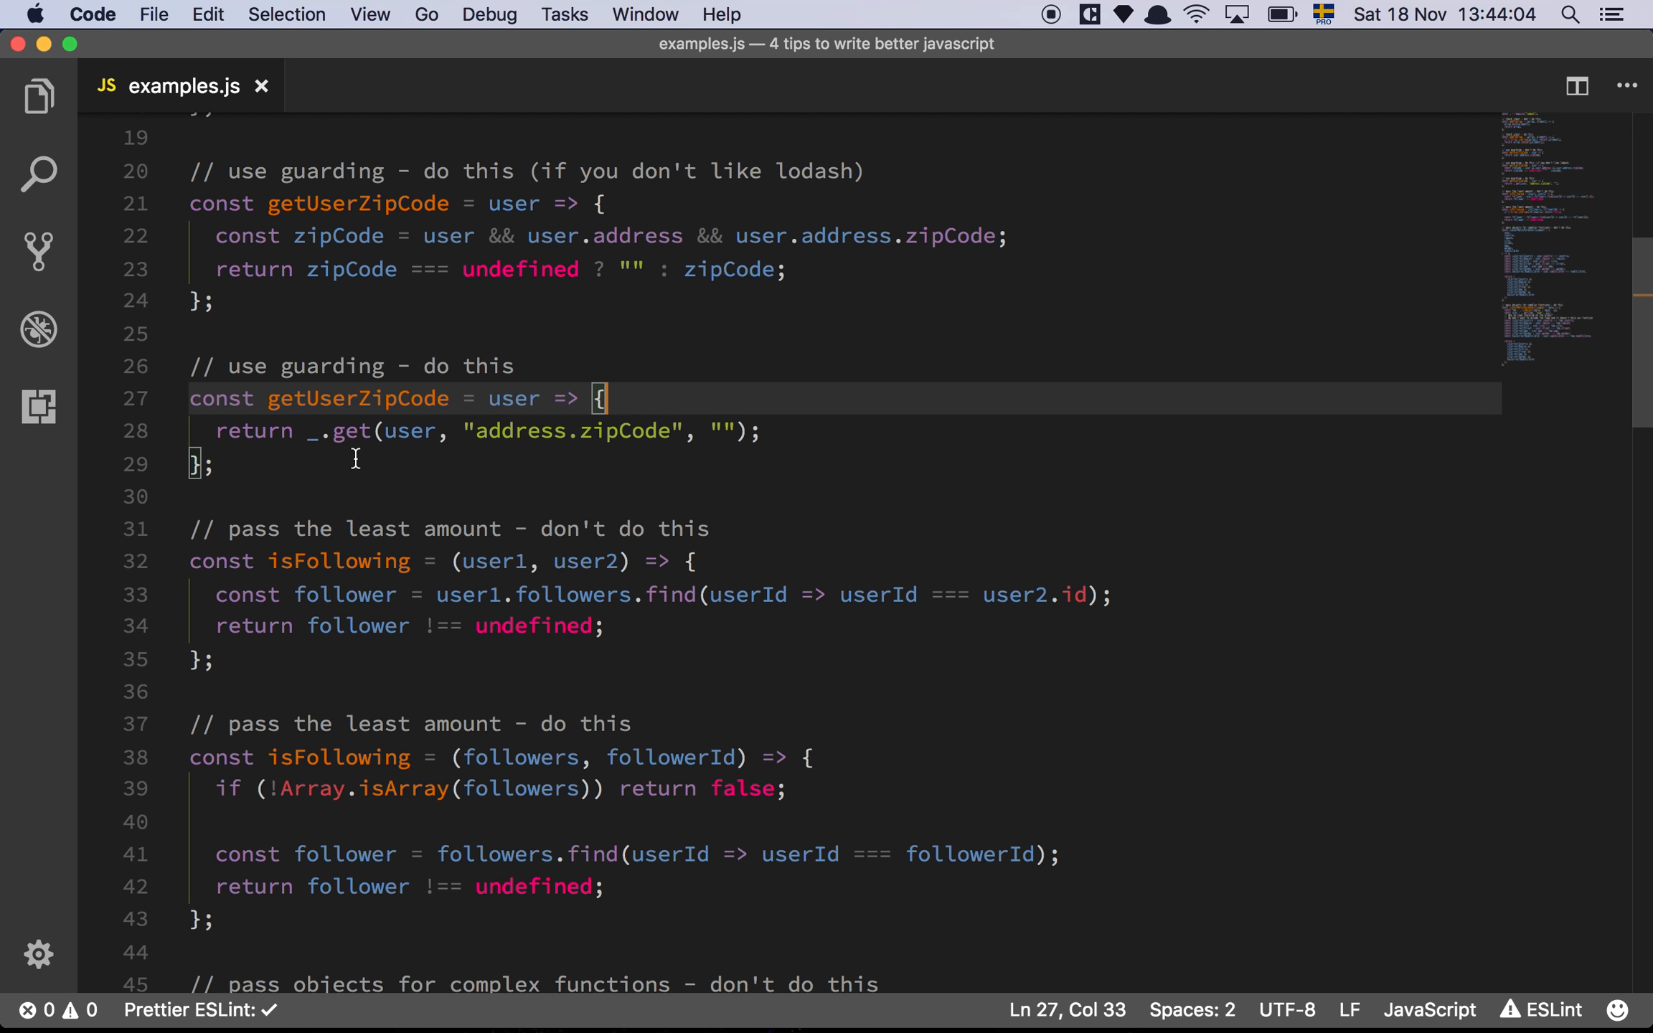
pyautogui.moveTo(488, 482)
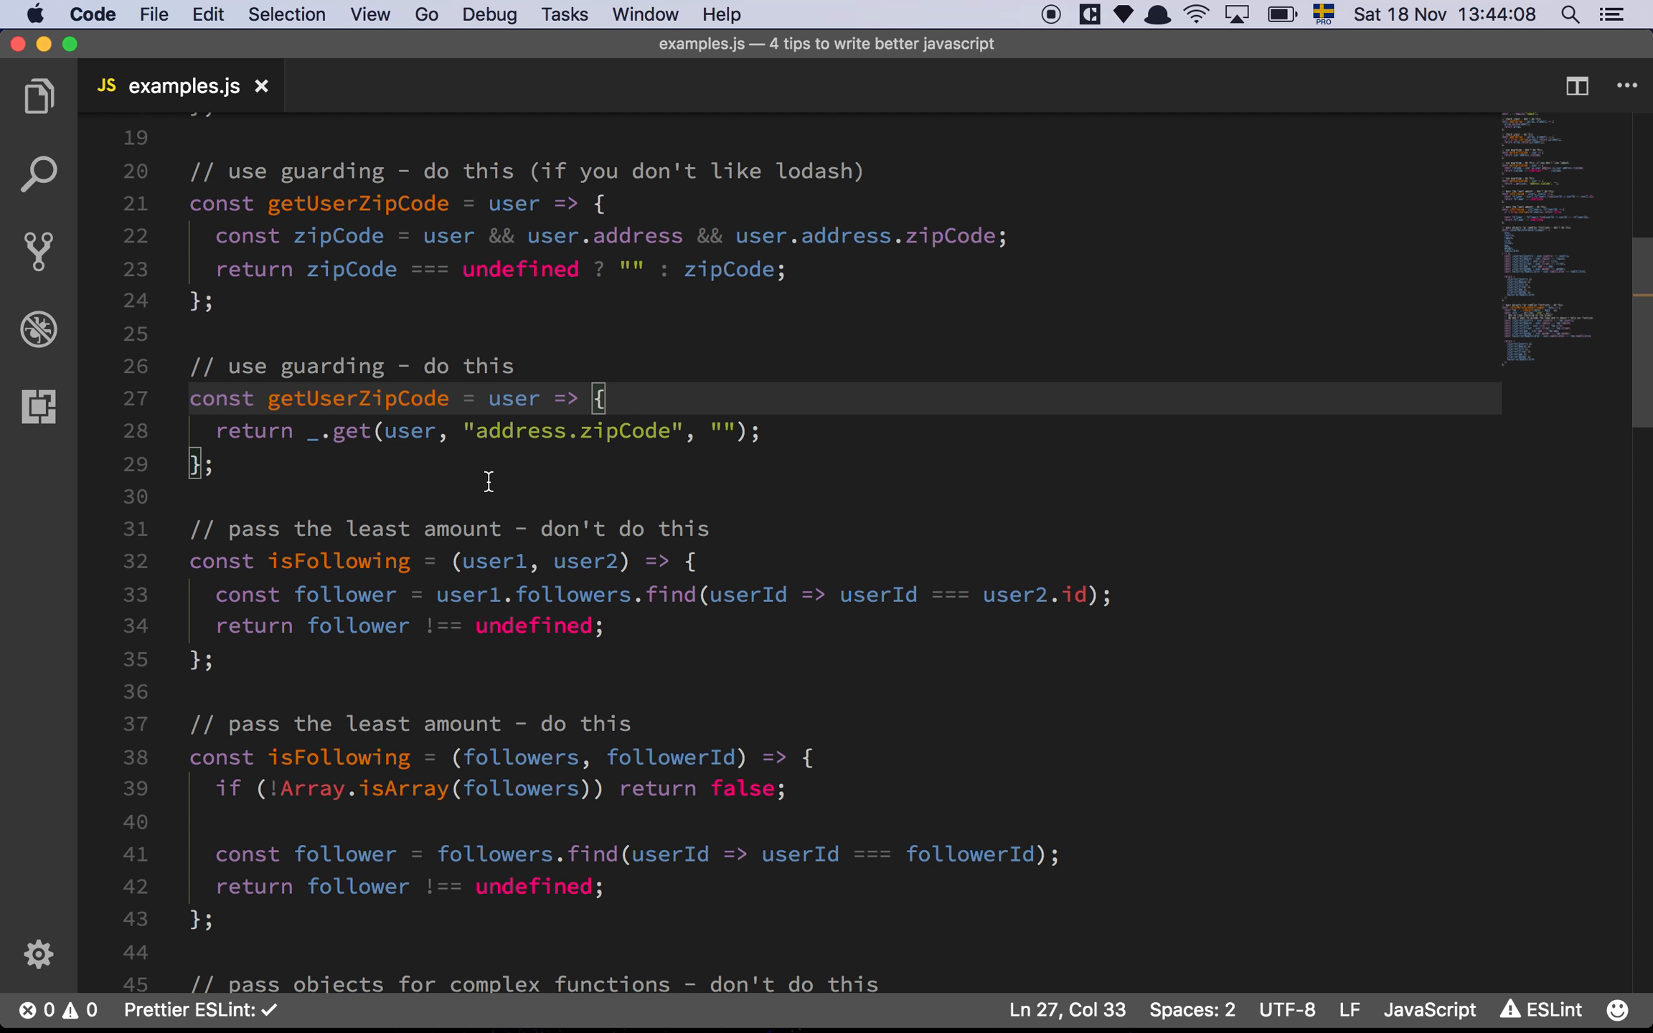
pyautogui.moveTo(415, 430)
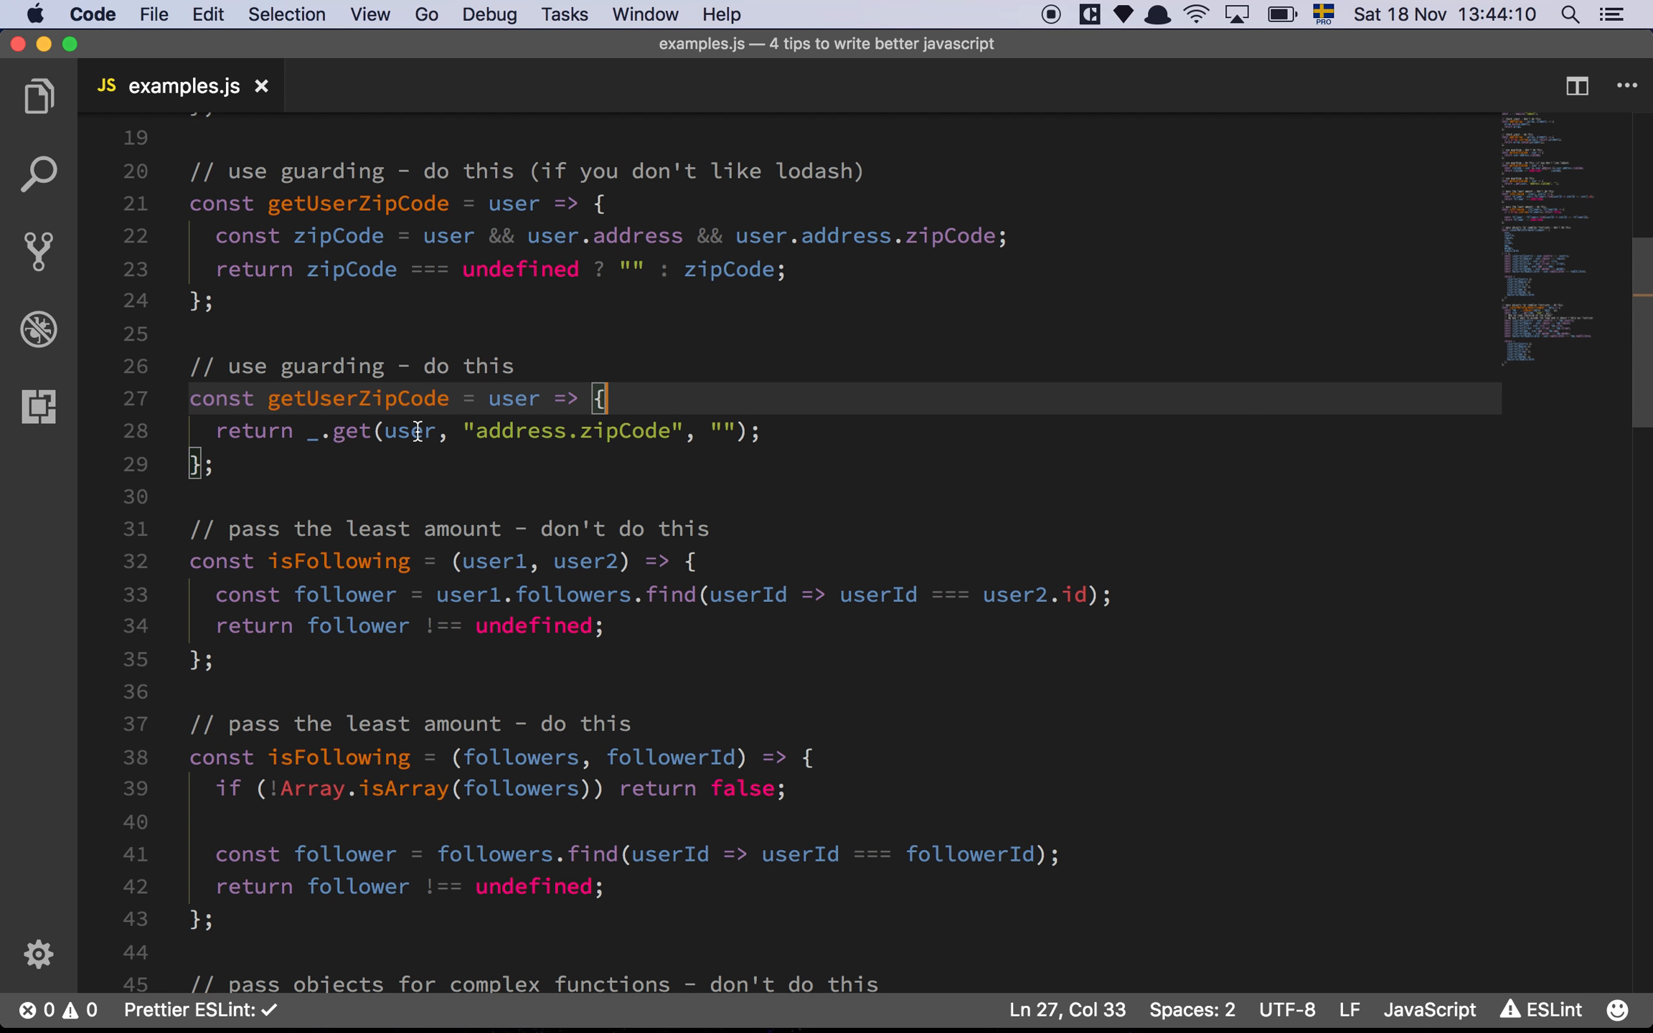
# Highlight user and the get call in the lodash get example.
pyautogui.doubleClick(408, 431)
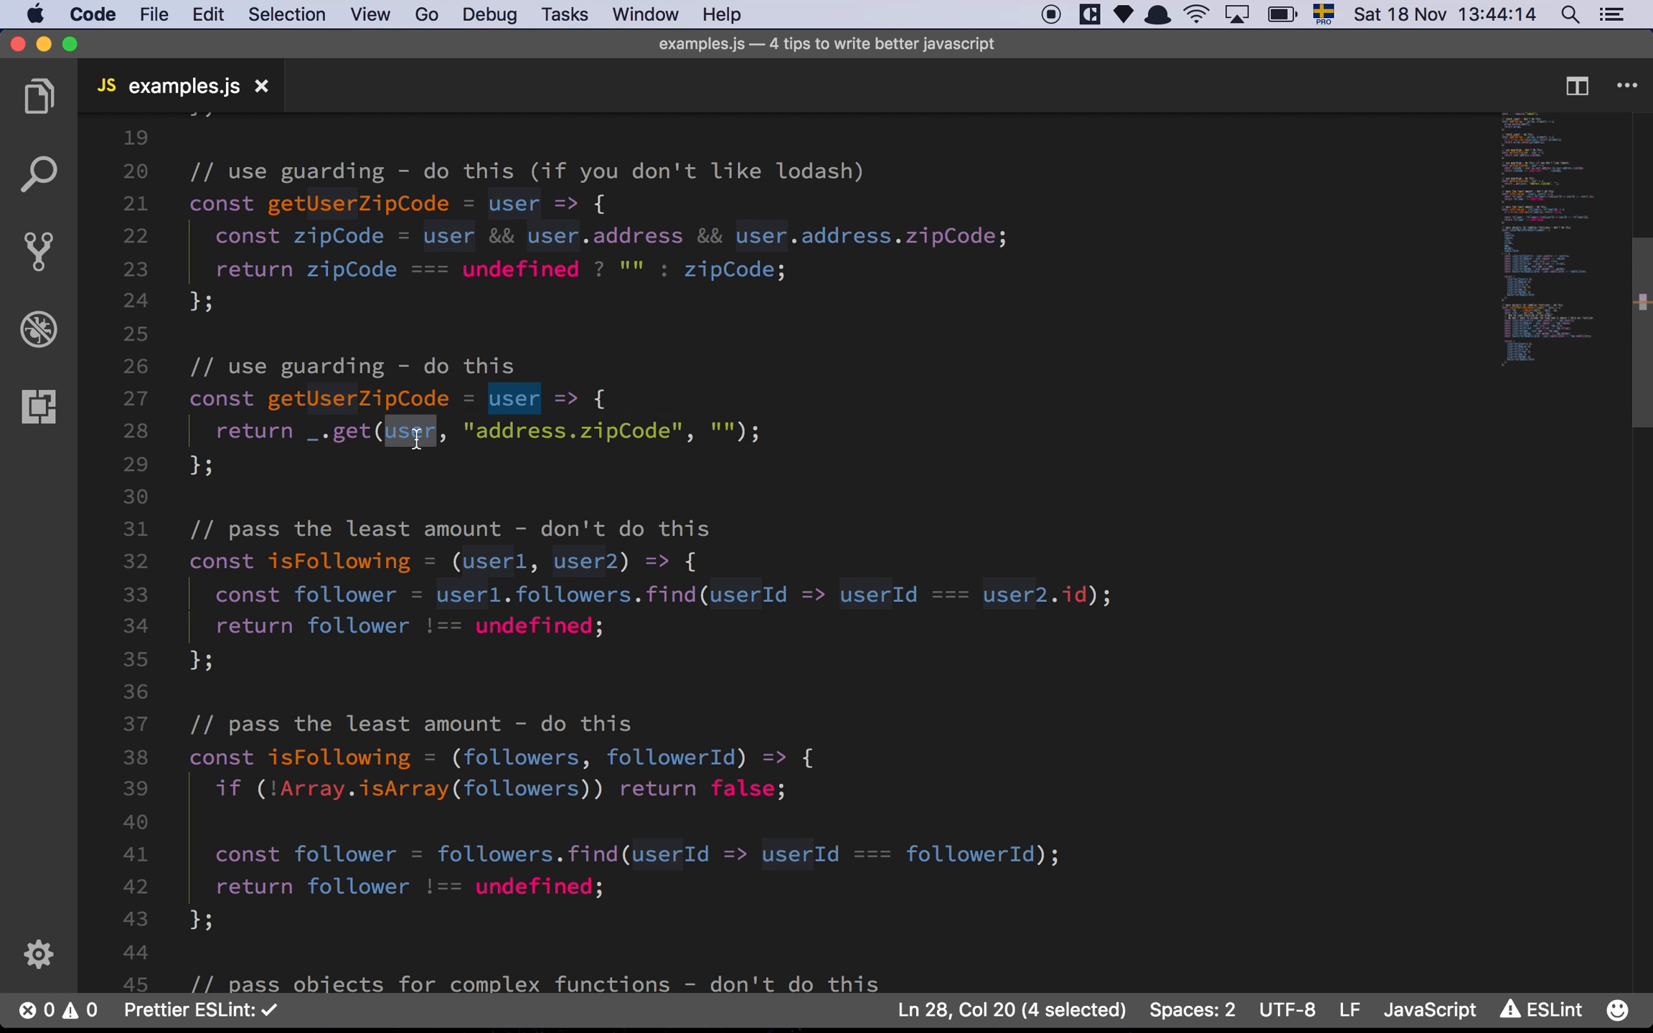
pyautogui.moveTo(515, 432)
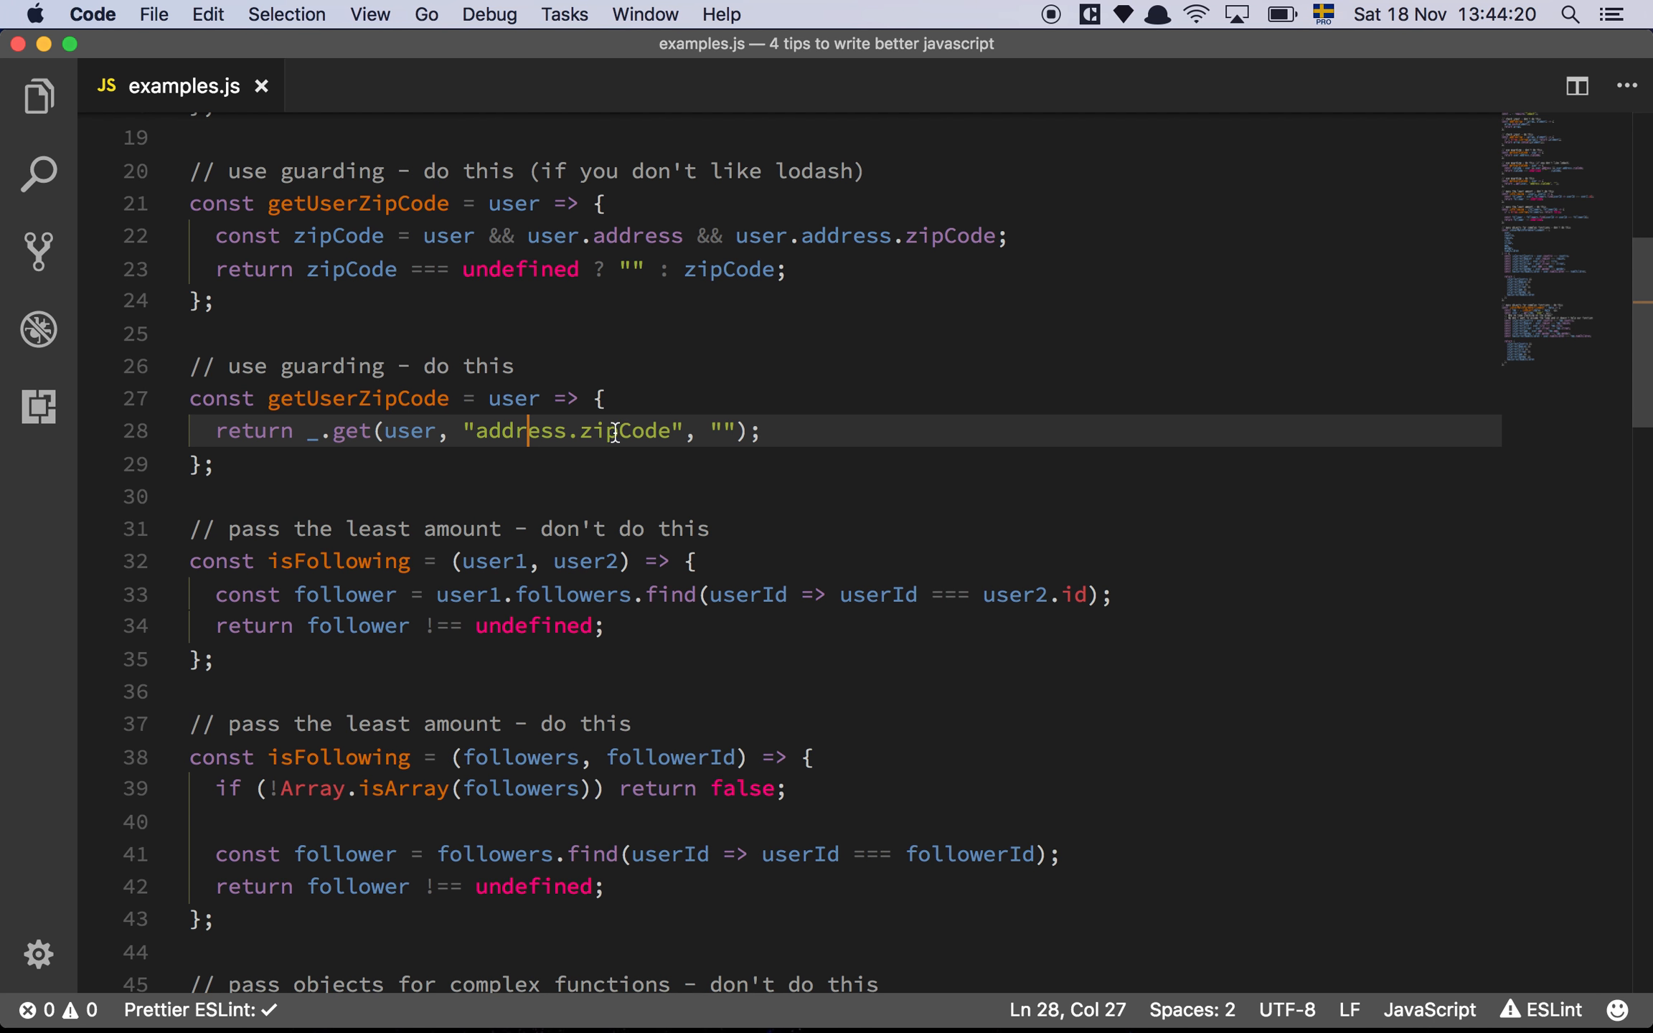
pyautogui.moveTo(724, 431)
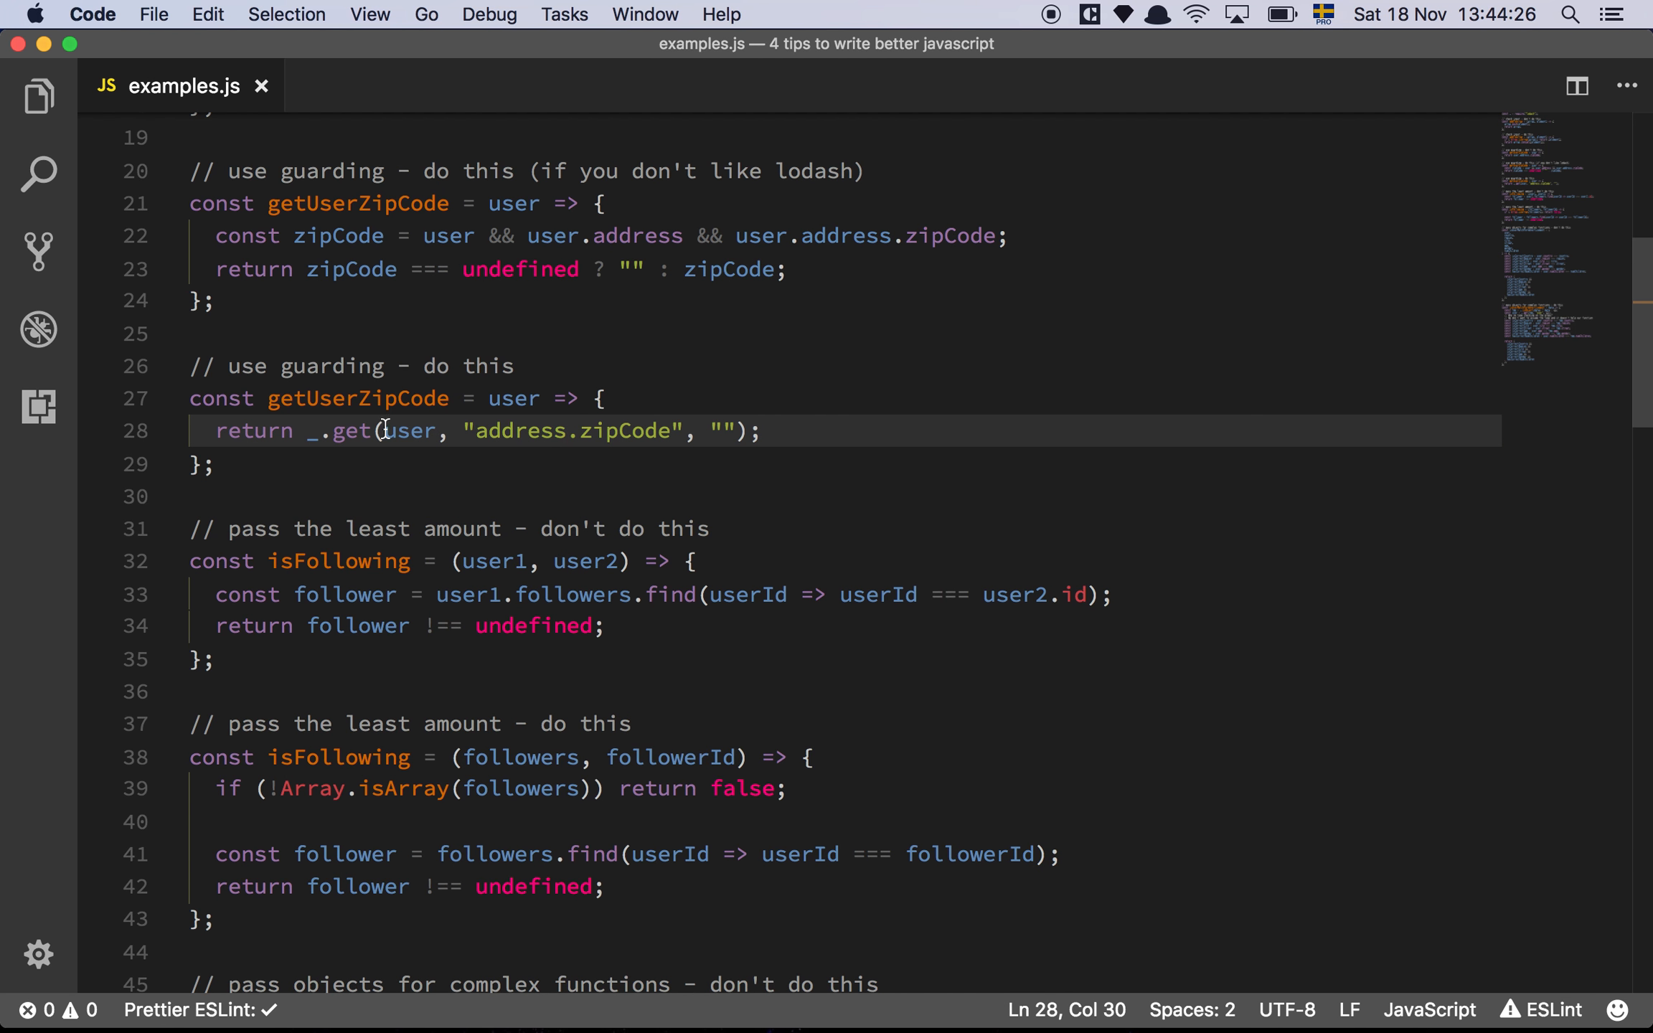
pyautogui.moveTo(491, 455)
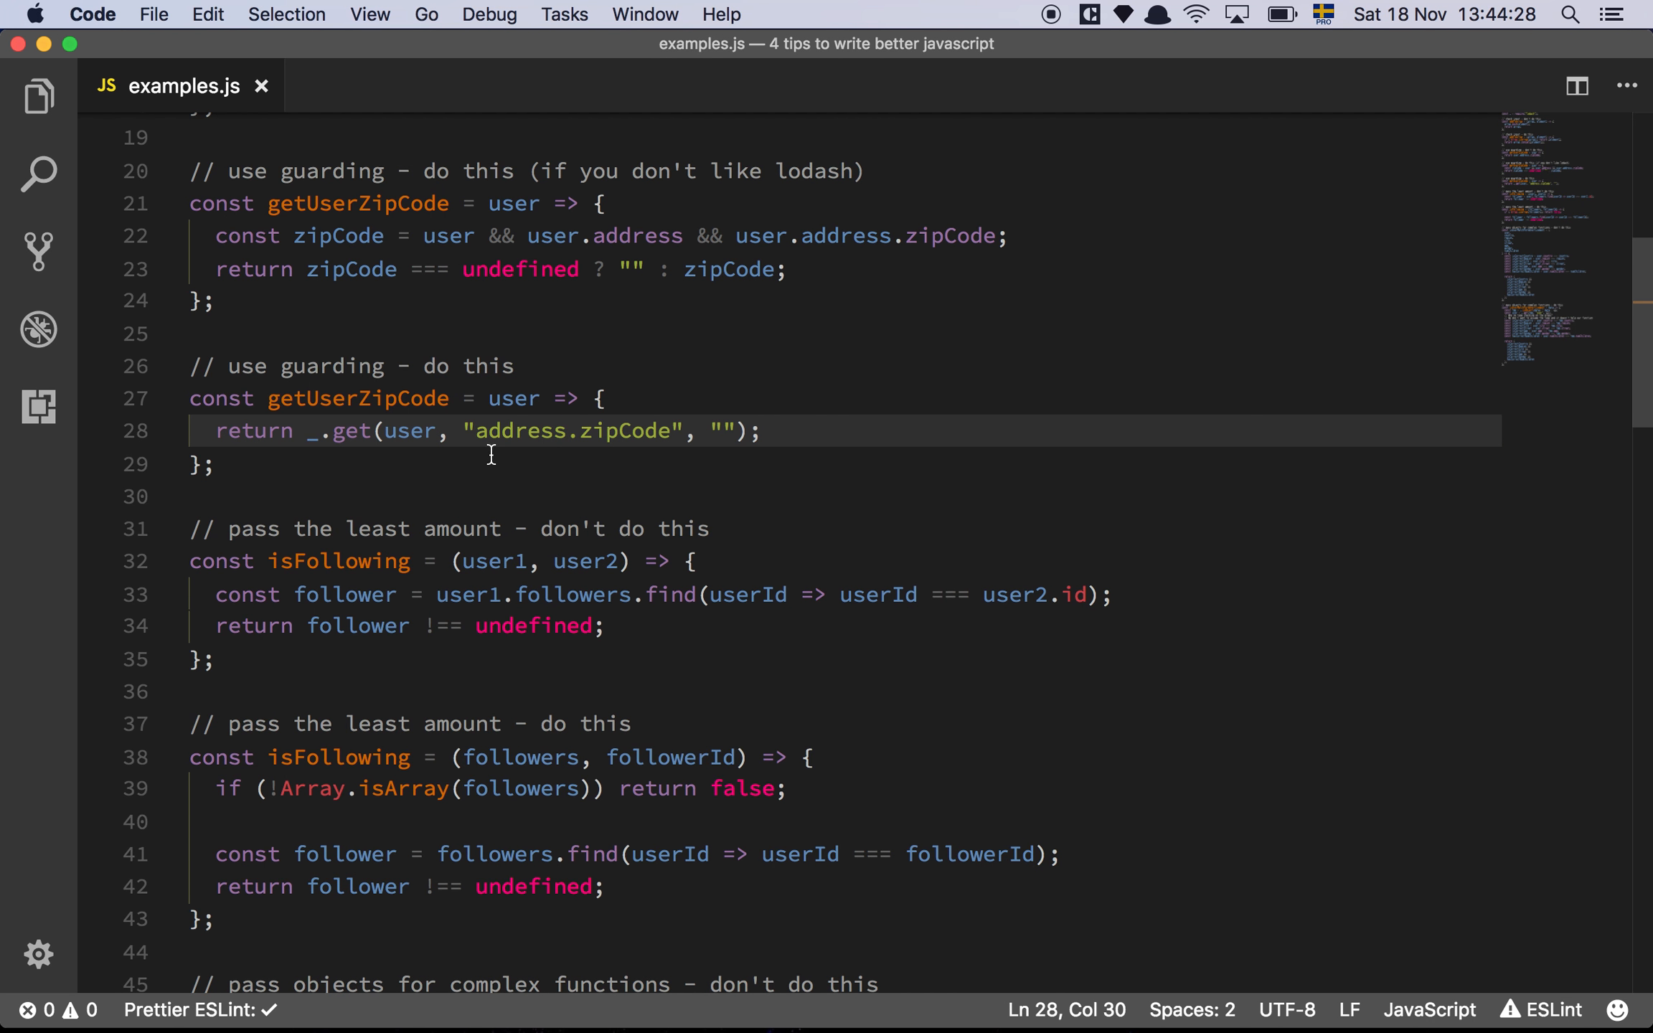
pyautogui.moveTo(419, 426)
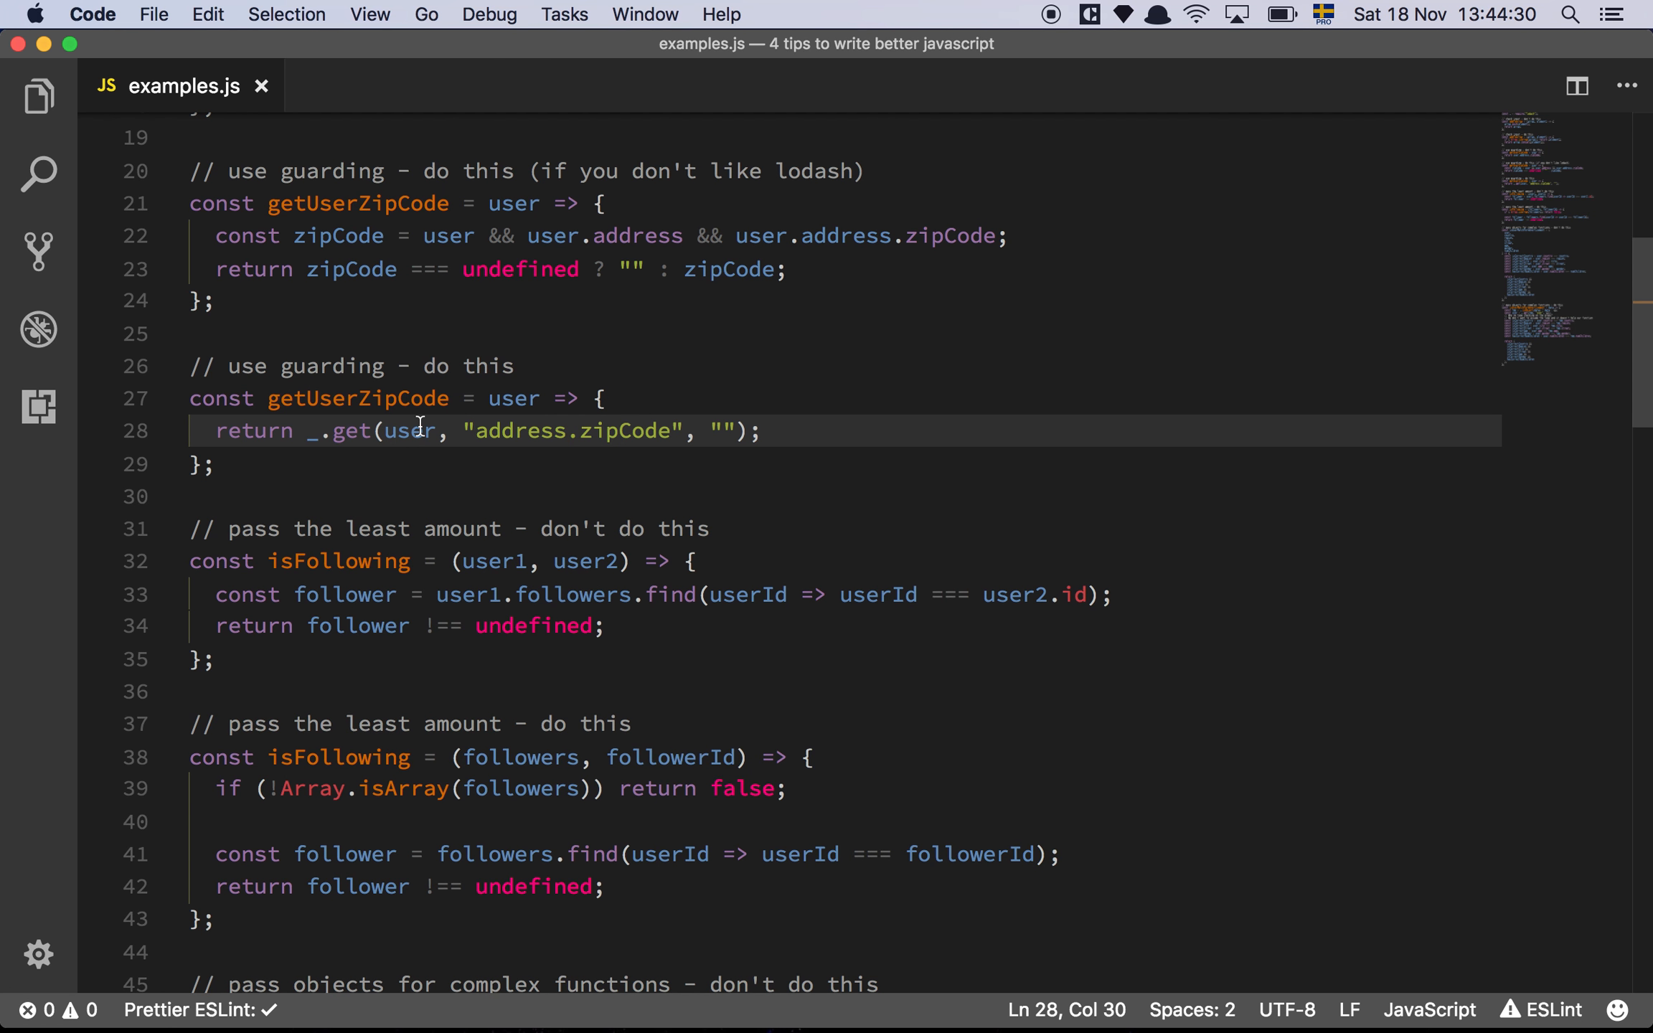
pyautogui.moveTo(514, 460)
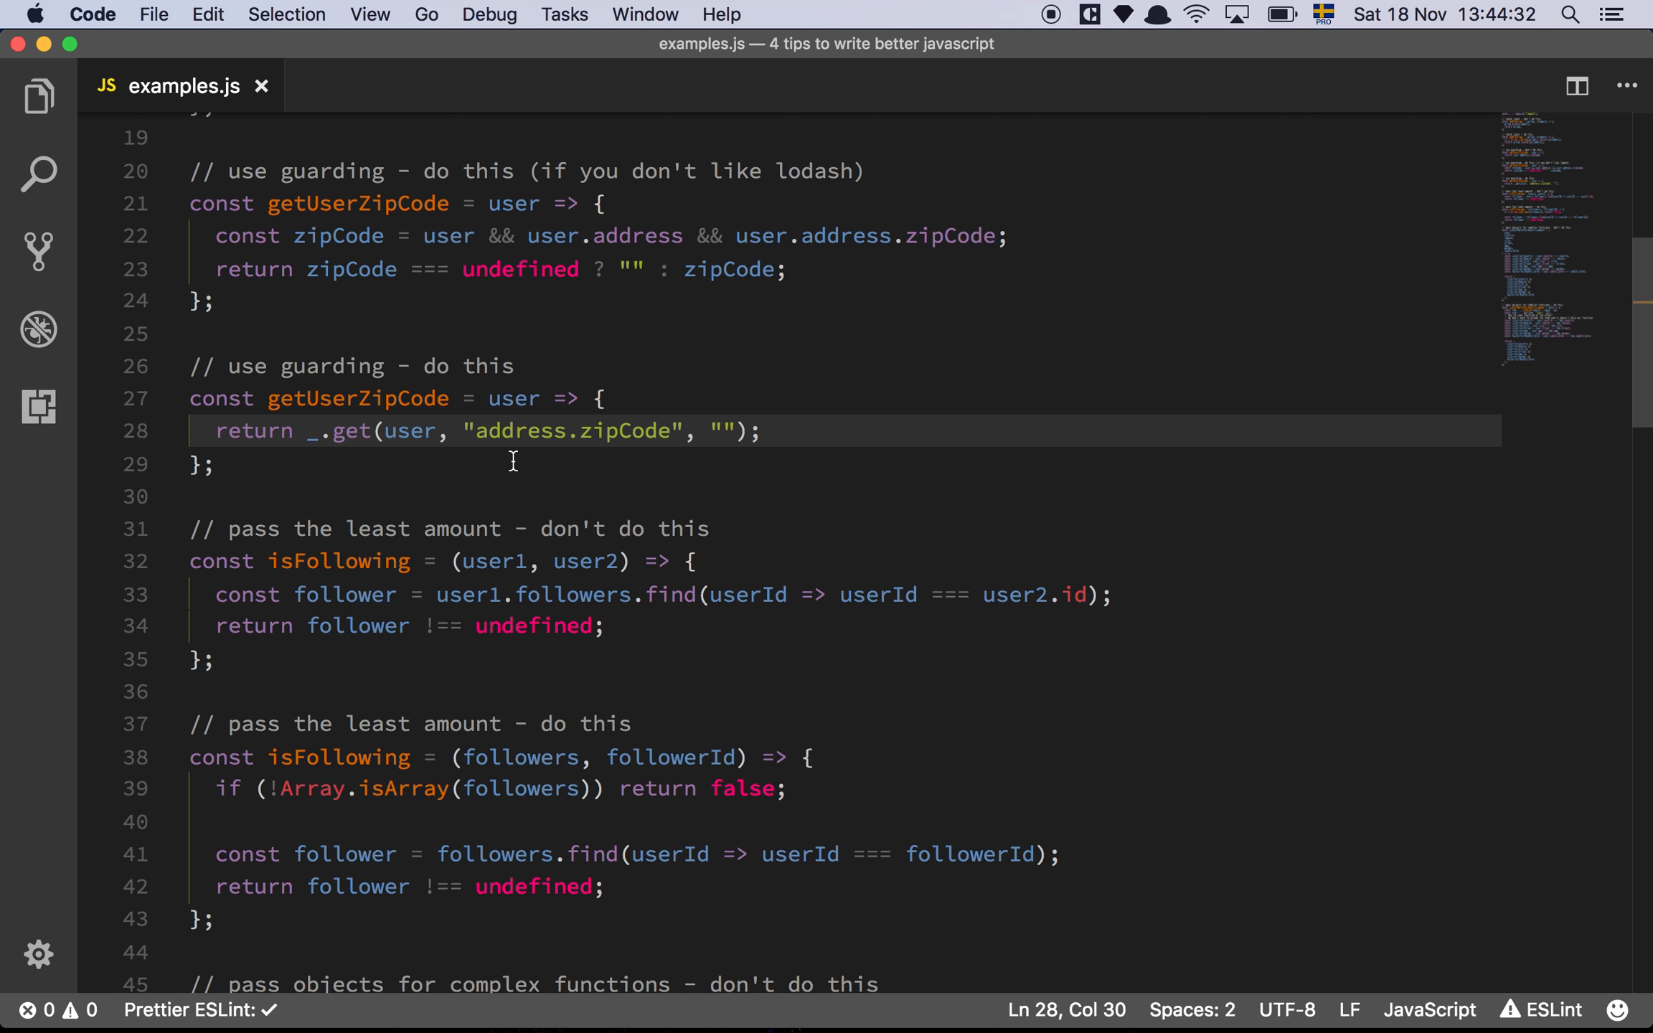
pyautogui.doubleClick(350, 431)
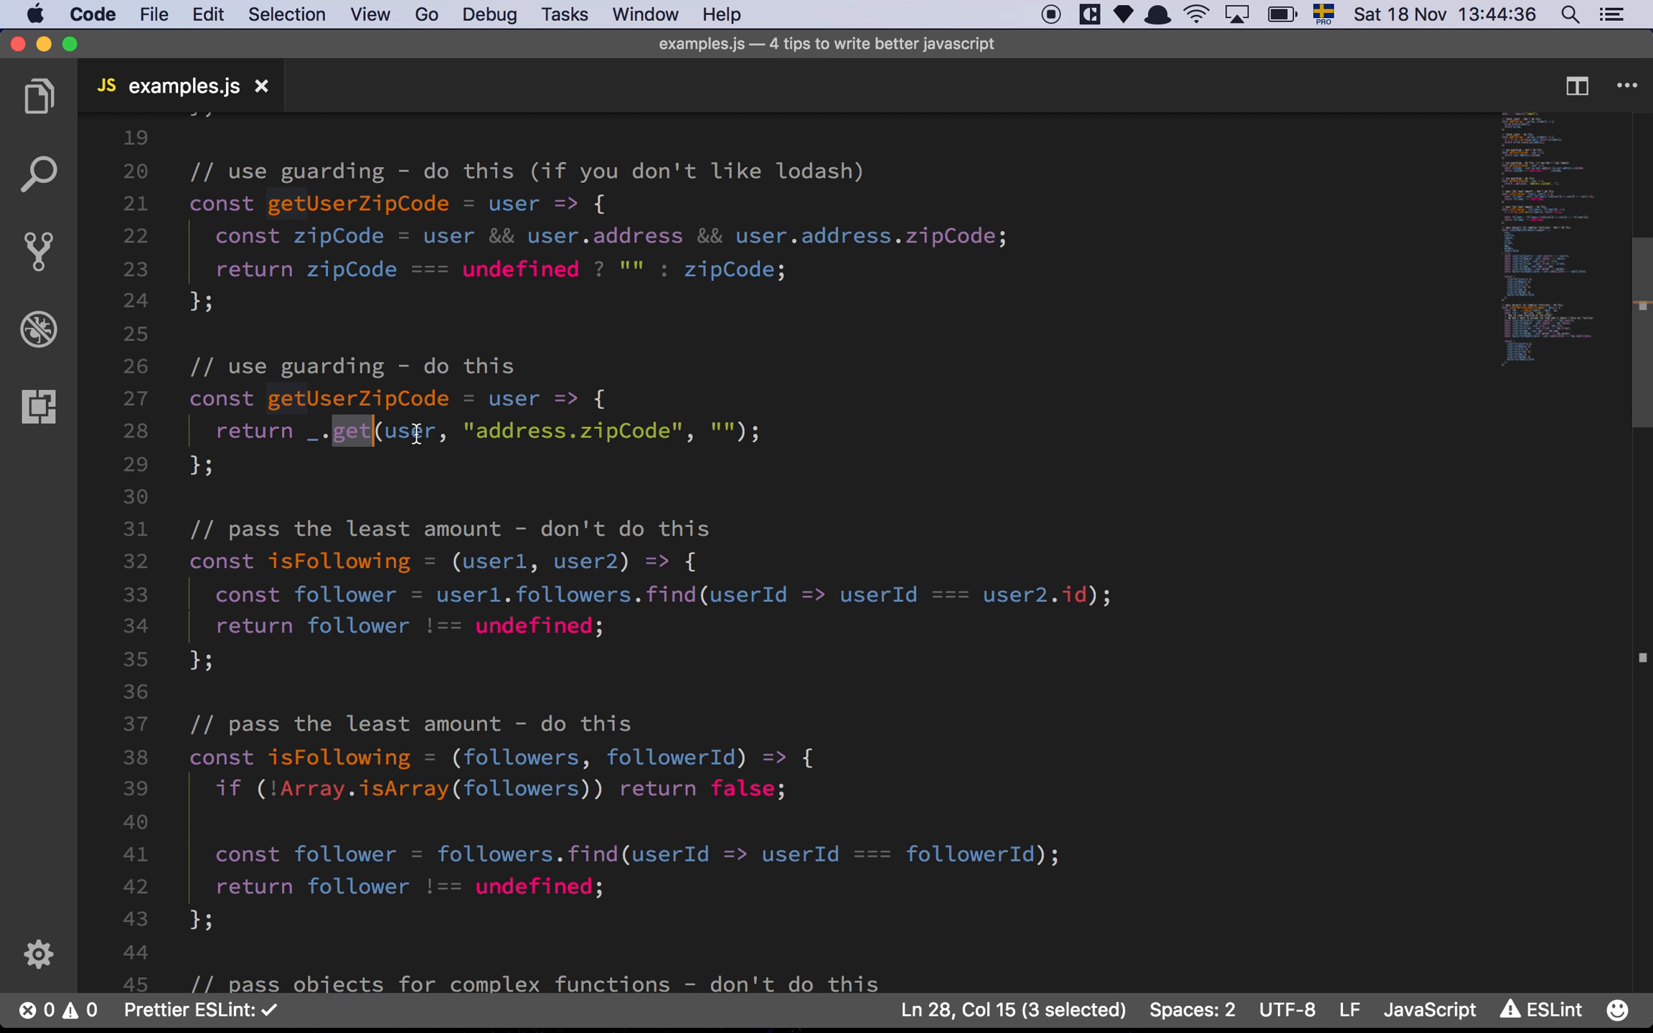
pyautogui.click(450, 431)
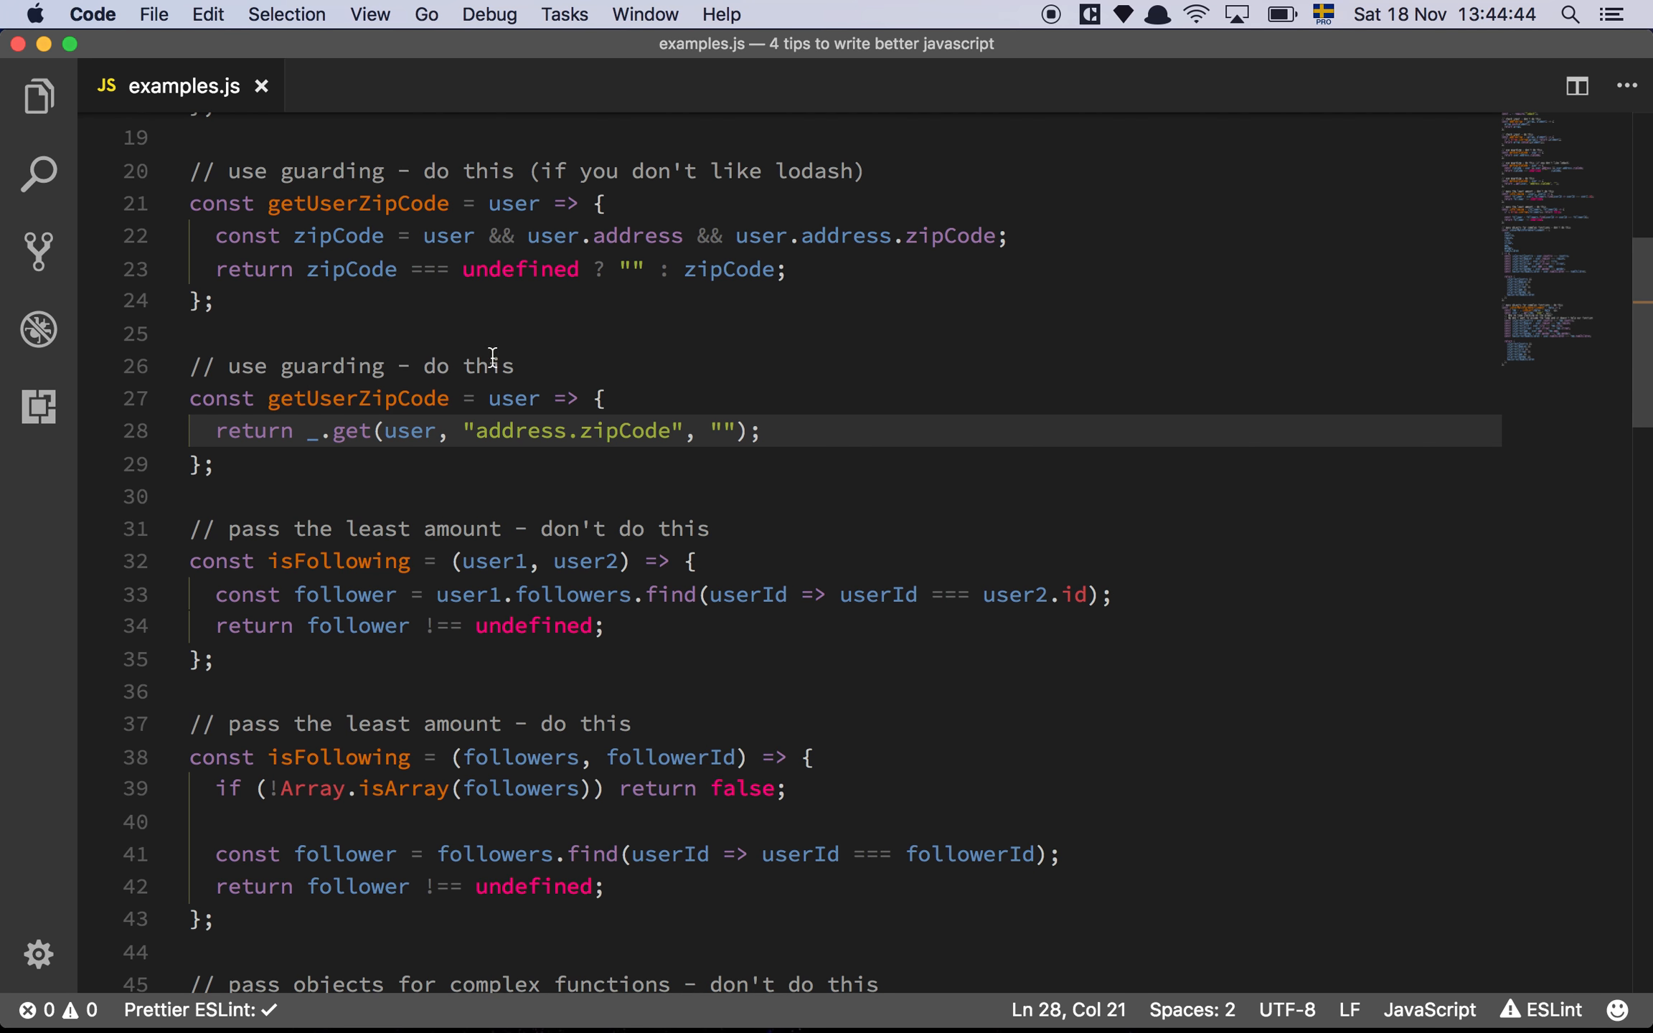
# Review the first isFollowing function, highlighting the uses of user1, user2, its id, and follower.
pyautogui.scroll(-3)
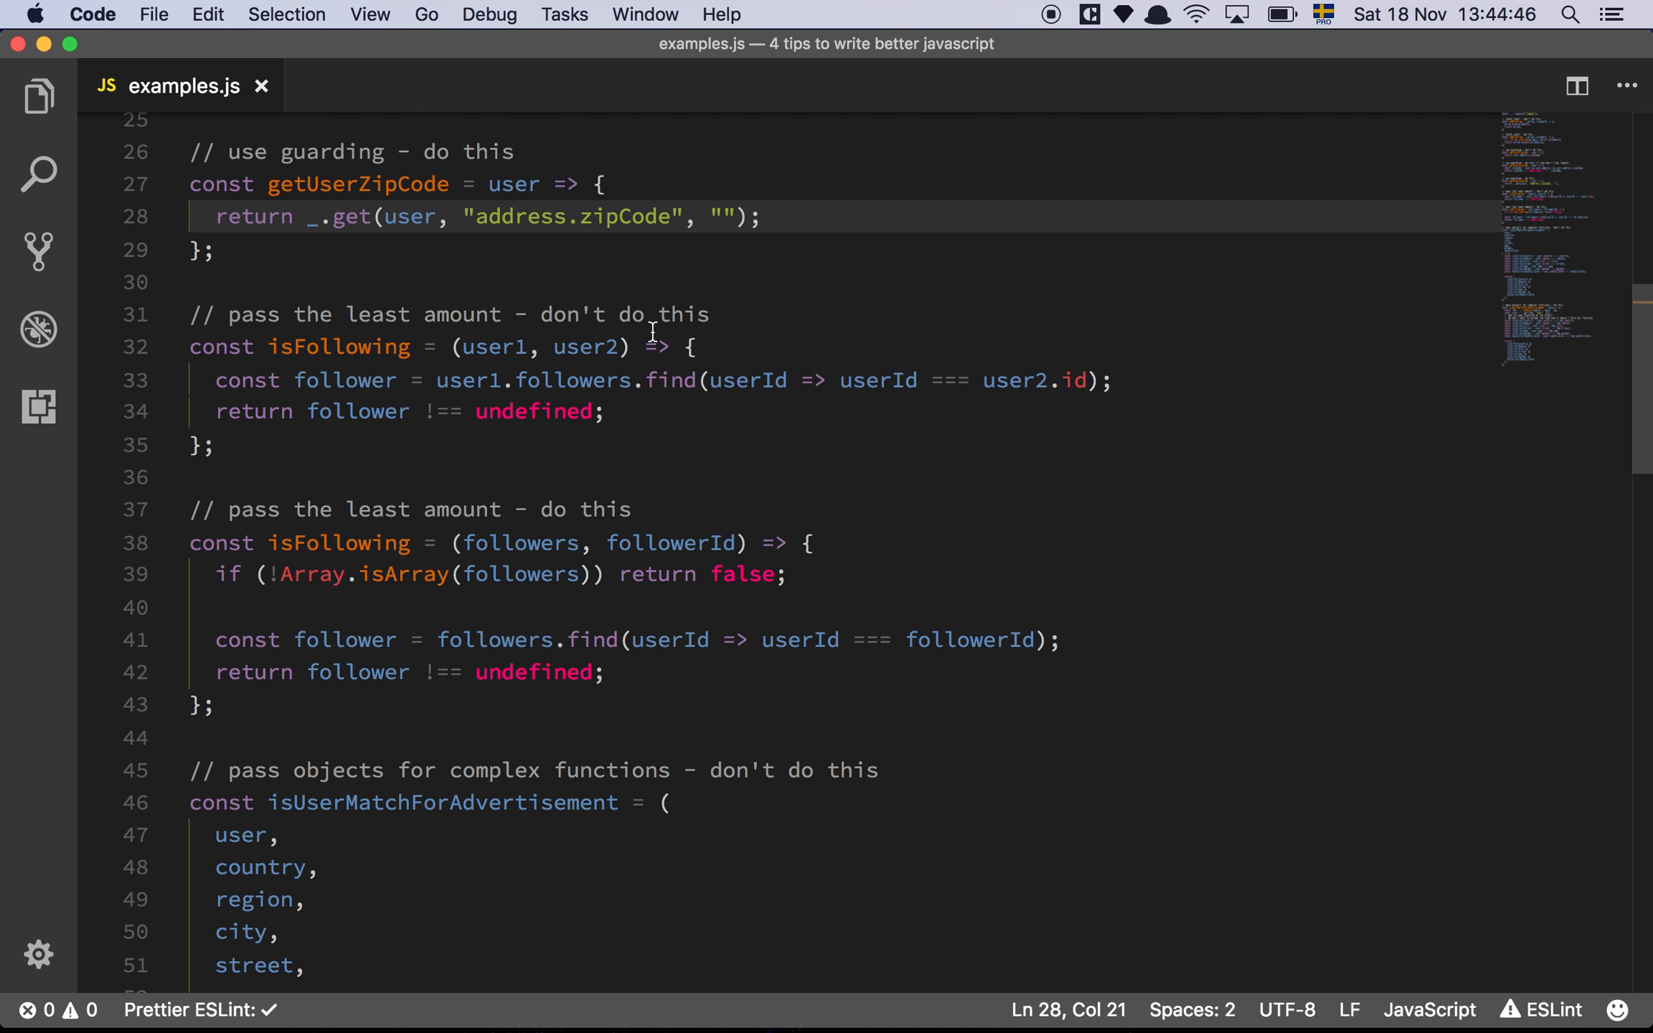
pyautogui.click(748, 316)
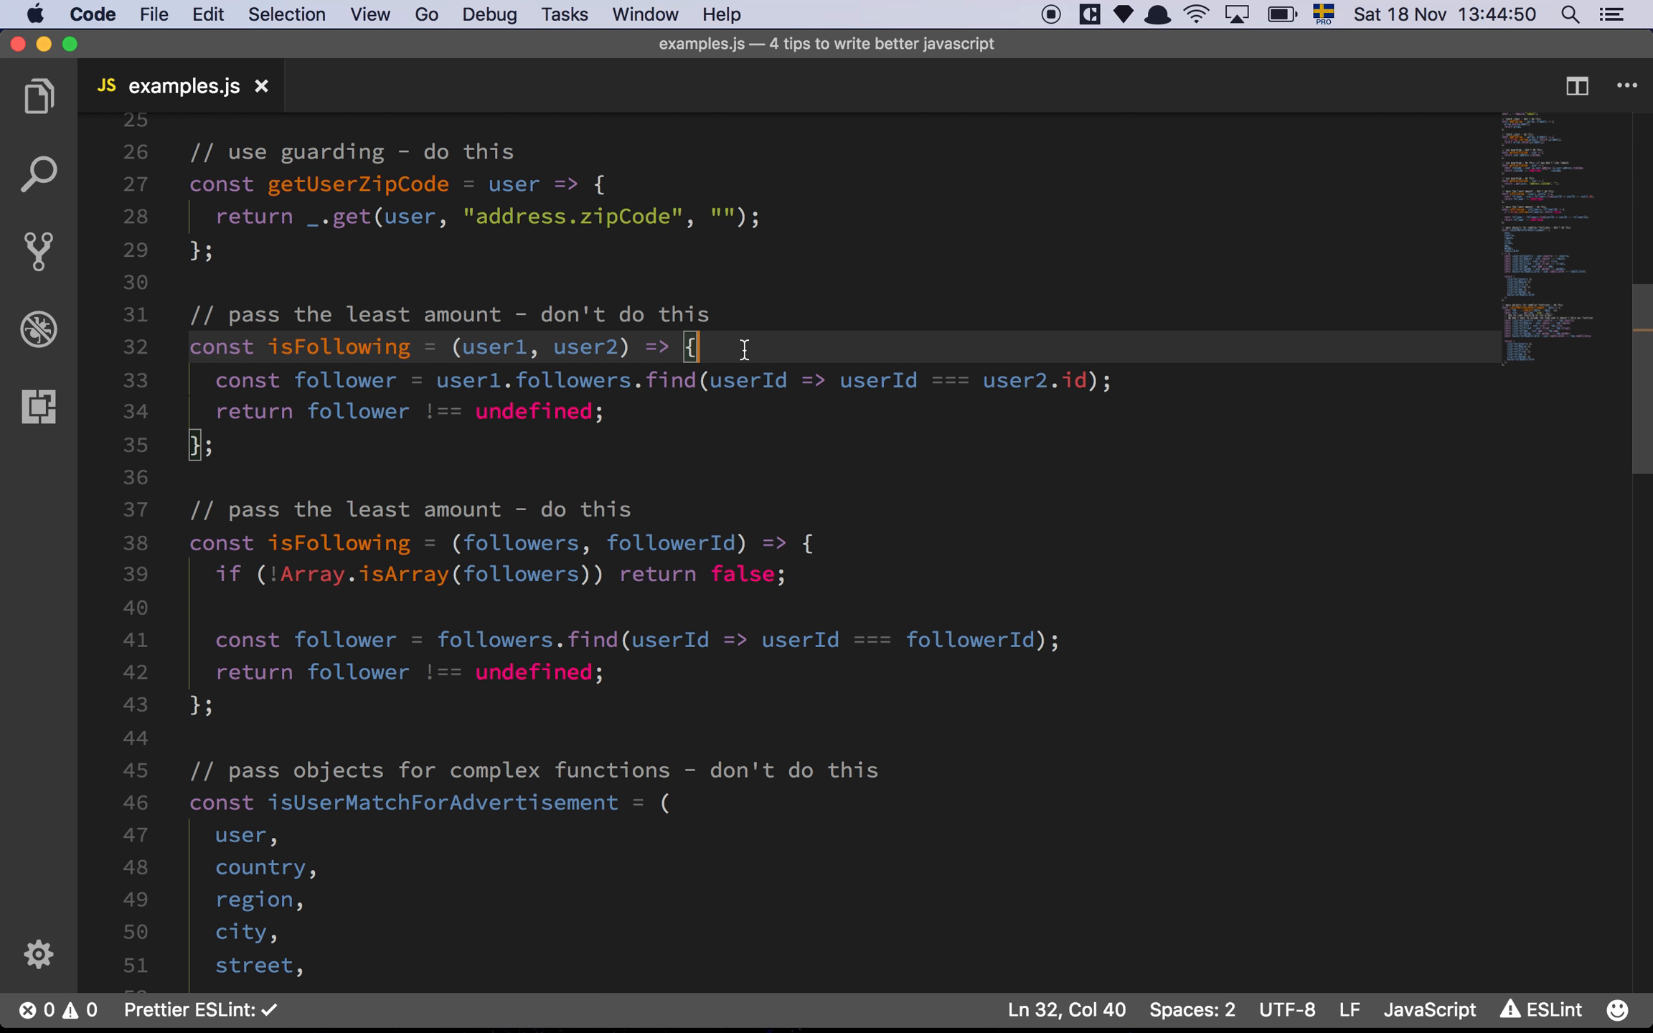
pyautogui.moveTo(637, 429)
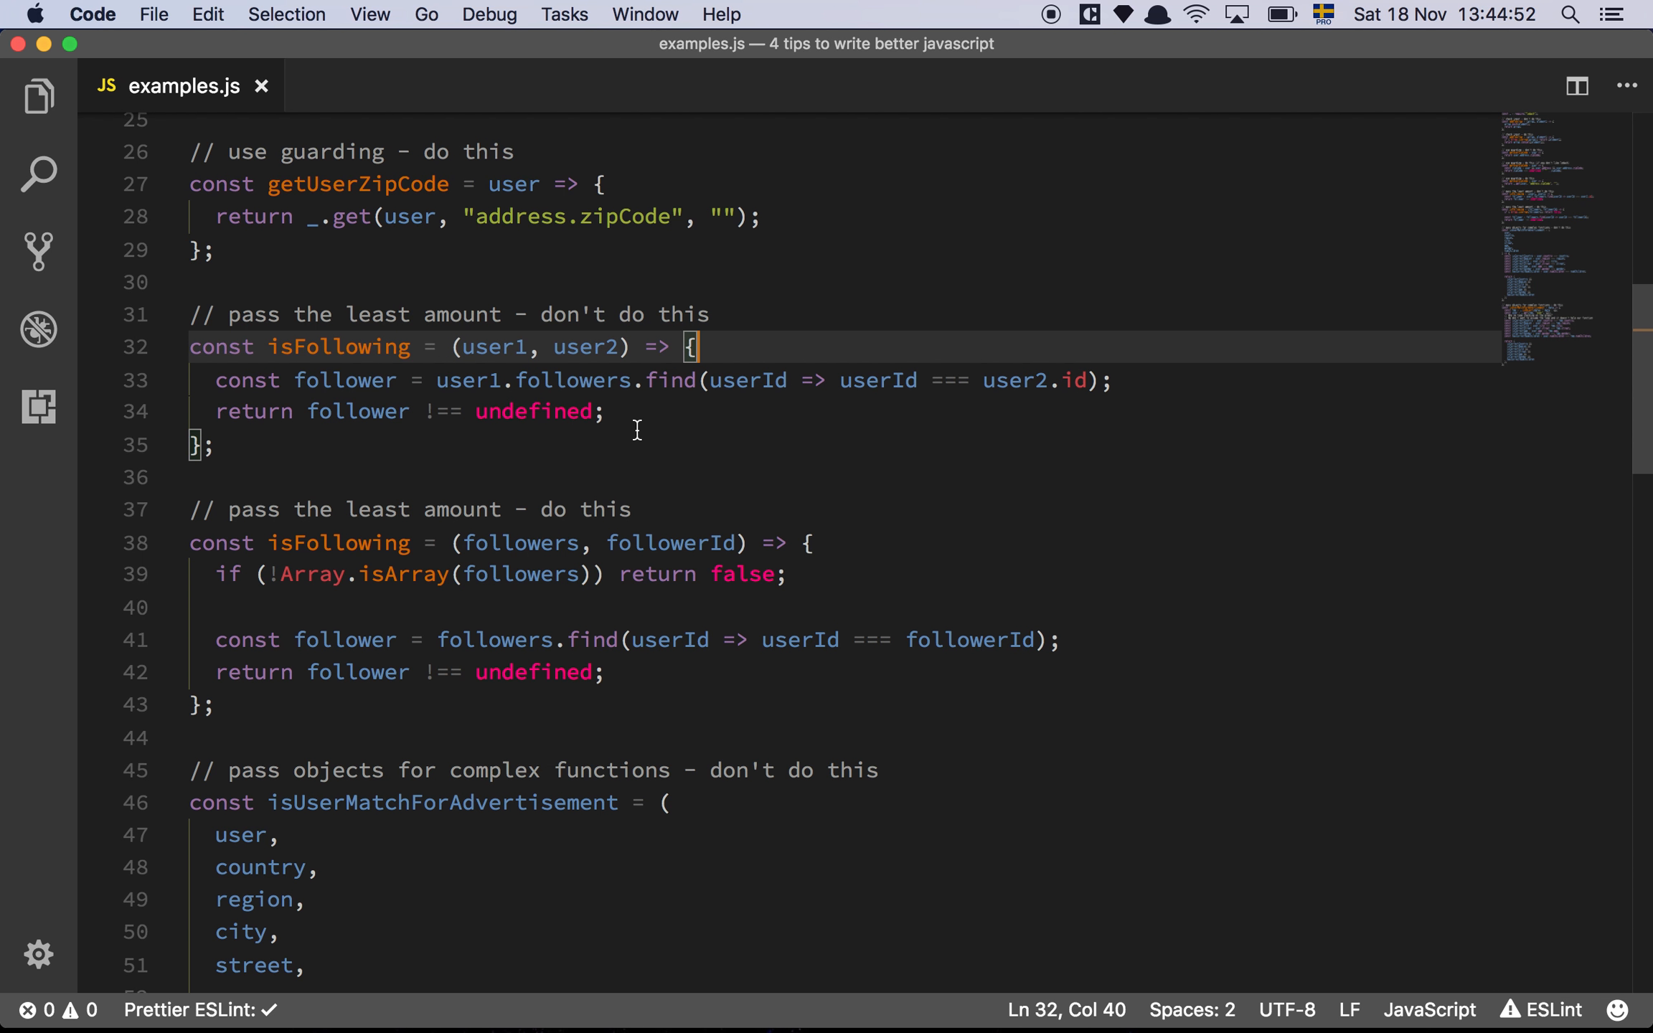
pyautogui.doubleClick(585, 347)
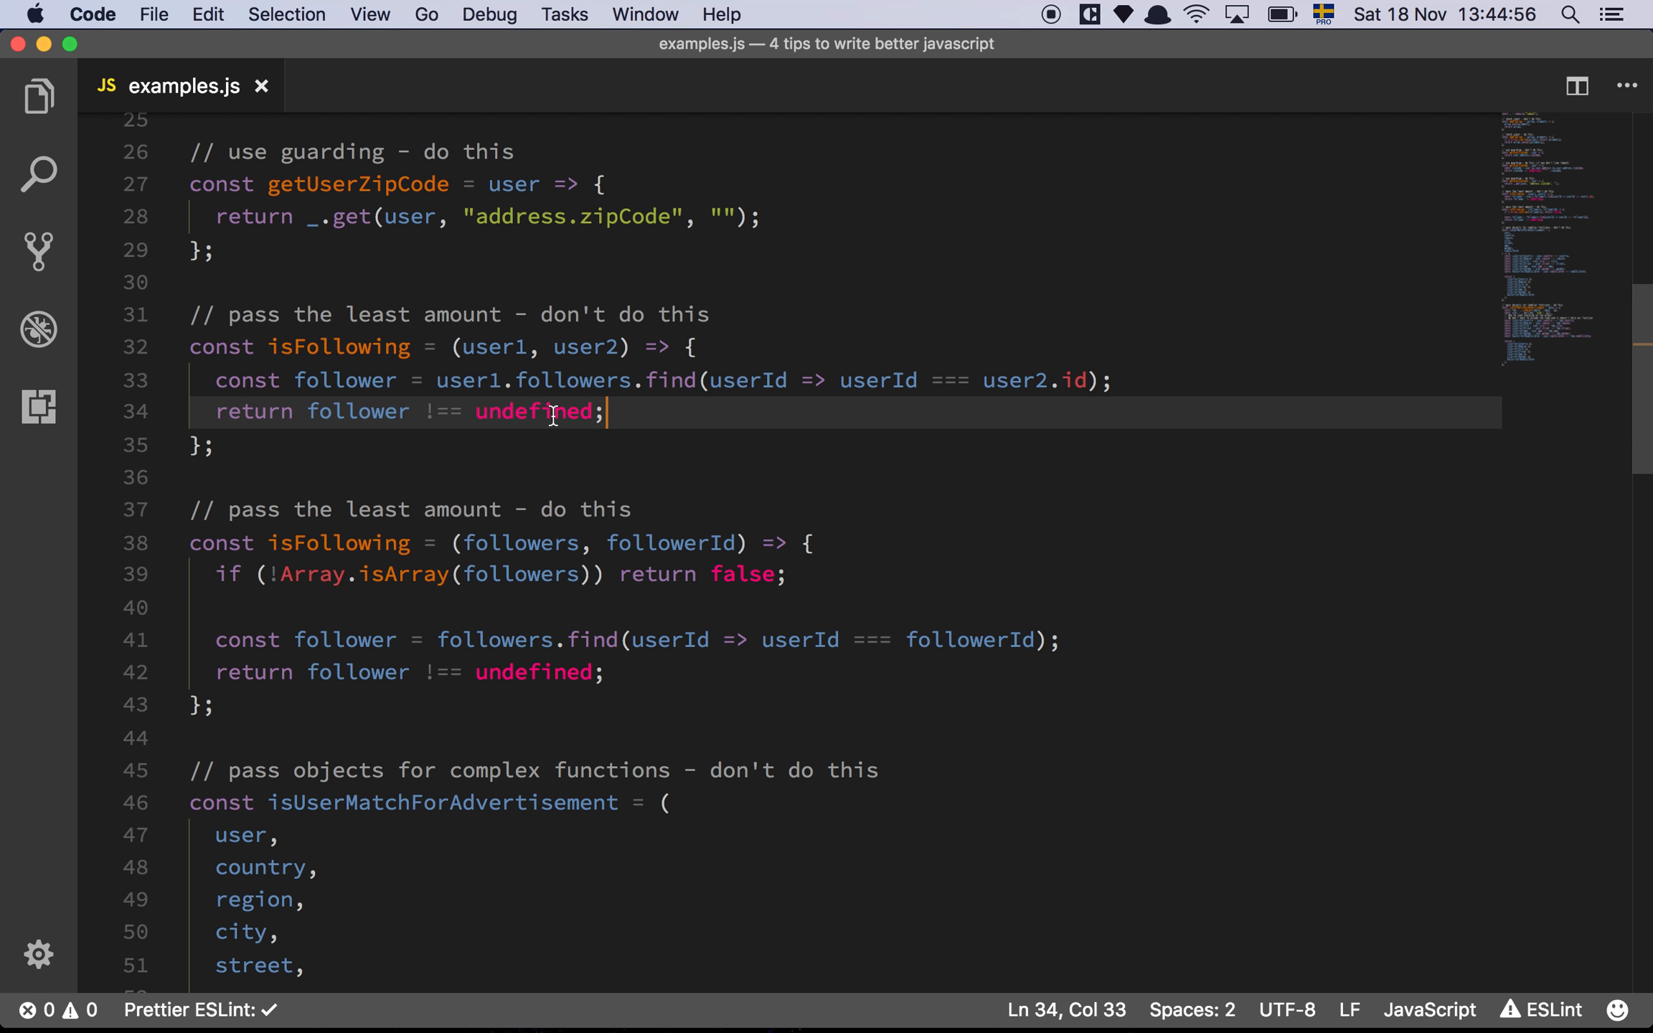
pyautogui.moveTo(472, 387)
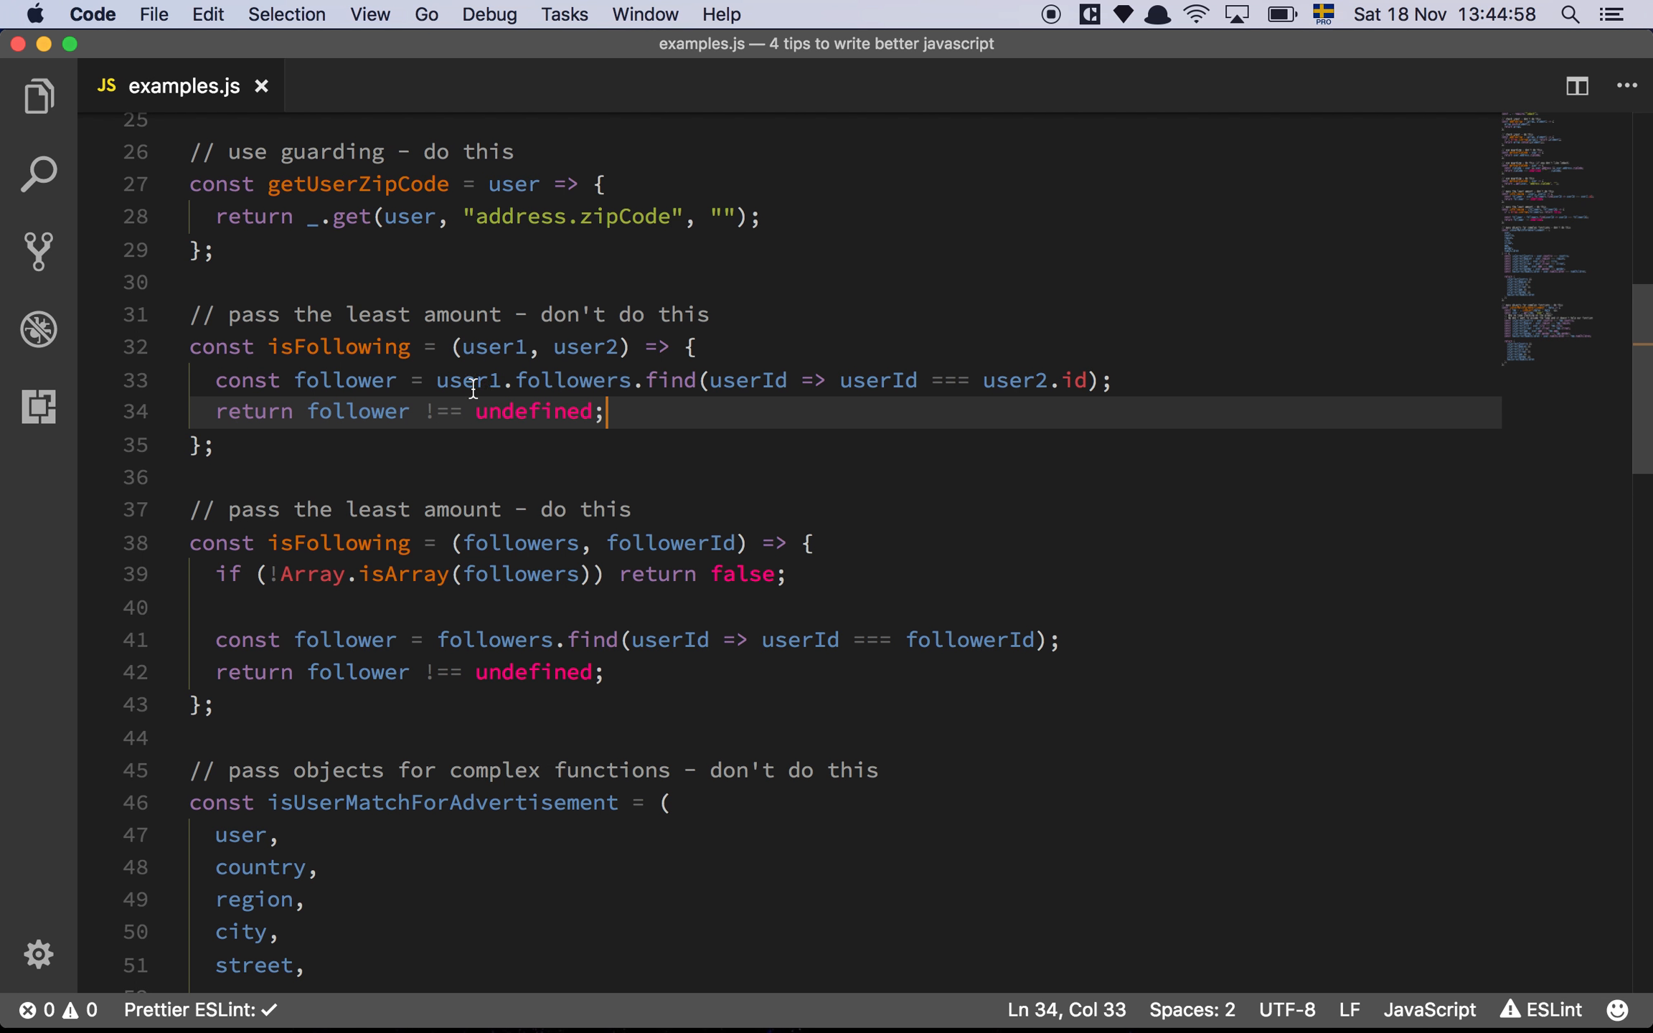
pyautogui.moveTo(744, 376)
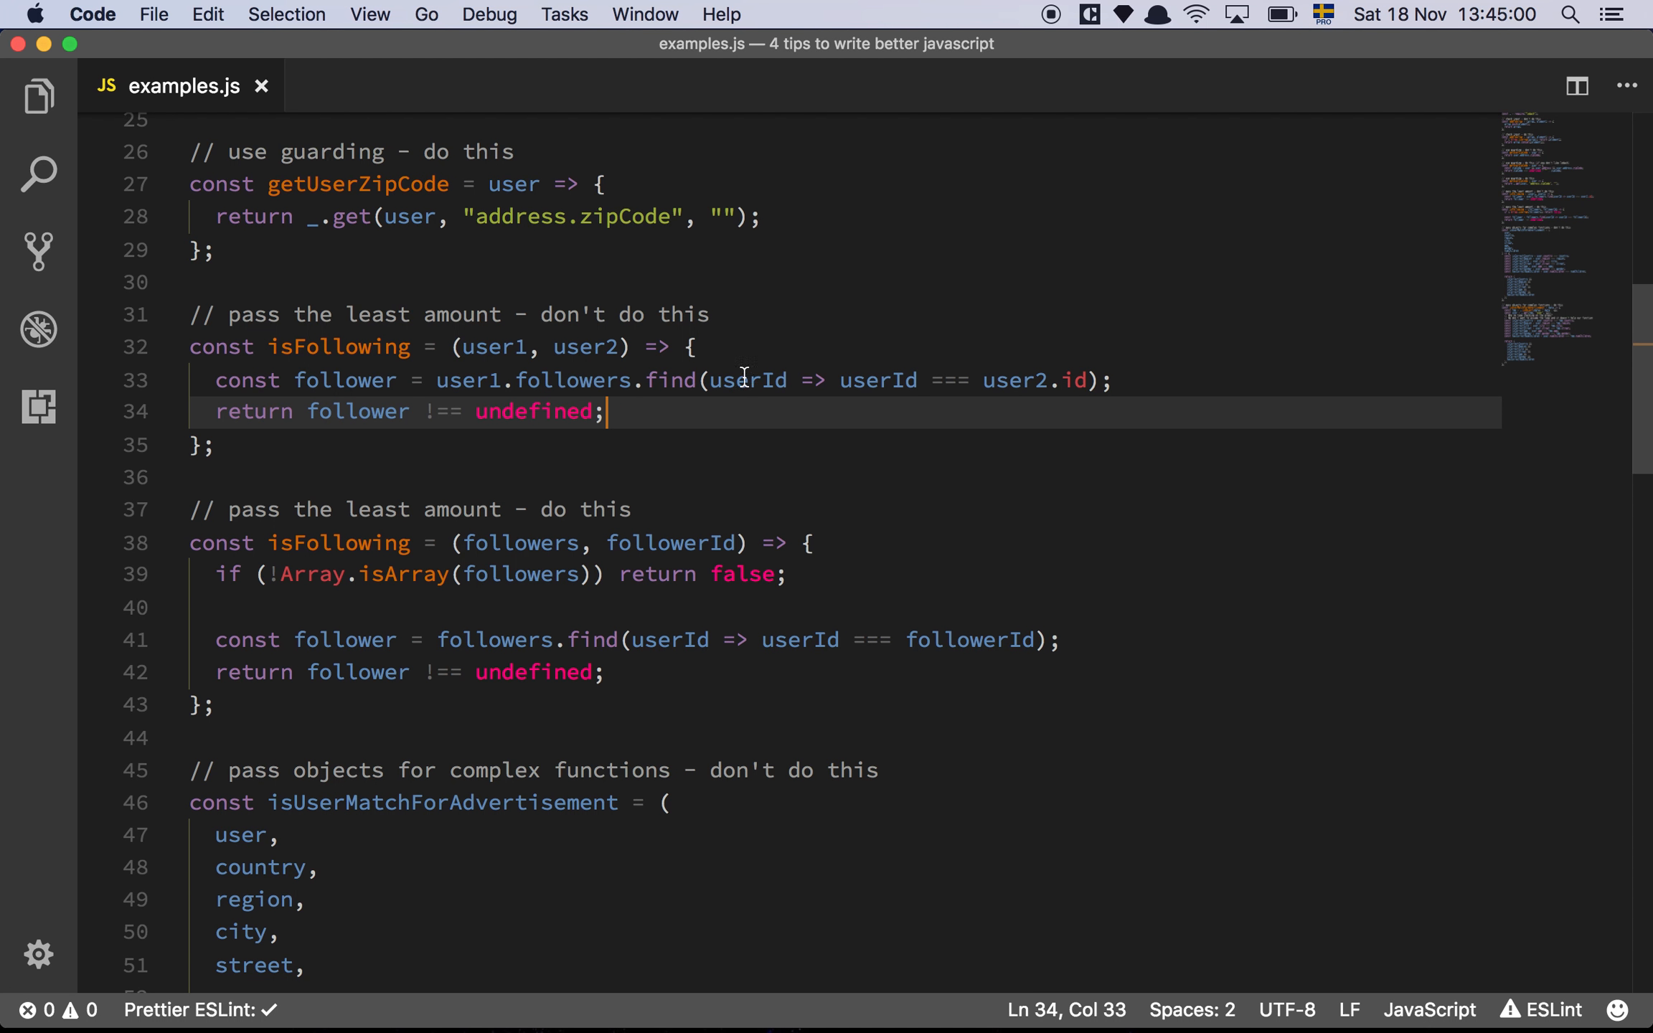
pyautogui.moveTo(1021, 379)
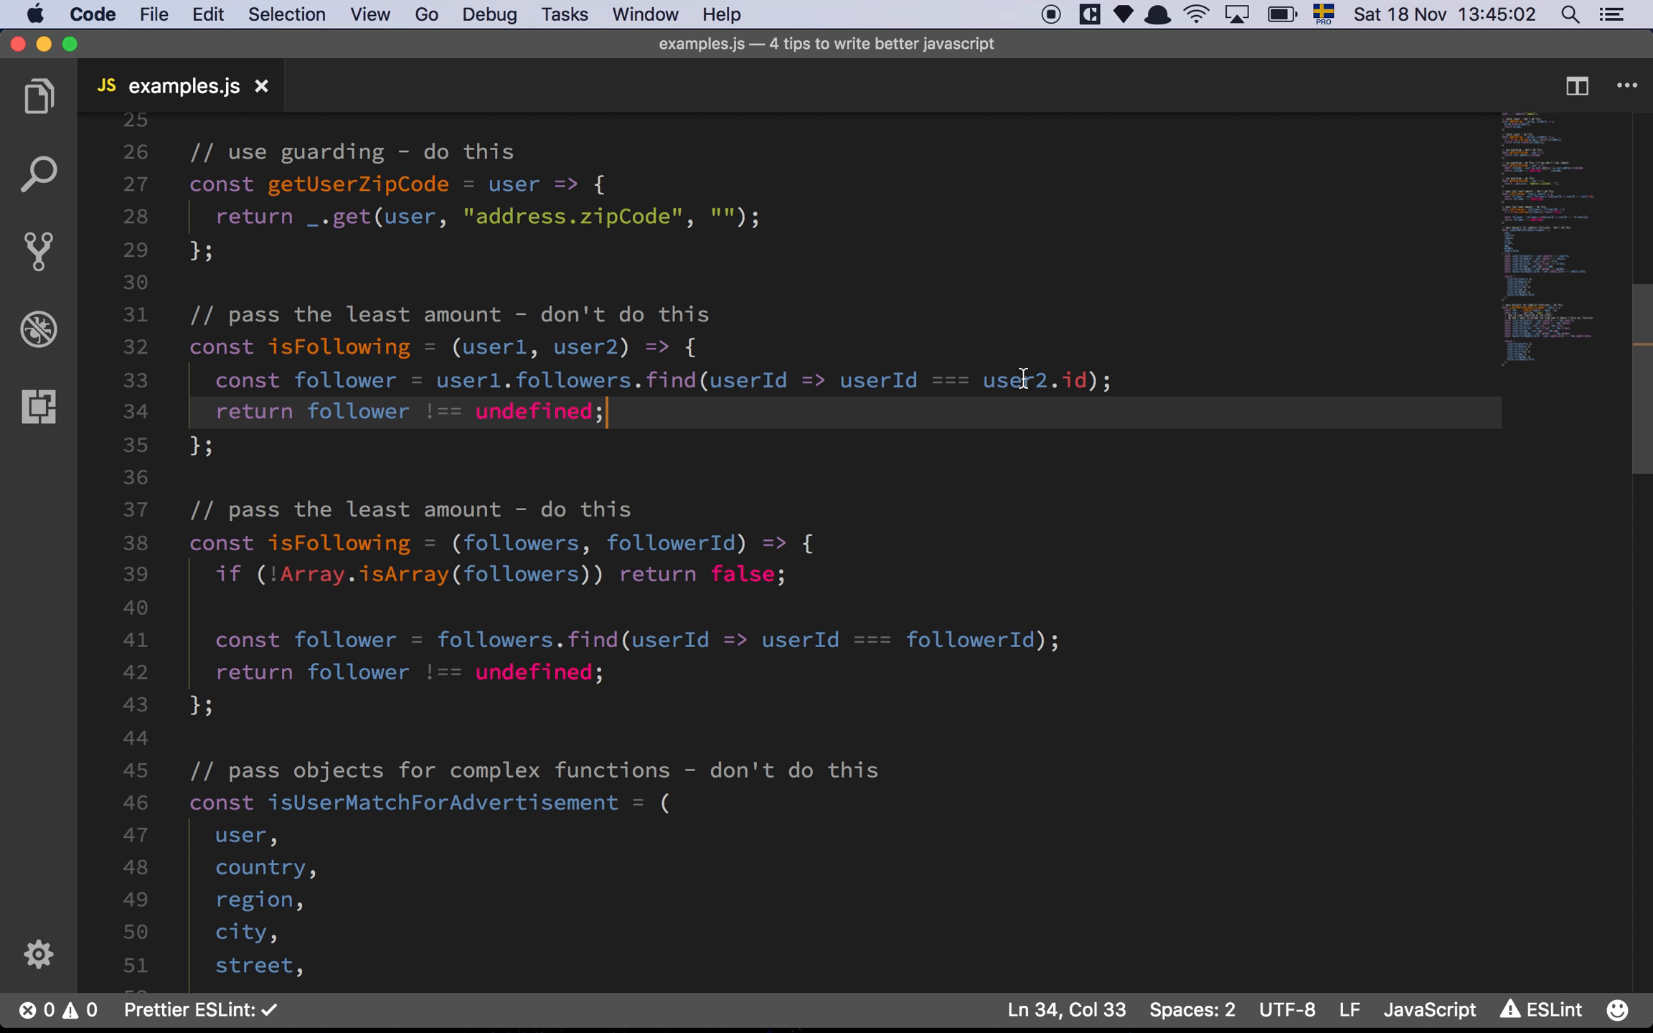
pyautogui.doubleClick(1014, 380)
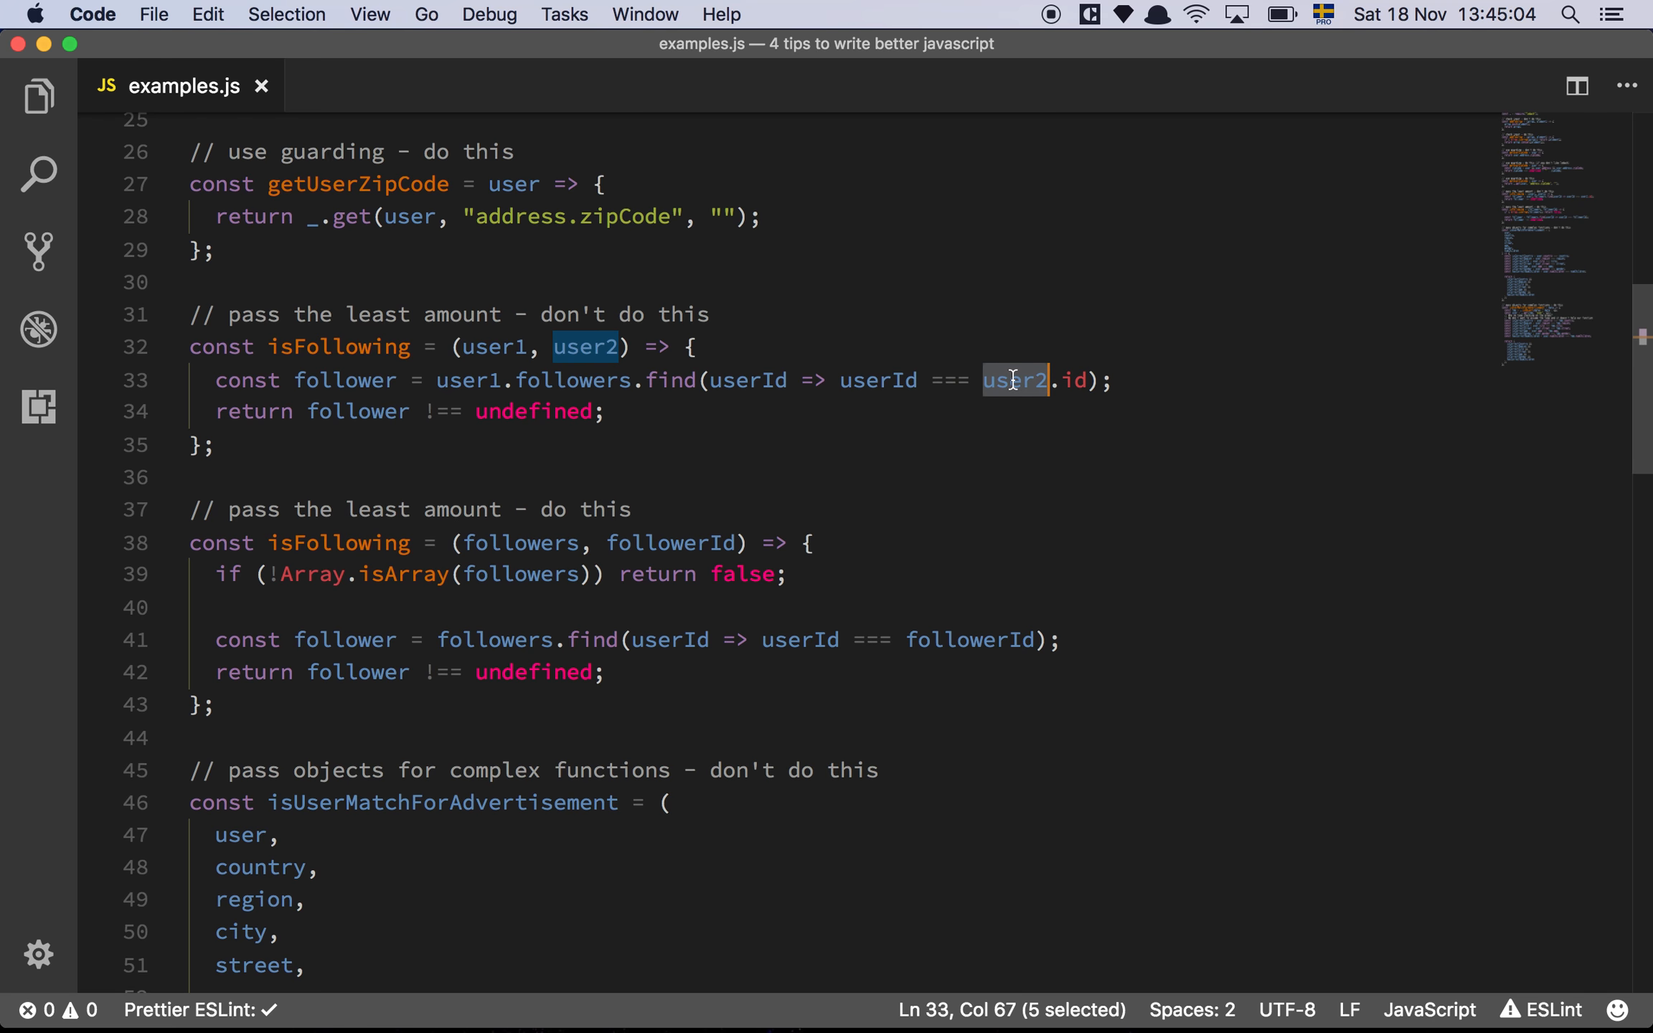
pyautogui.moveTo(821, 376)
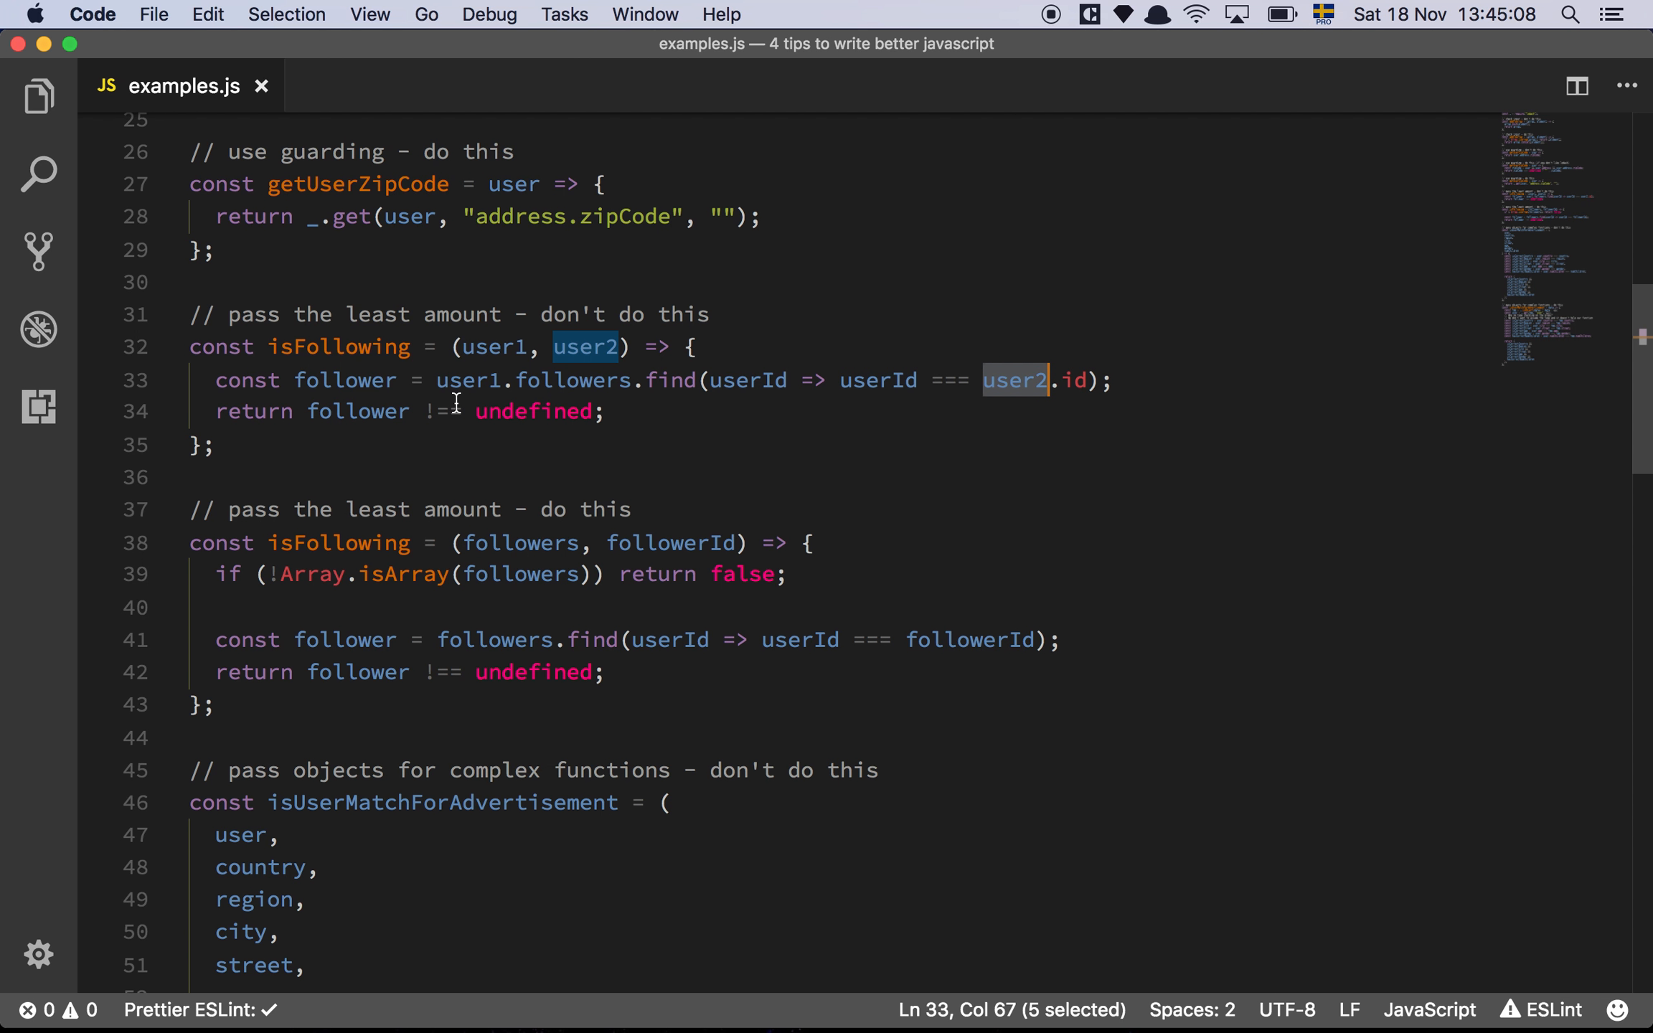
pyautogui.doubleClick(356, 412)
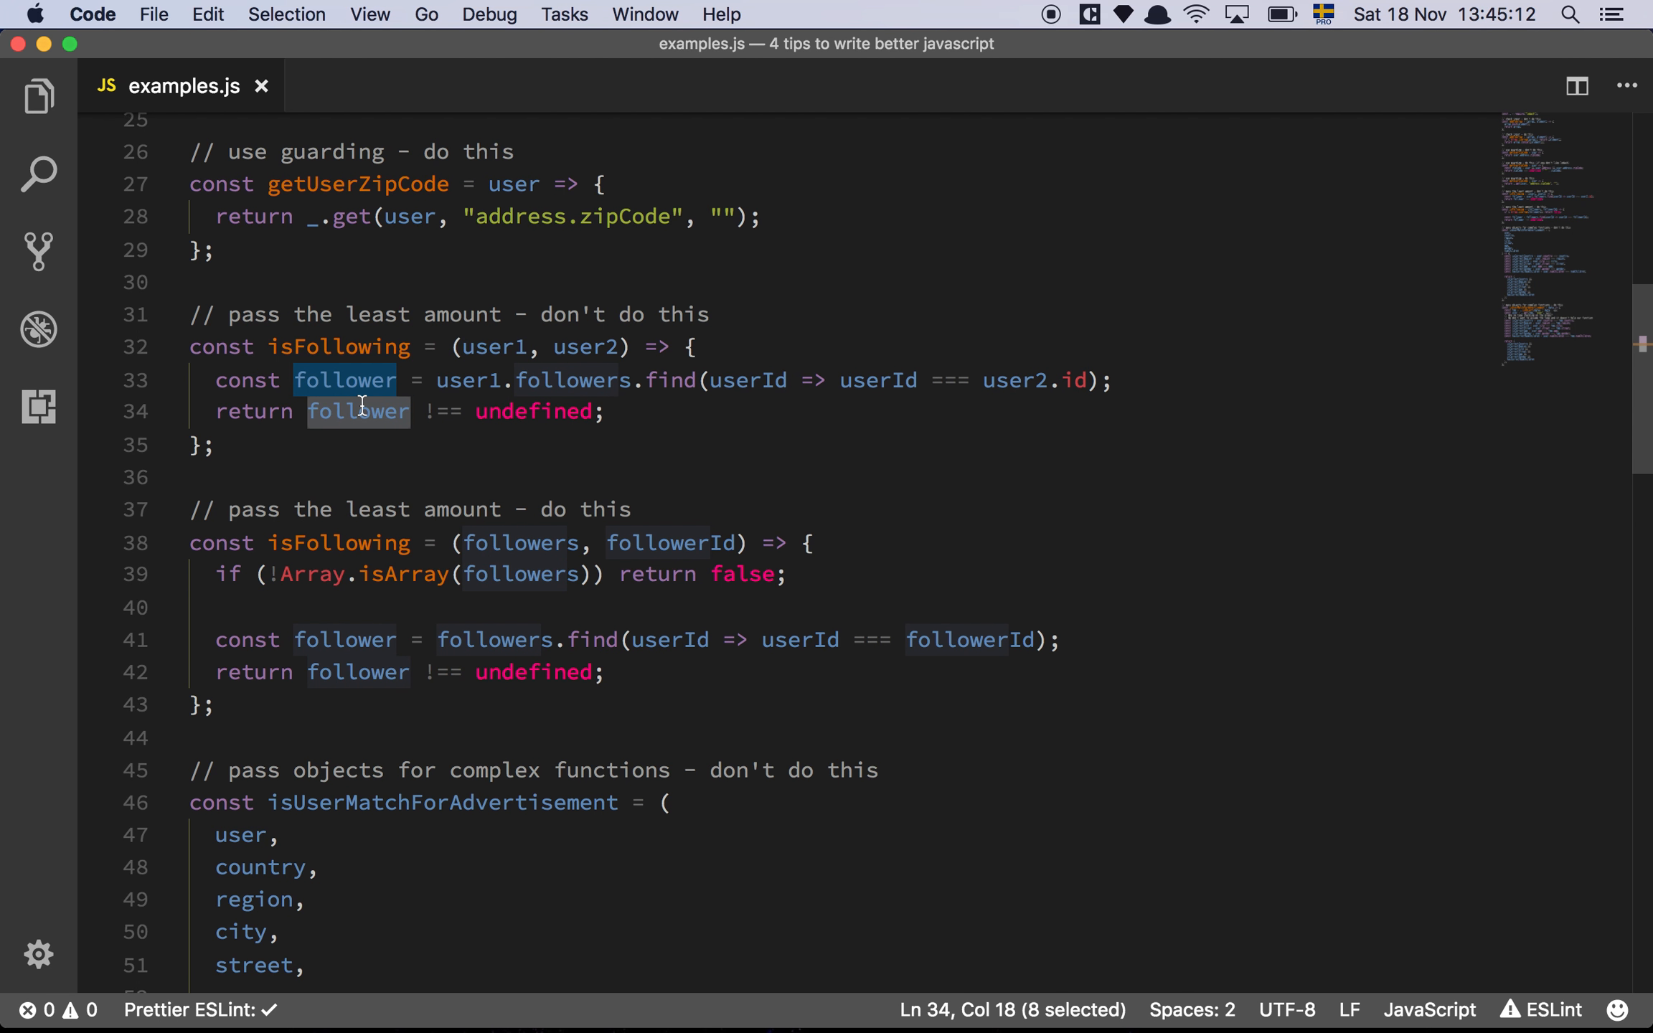
pyautogui.moveTo(662, 406)
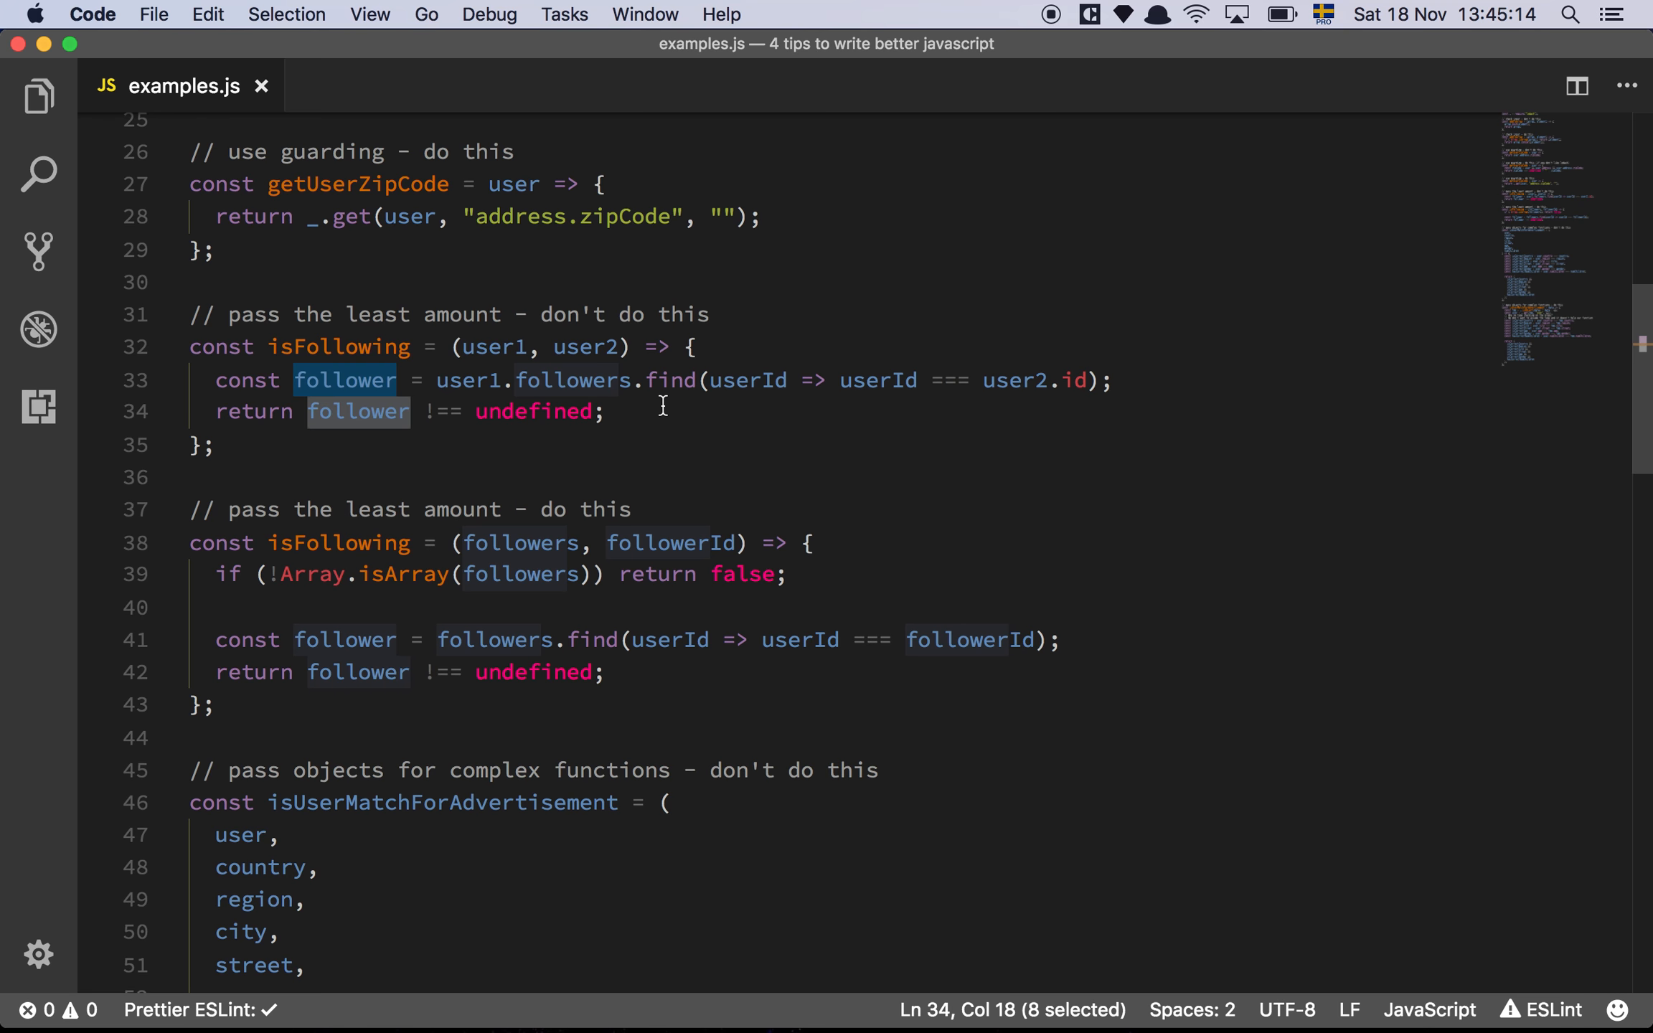
pyautogui.click(662, 411)
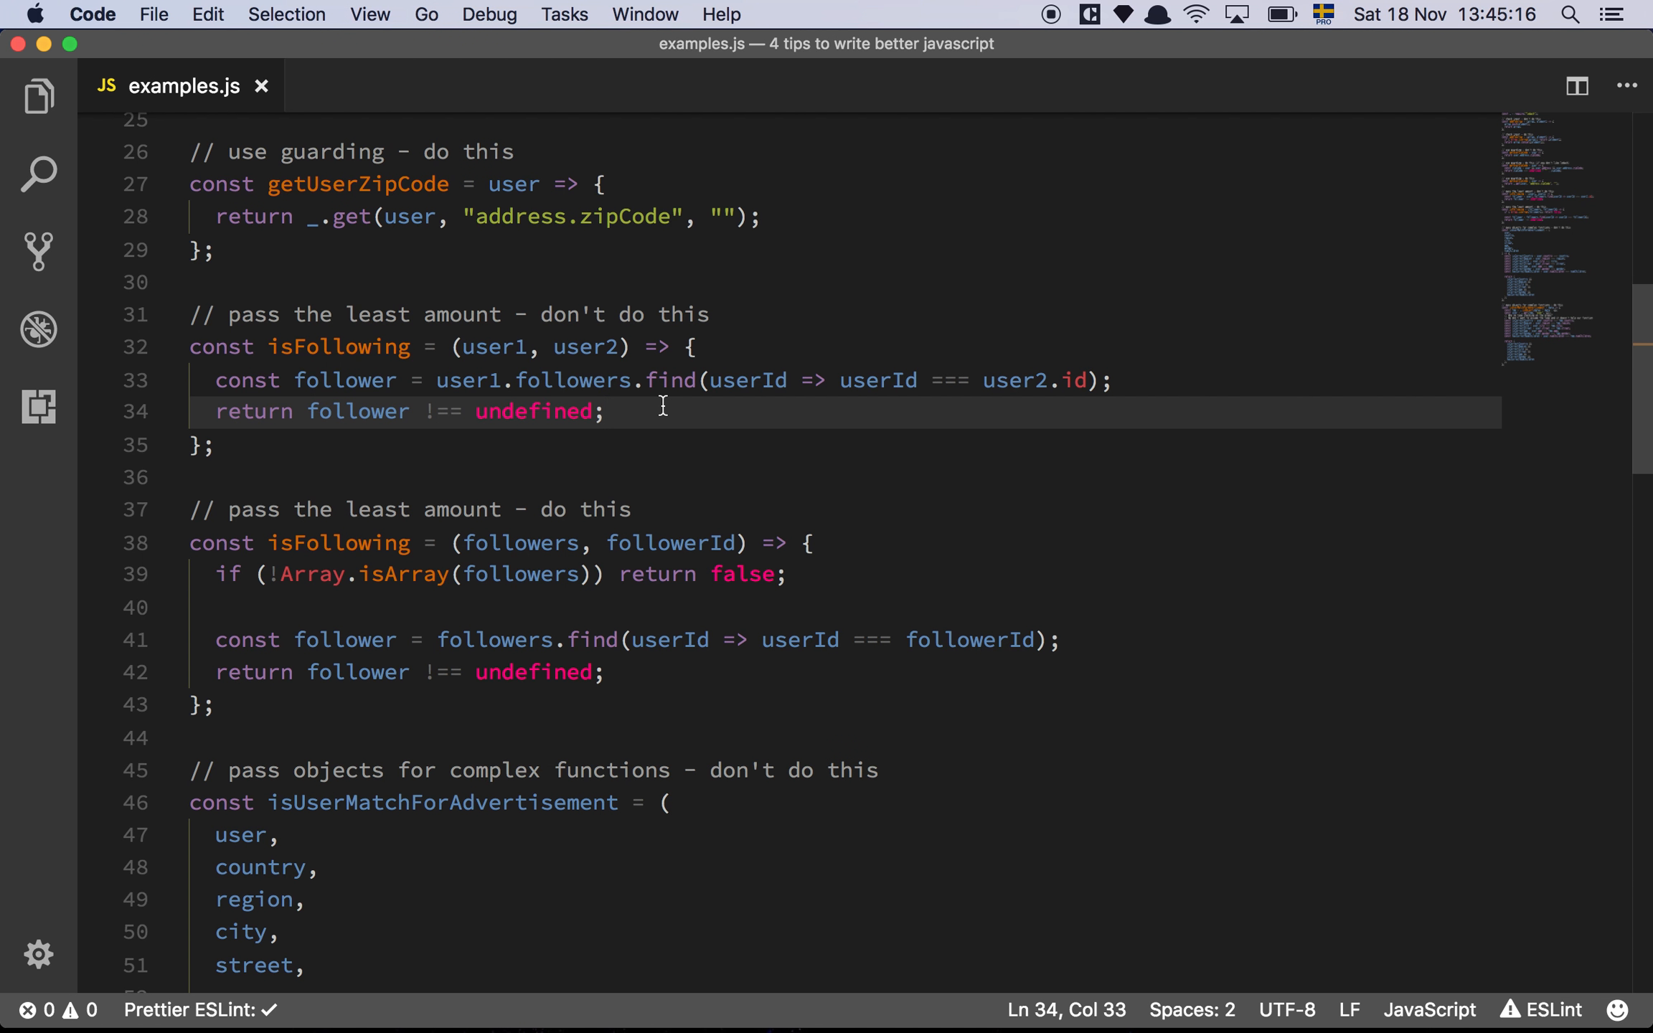
pyautogui.moveTo(574, 396)
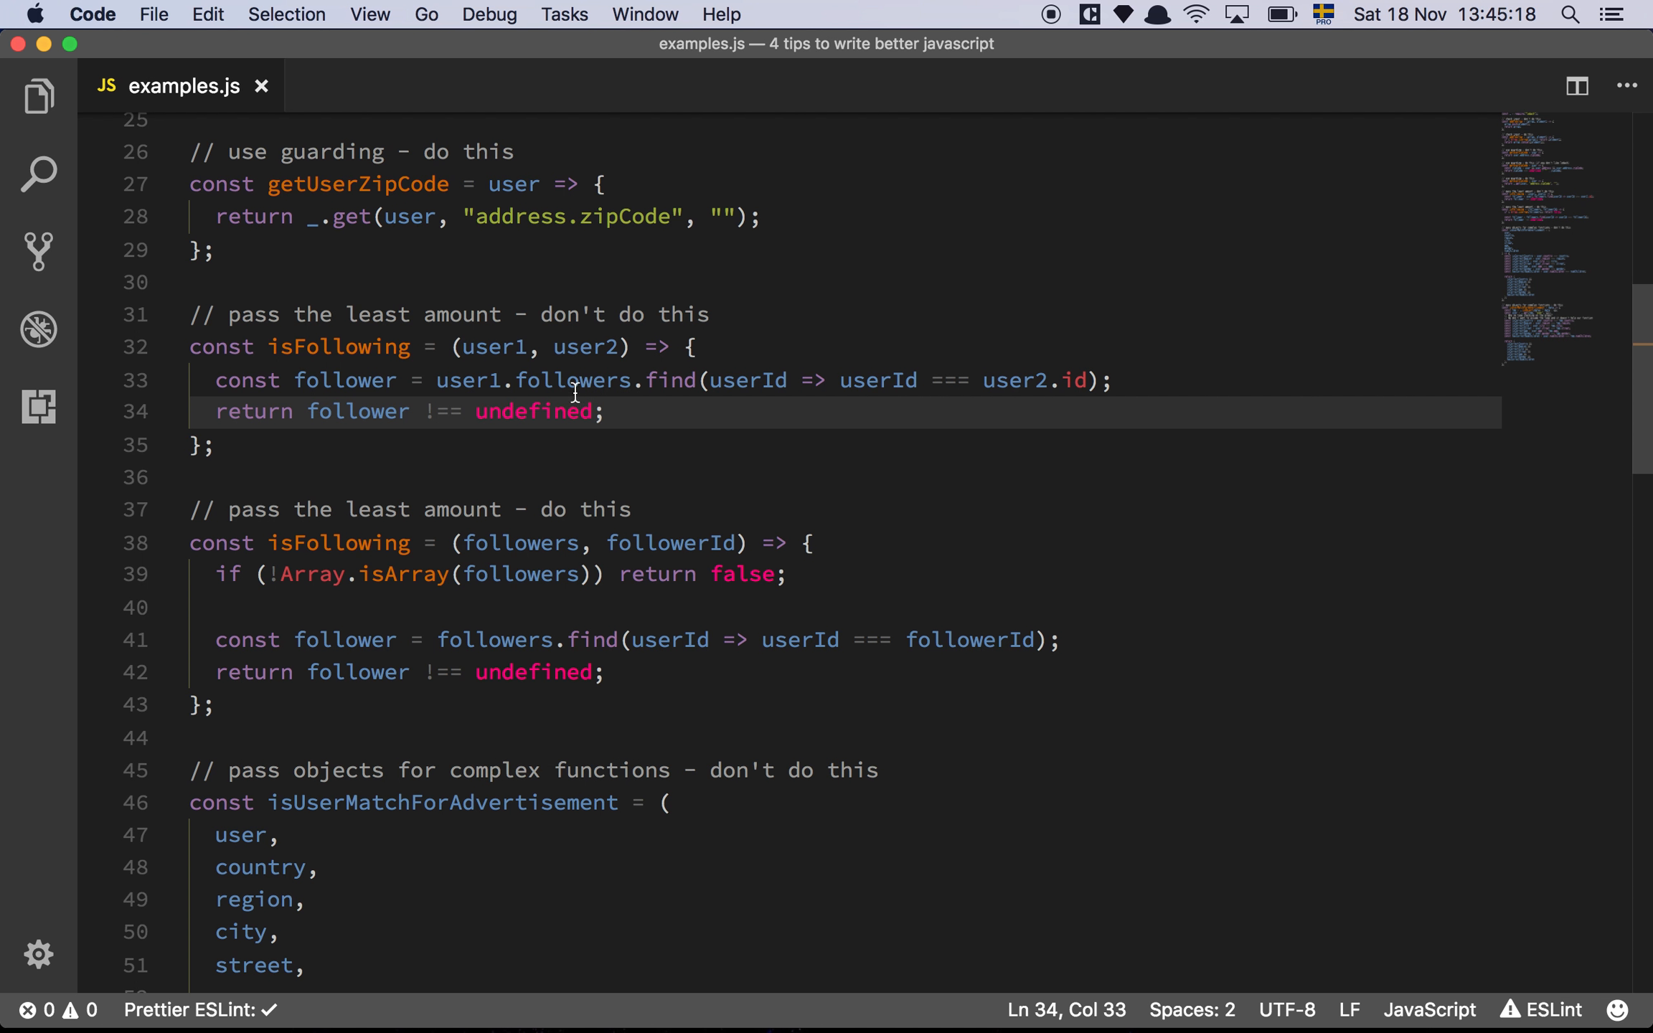
pyautogui.moveTo(577, 348)
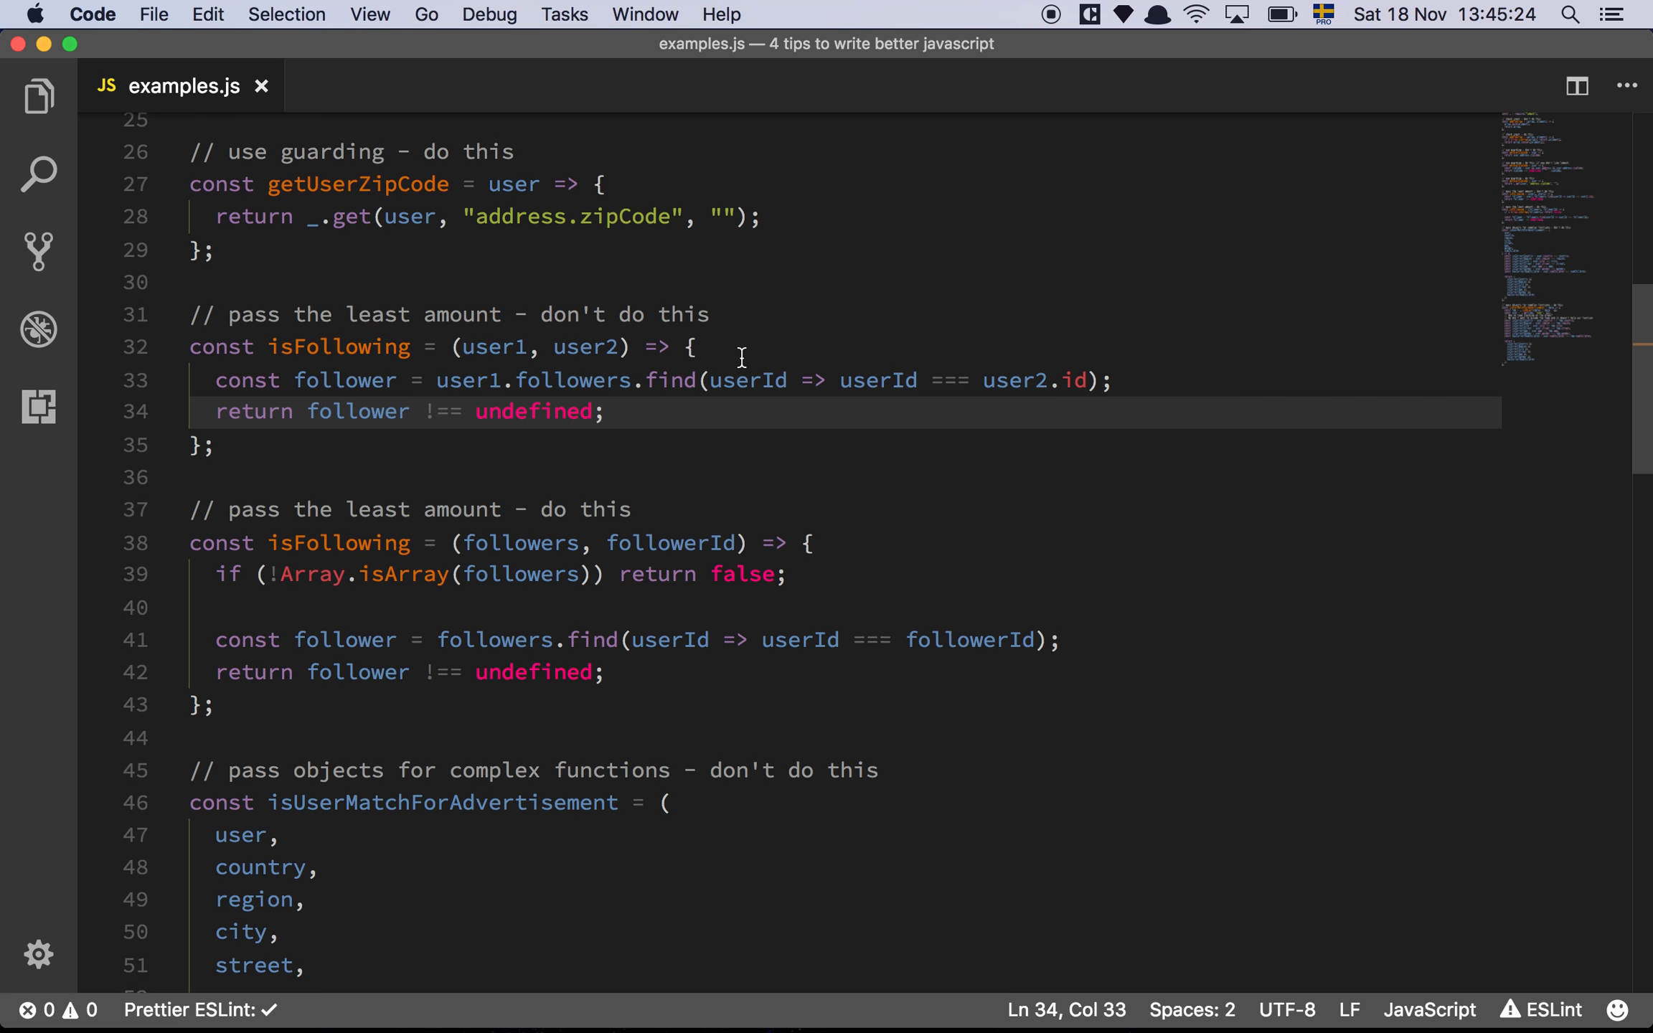
pyautogui.moveTo(491, 347)
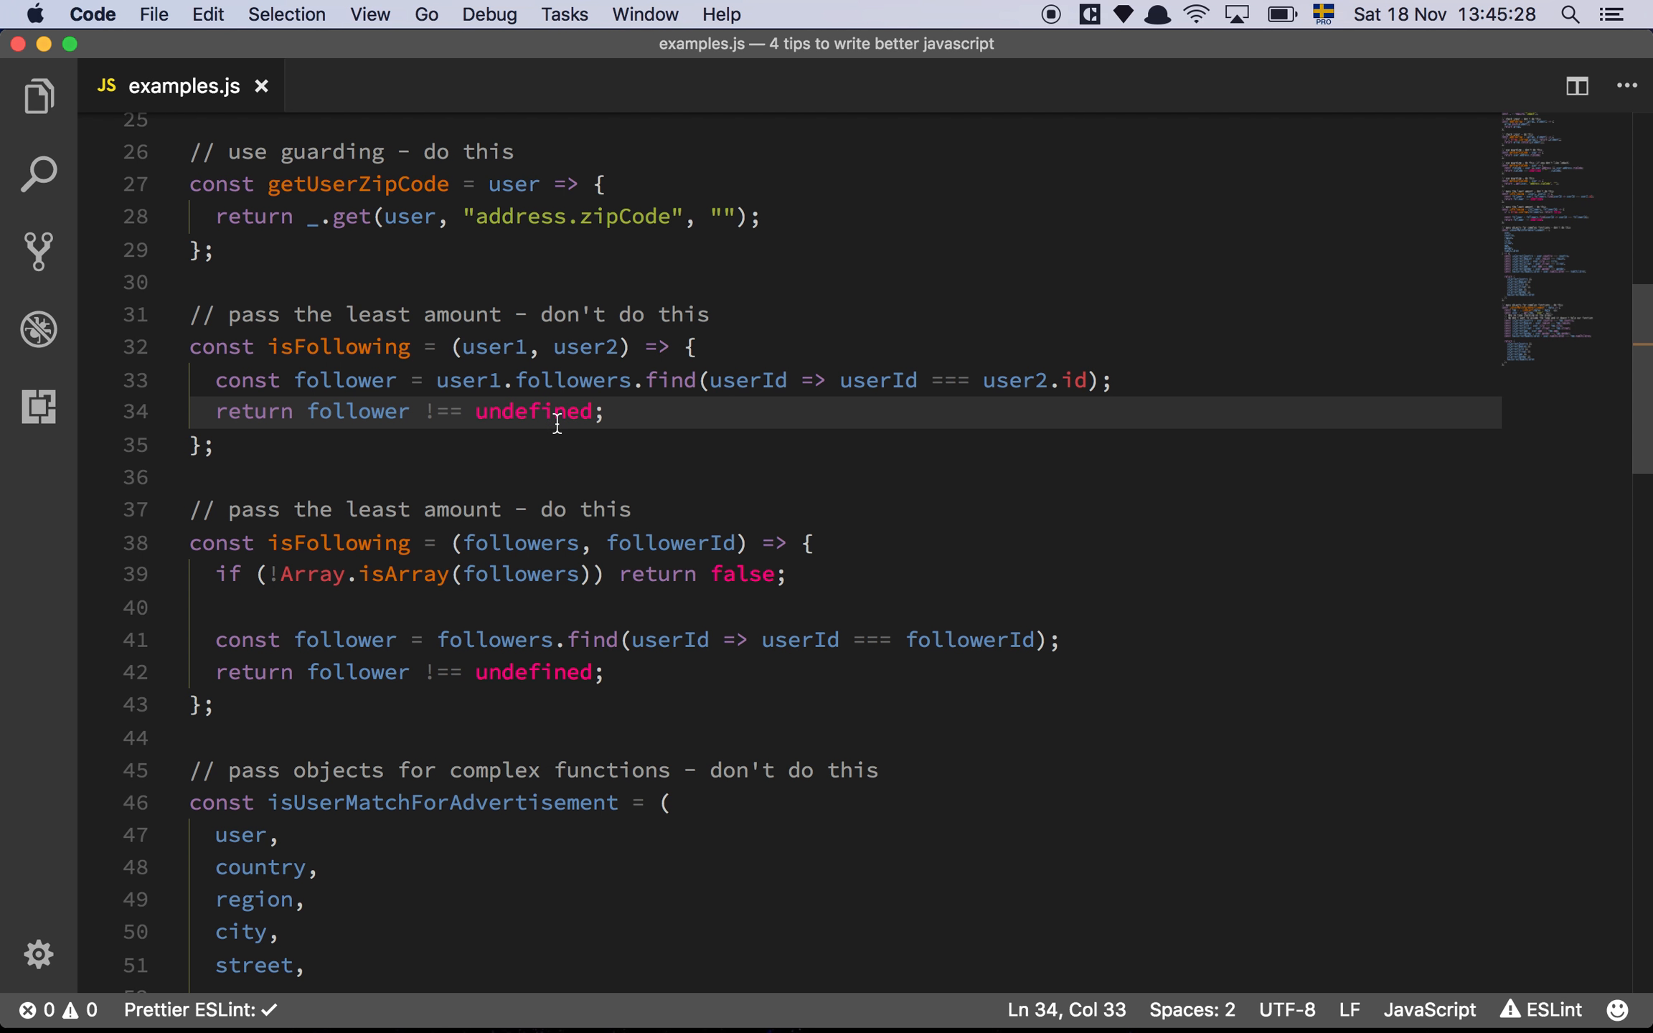
pyautogui.doubleClick(467, 380)
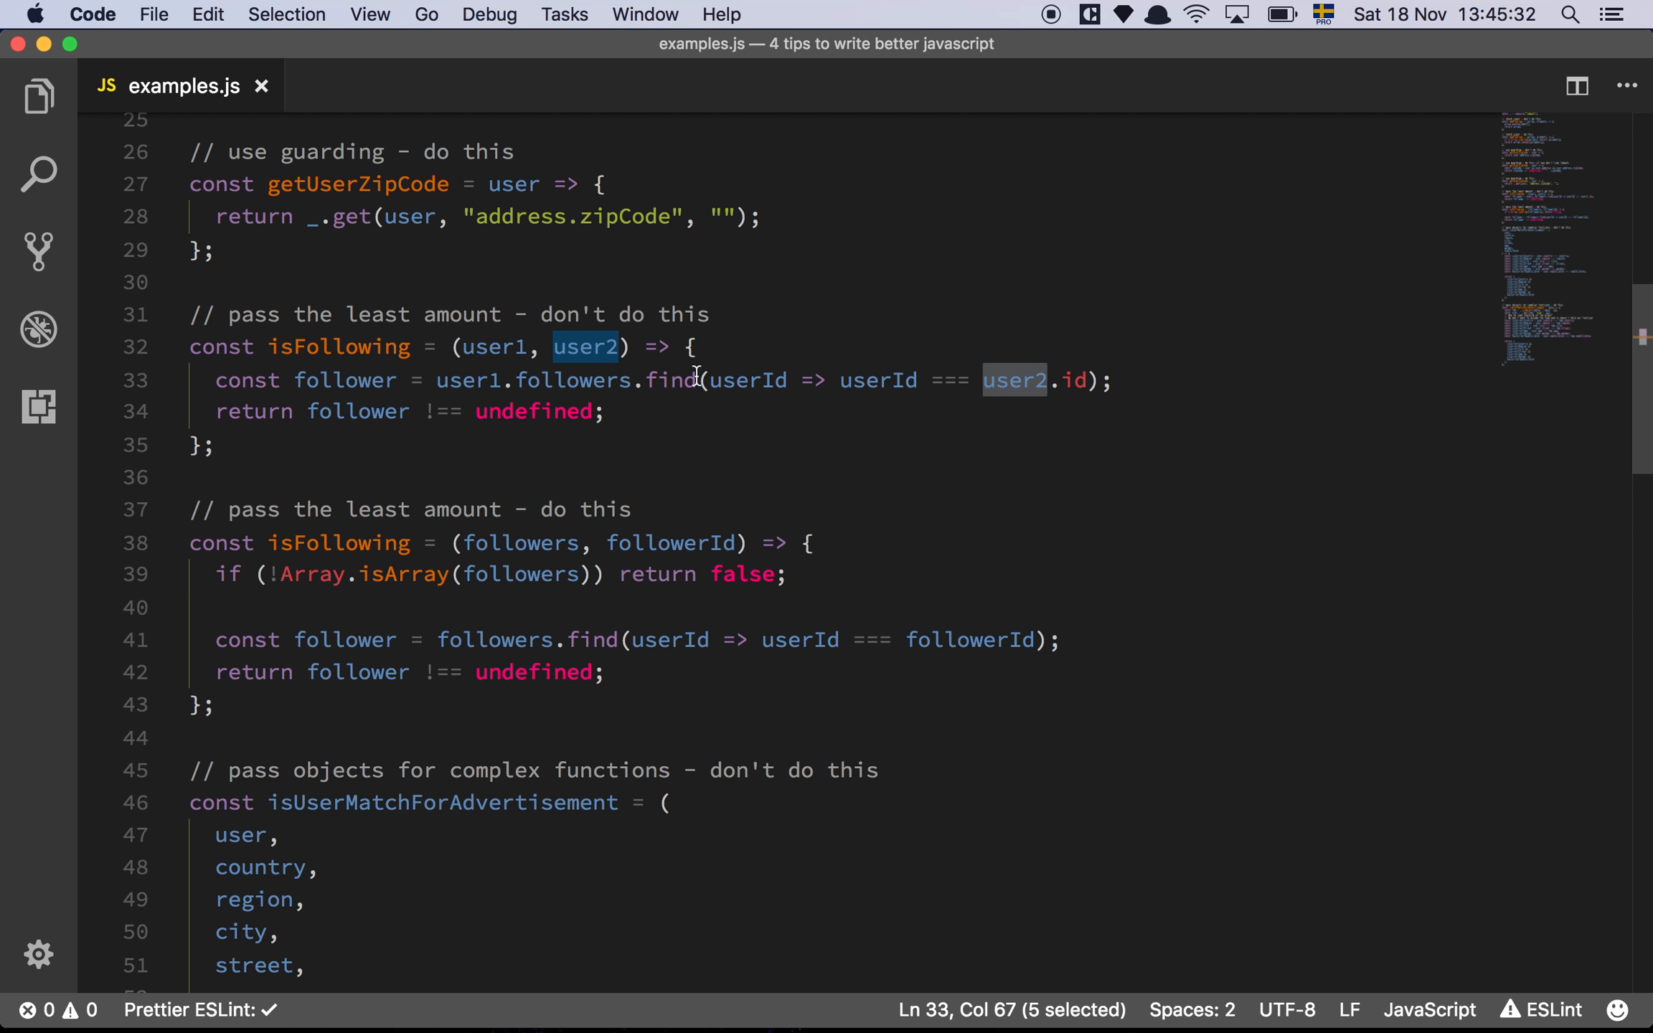
pyautogui.doubleClick(572, 381)
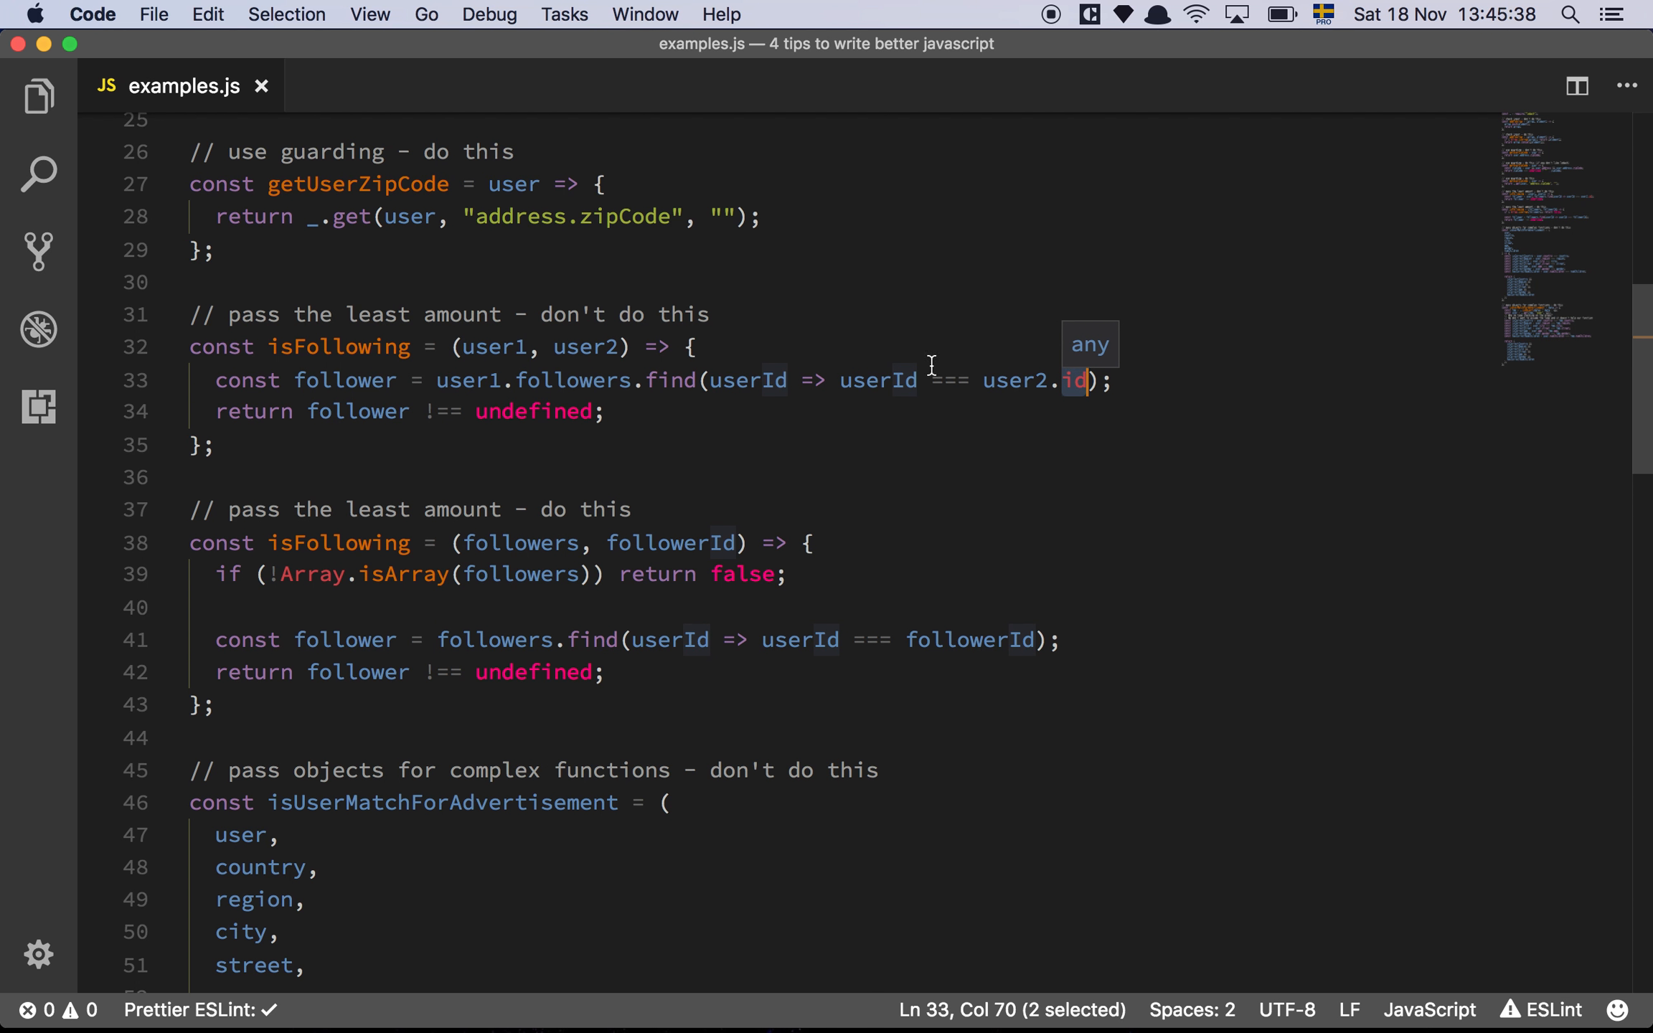
pyautogui.moveTo(686, 401)
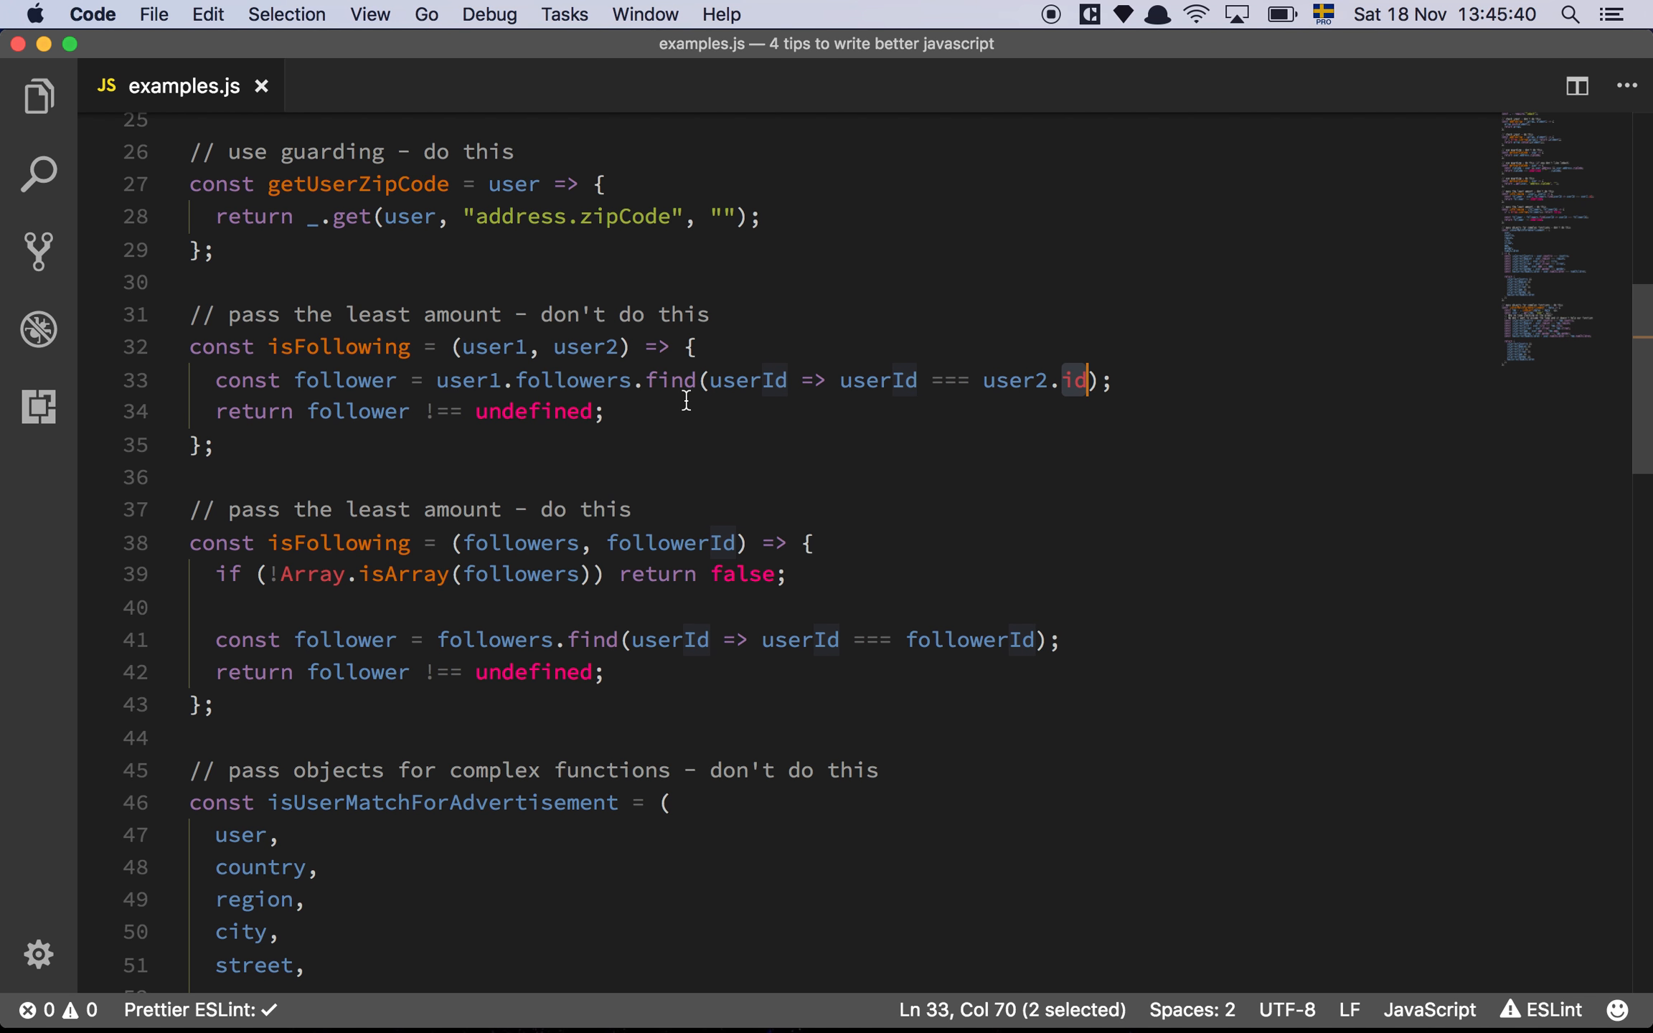
pyautogui.doubleClick(492, 347)
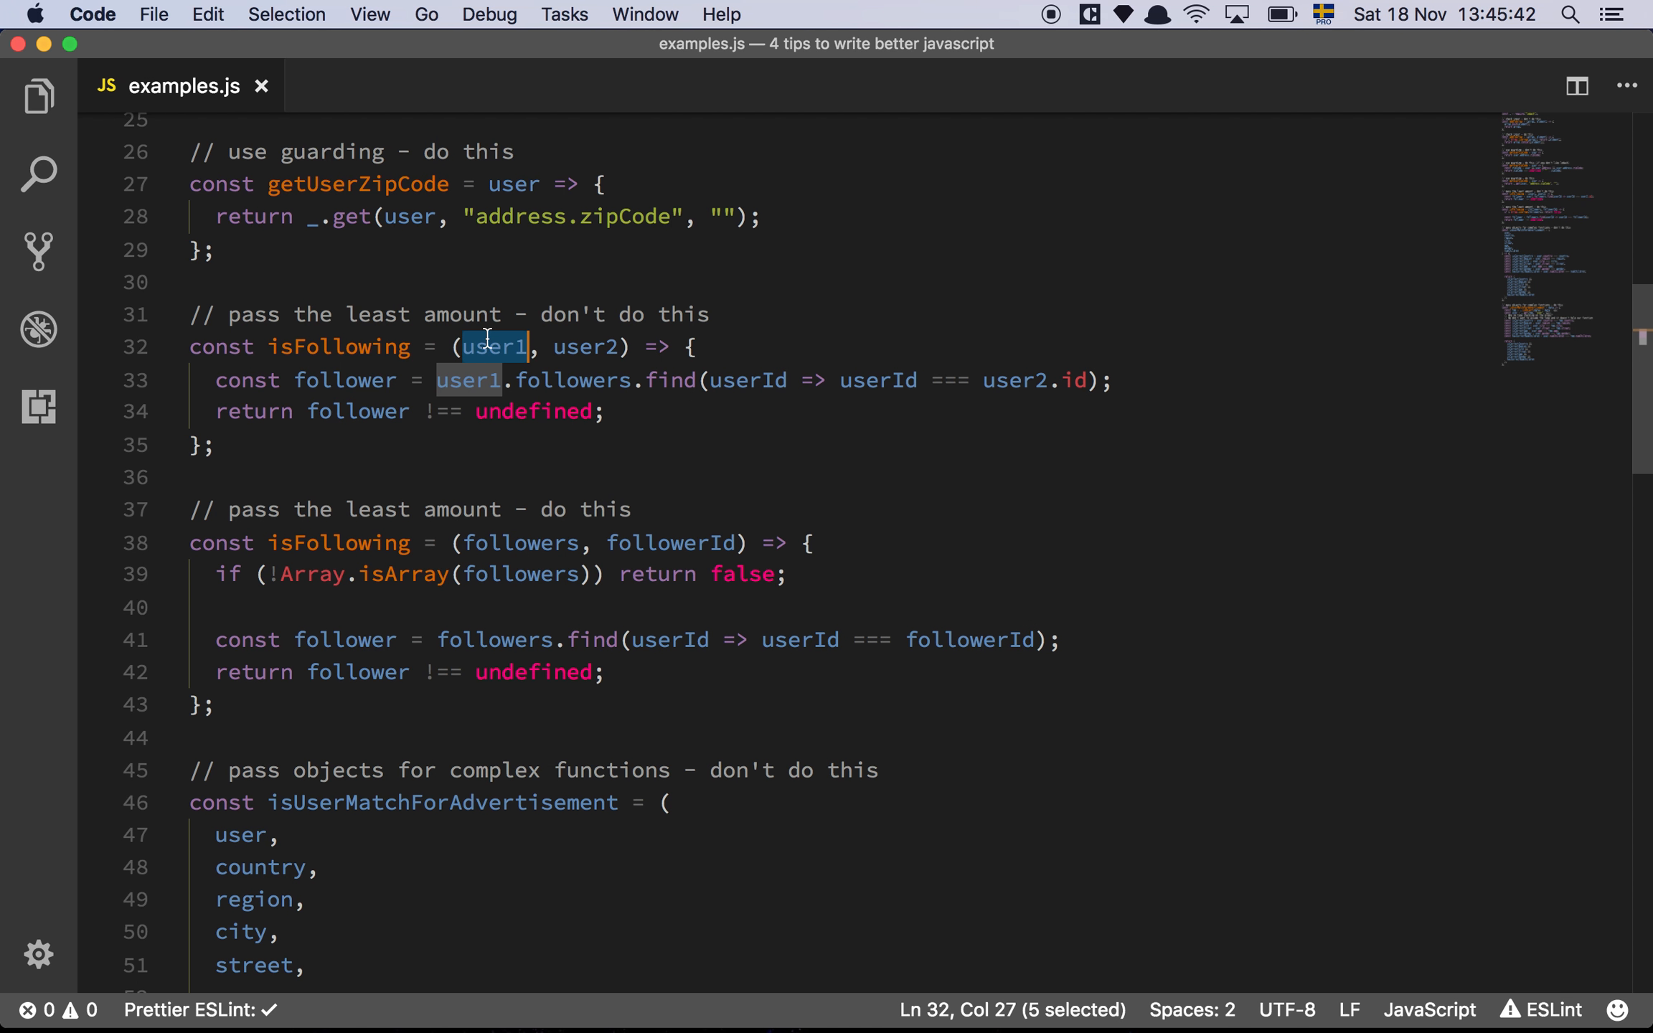
pyautogui.moveTo(515, 346)
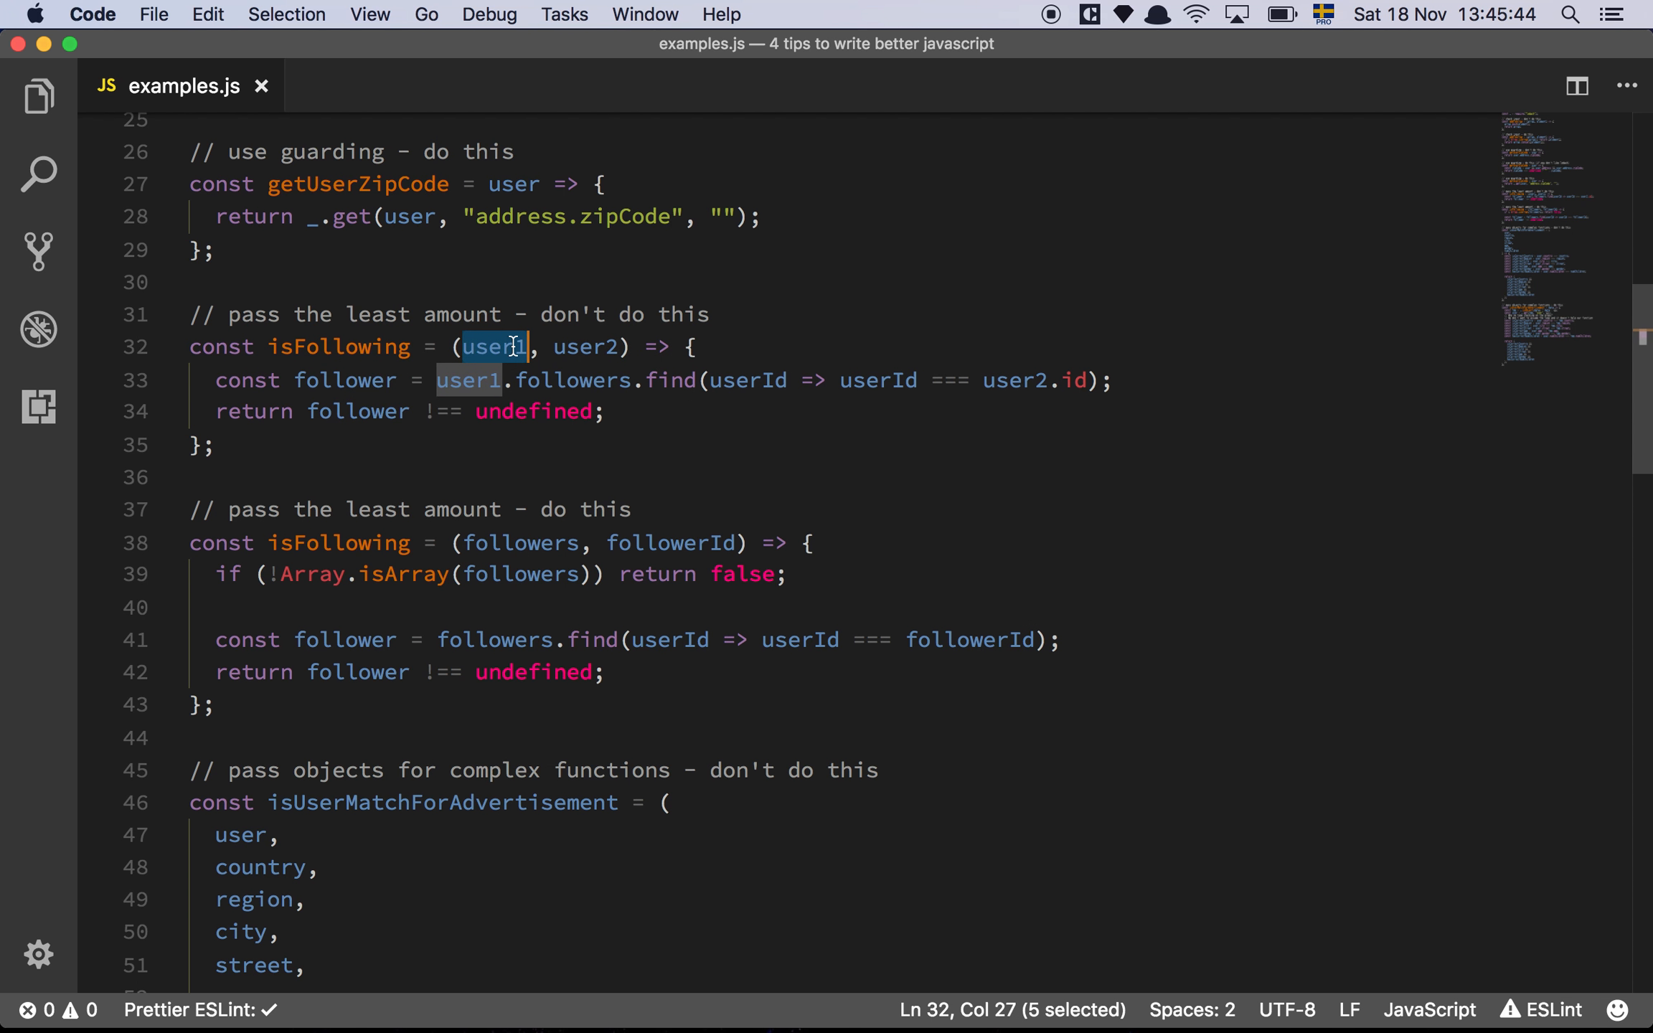
# Review the improved isFollowing with the followers parameter, Array.isArray check and return line.
pyautogui.scroll(-3)
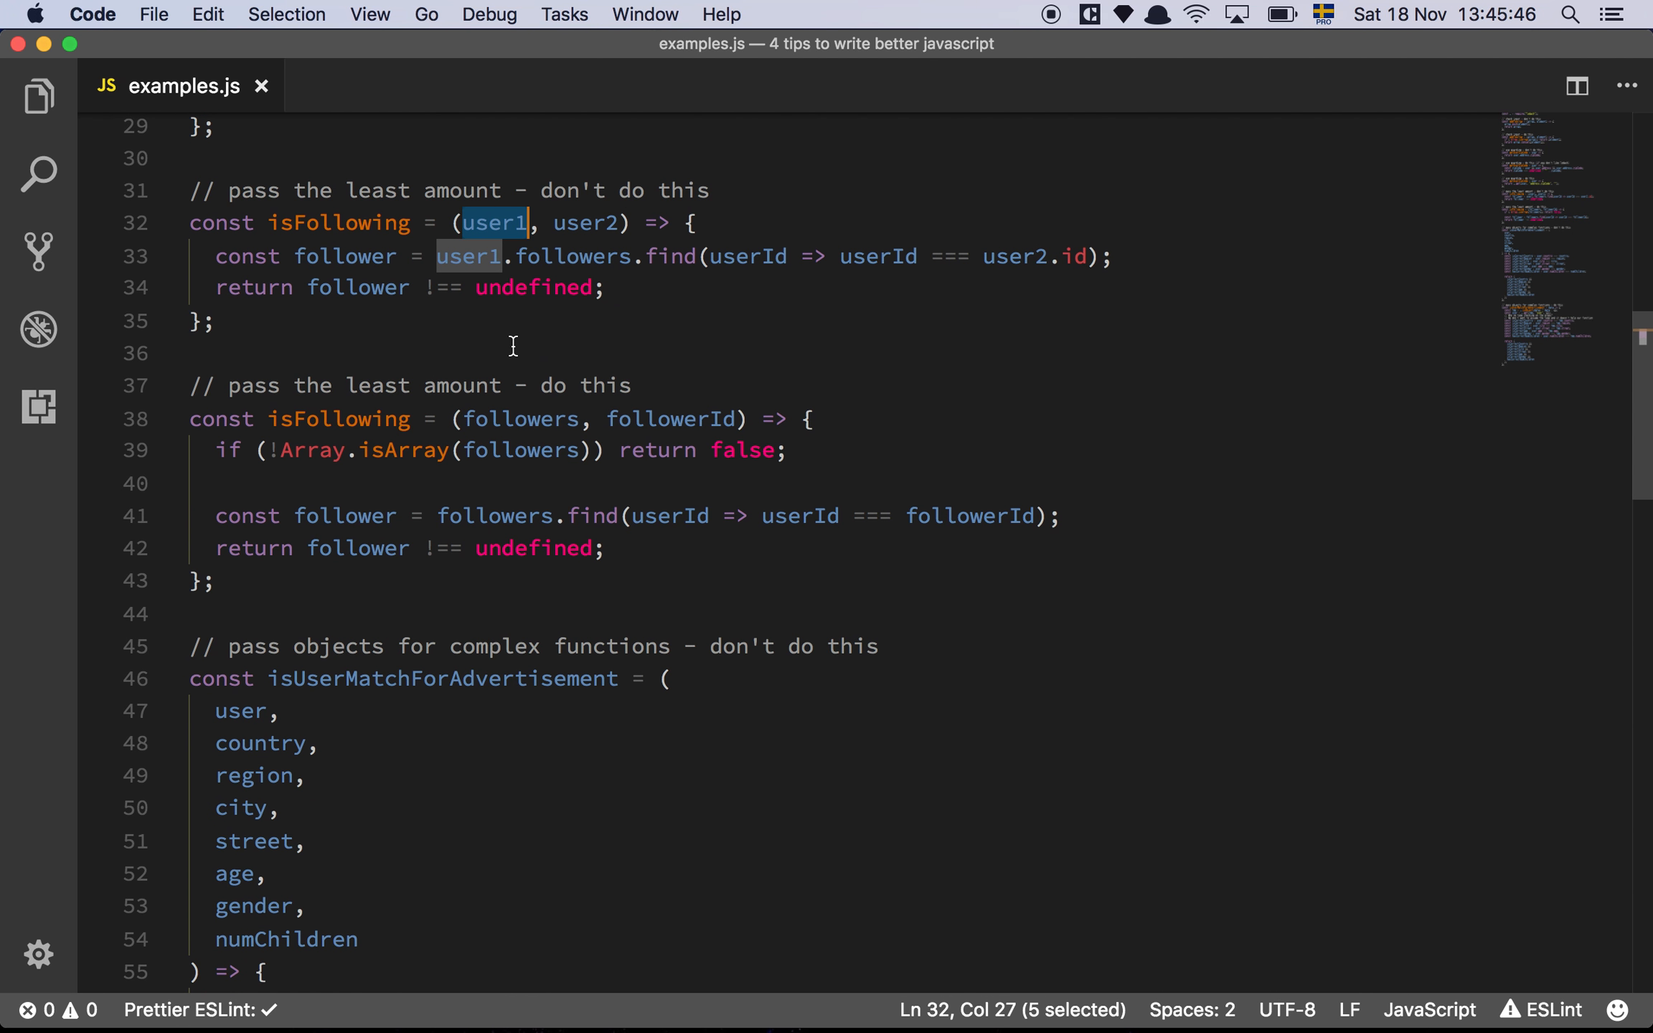
pyautogui.click(810, 419)
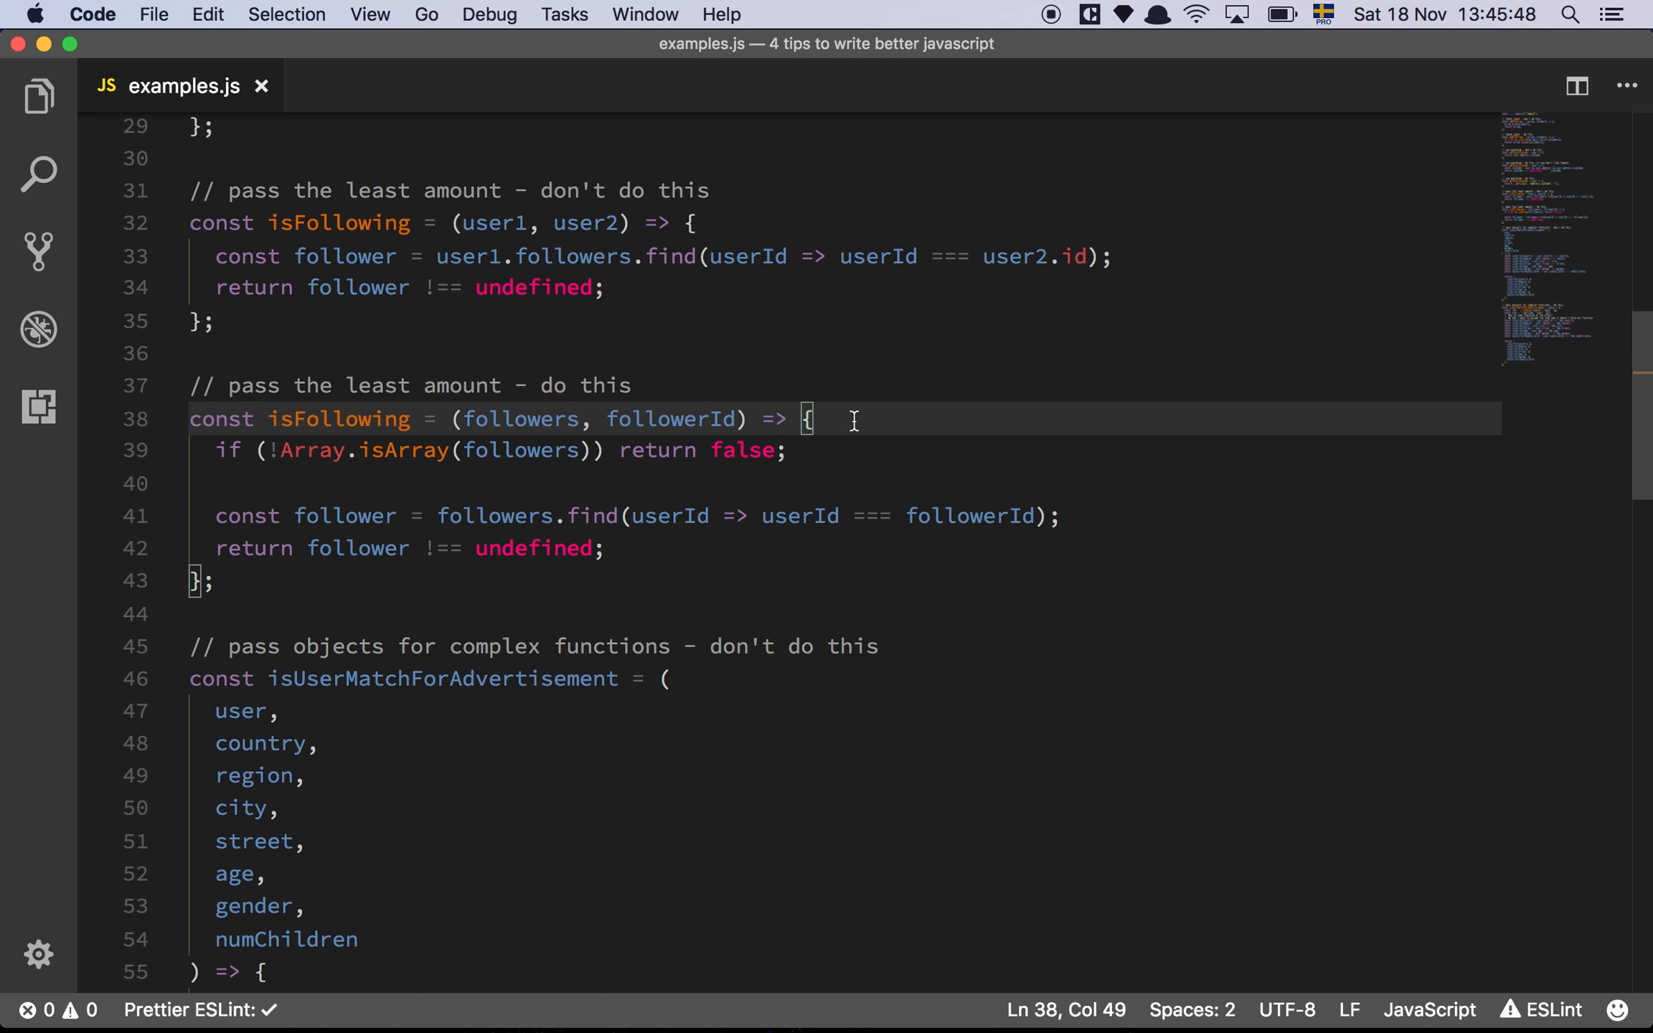
pyautogui.click(542, 451)
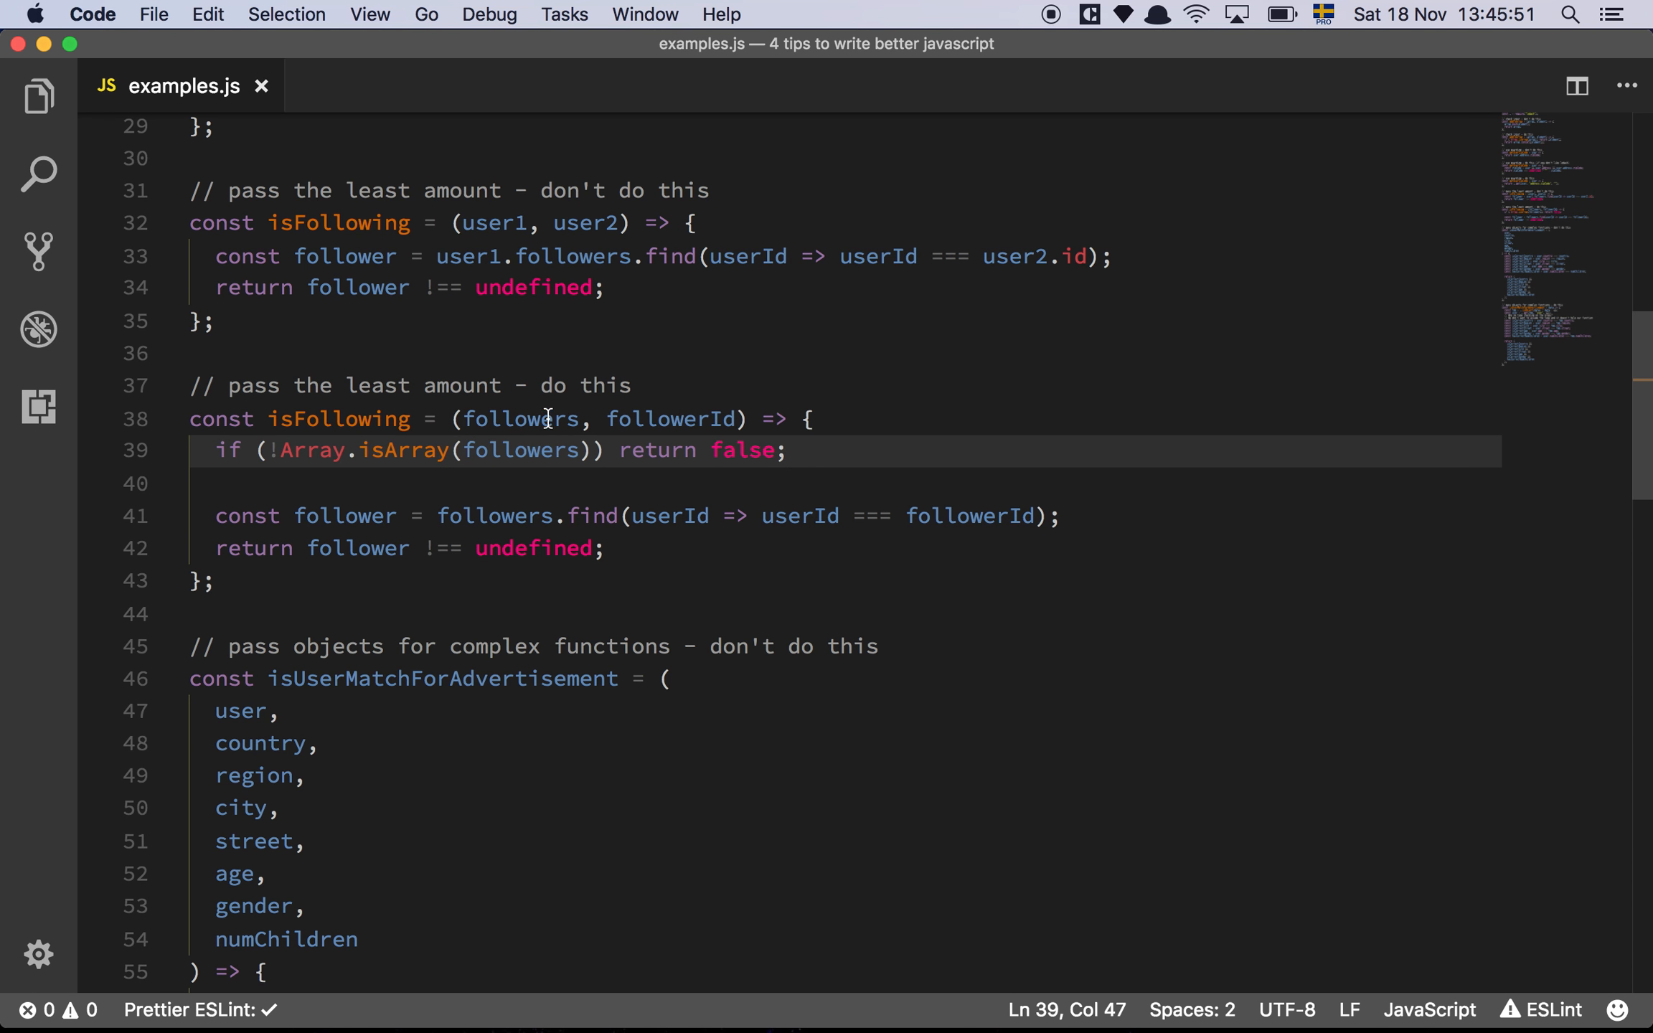
pyautogui.doubleClick(518, 419)
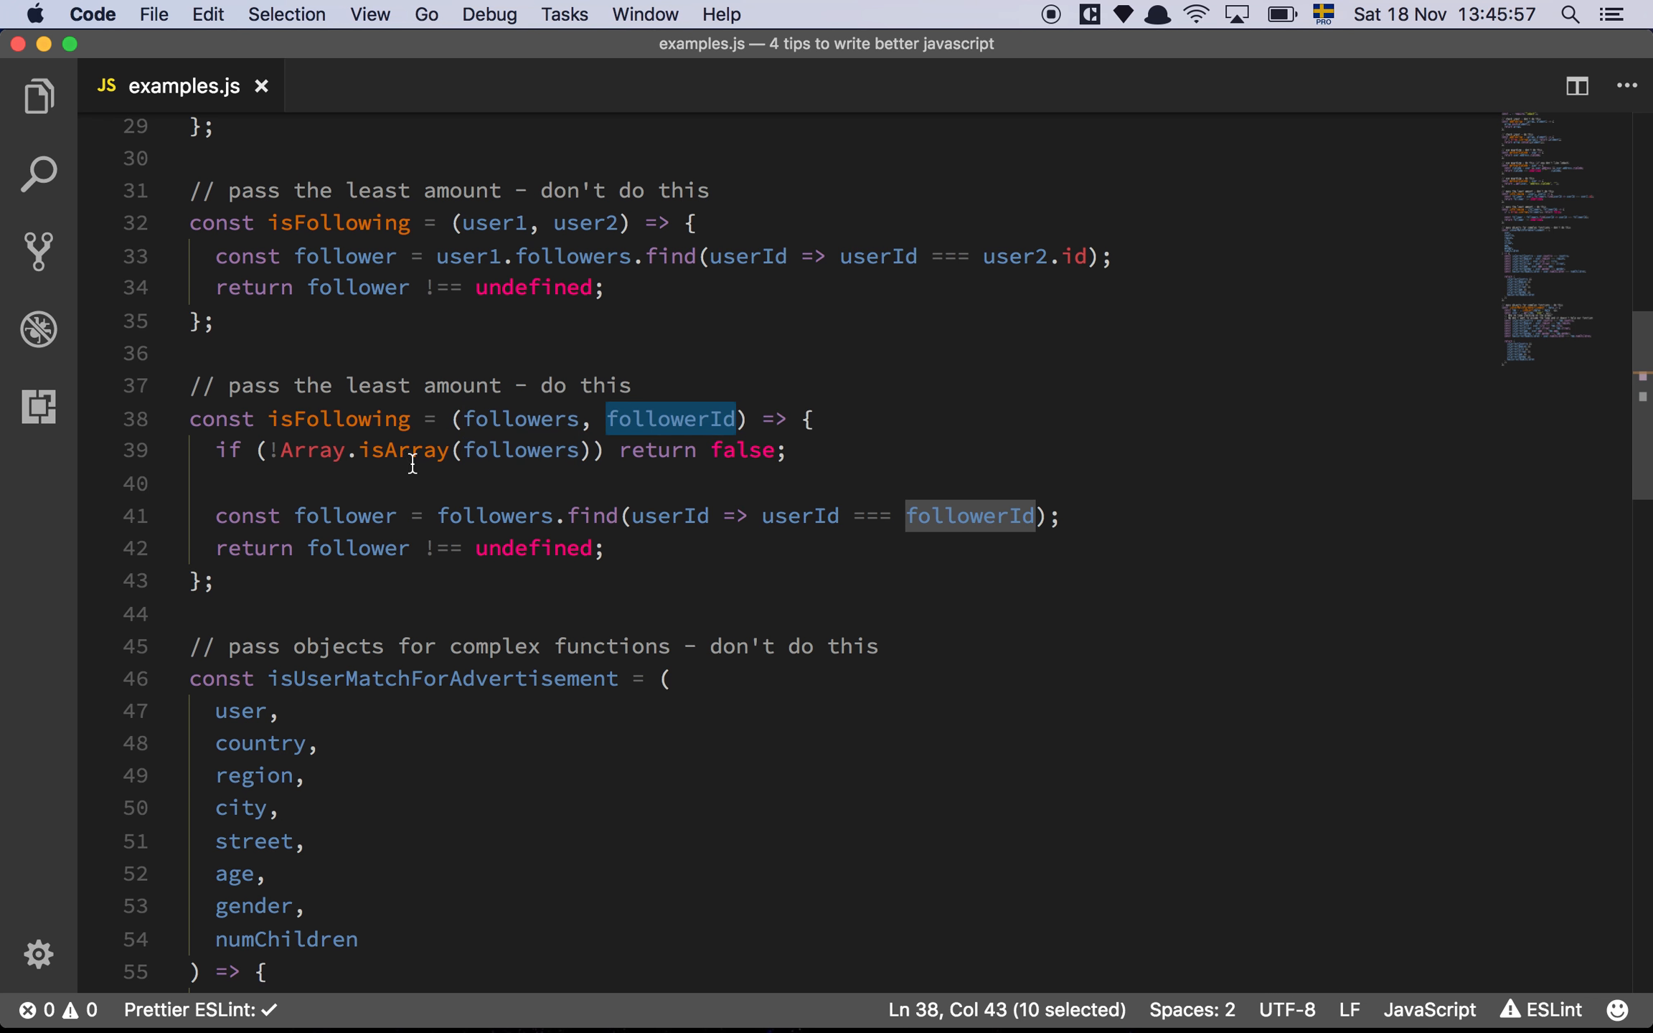
pyautogui.moveTo(702, 462)
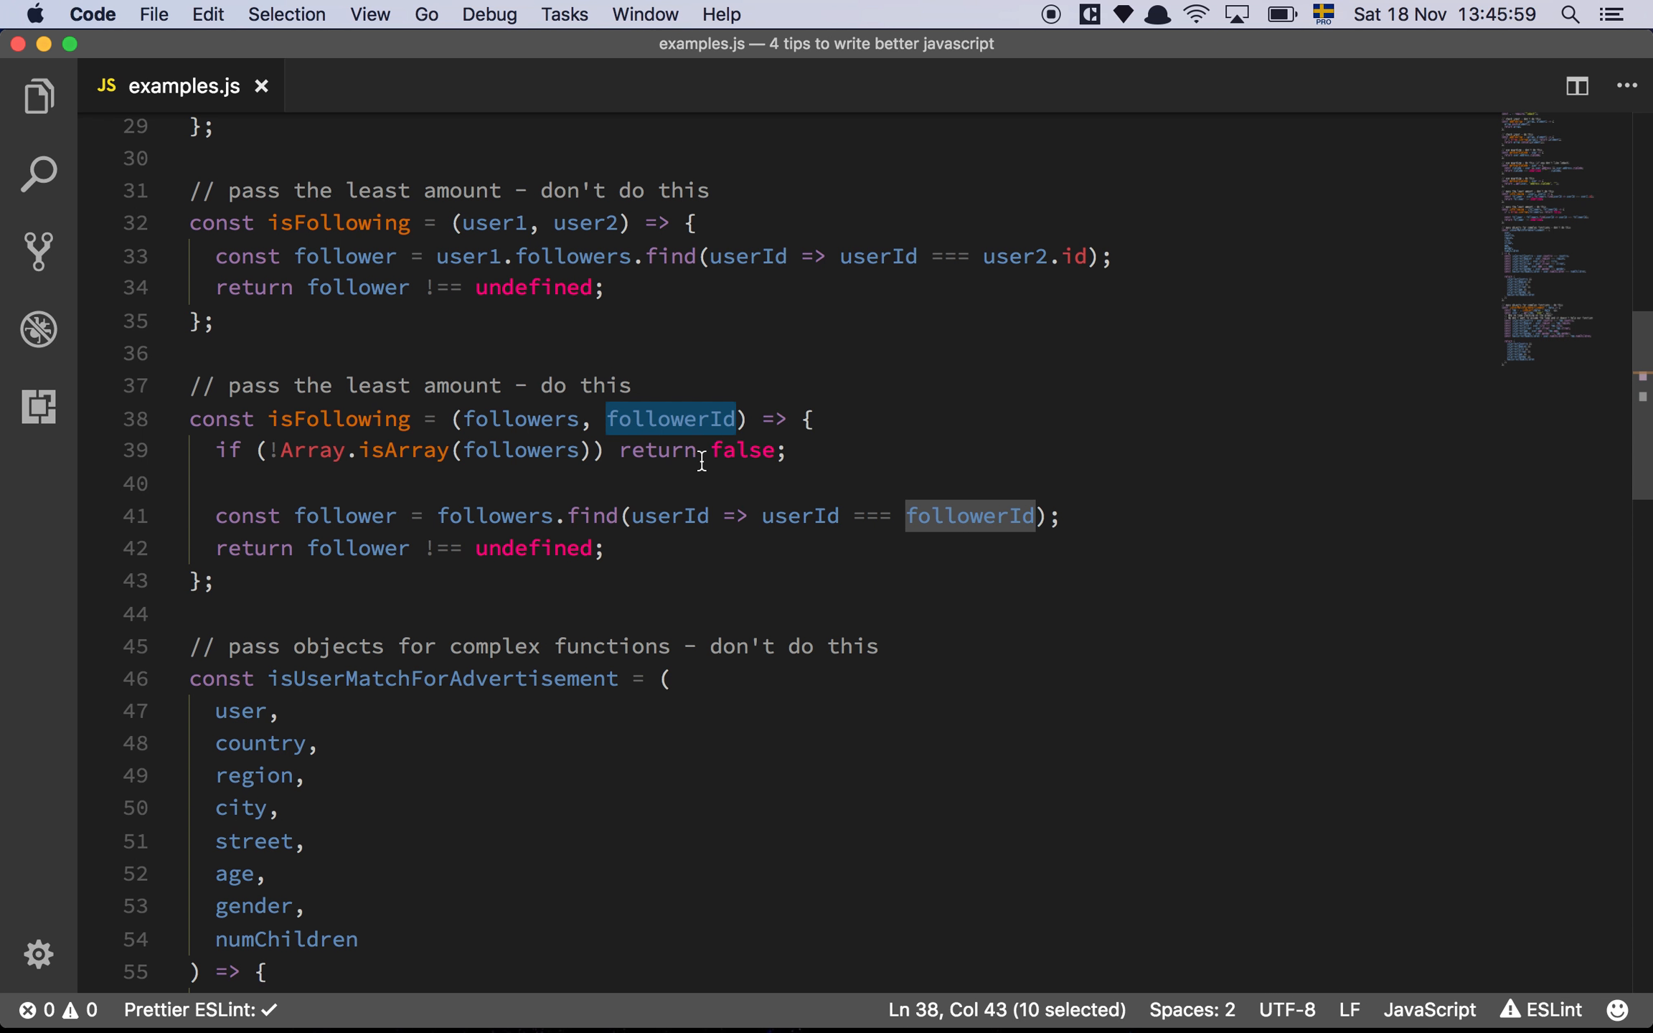
pyautogui.click(810, 451)
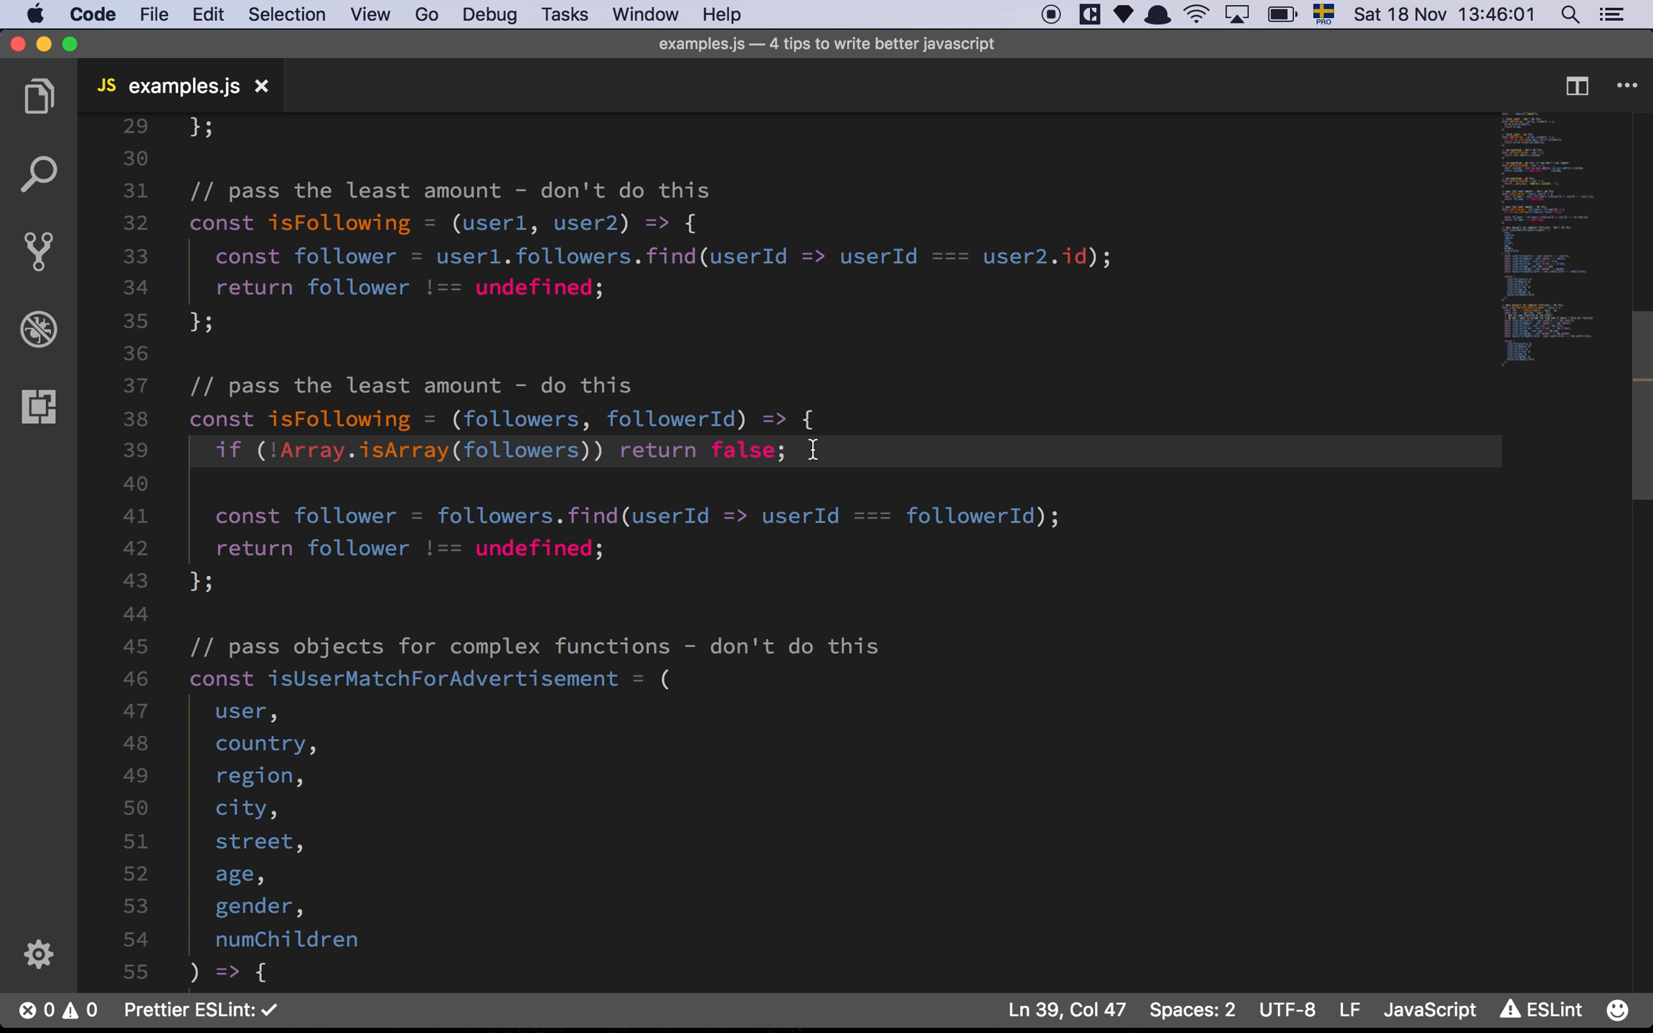
pyautogui.click(643, 548)
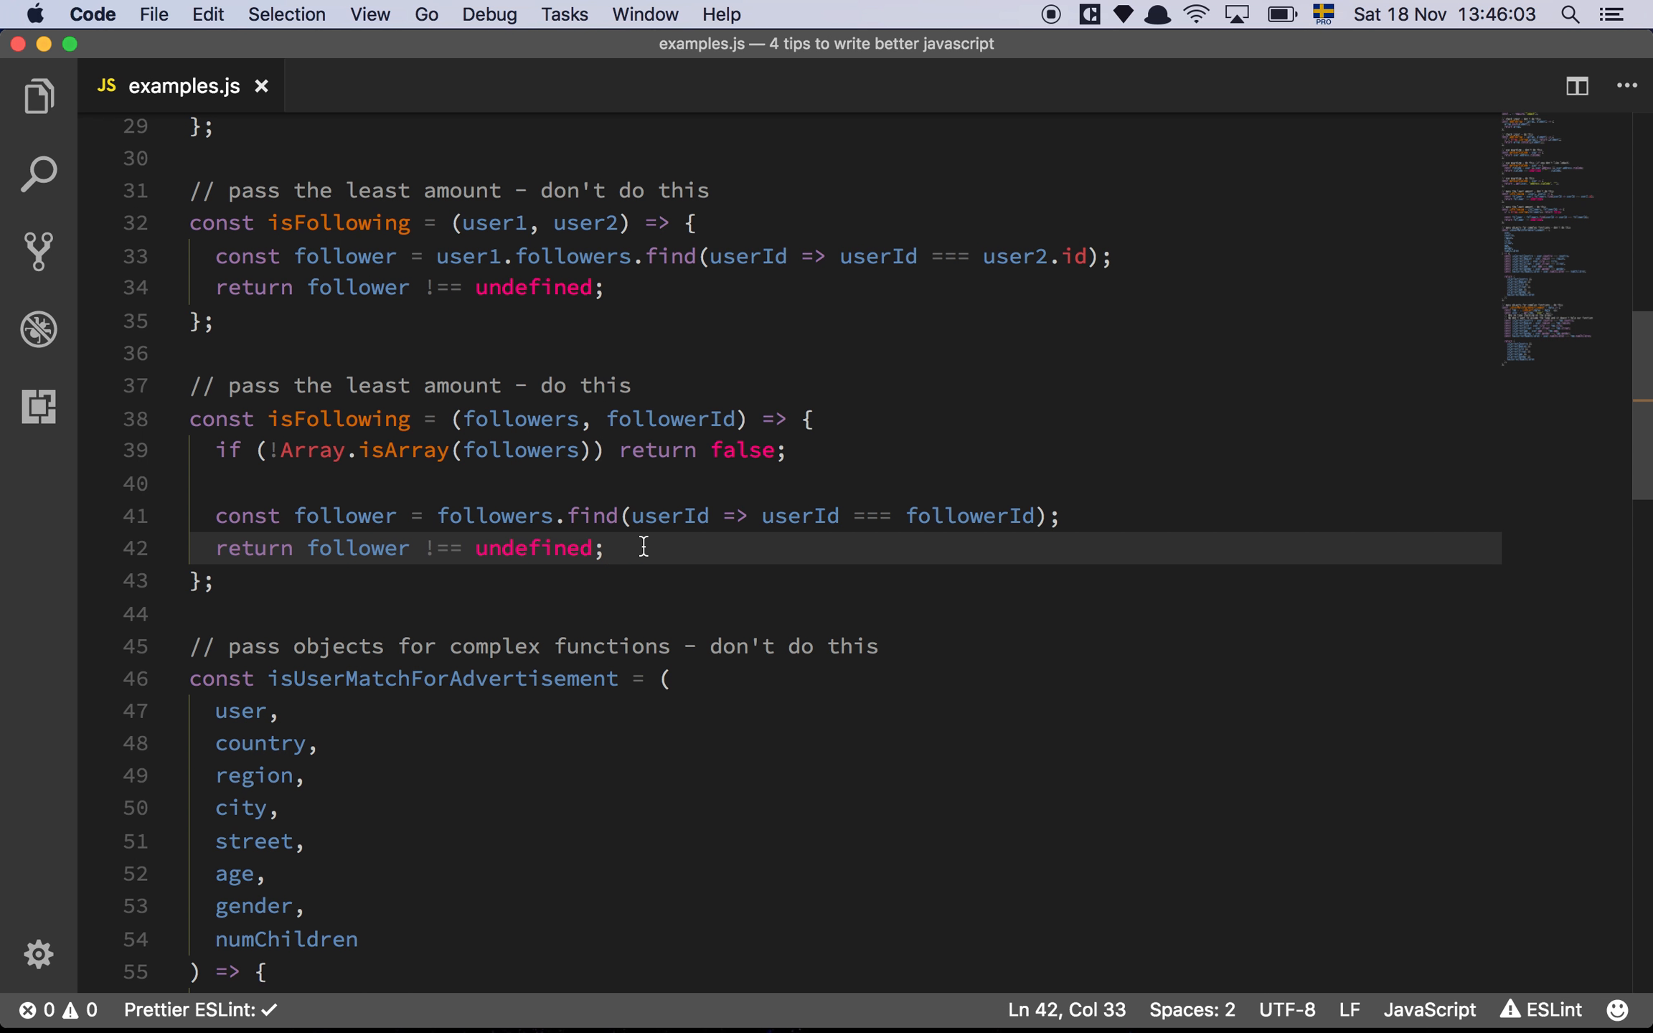
pyautogui.moveTo(935, 501)
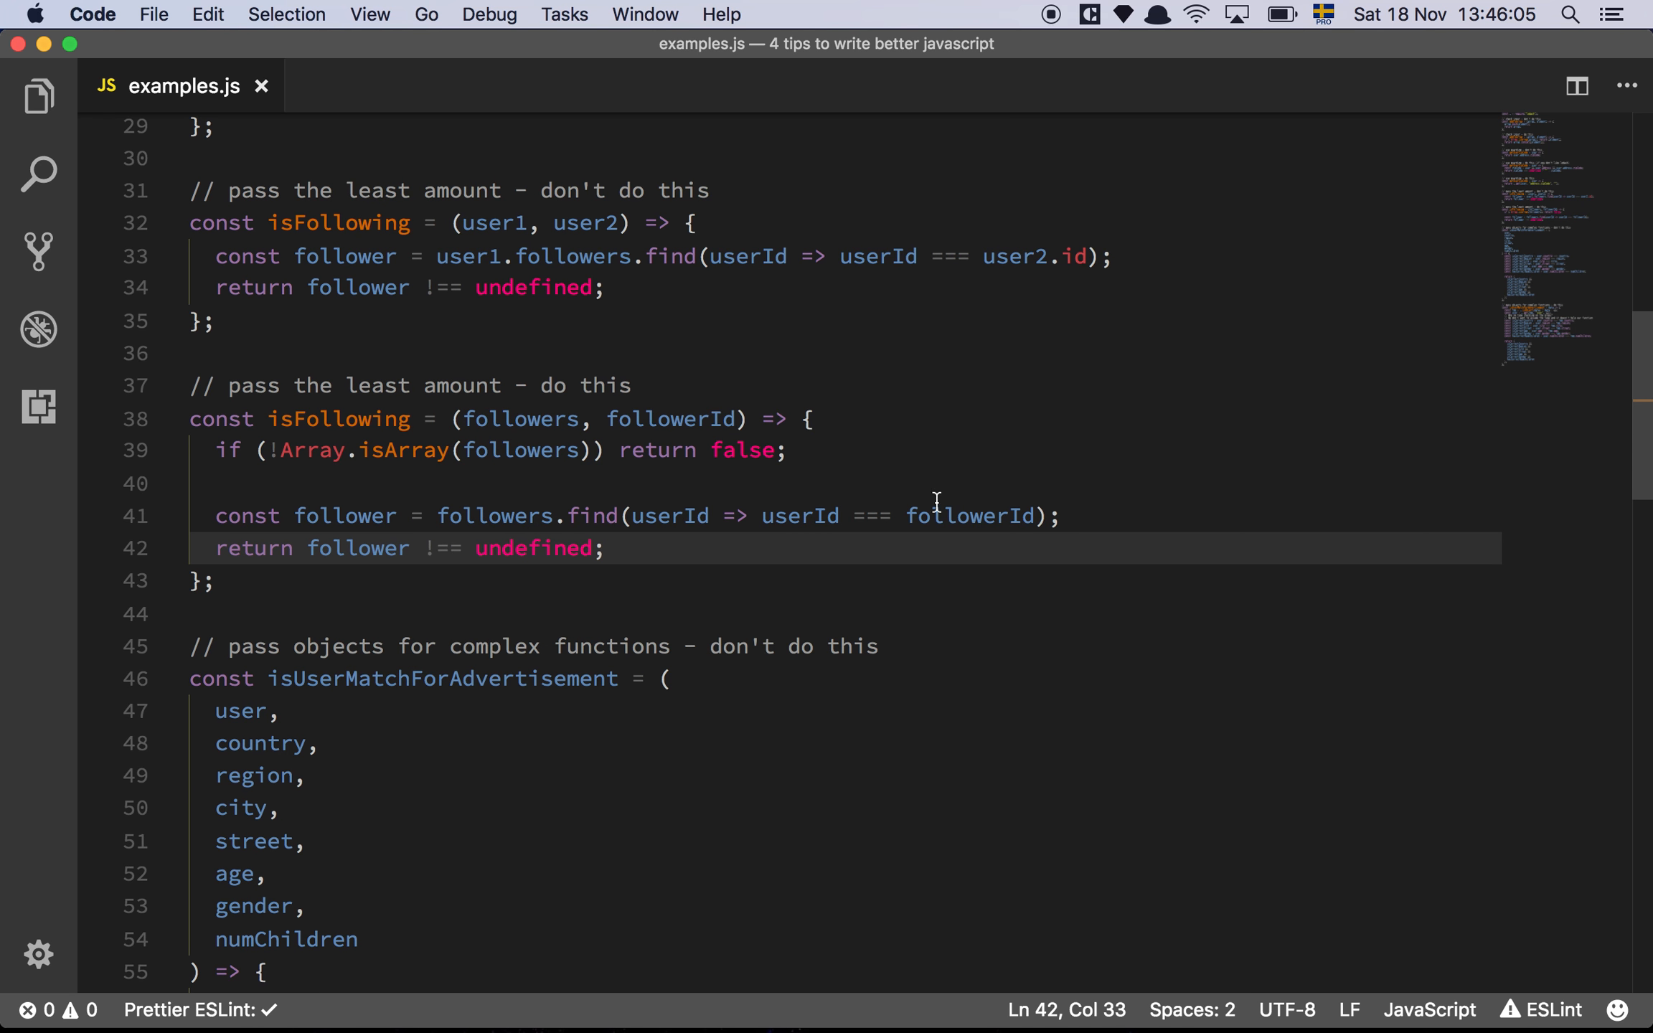
pyautogui.doubleClick(970, 515)
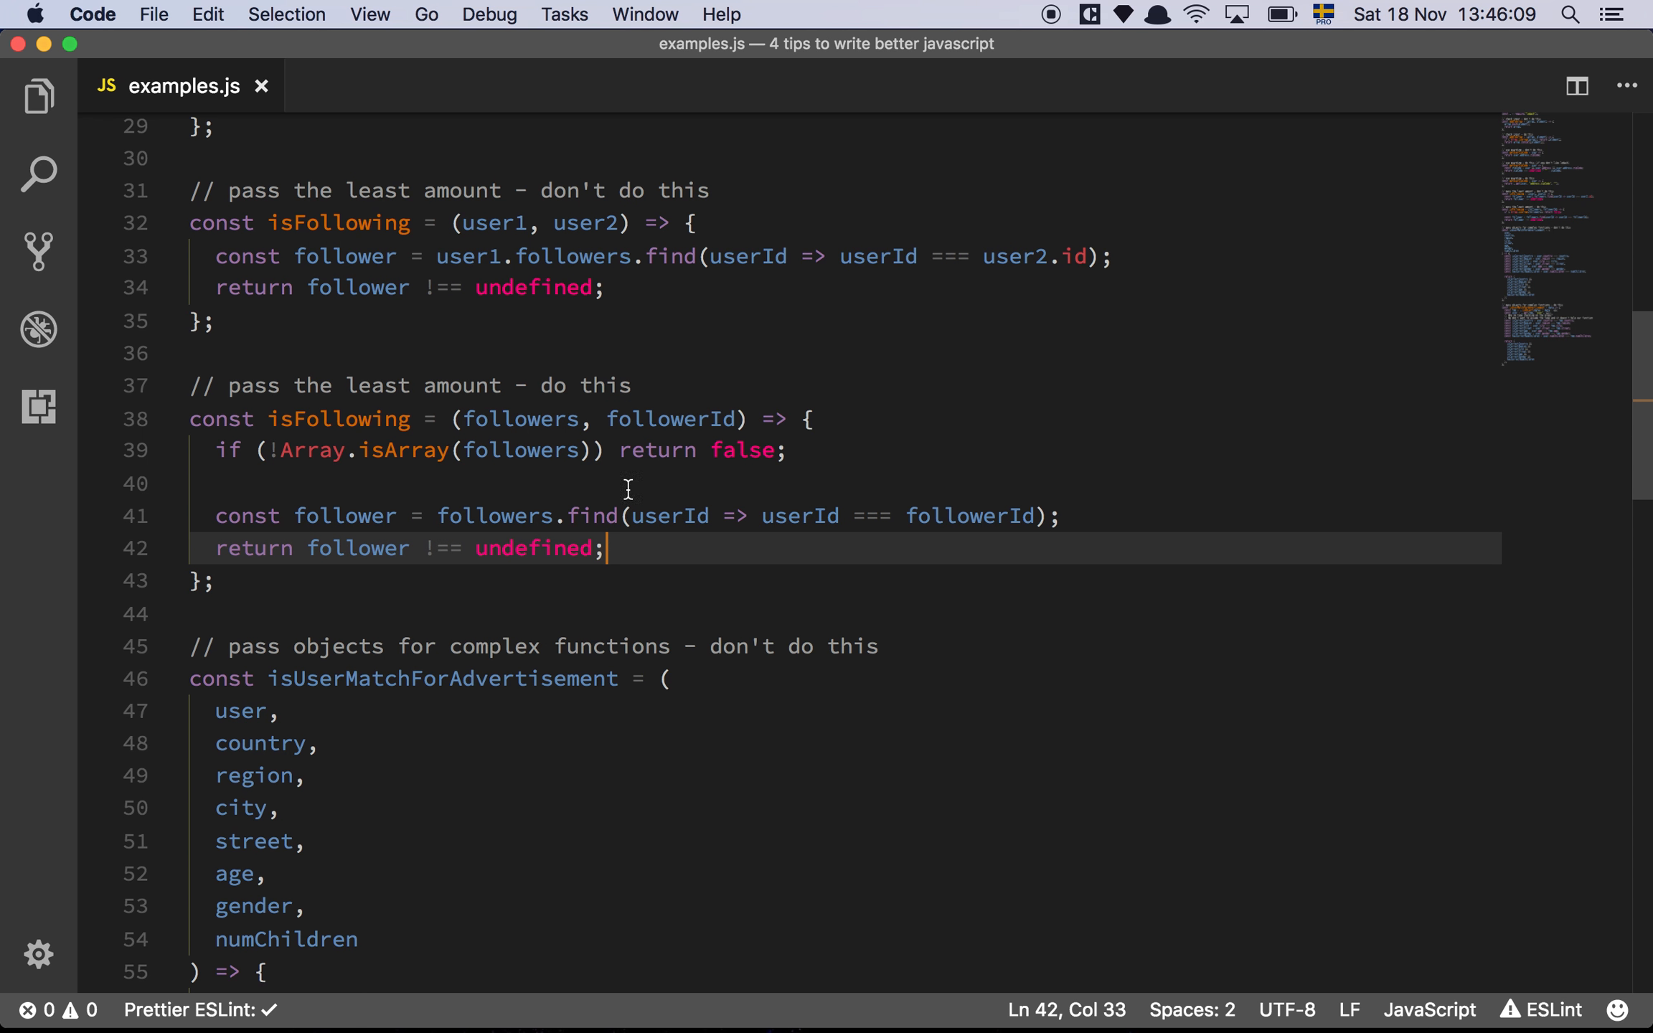
pyautogui.moveTo(627, 546)
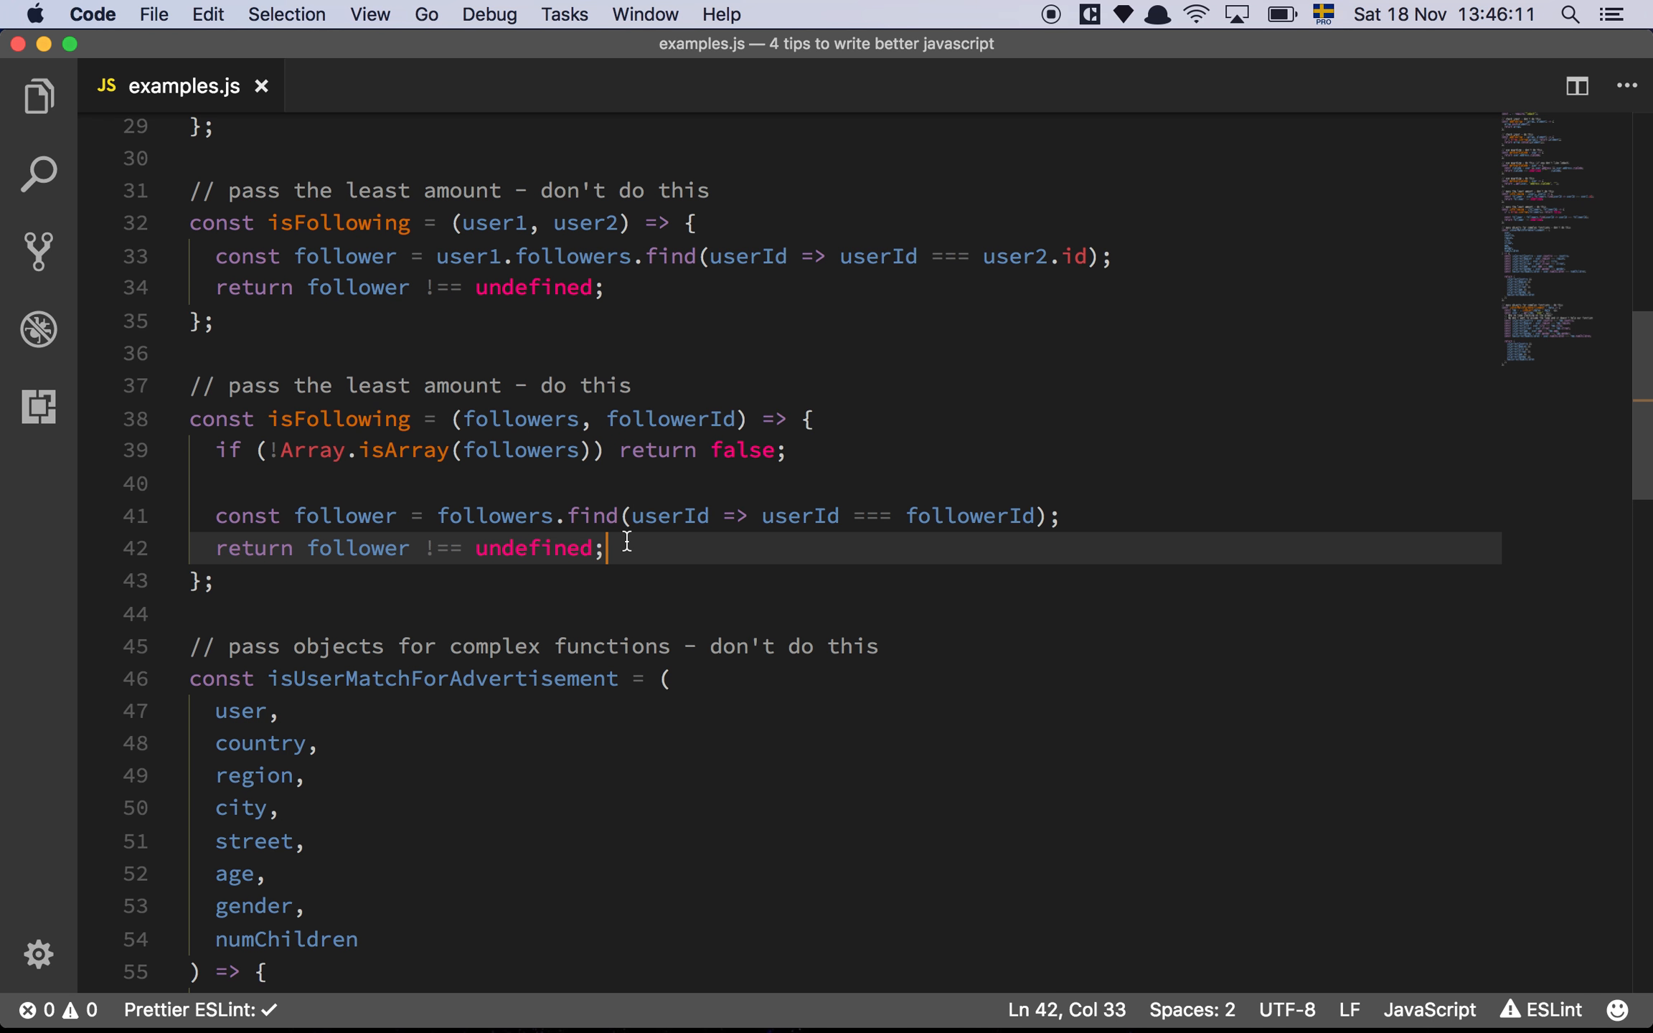
pyautogui.moveTo(484, 492)
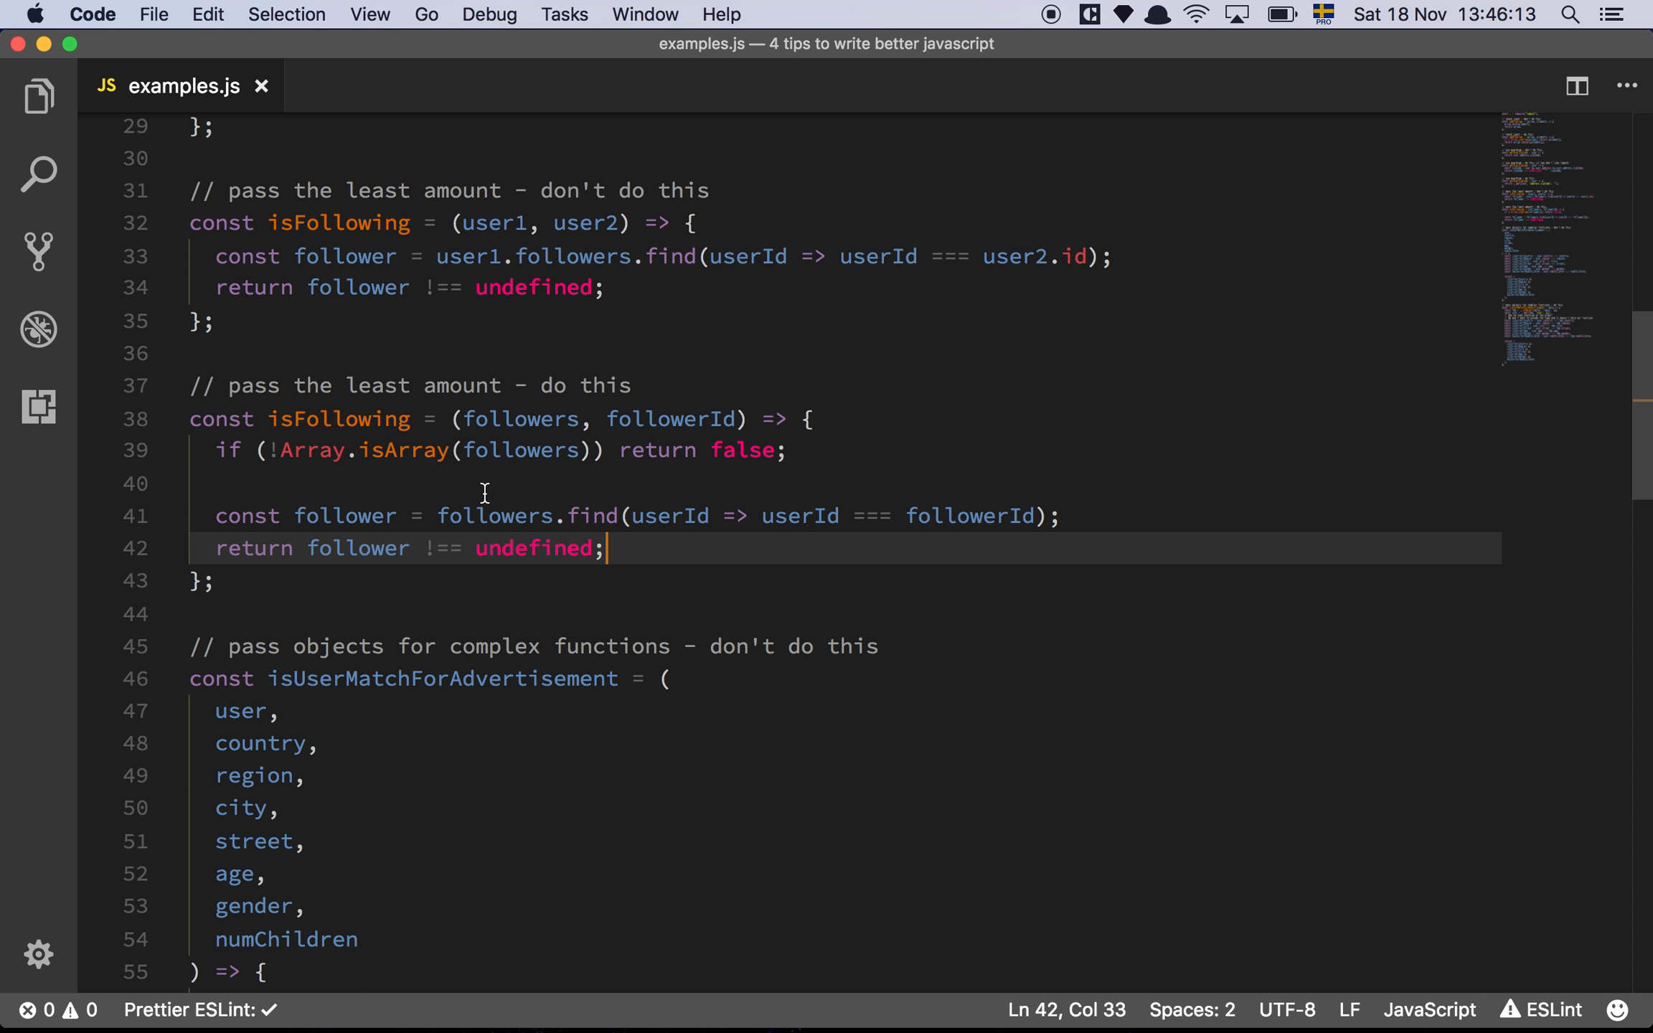
pyautogui.moveTo(519, 490)
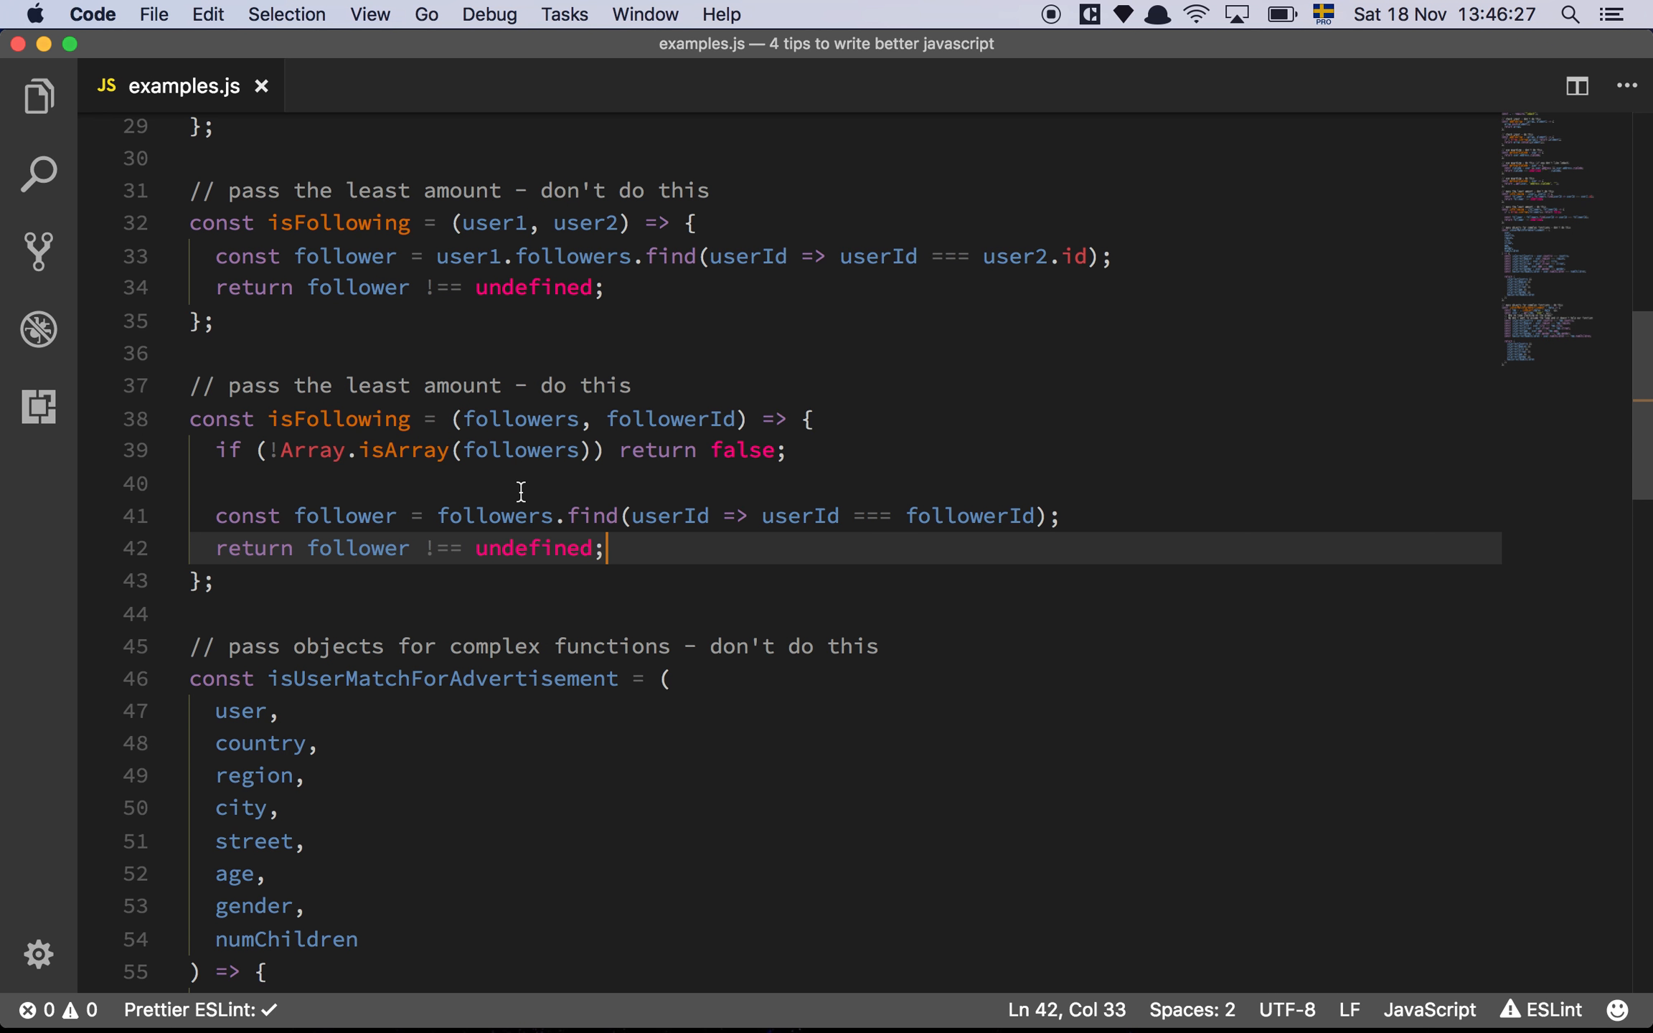
# Scroll to isUserMatchForAdvertisement and highlight every use of the numChildren parameter.
pyautogui.scroll(-3)
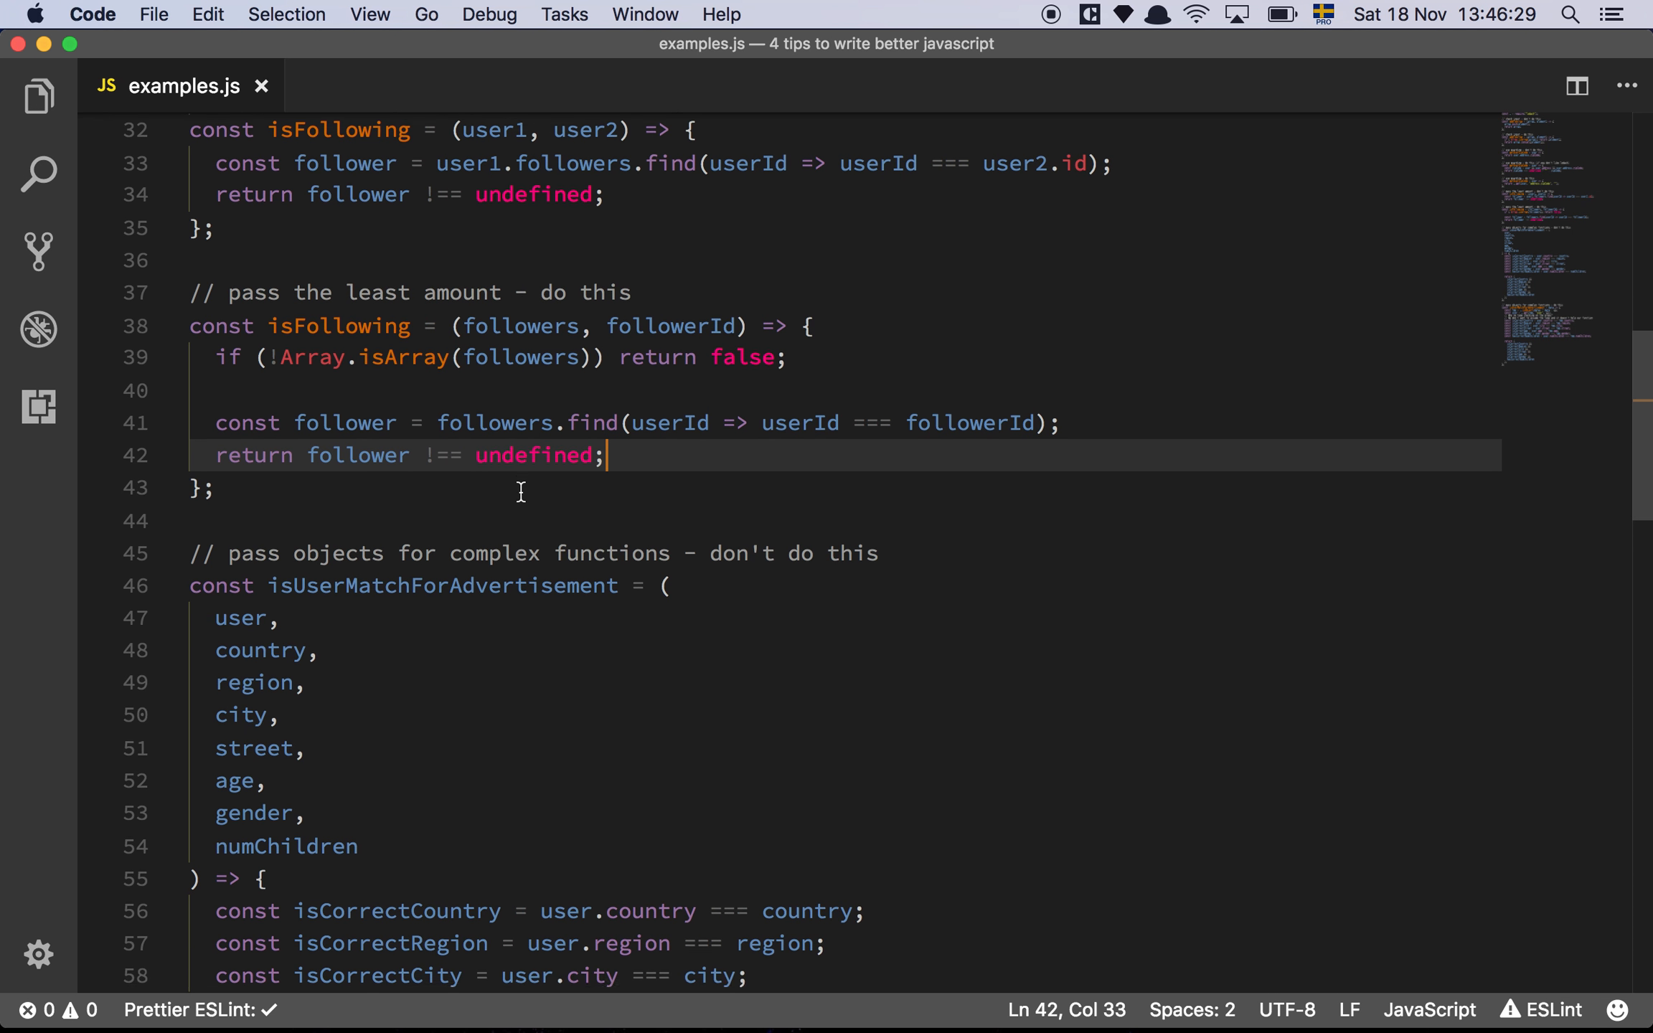
pyautogui.scroll(-3)
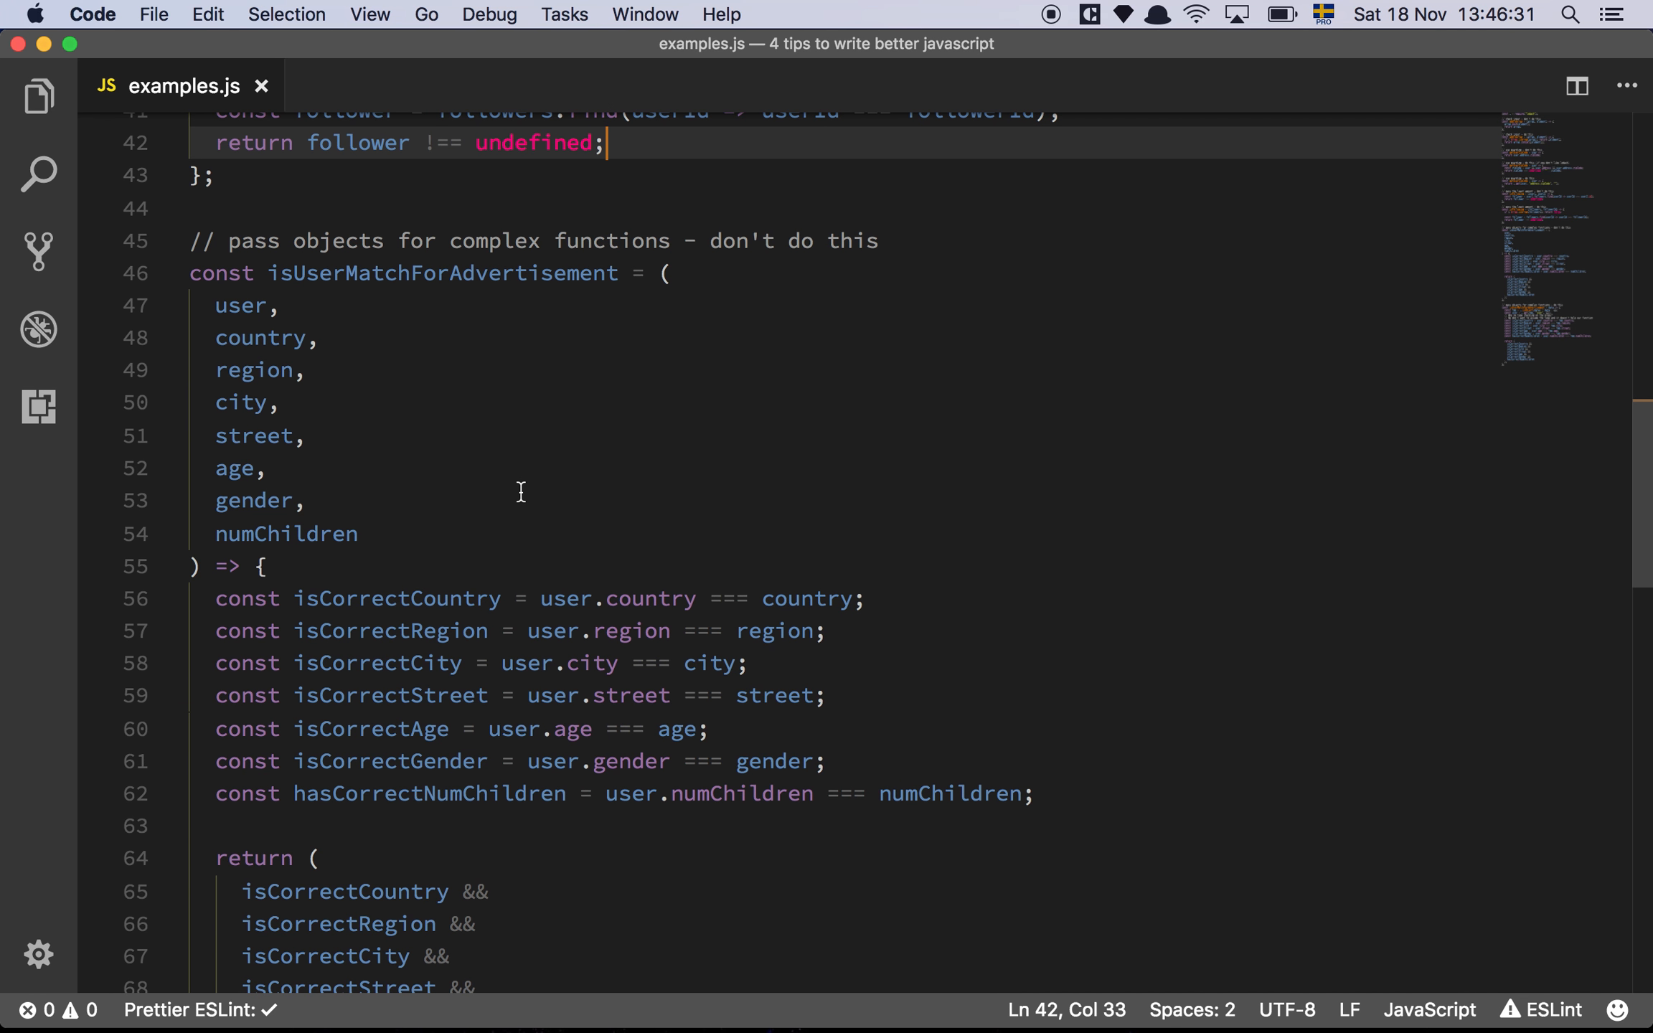
pyautogui.scroll(-3)
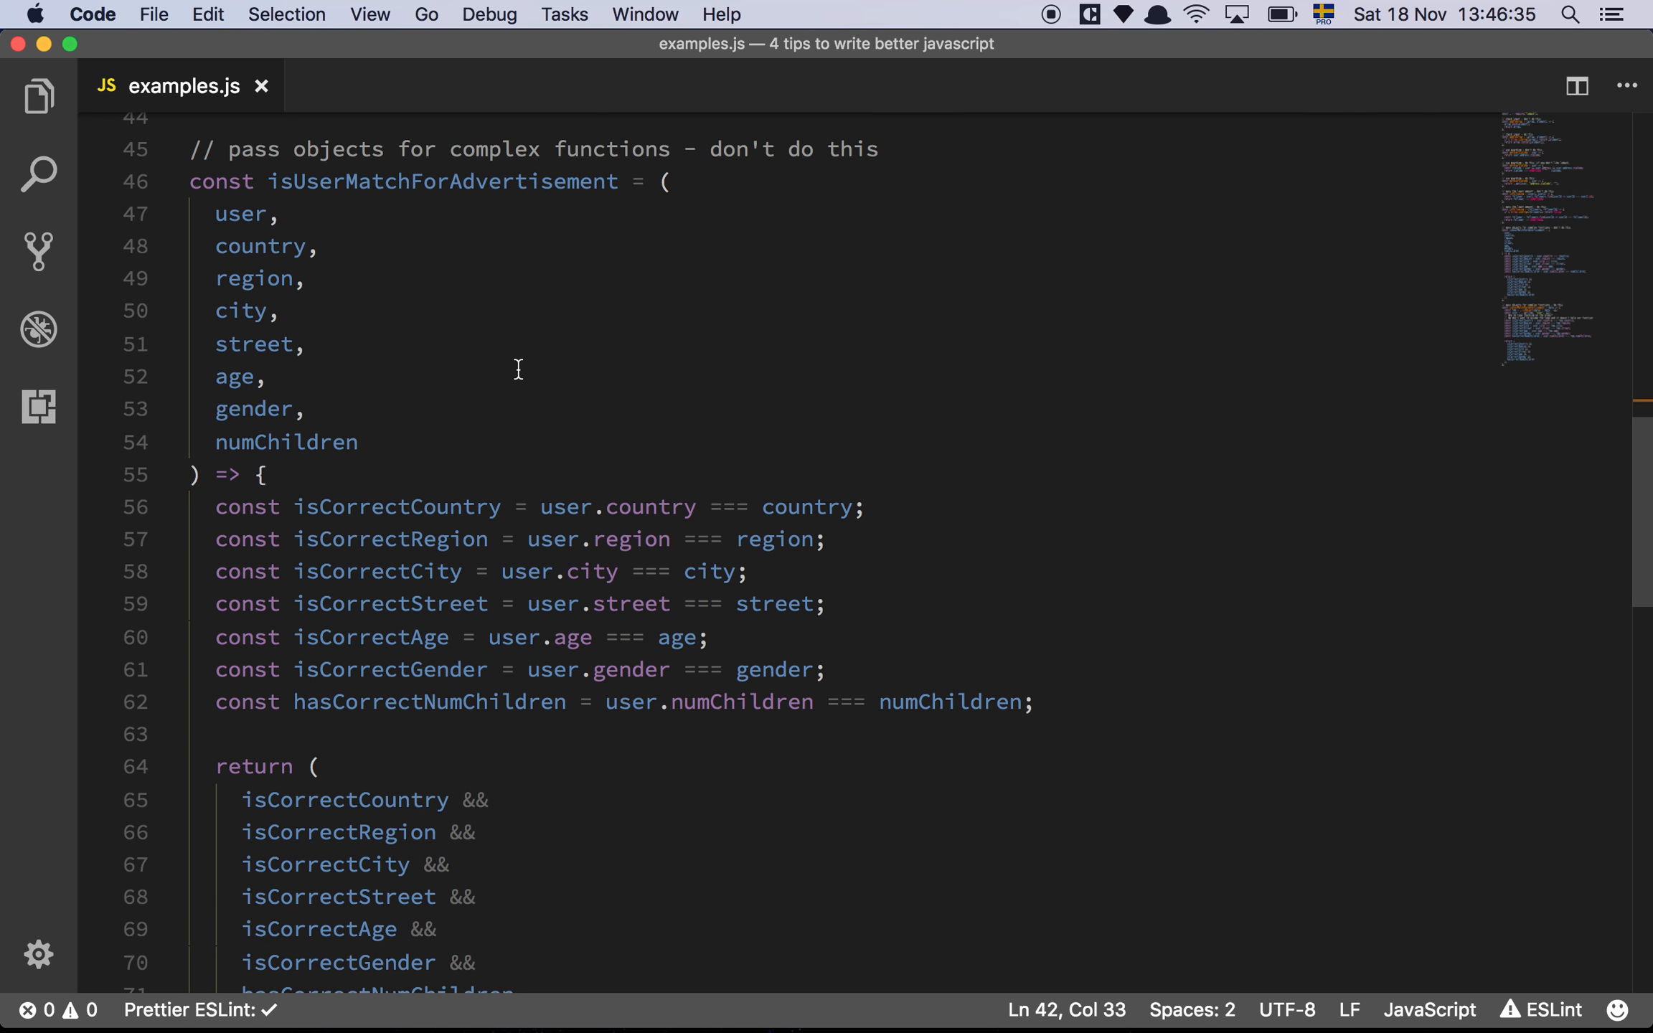
pyautogui.scroll(3)
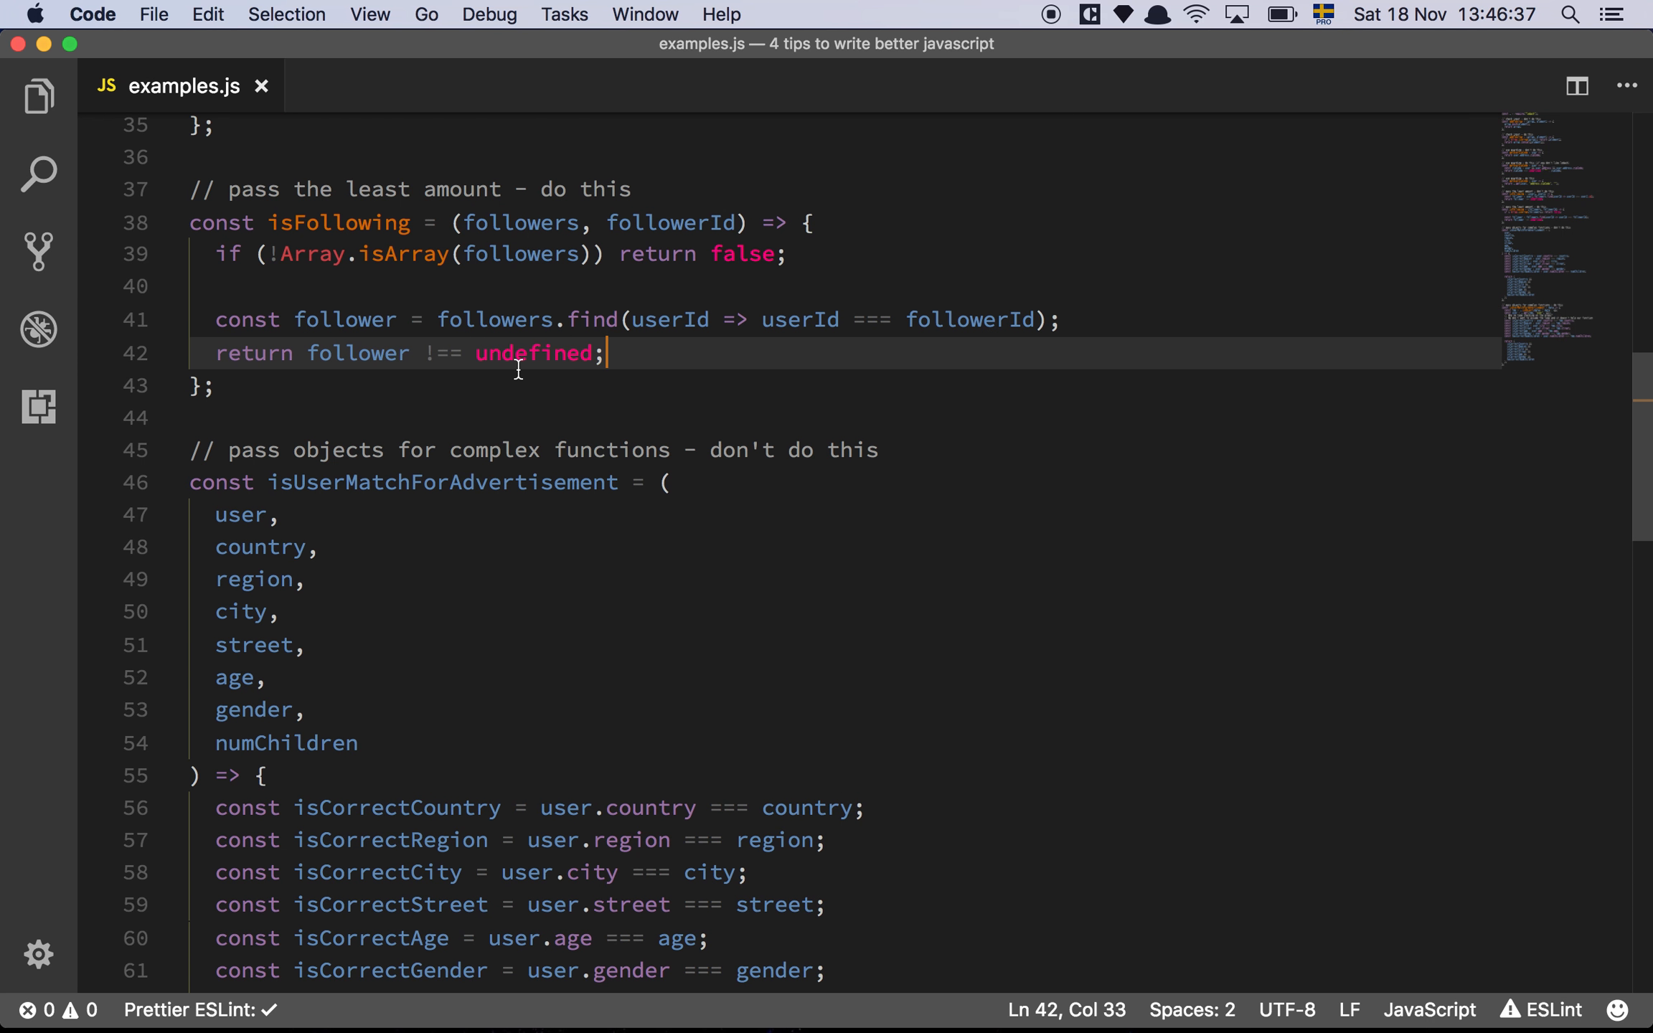
pyautogui.moveTo(533, 217)
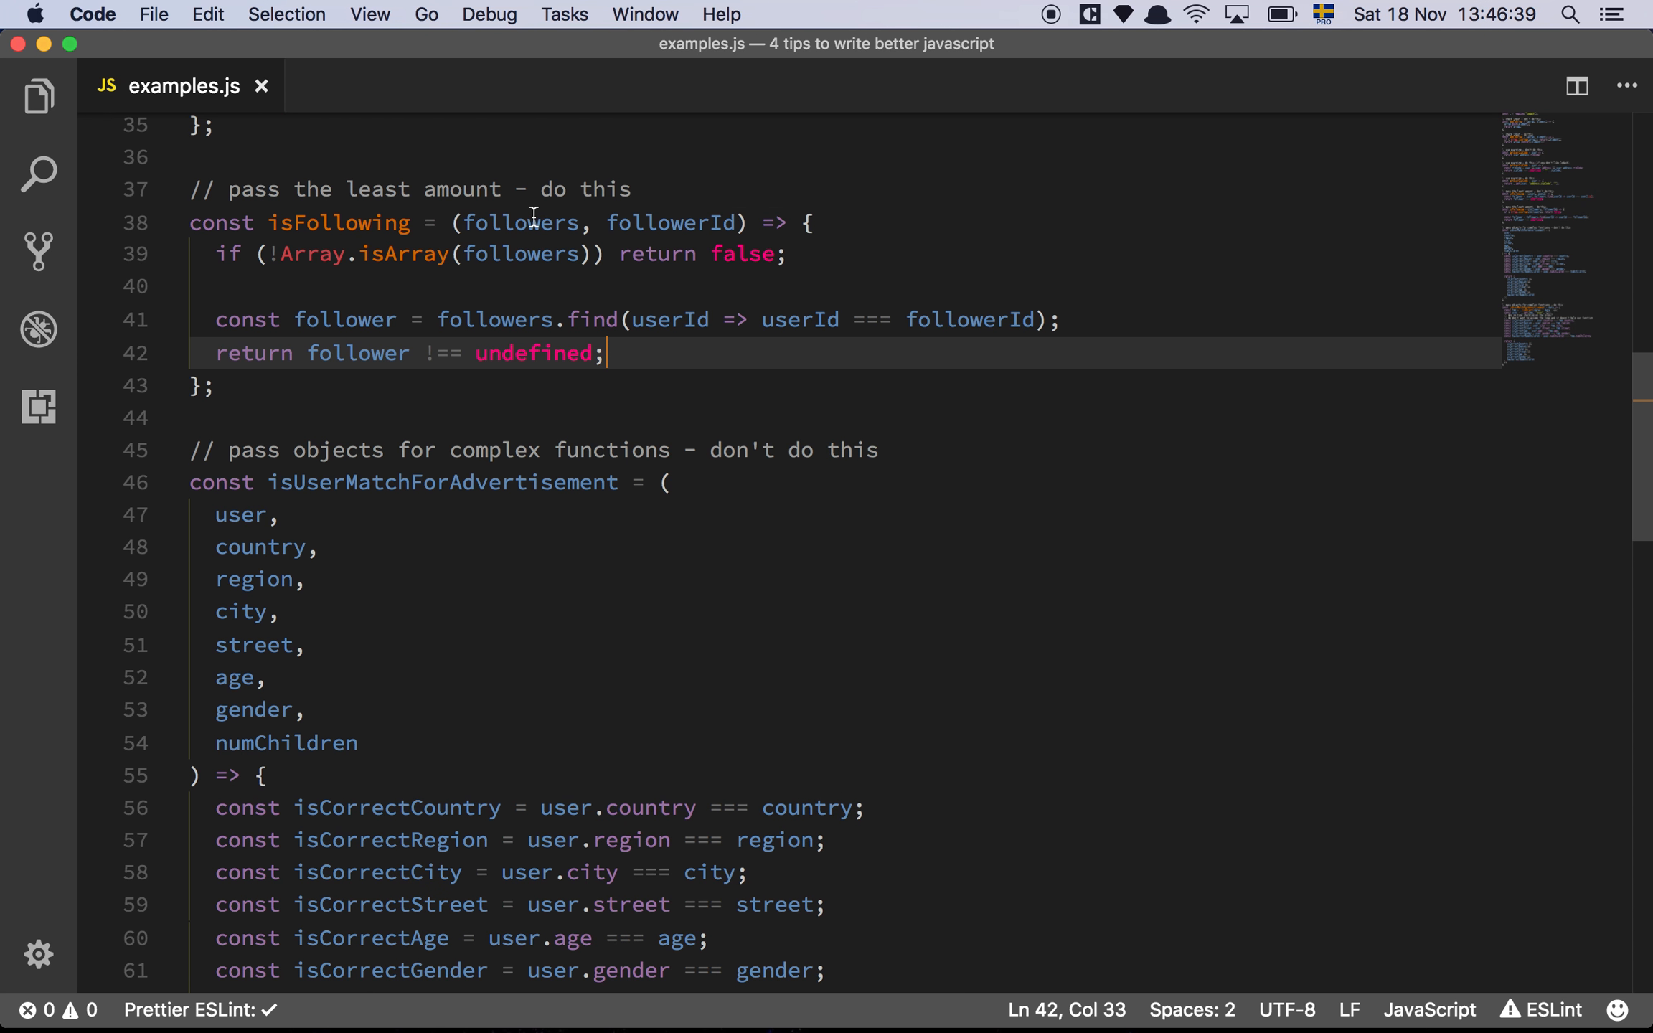
pyautogui.moveTo(526, 412)
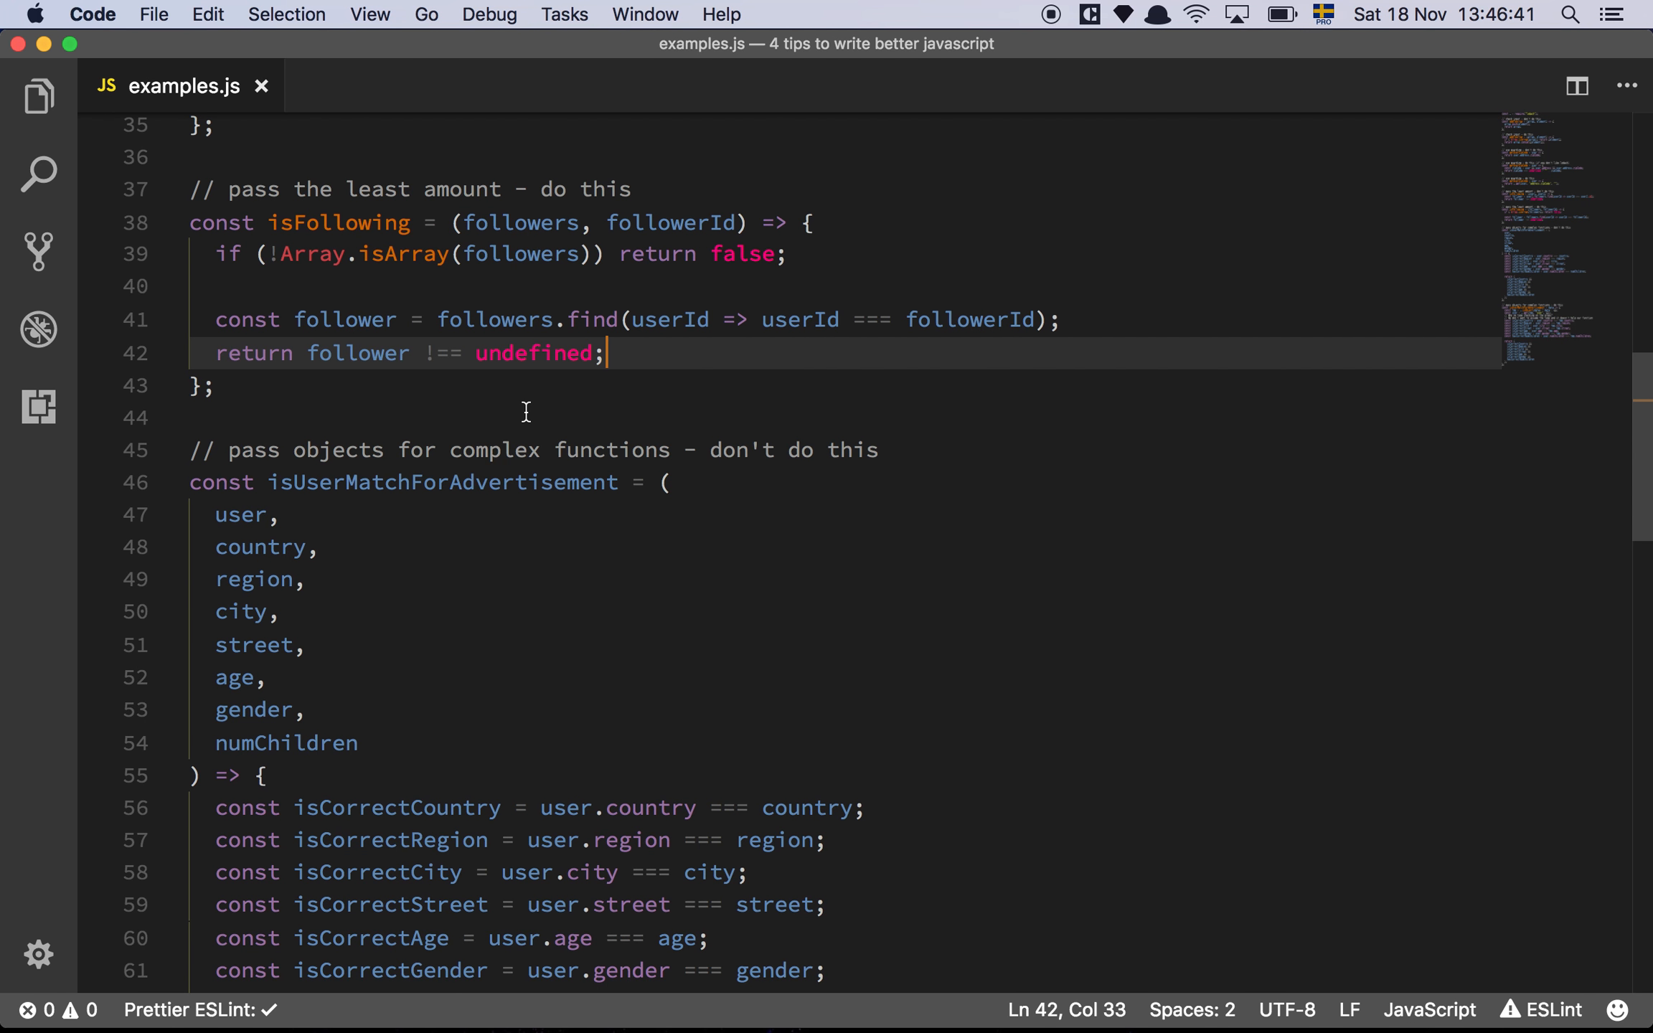
pyautogui.scroll(-3)
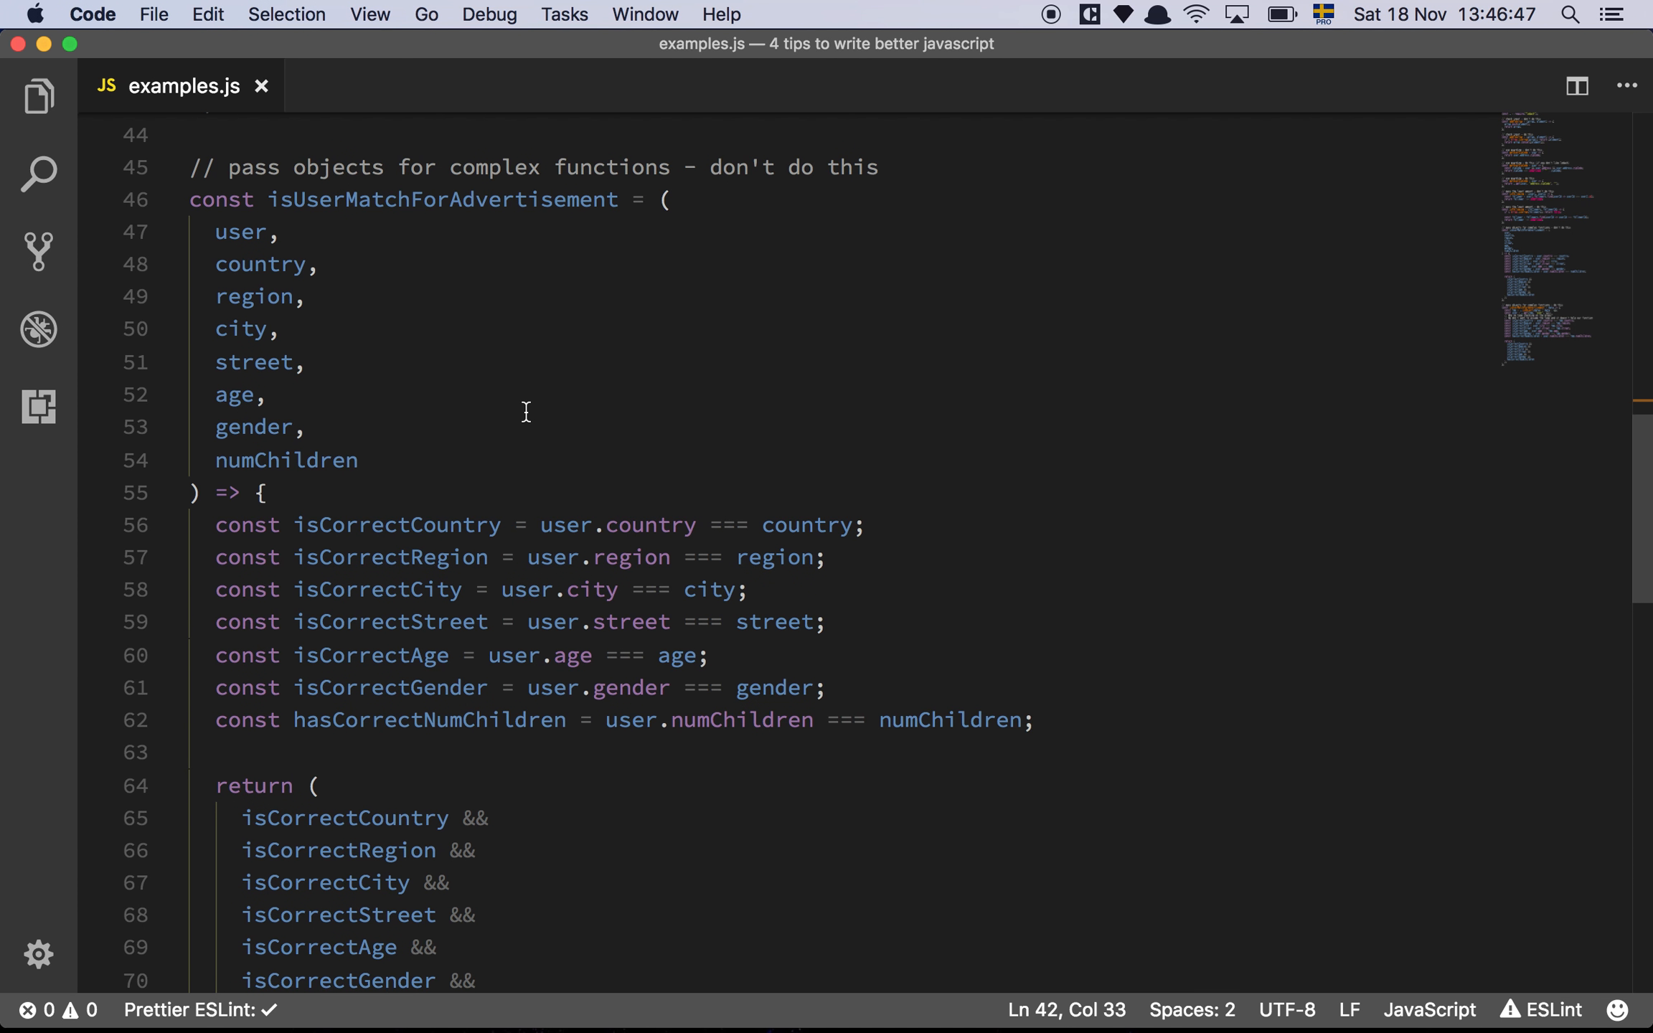
pyautogui.moveTo(283, 458)
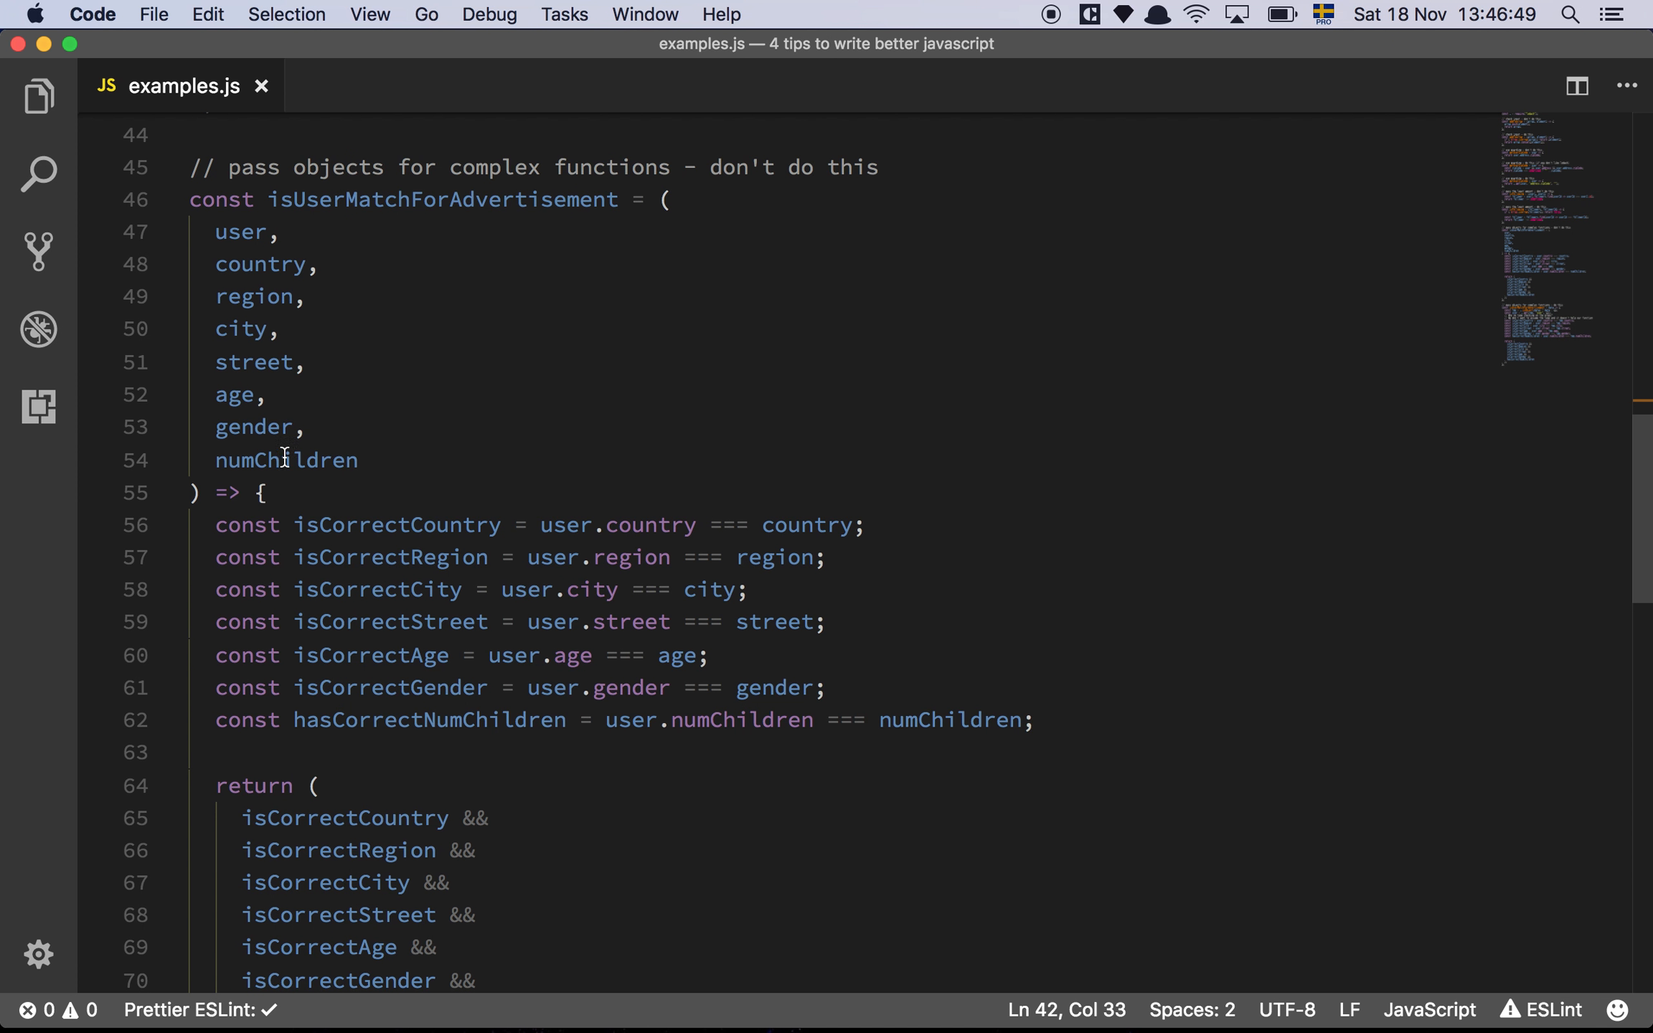
pyautogui.moveTo(544, 398)
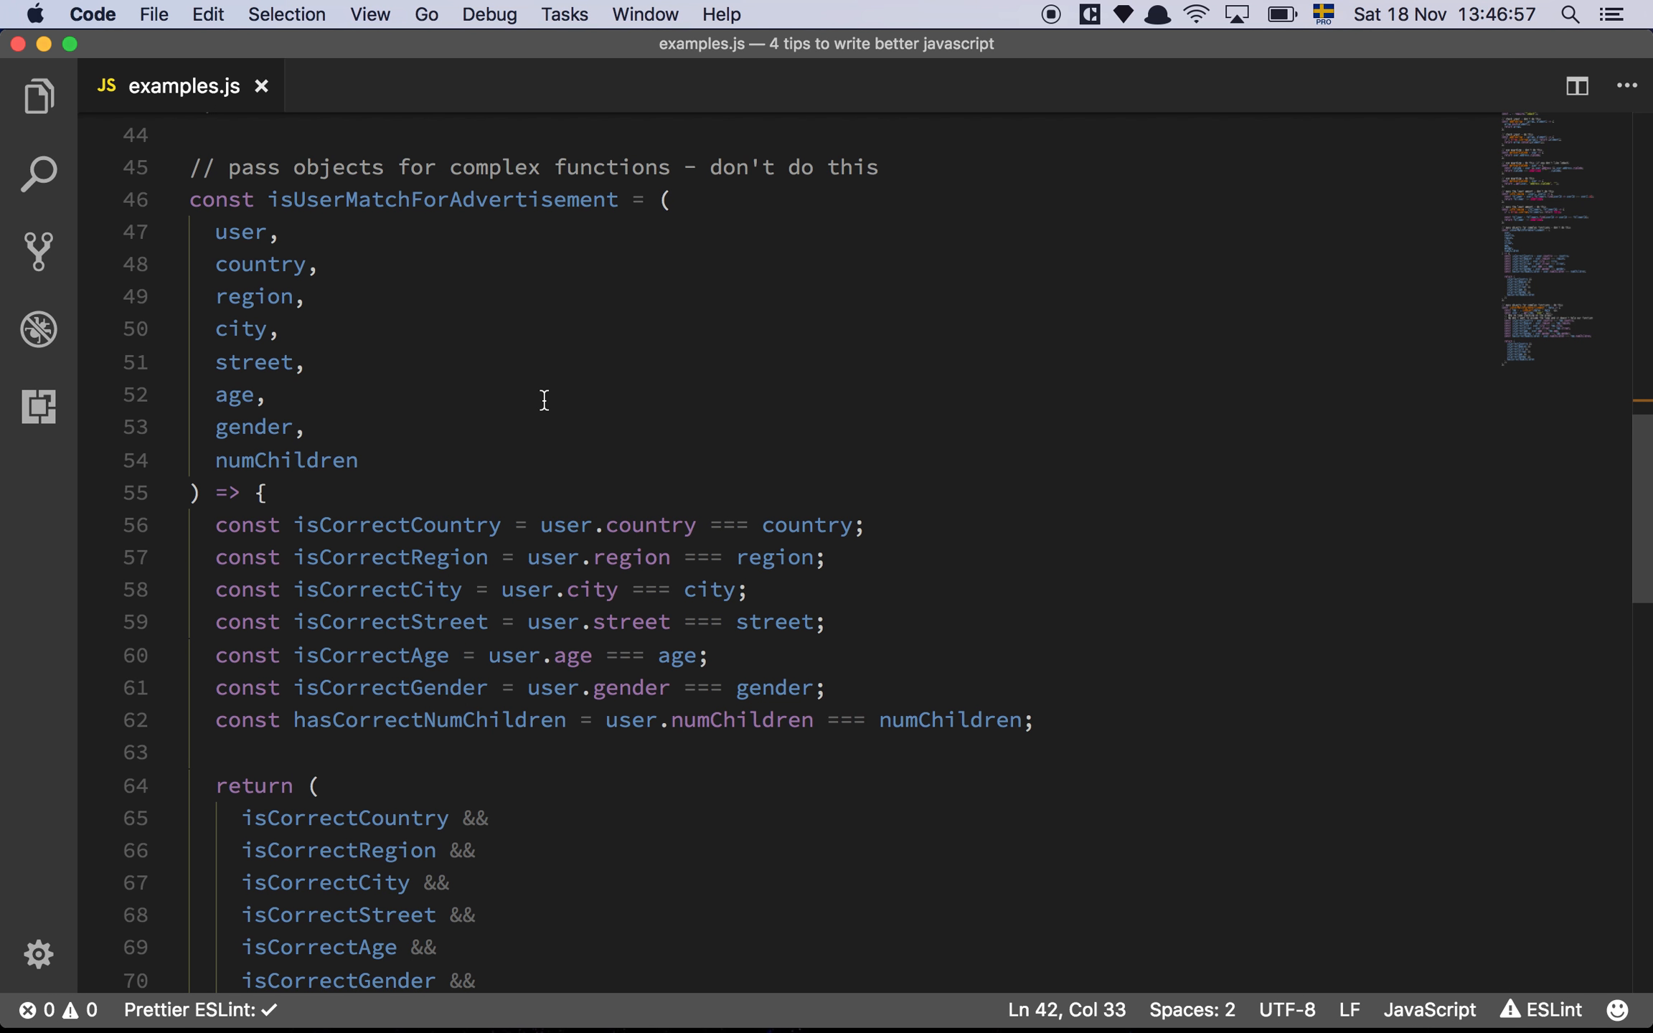
pyautogui.moveTo(360, 225)
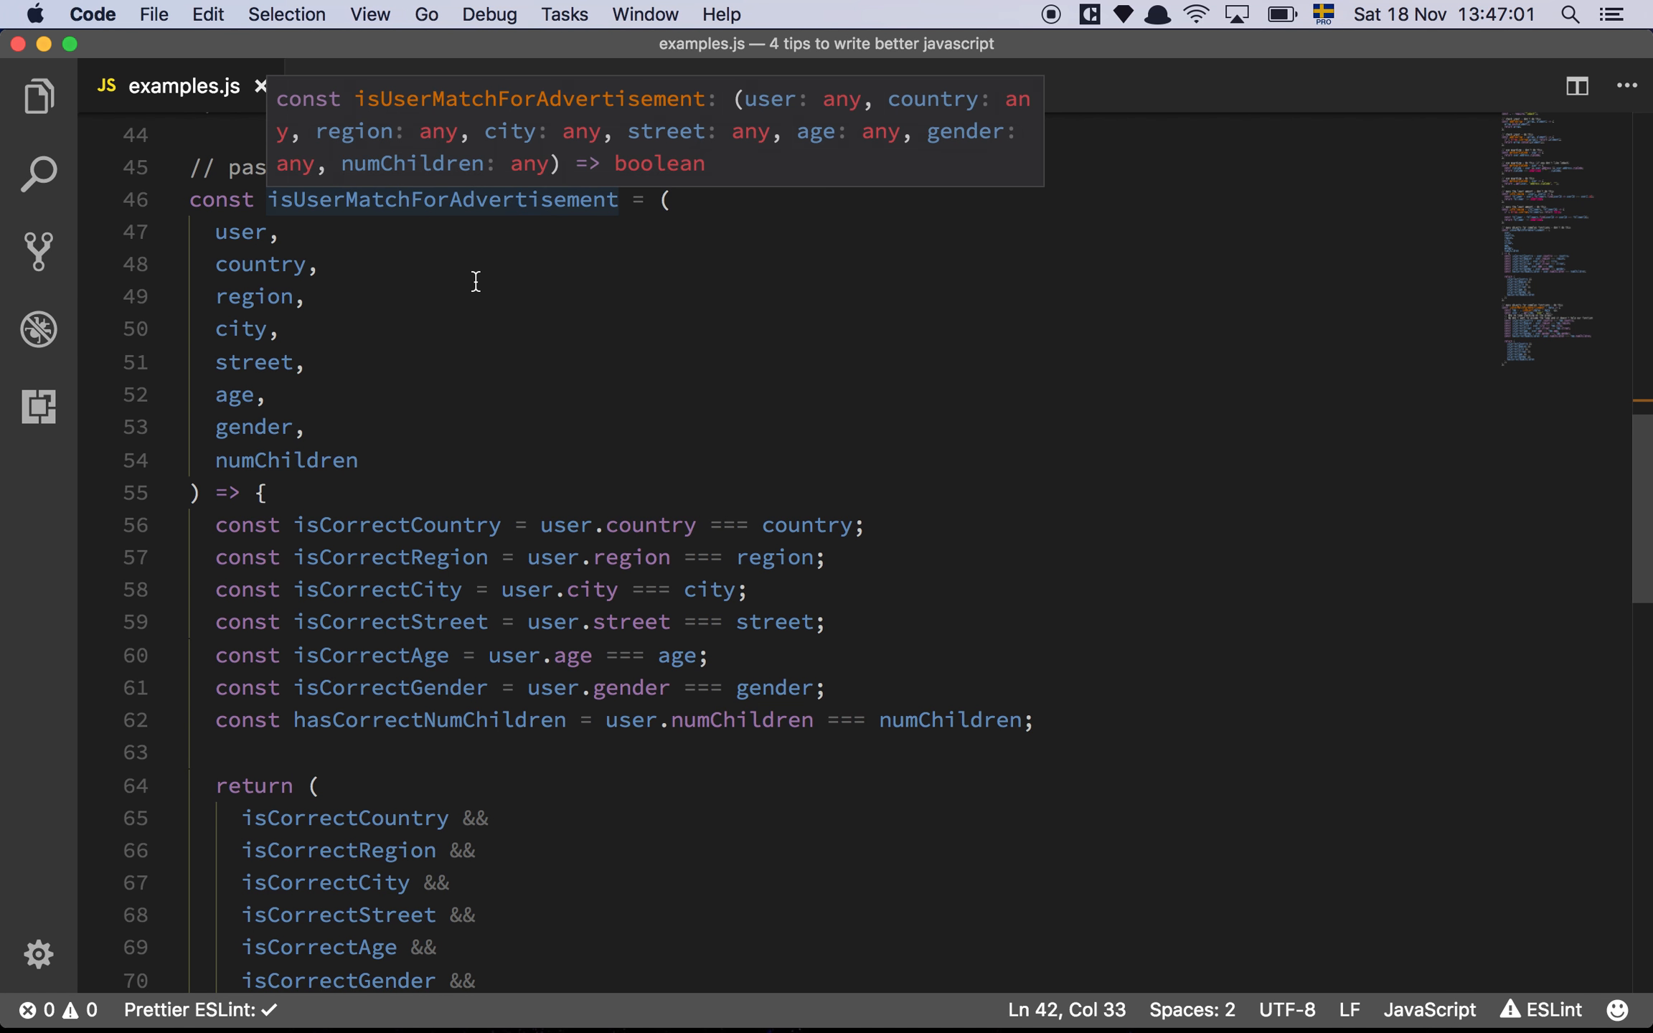
pyautogui.doubleClick(285, 459)
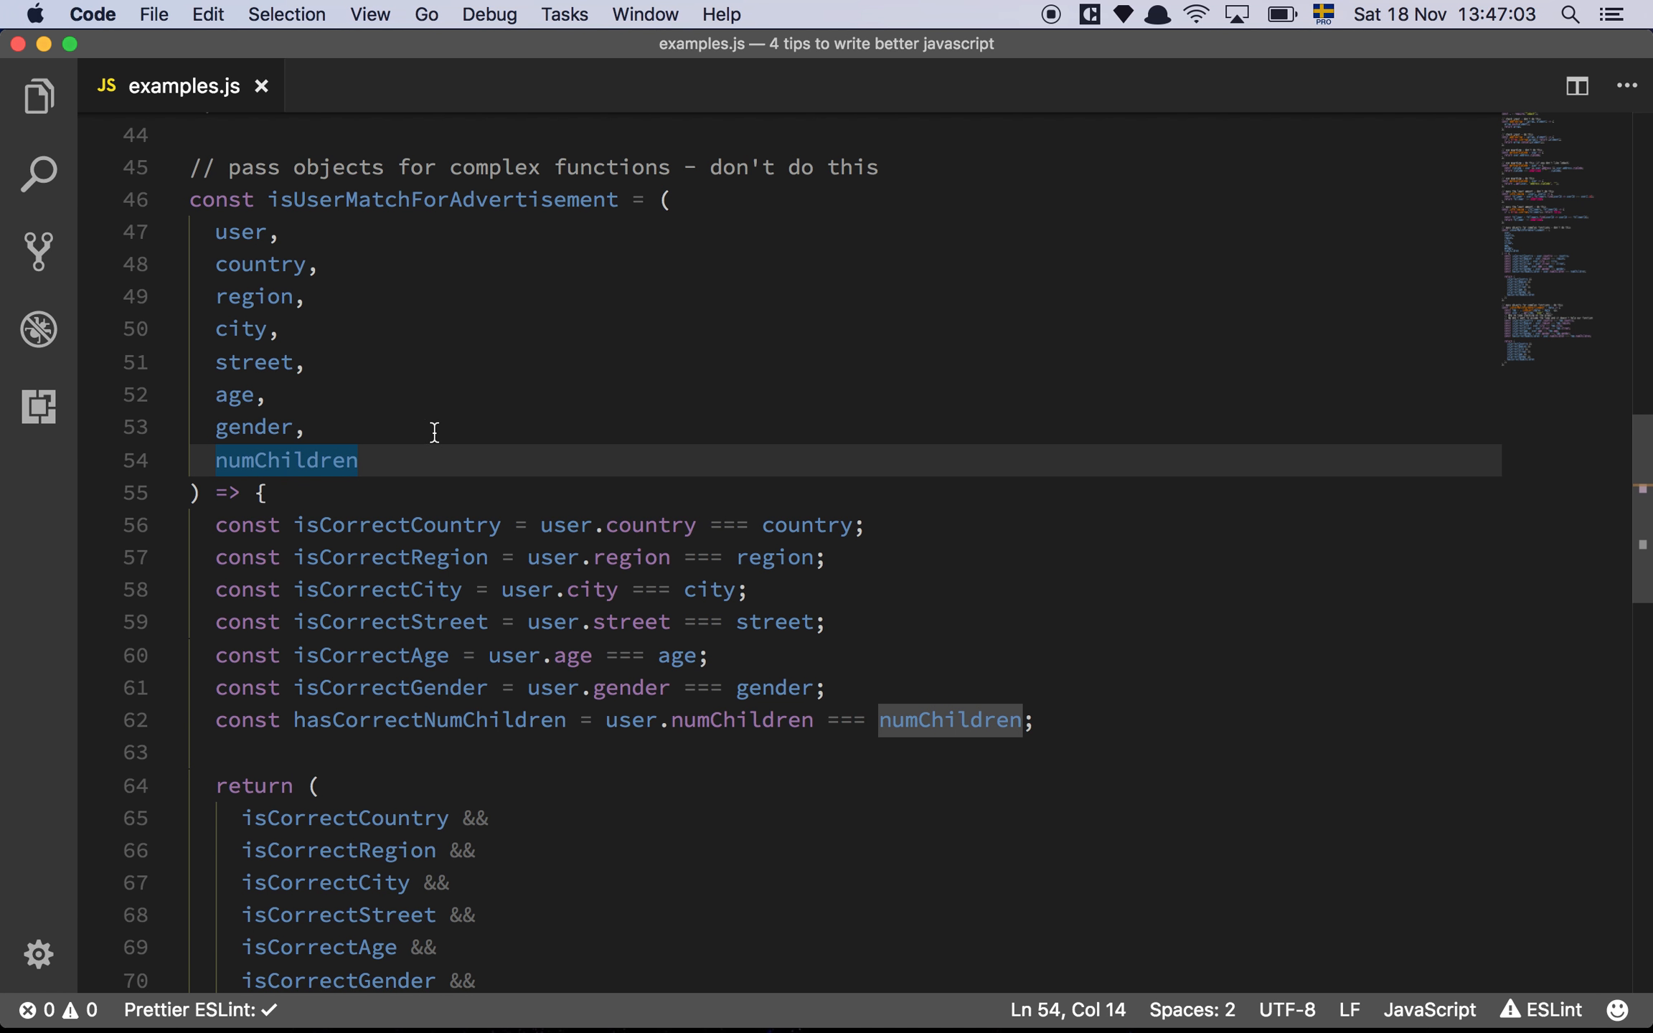
pyautogui.click(434, 428)
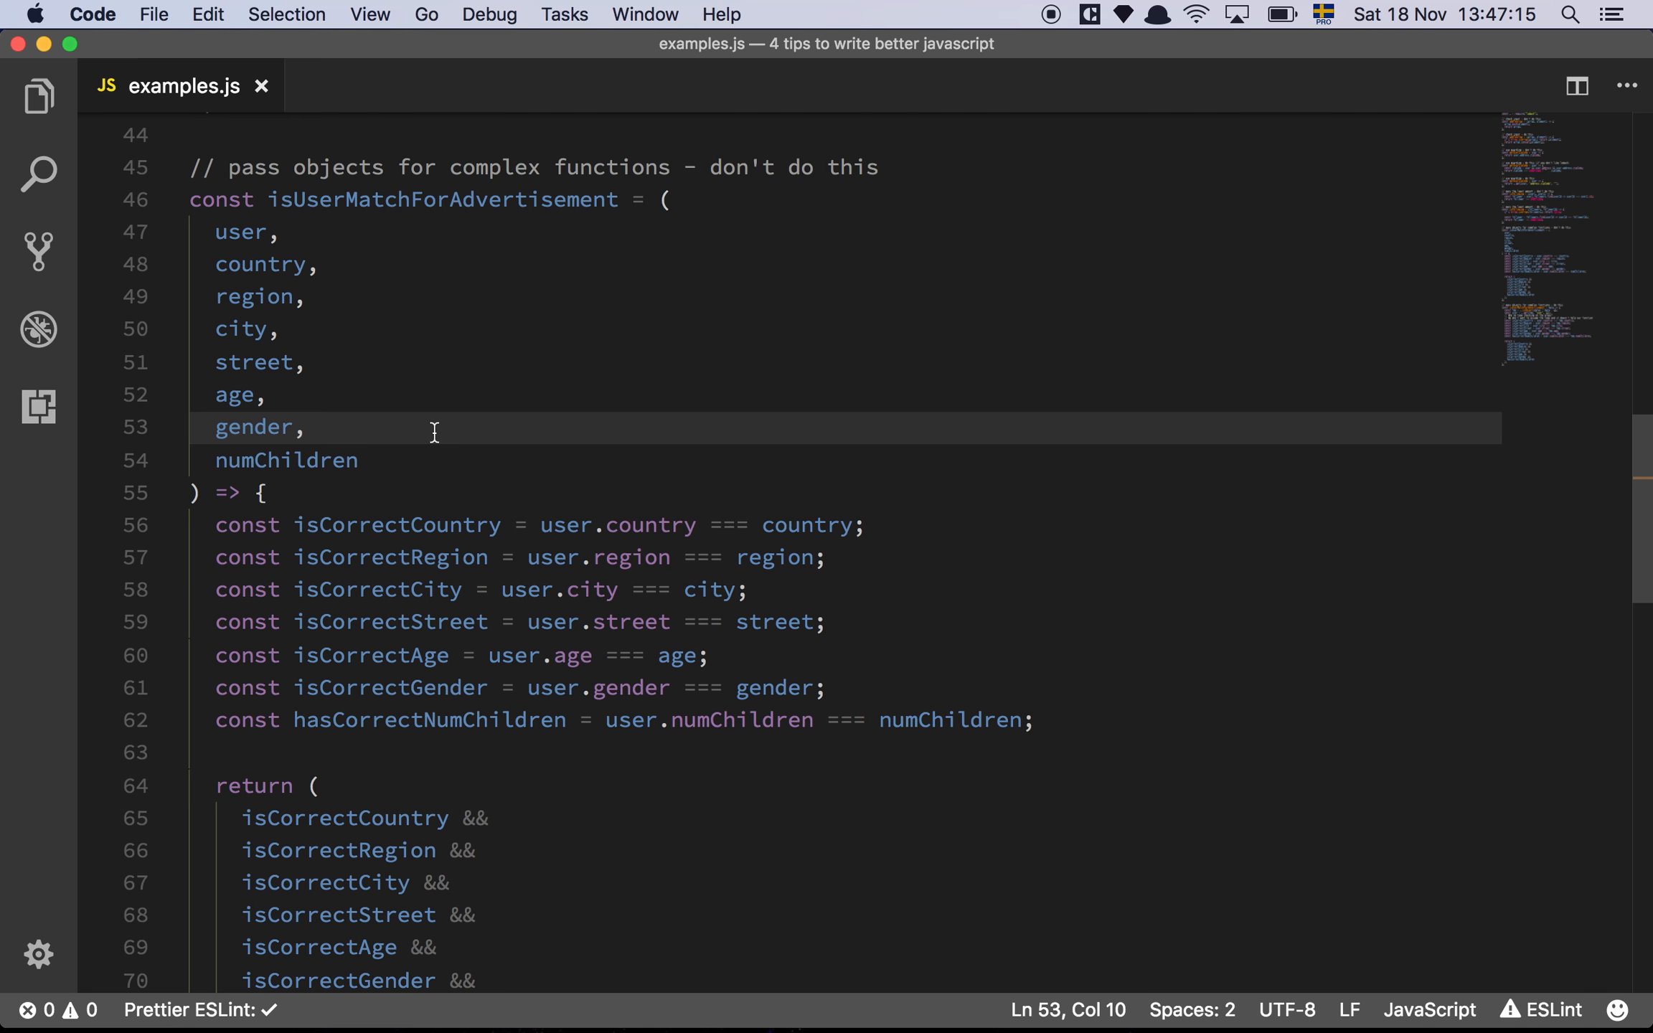
pyautogui.scroll(-3)
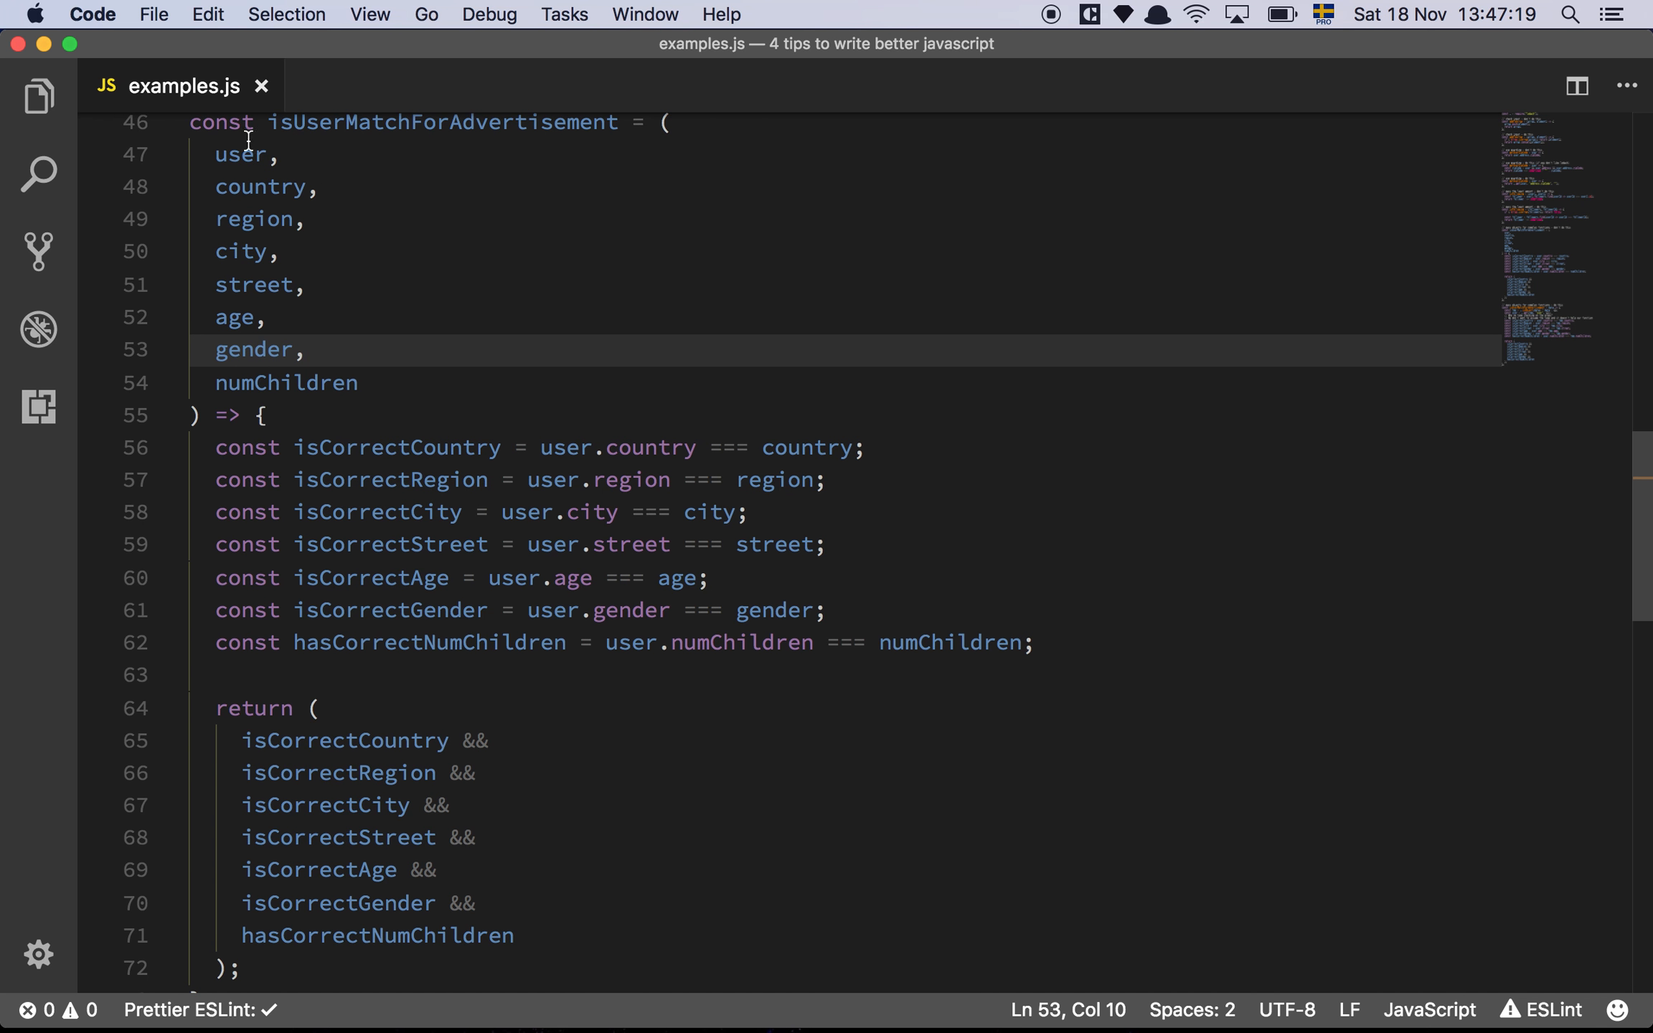
pyautogui.moveTo(280, 197)
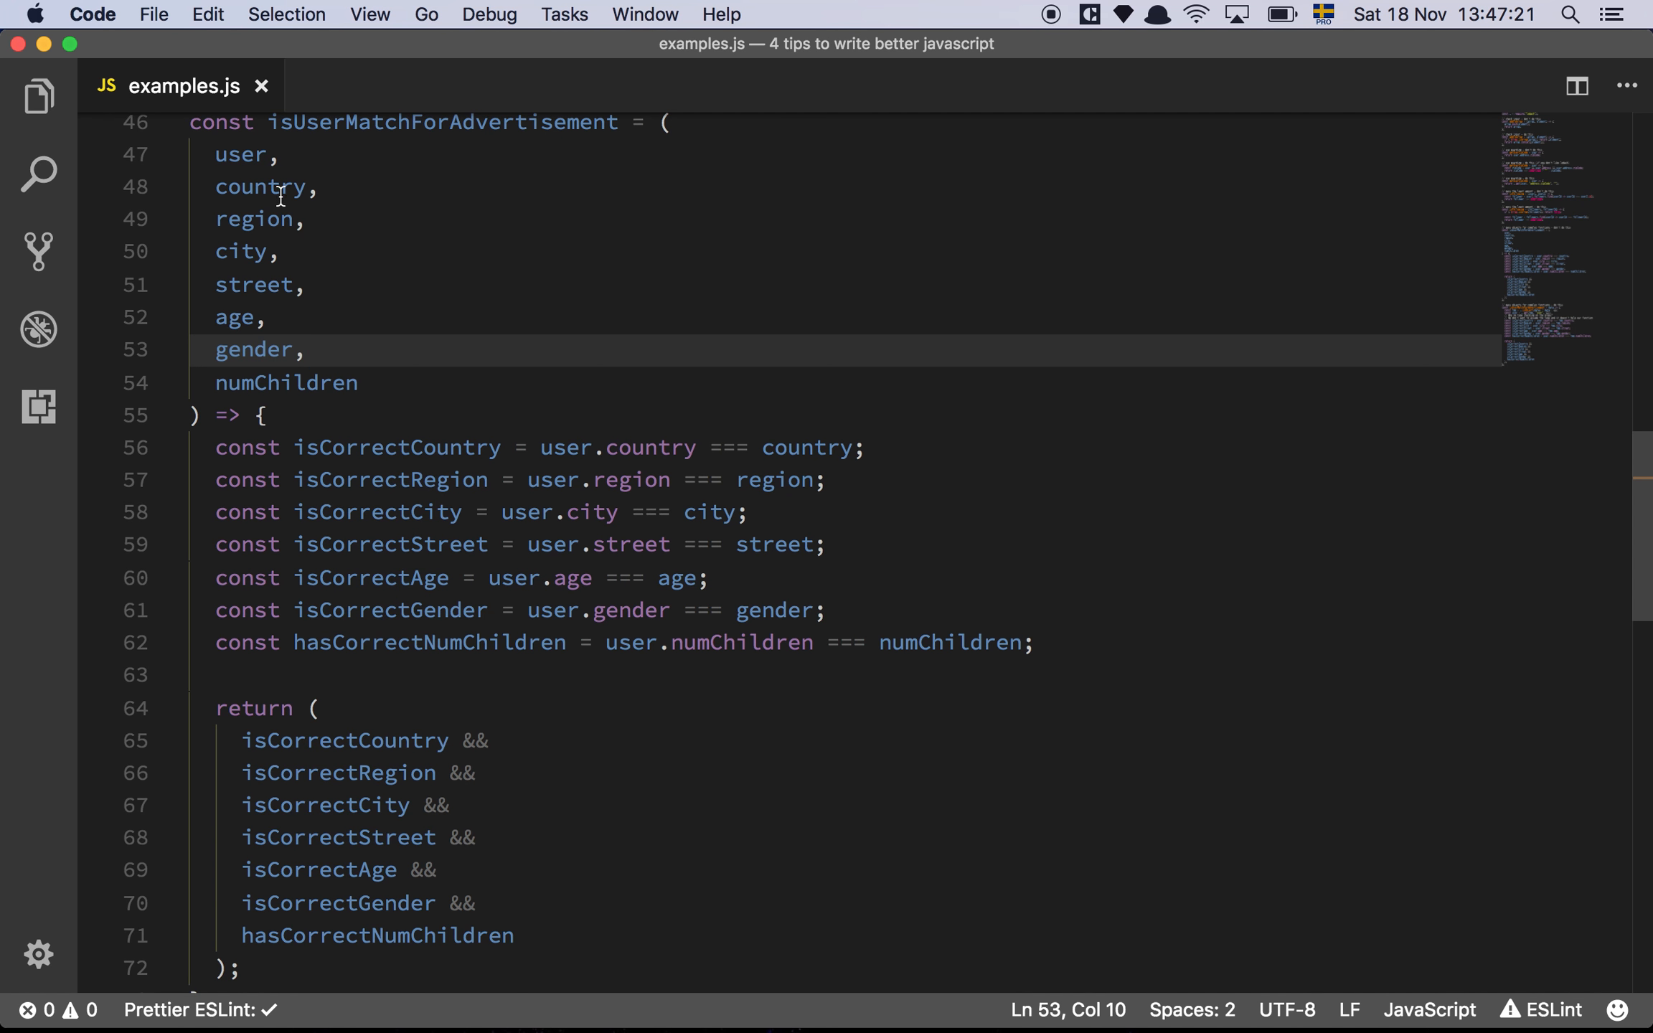
pyautogui.moveTo(235, 356)
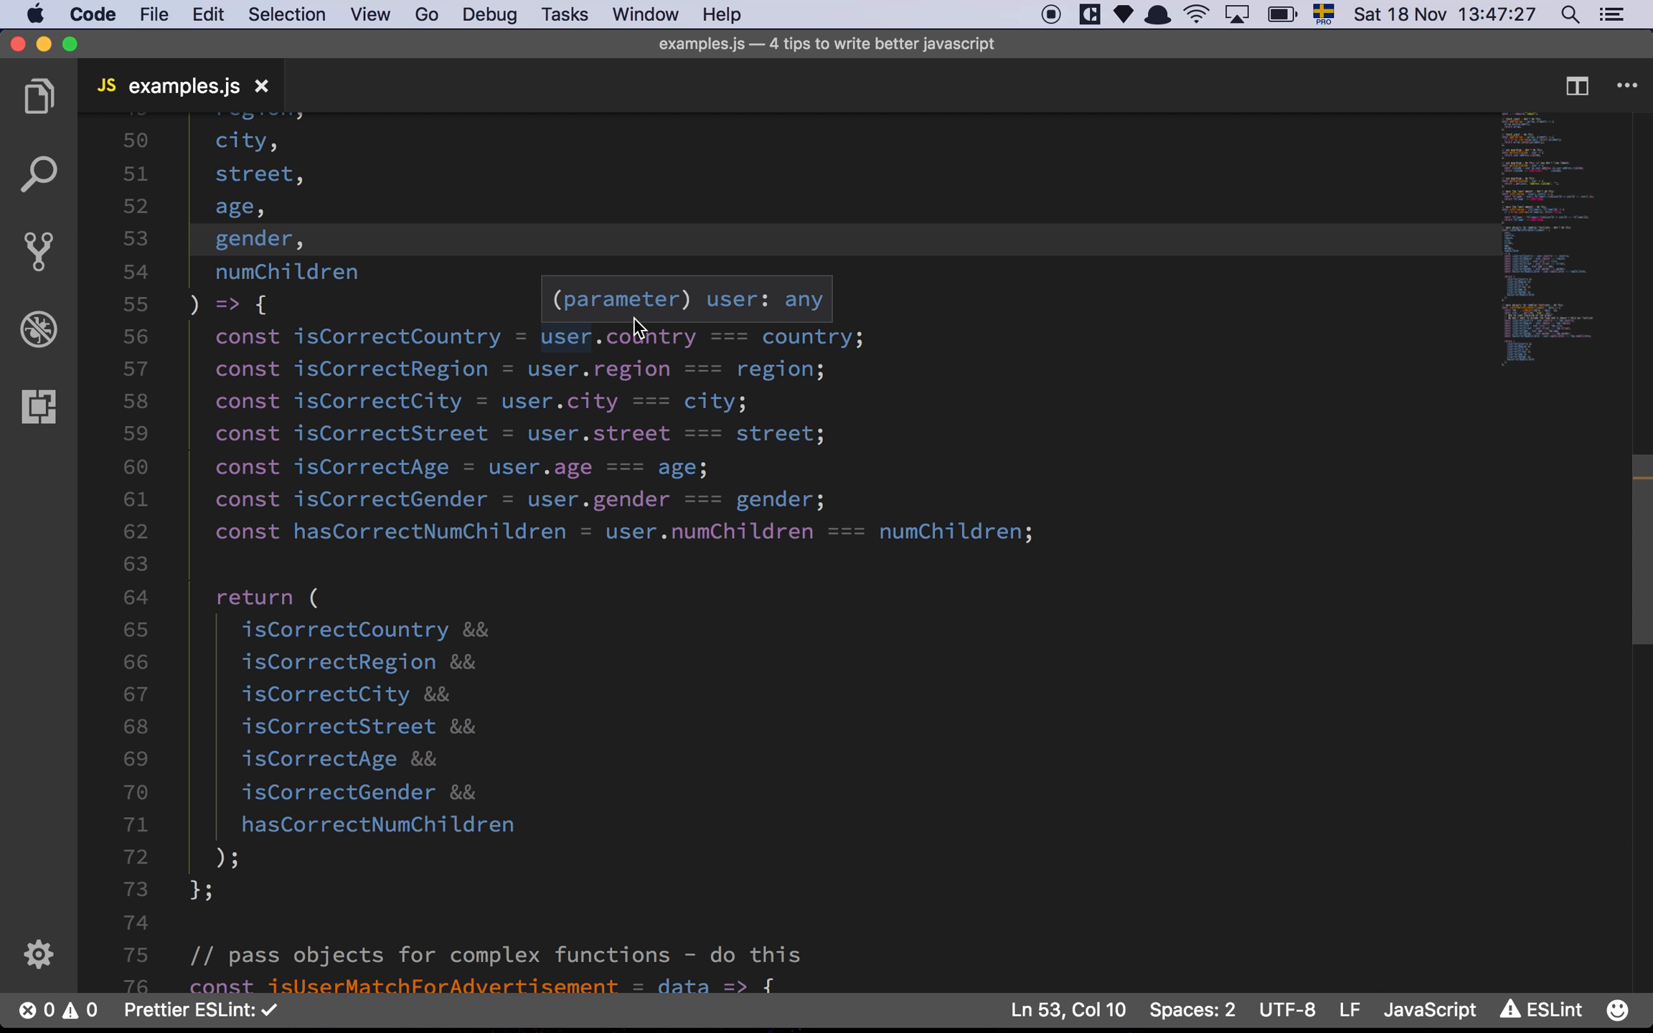
pyautogui.moveTo(626, 511)
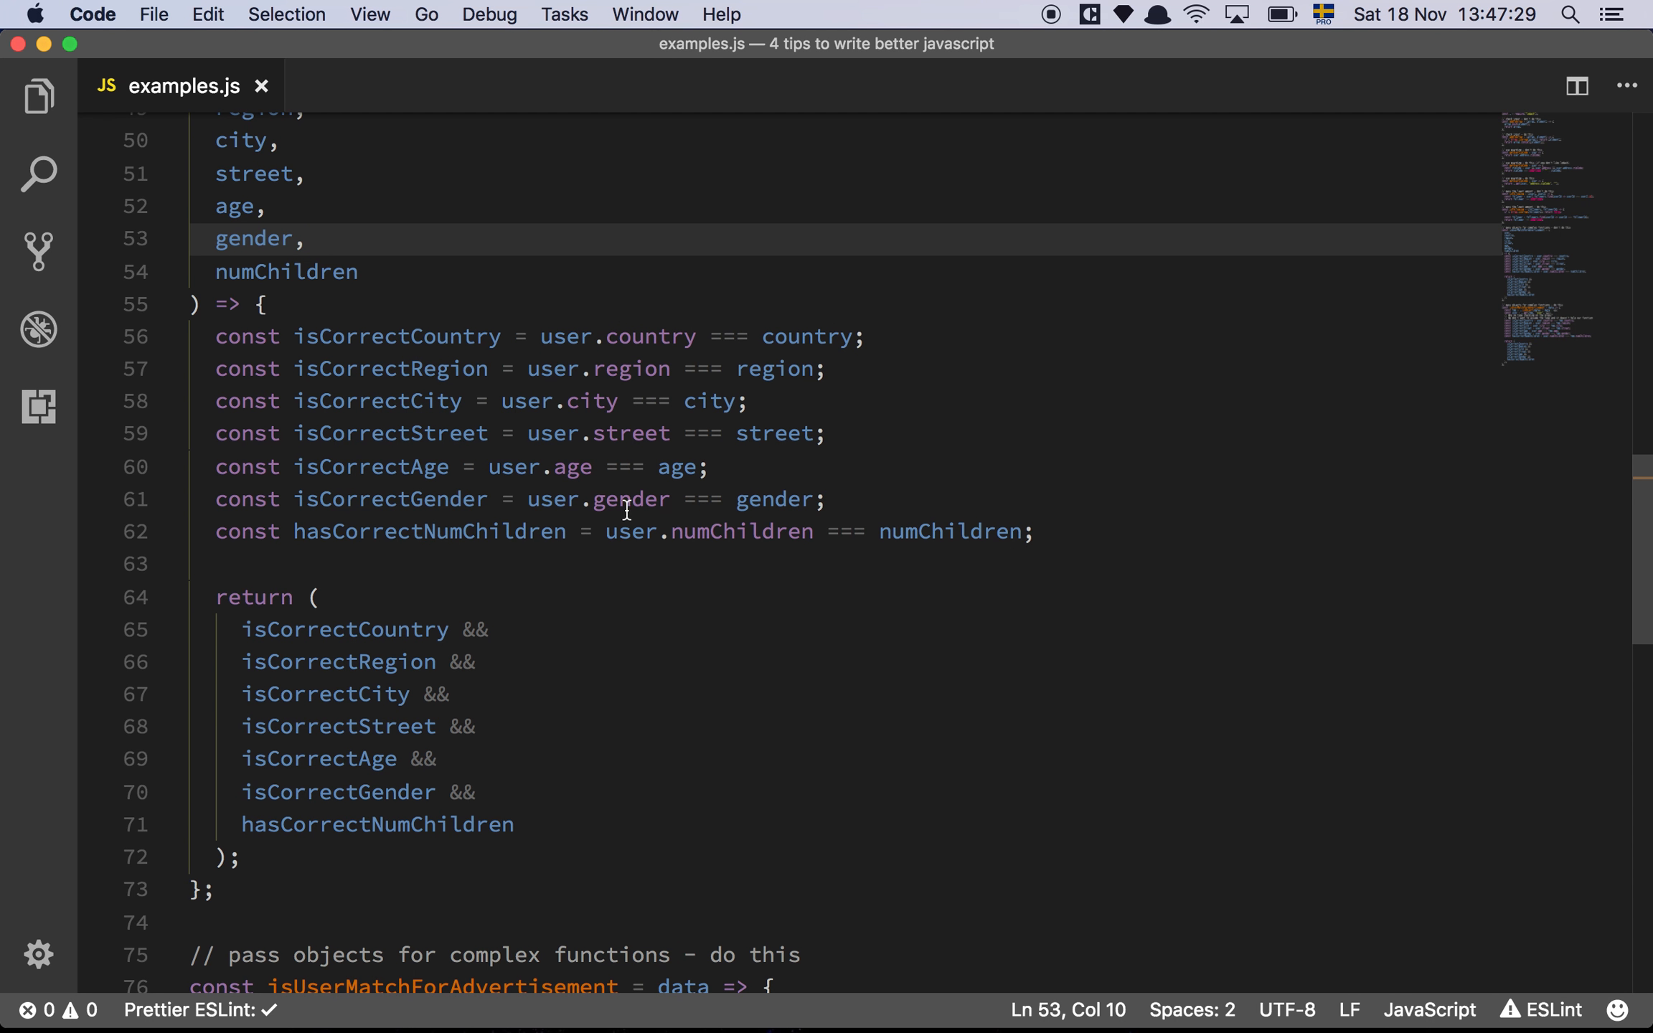
pyautogui.moveTo(344, 629)
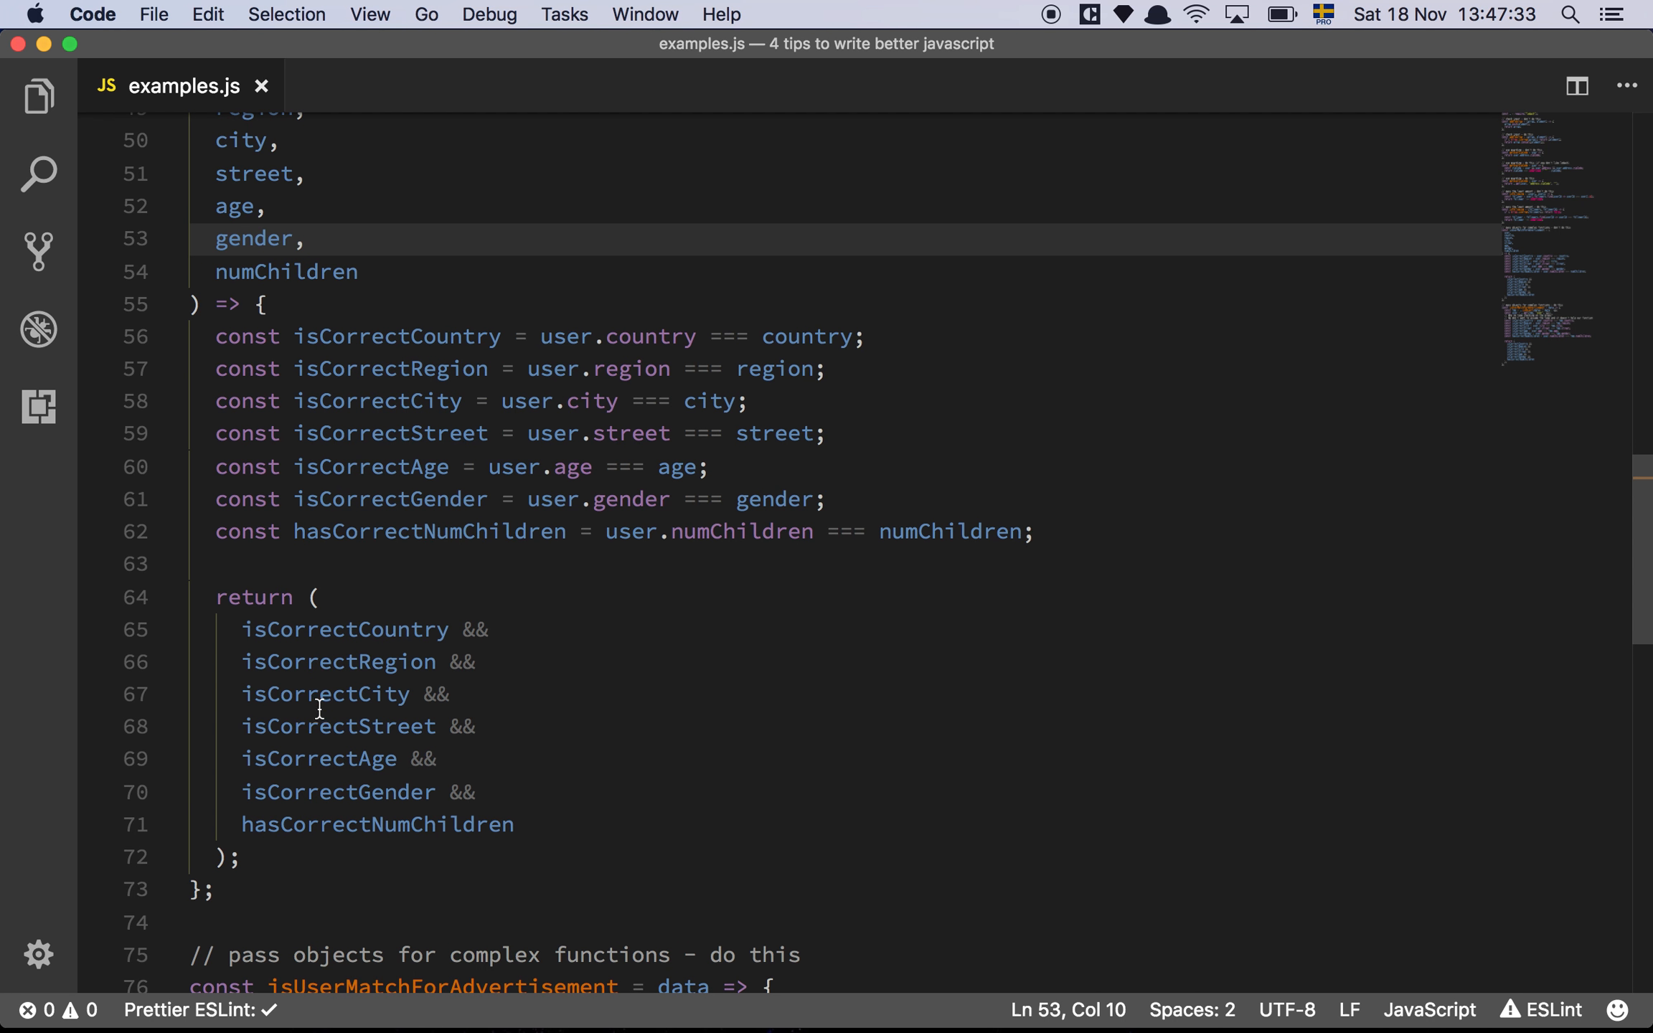
pyautogui.moveTo(563, 650)
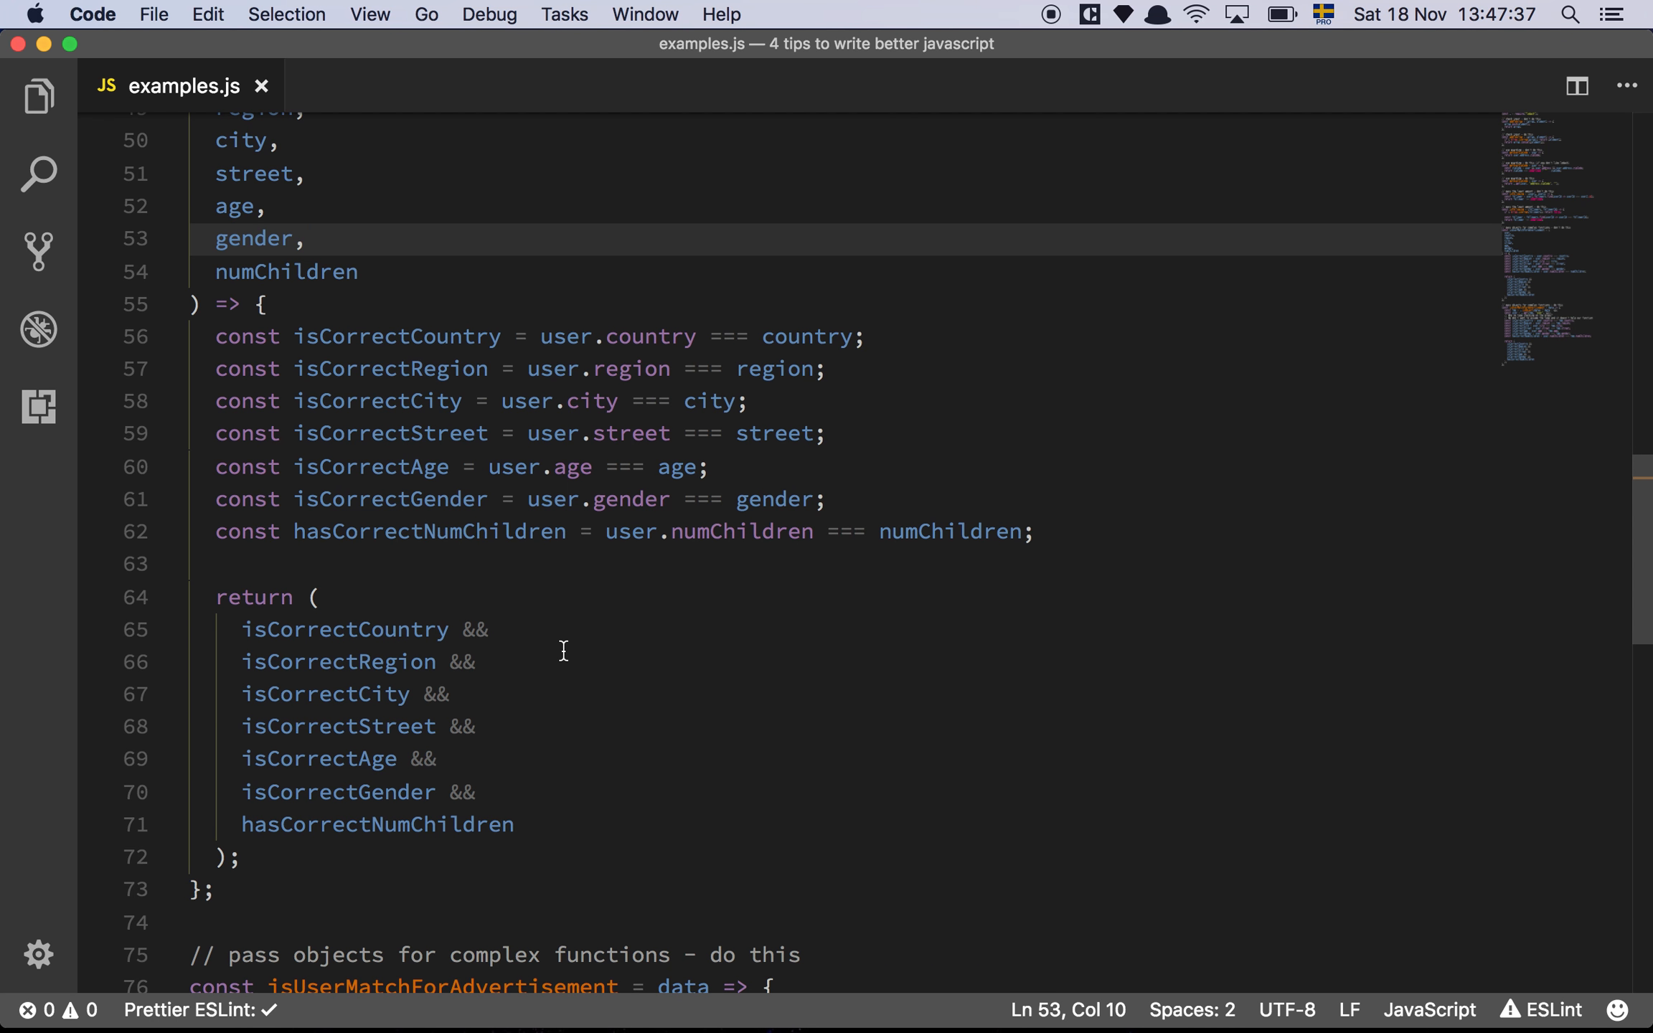
pyautogui.scroll(3)
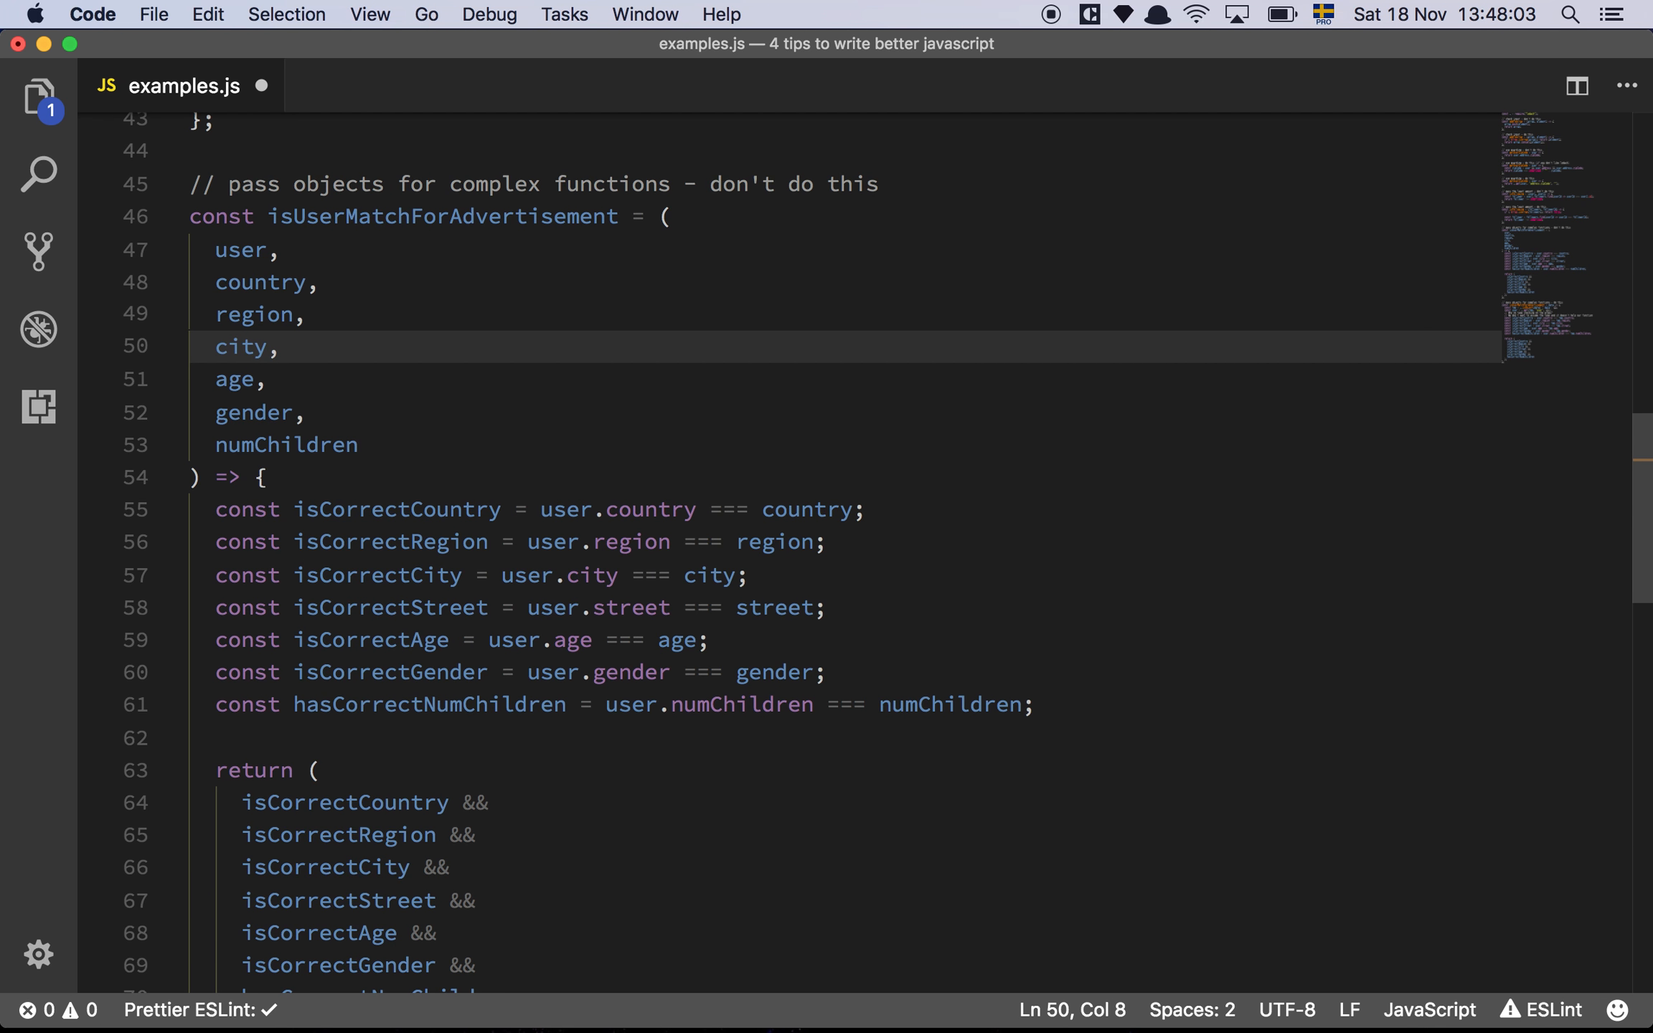
pyautogui.write('street,')
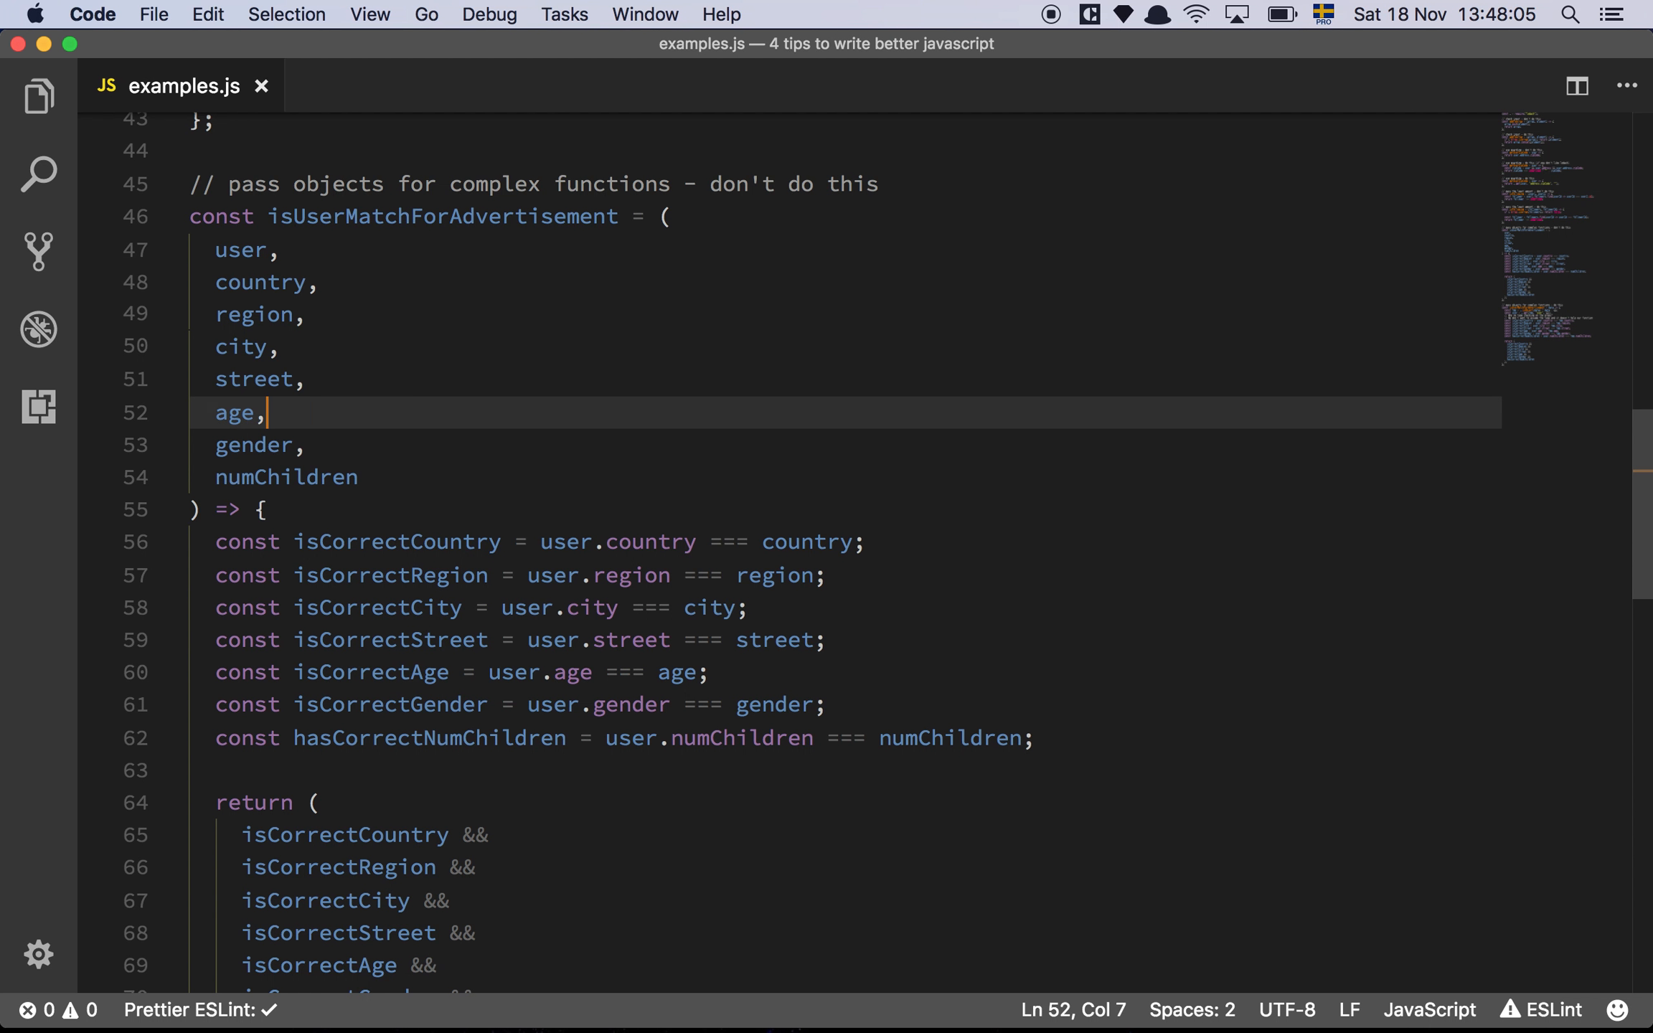
pyautogui.write(',')
pyautogui.press('enter')
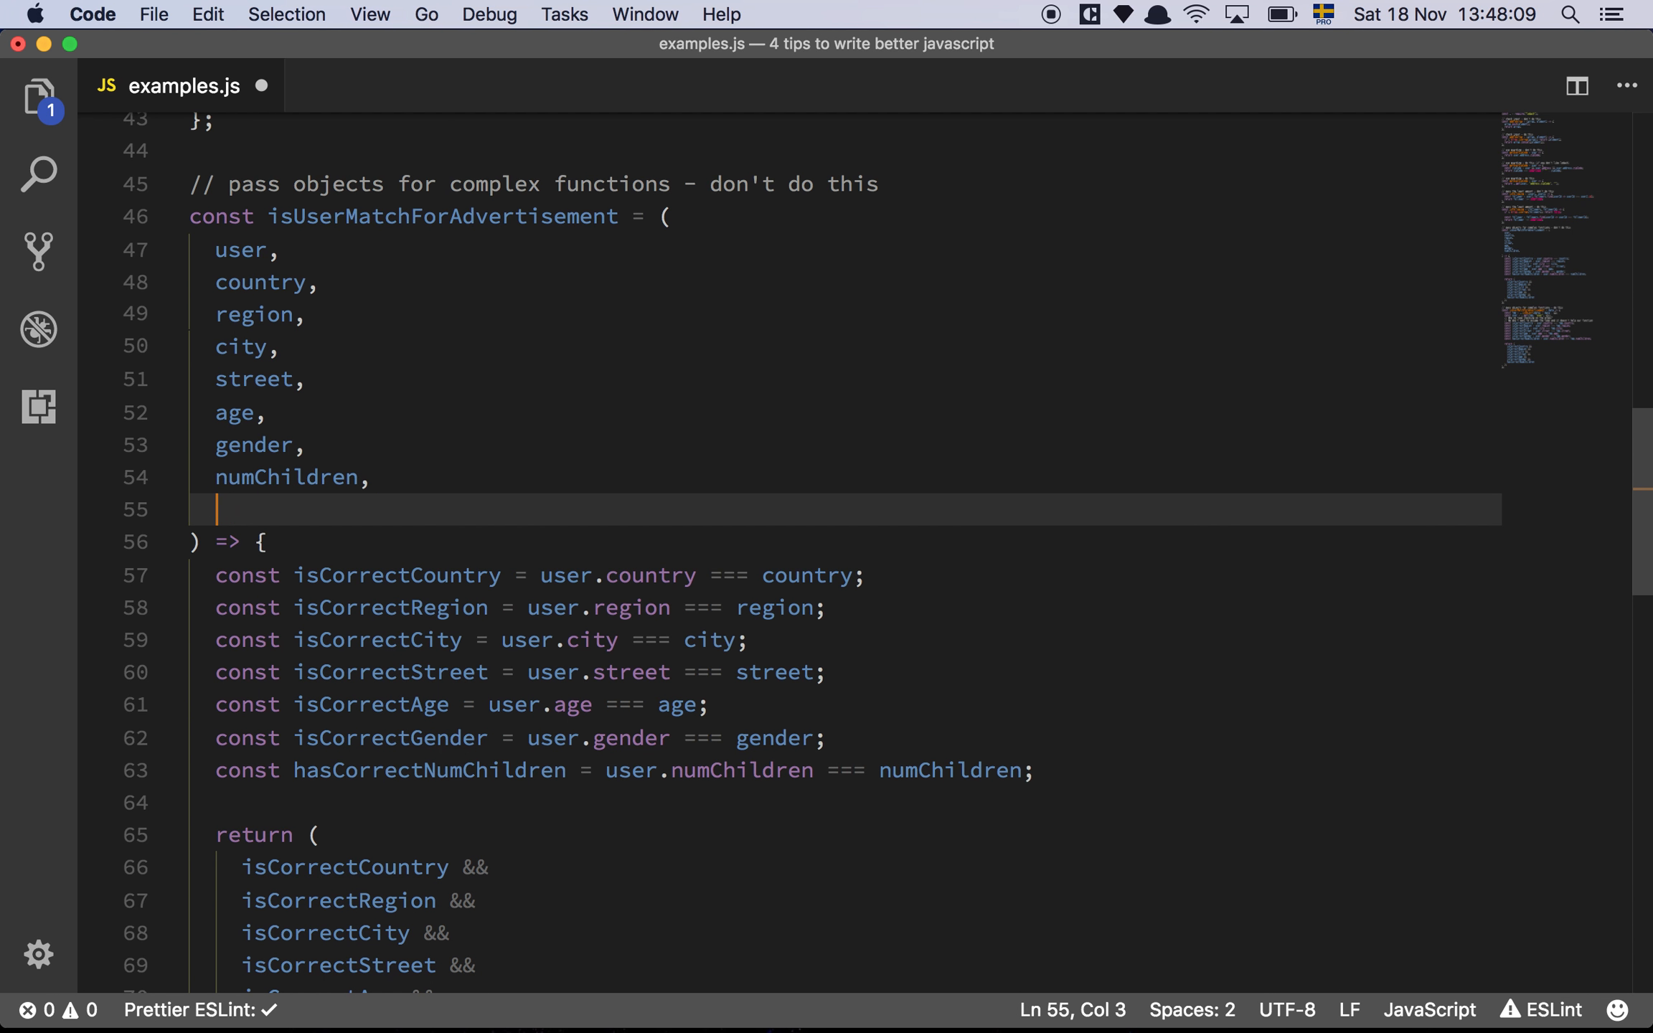
pyautogui.press('Backspace')
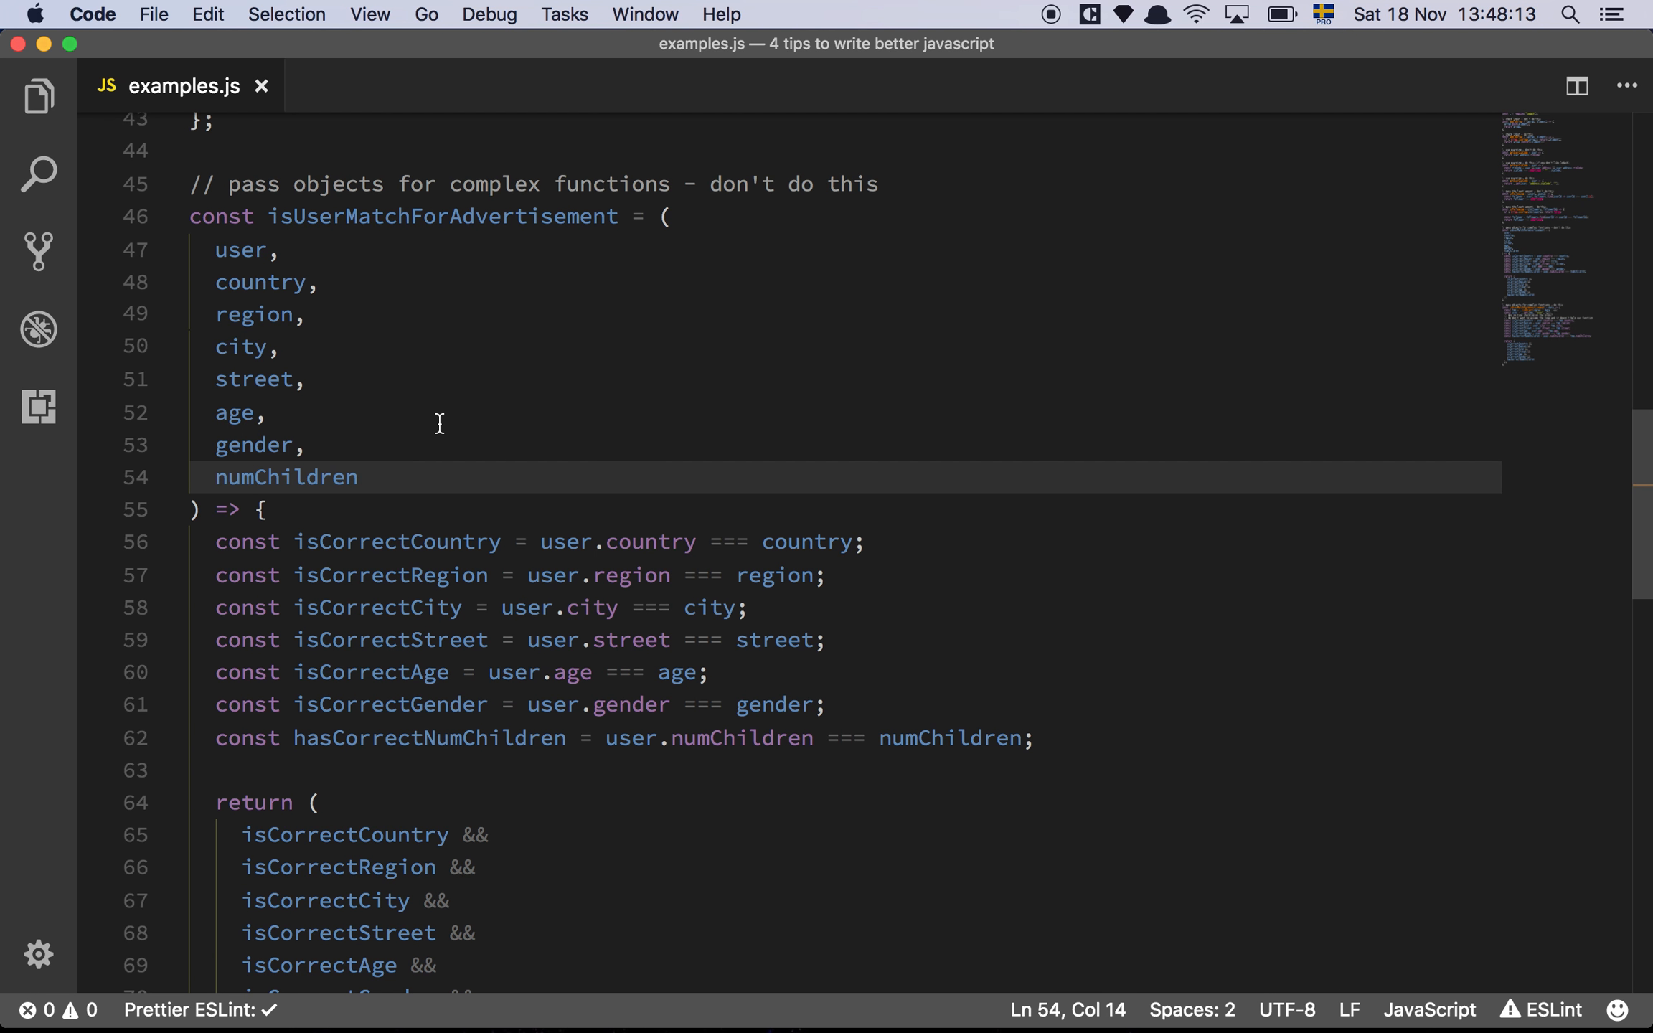
pyautogui.click(353, 346)
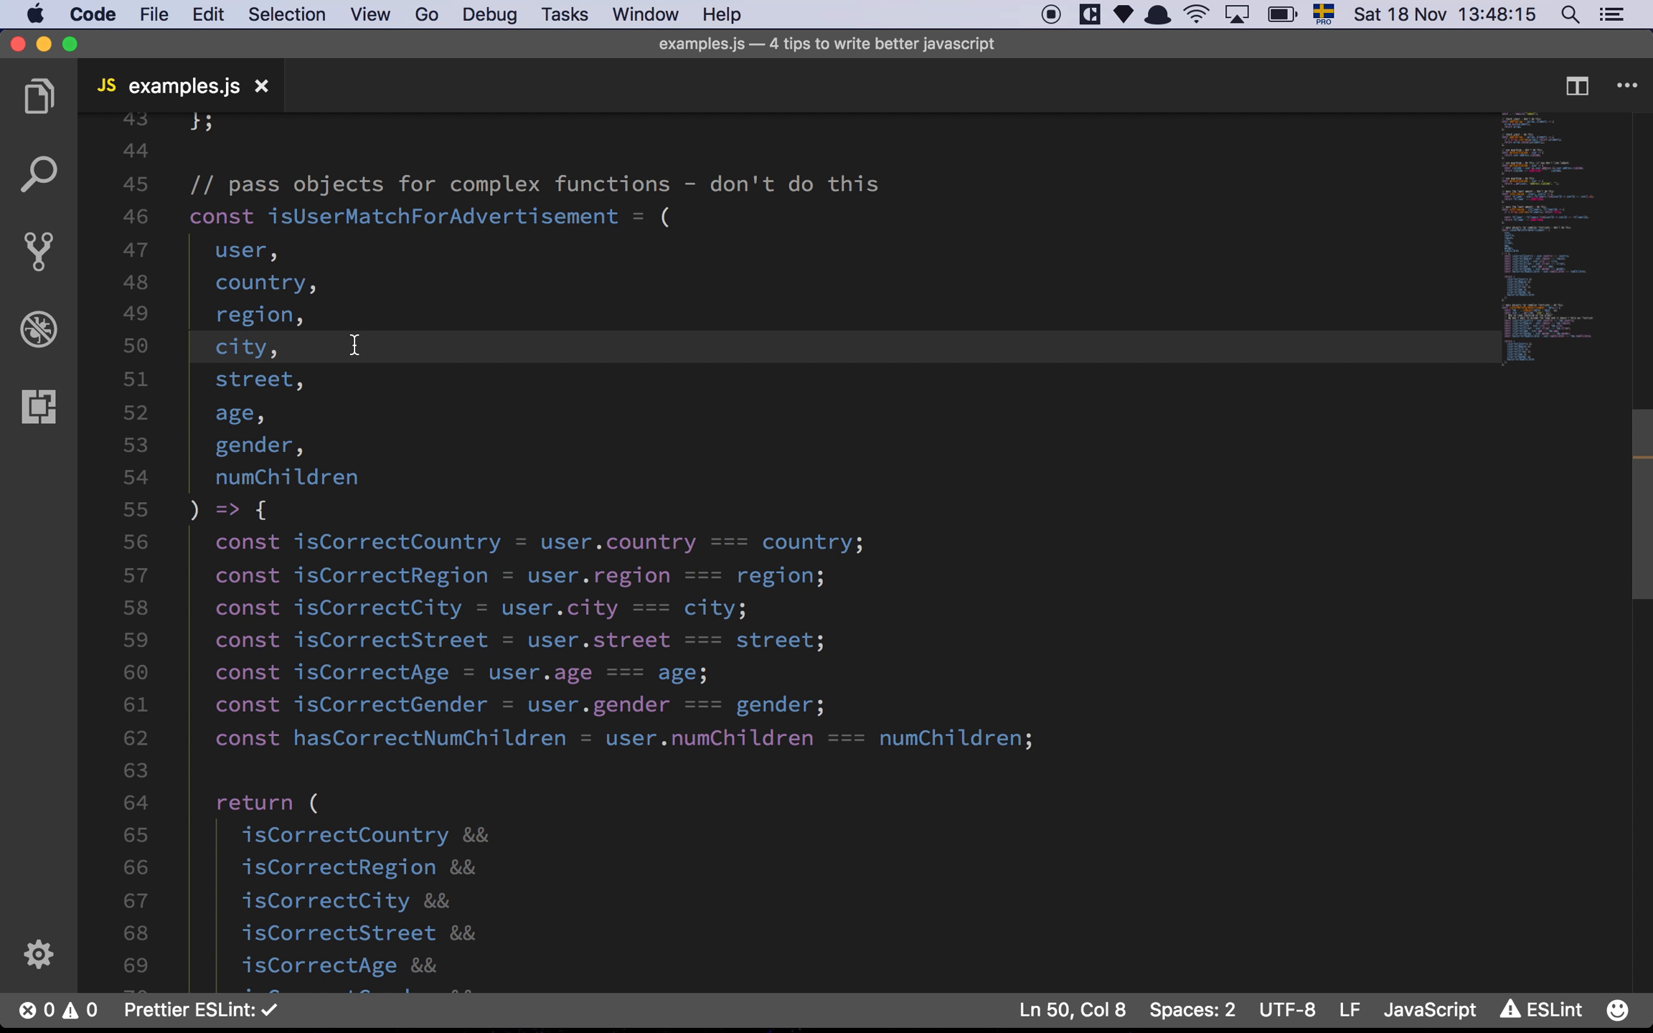
pyautogui.doubleClick(252, 379)
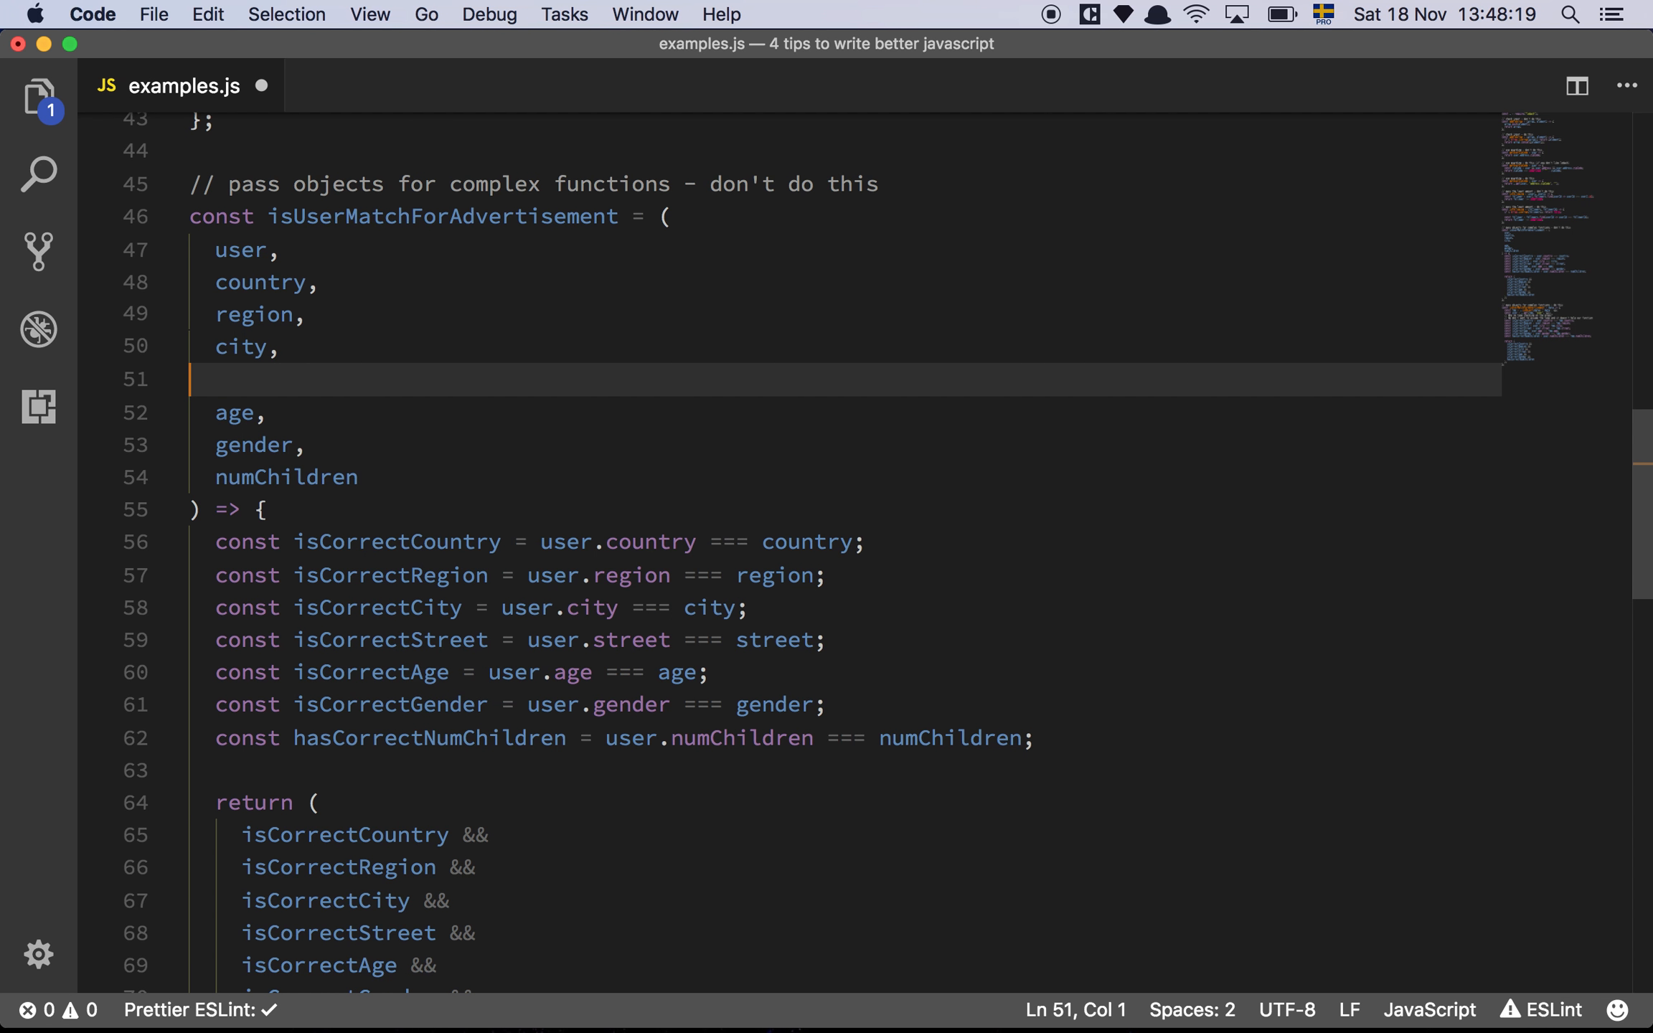
pyautogui.press('Backspace')
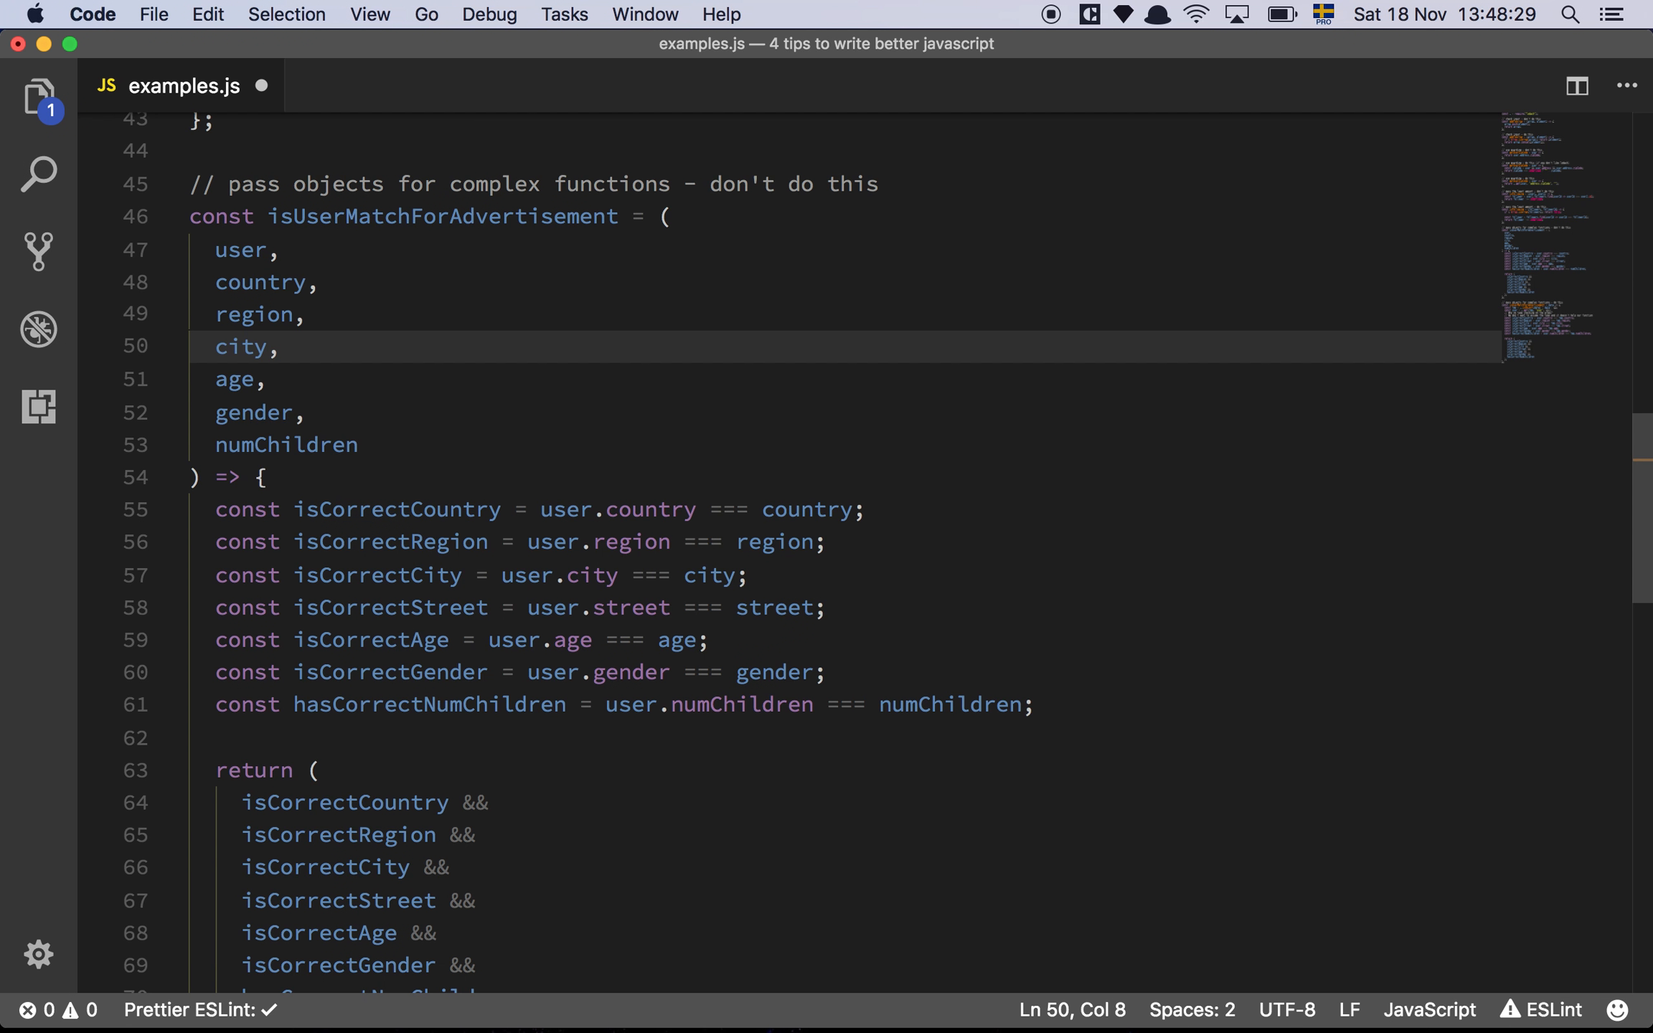
pyautogui.write('street,')
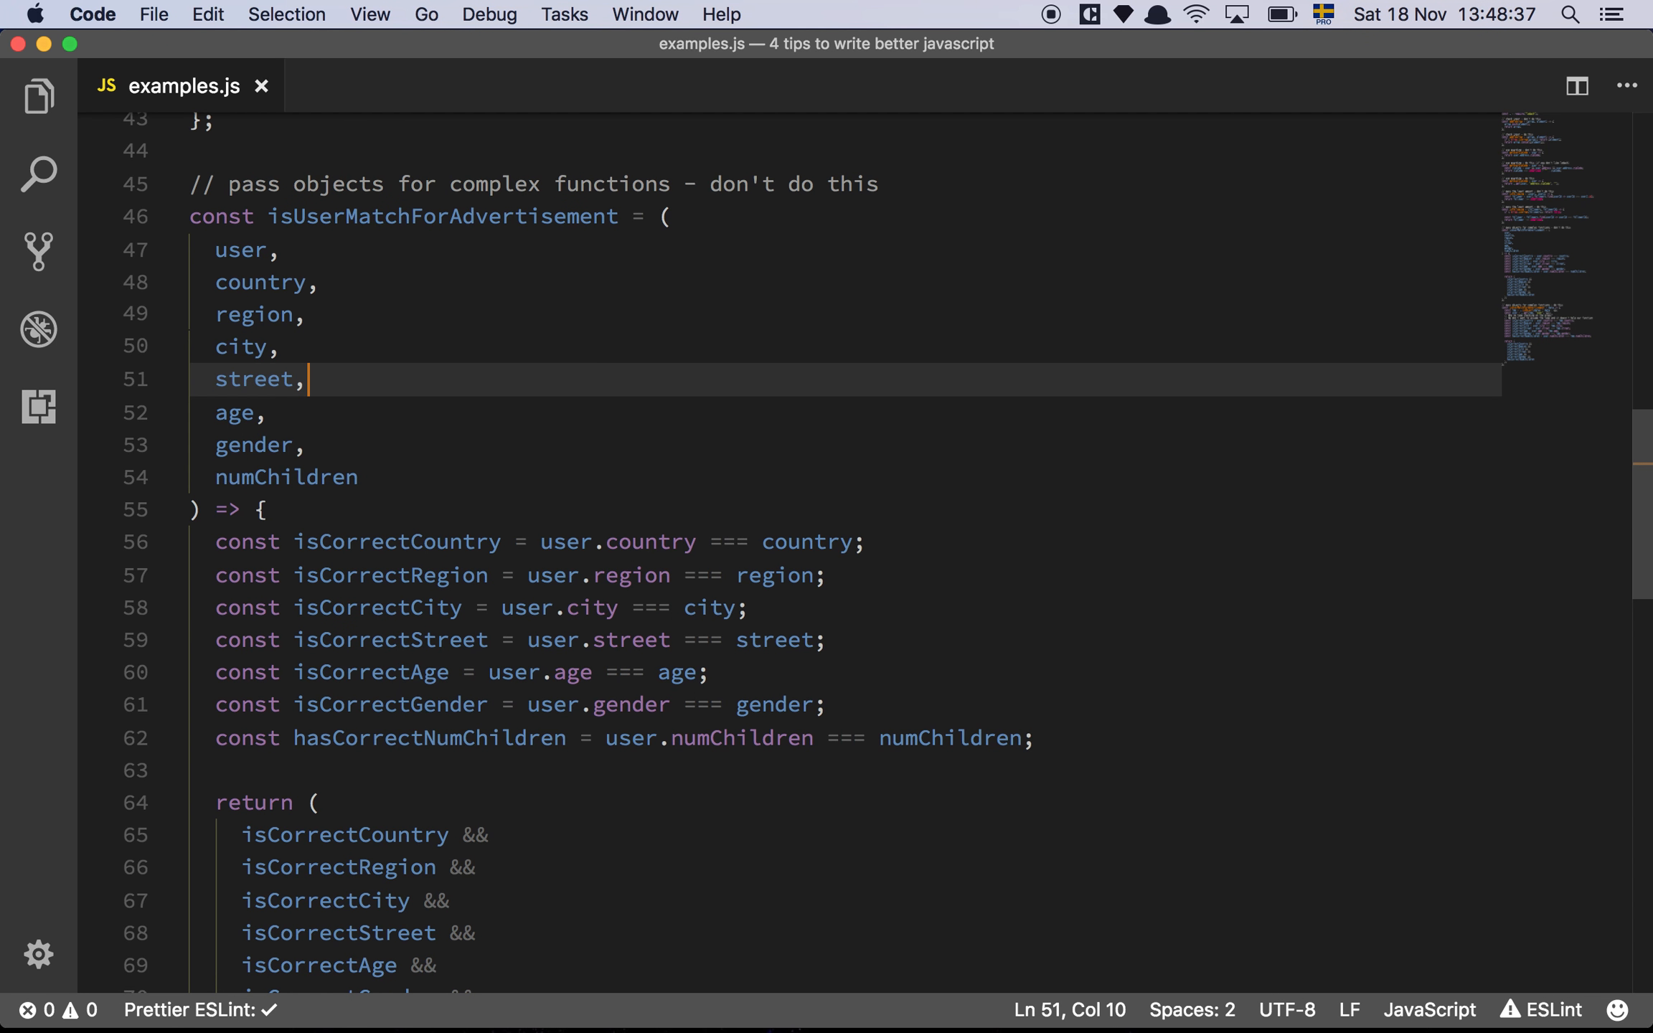
pyautogui.click(828, 640)
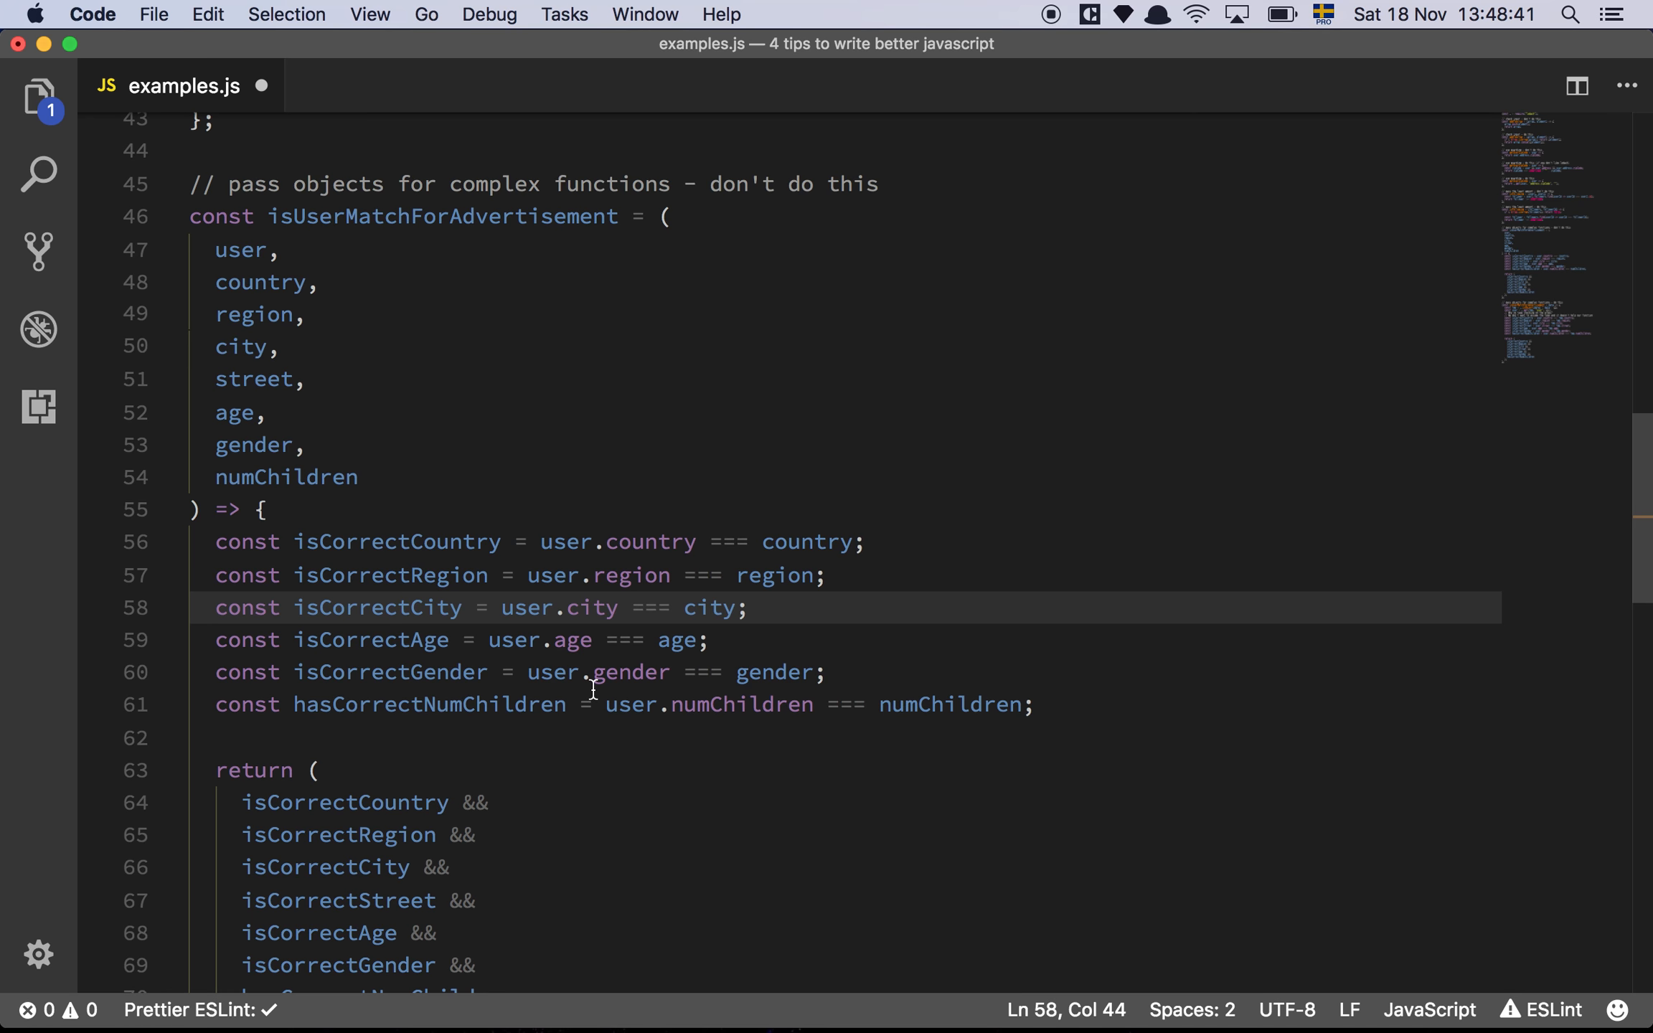
pyautogui.scroll(-3)
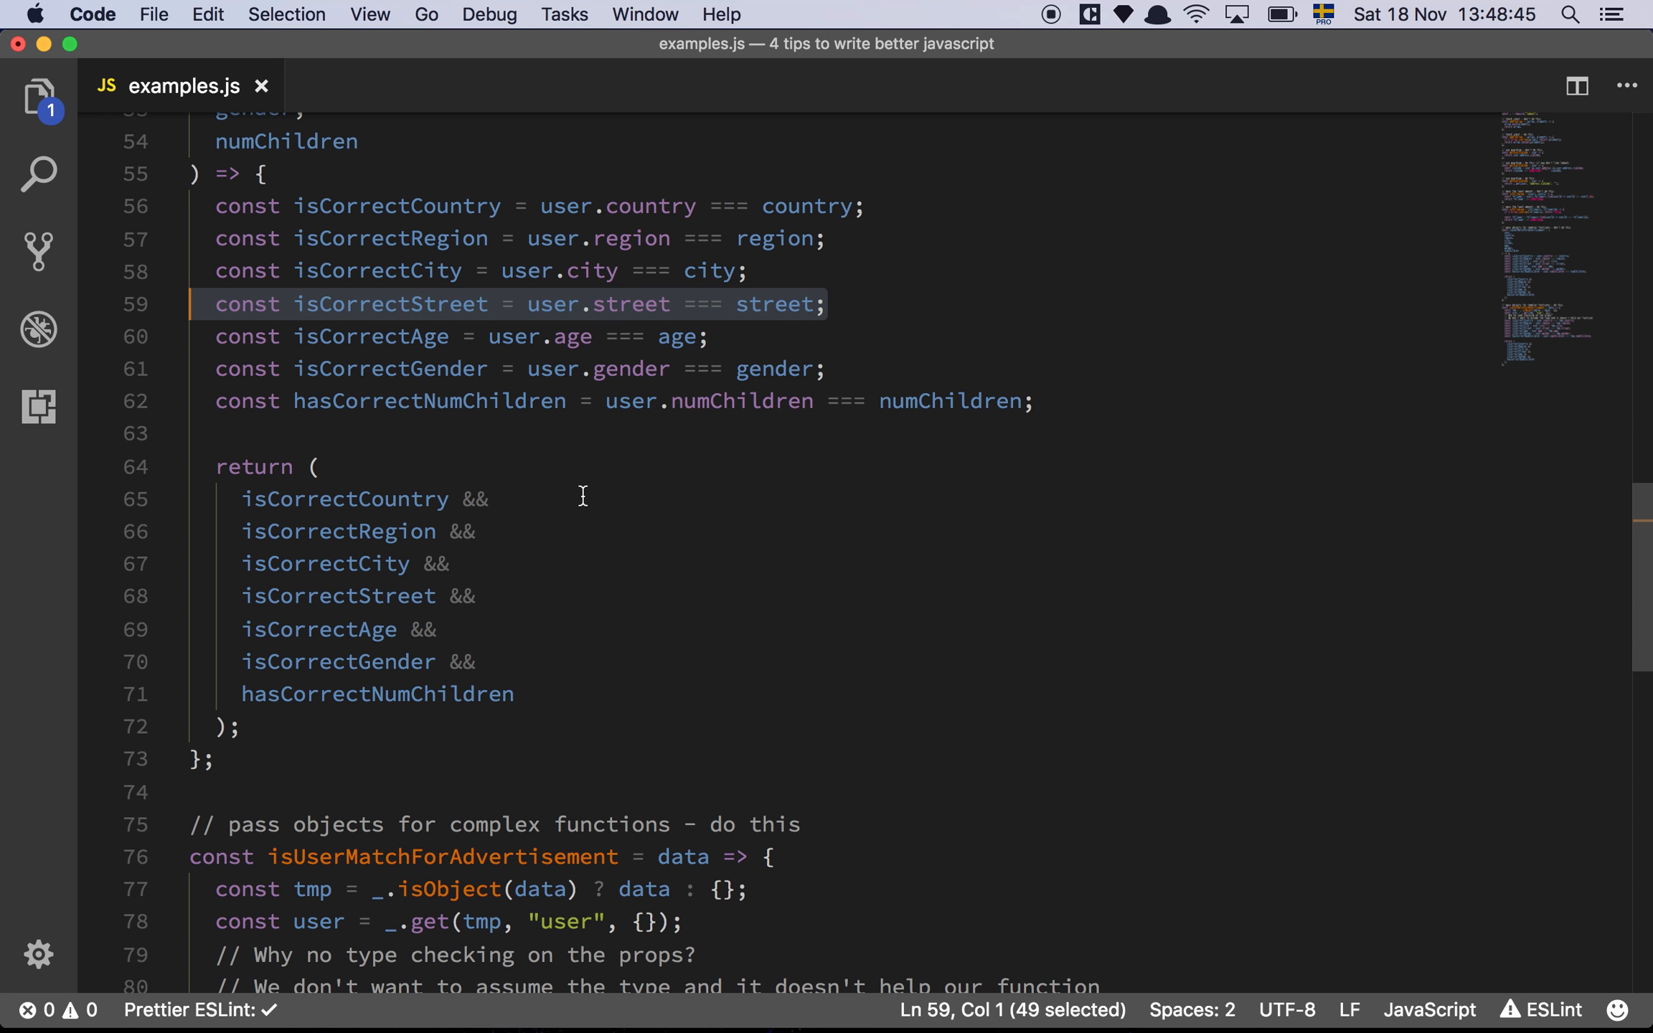
# Scroll to the object-based isUserMatchForAdvertisement and place the caret in its single-data signature.
pyautogui.scroll(3)
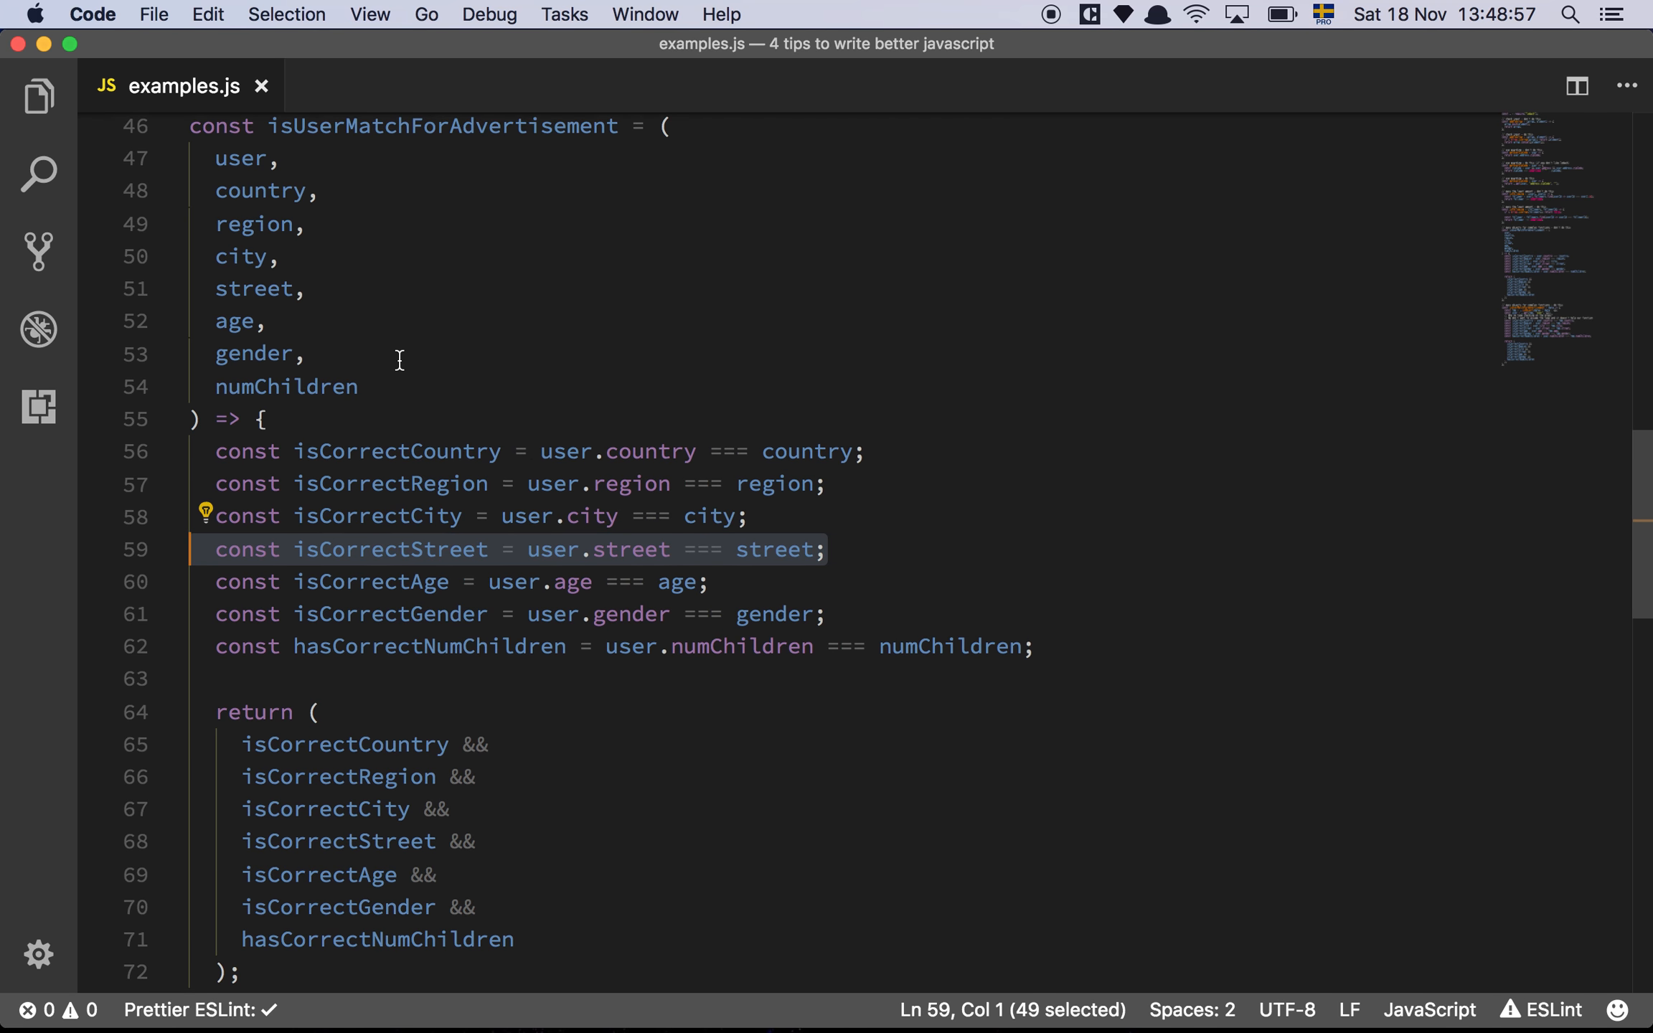
pyautogui.scroll(-3)
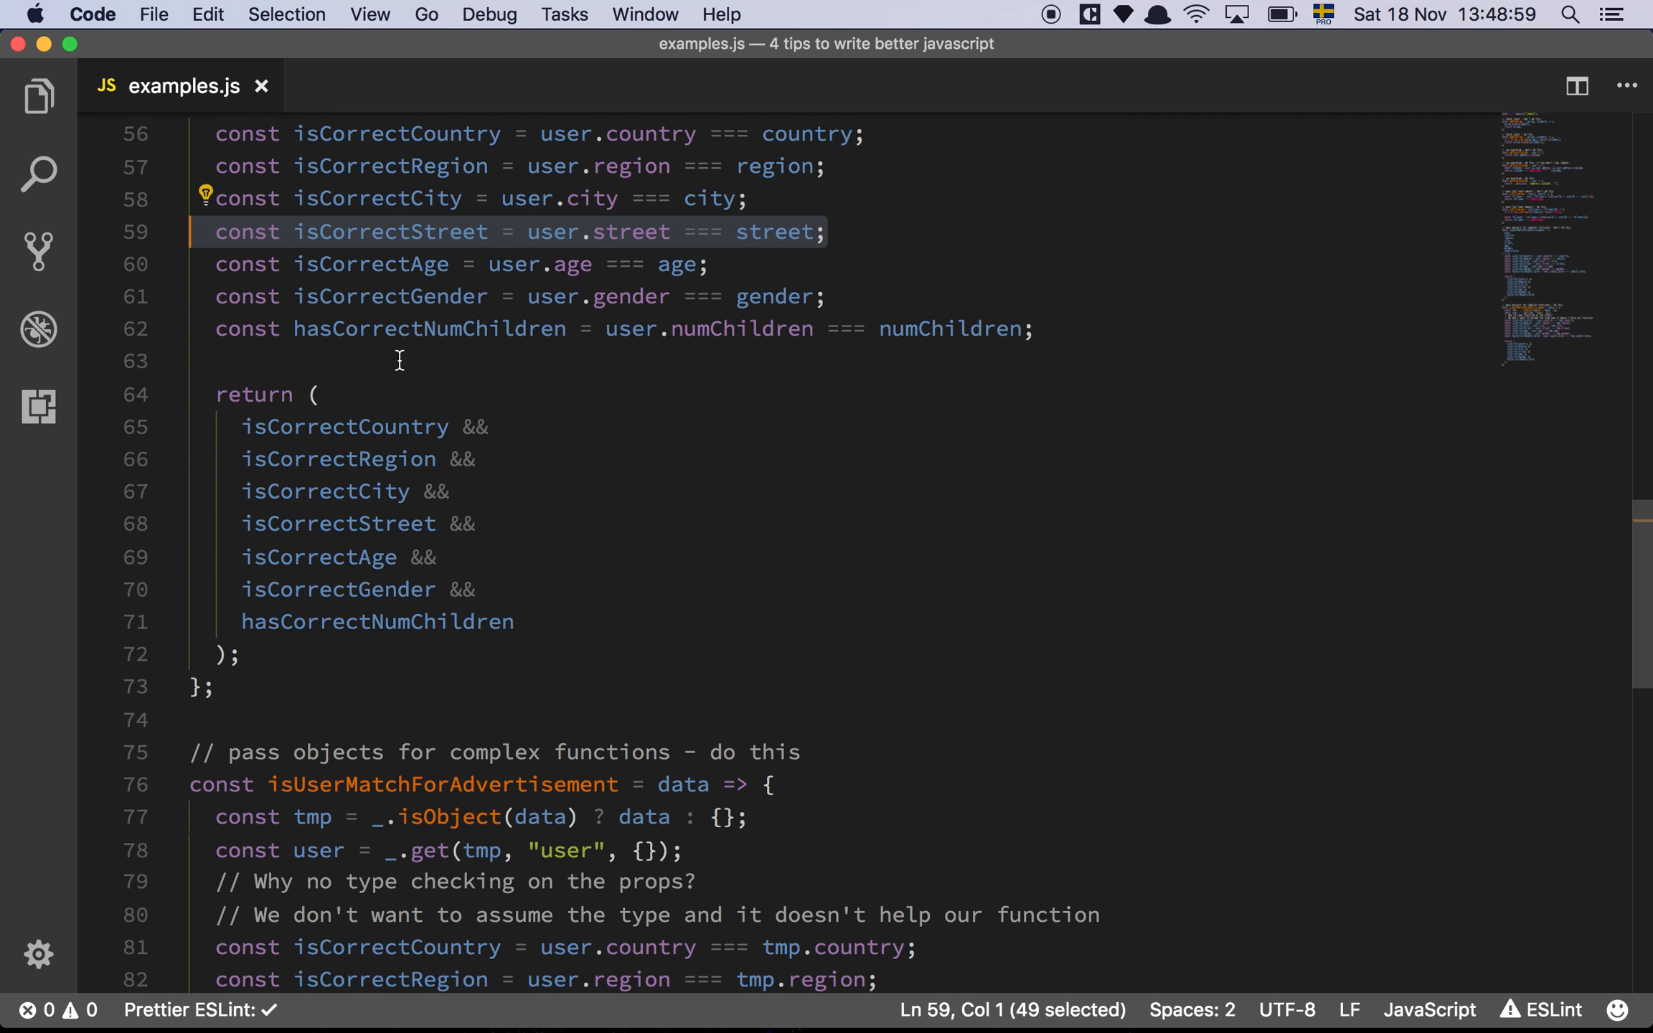
pyautogui.scroll(-3)
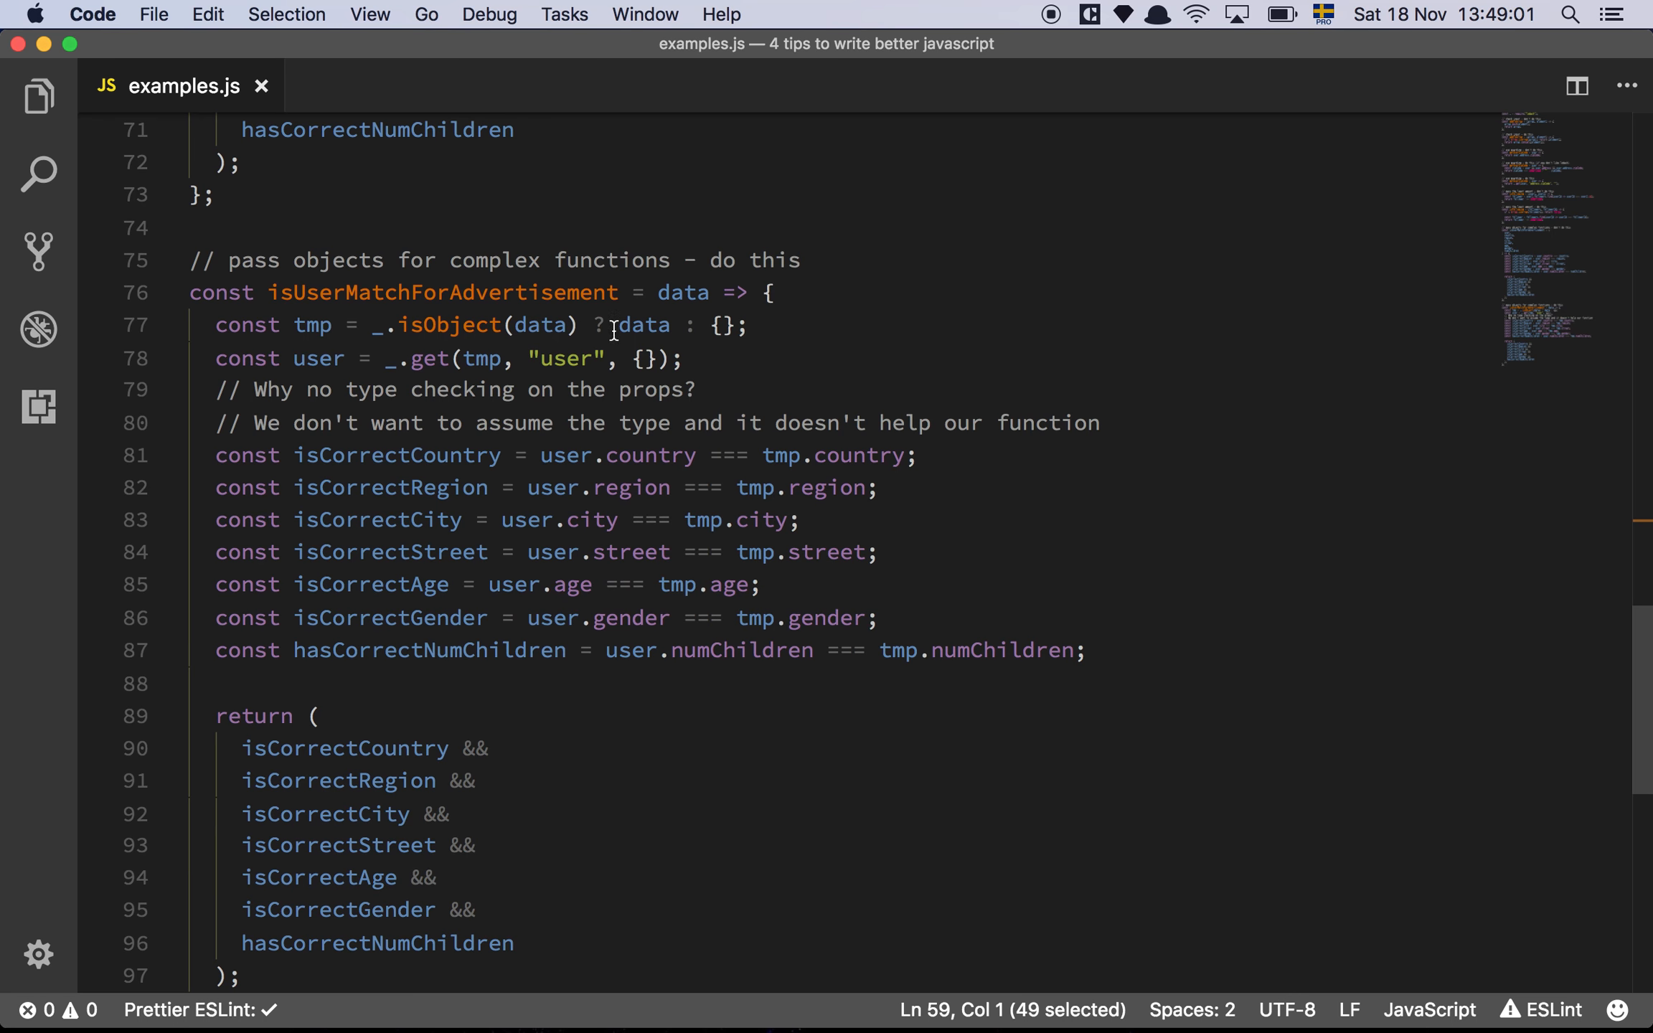
pyautogui.click(769, 293)
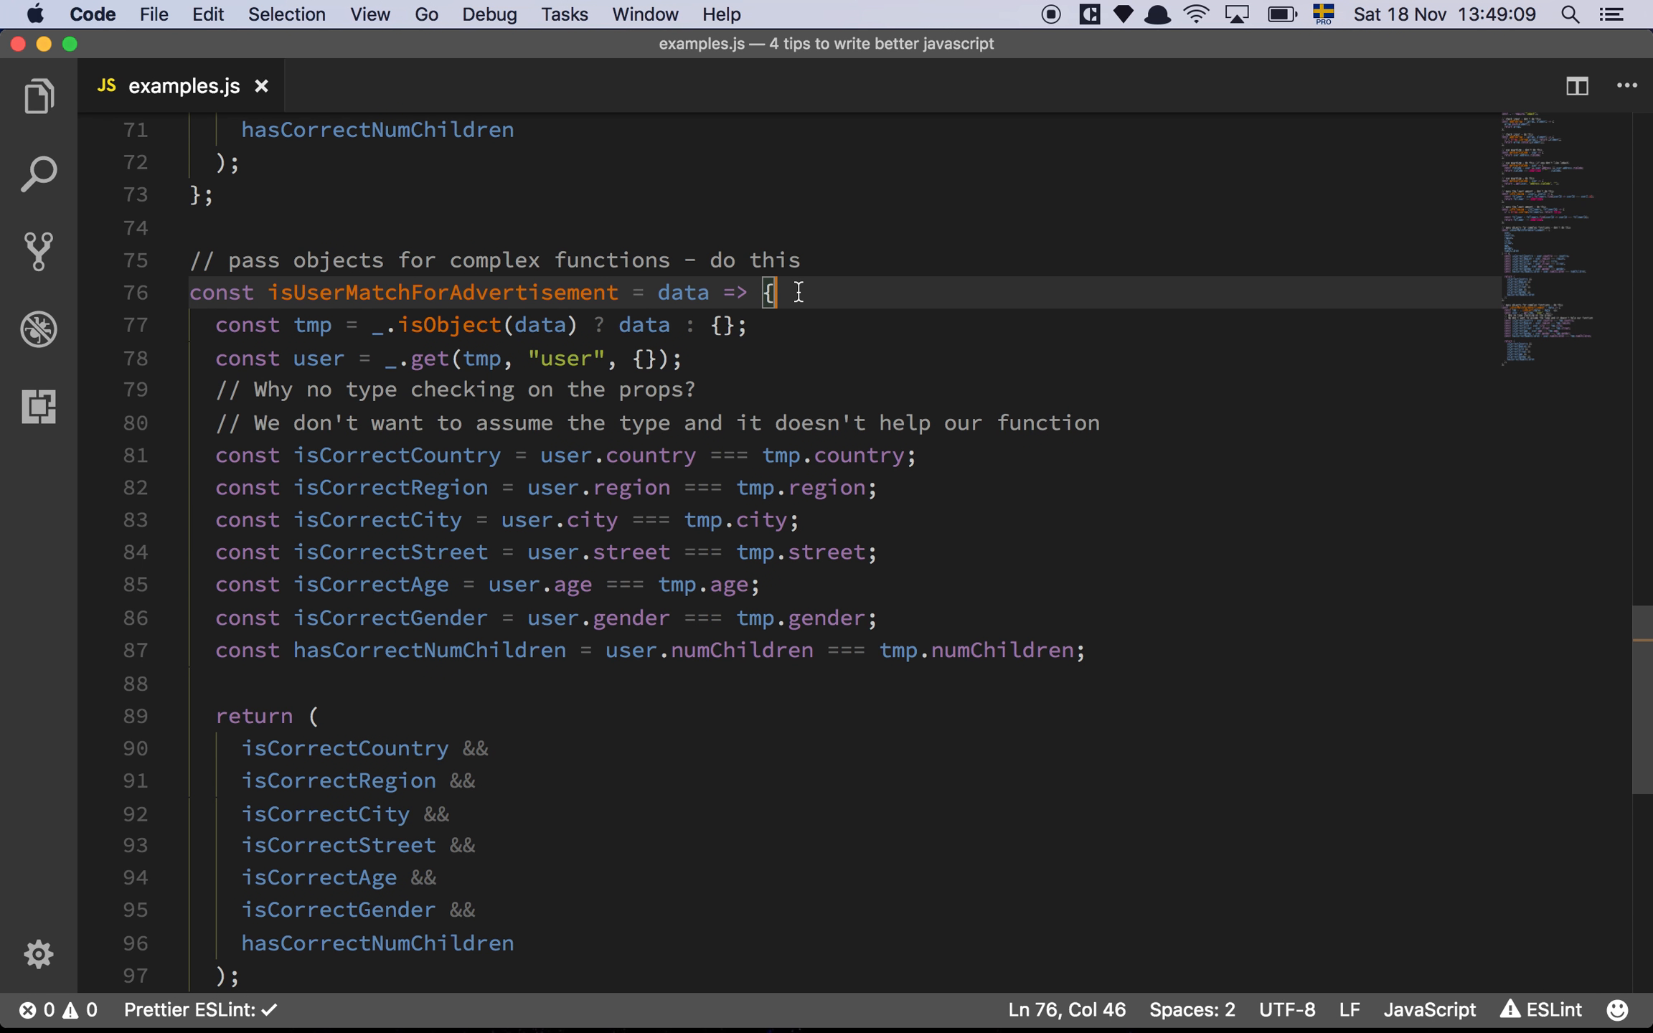
pyautogui.doubleClick(683, 293)
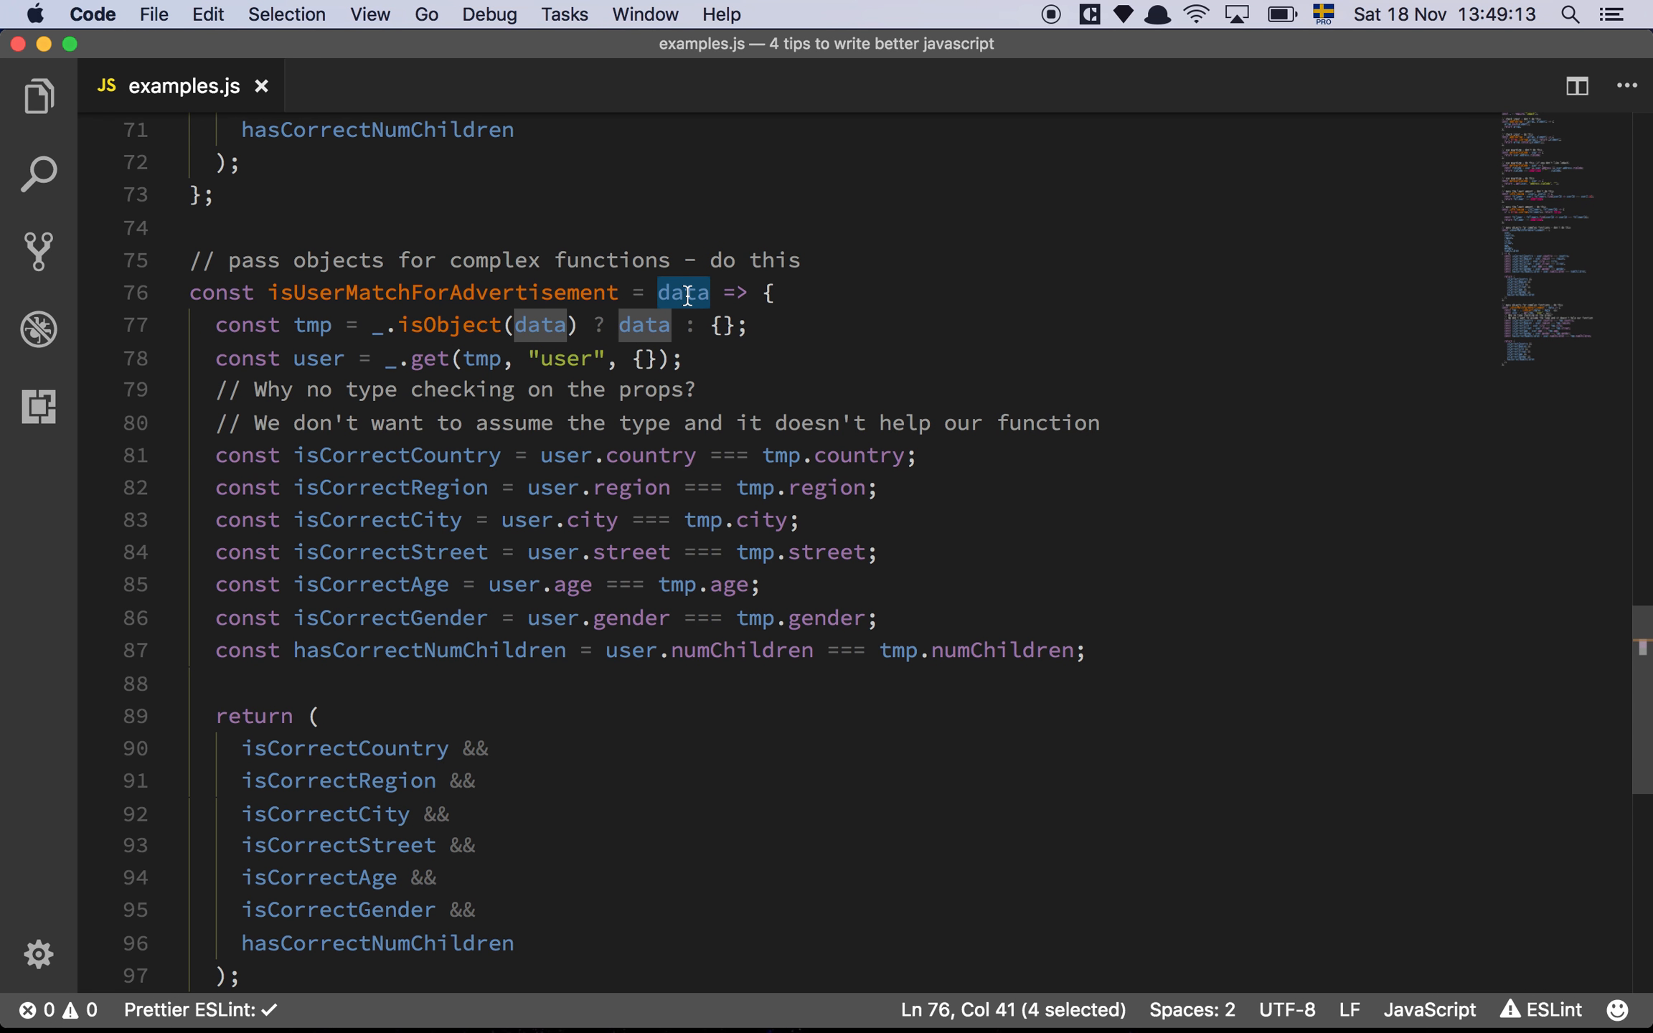
pyautogui.scroll(3)
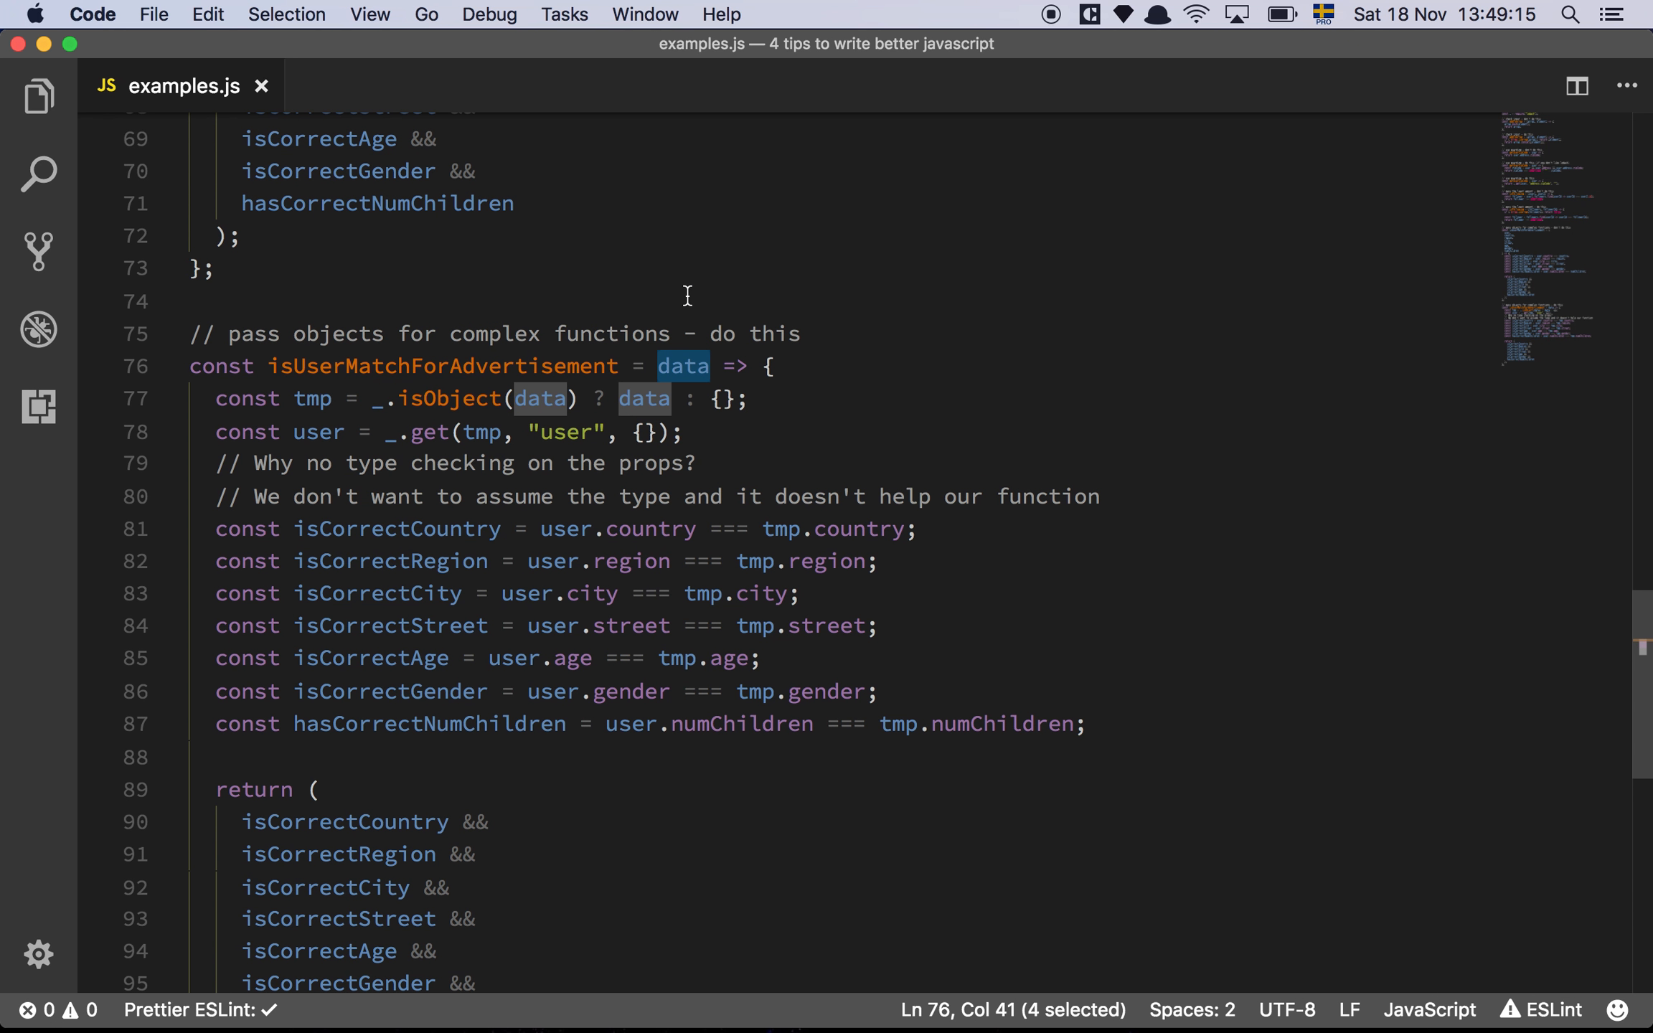
pyautogui.scroll(3)
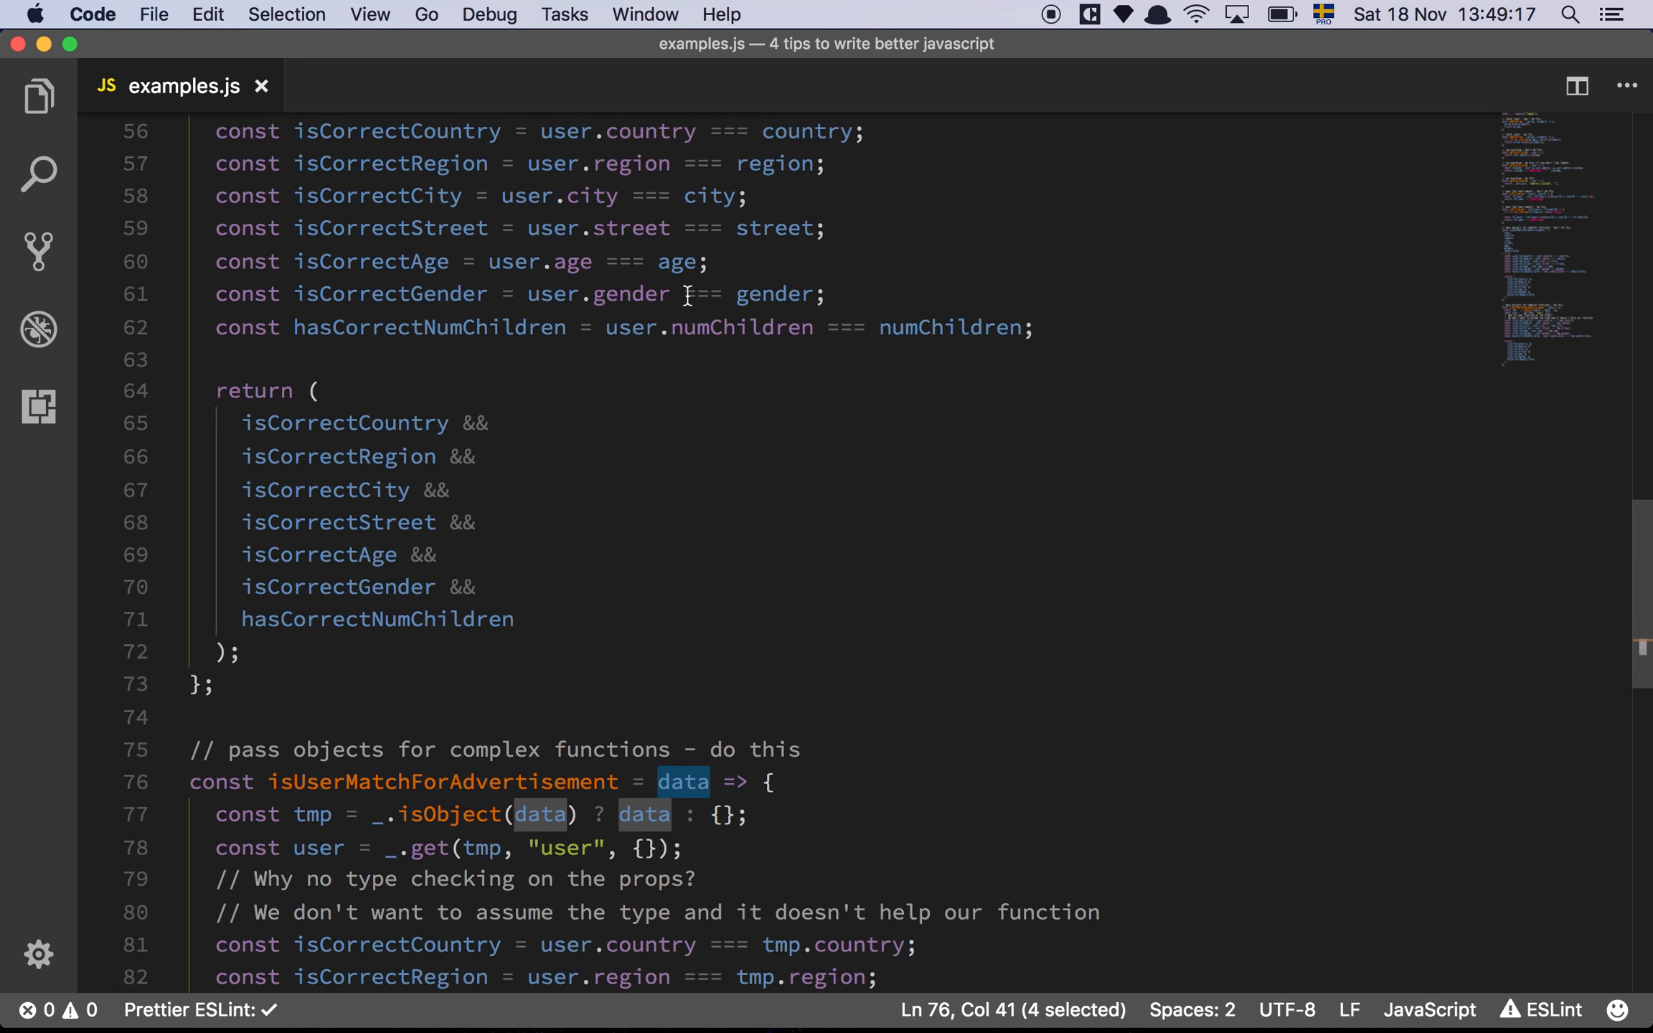
pyautogui.scroll(3)
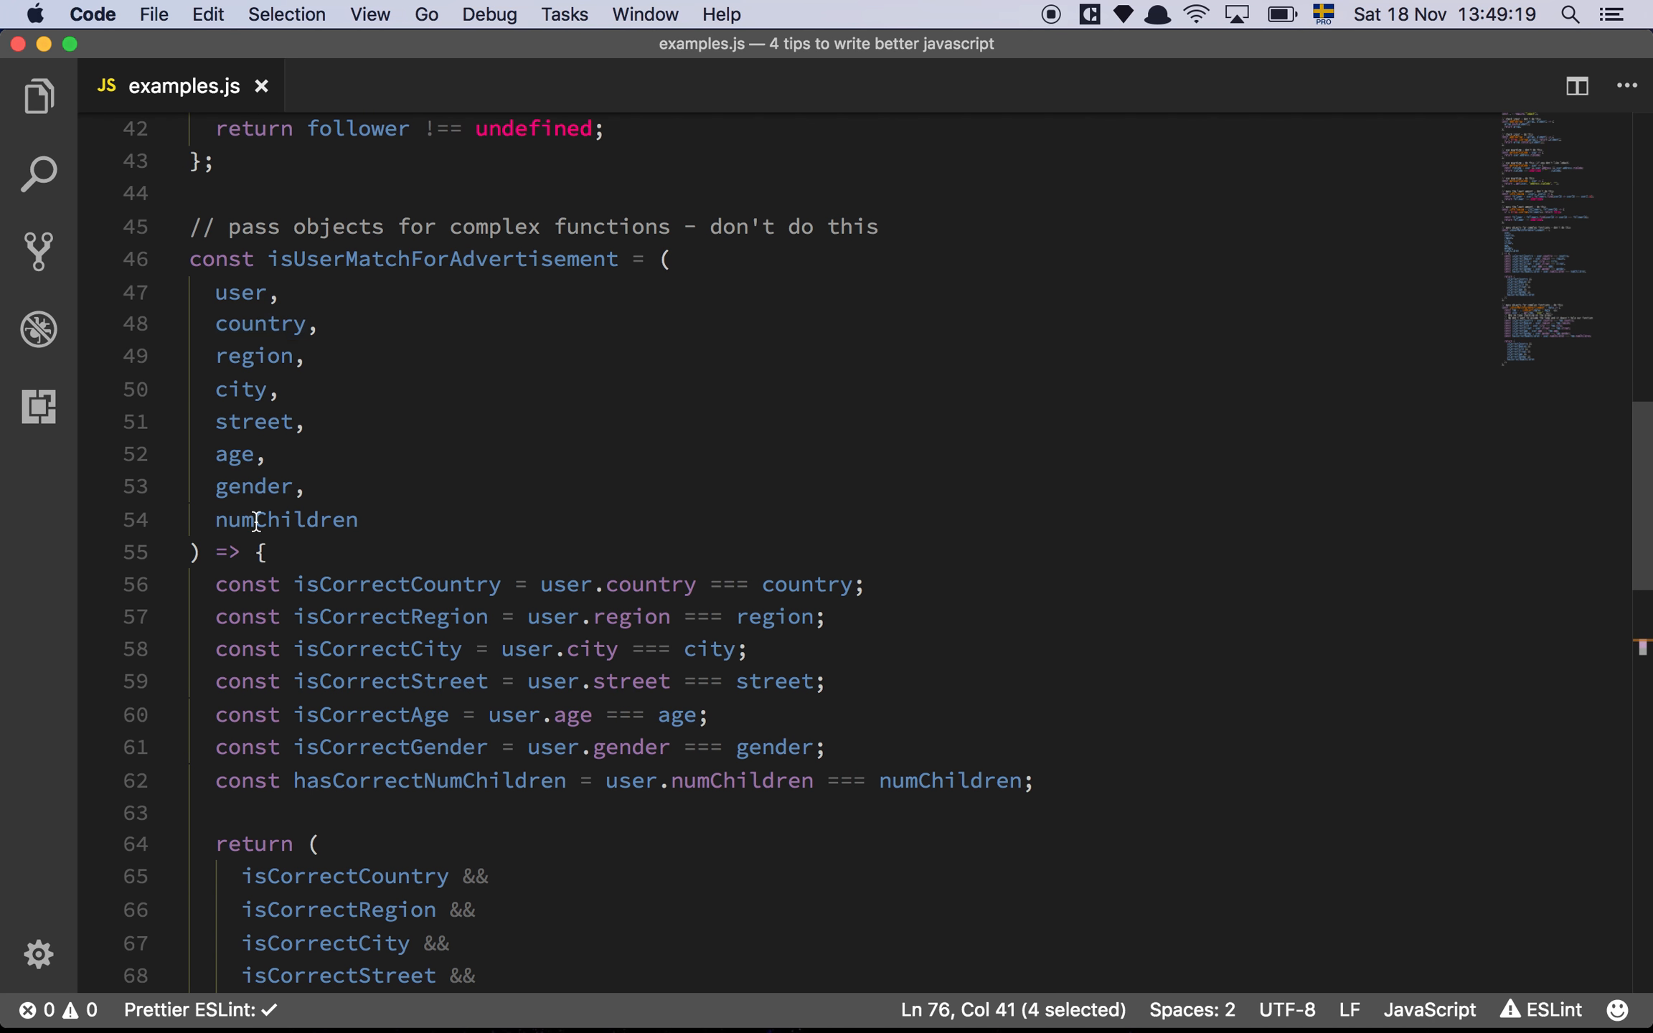
pyautogui.moveTo(260, 325)
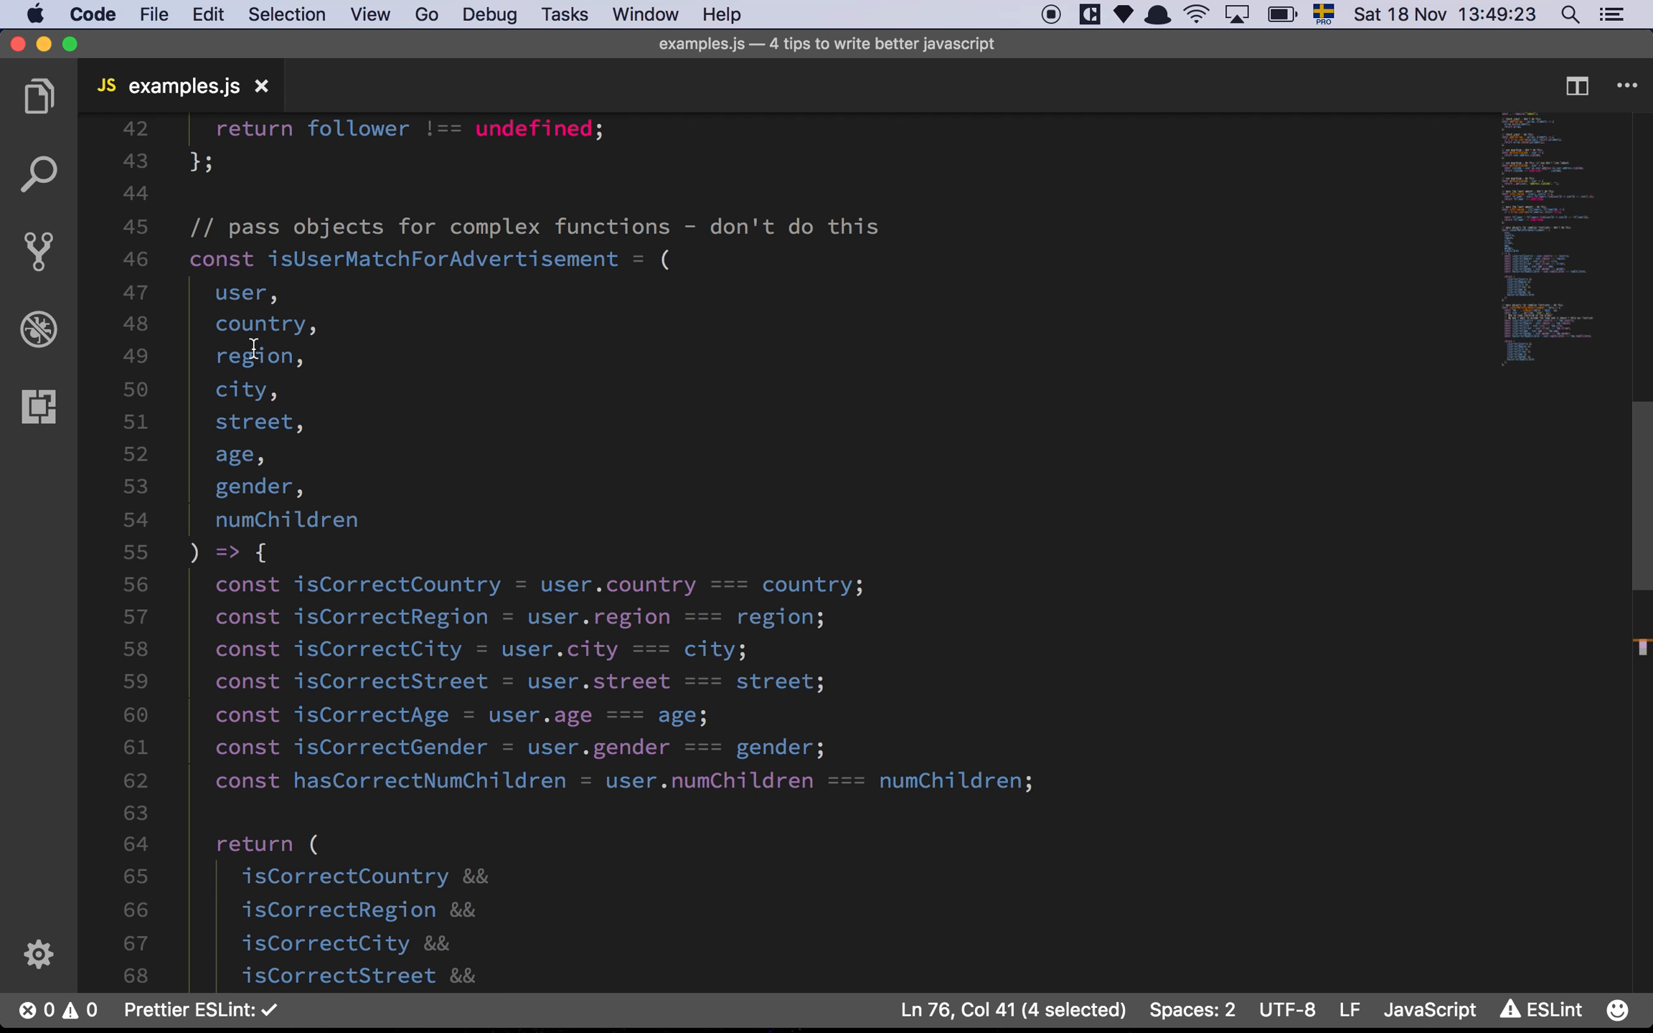
pyautogui.moveTo(287, 413)
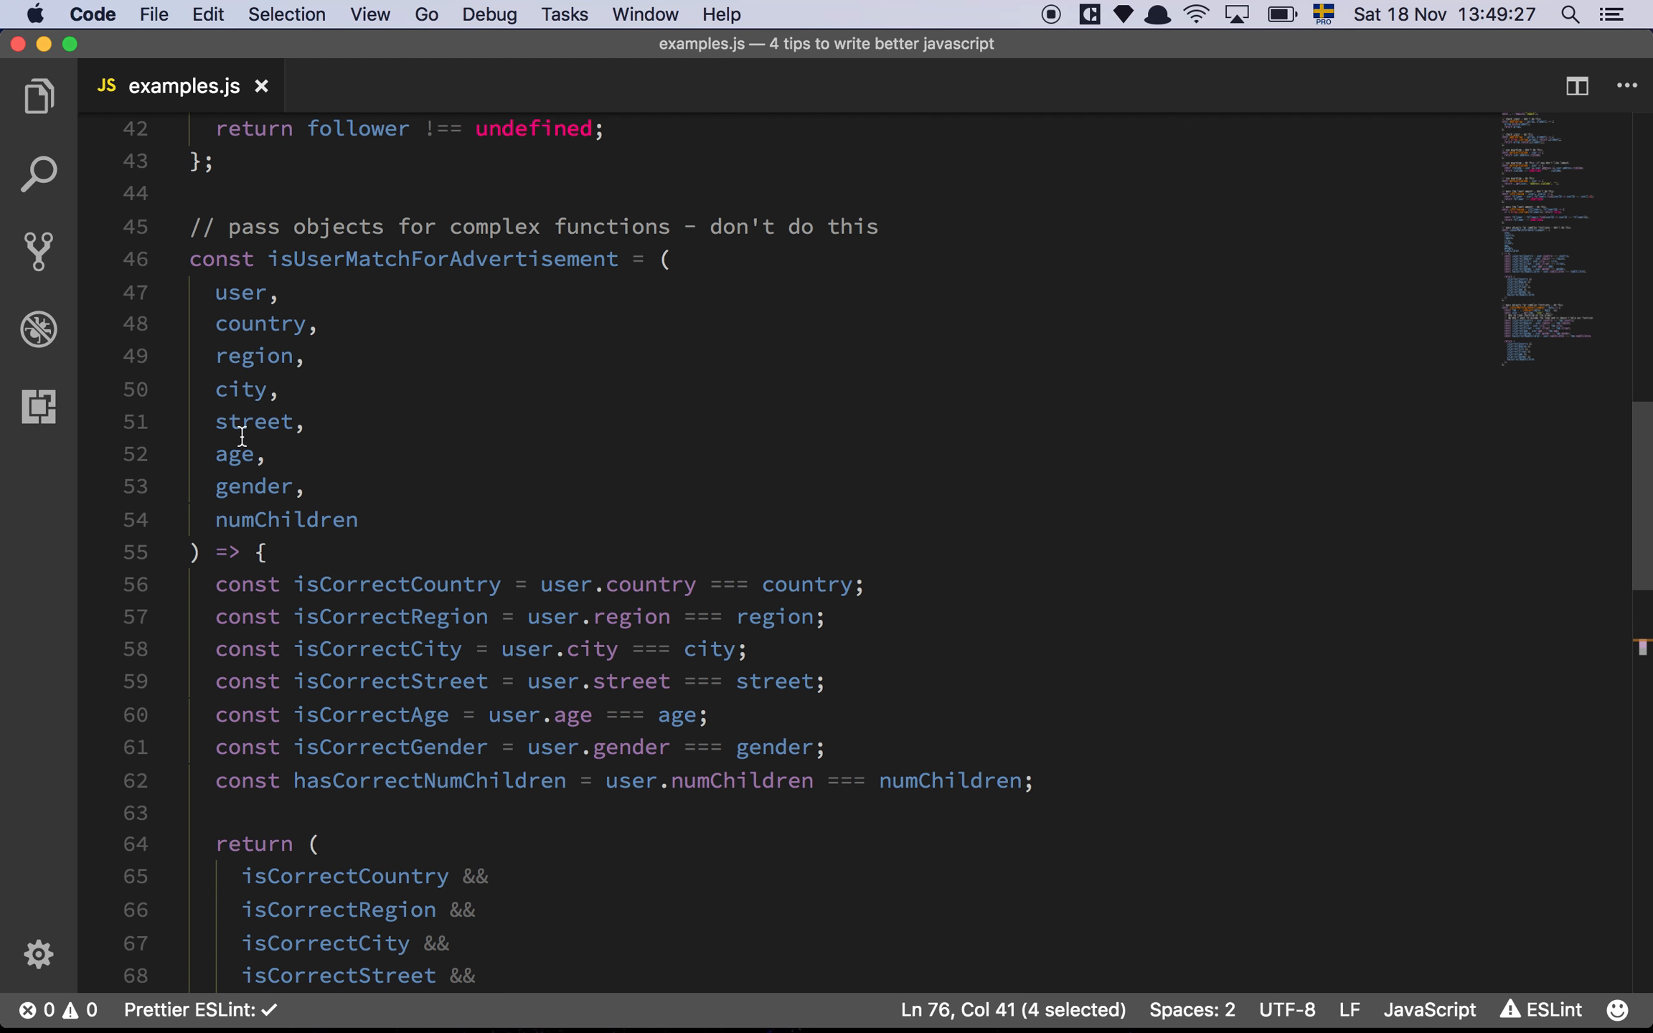
pyautogui.moveTo(284, 518)
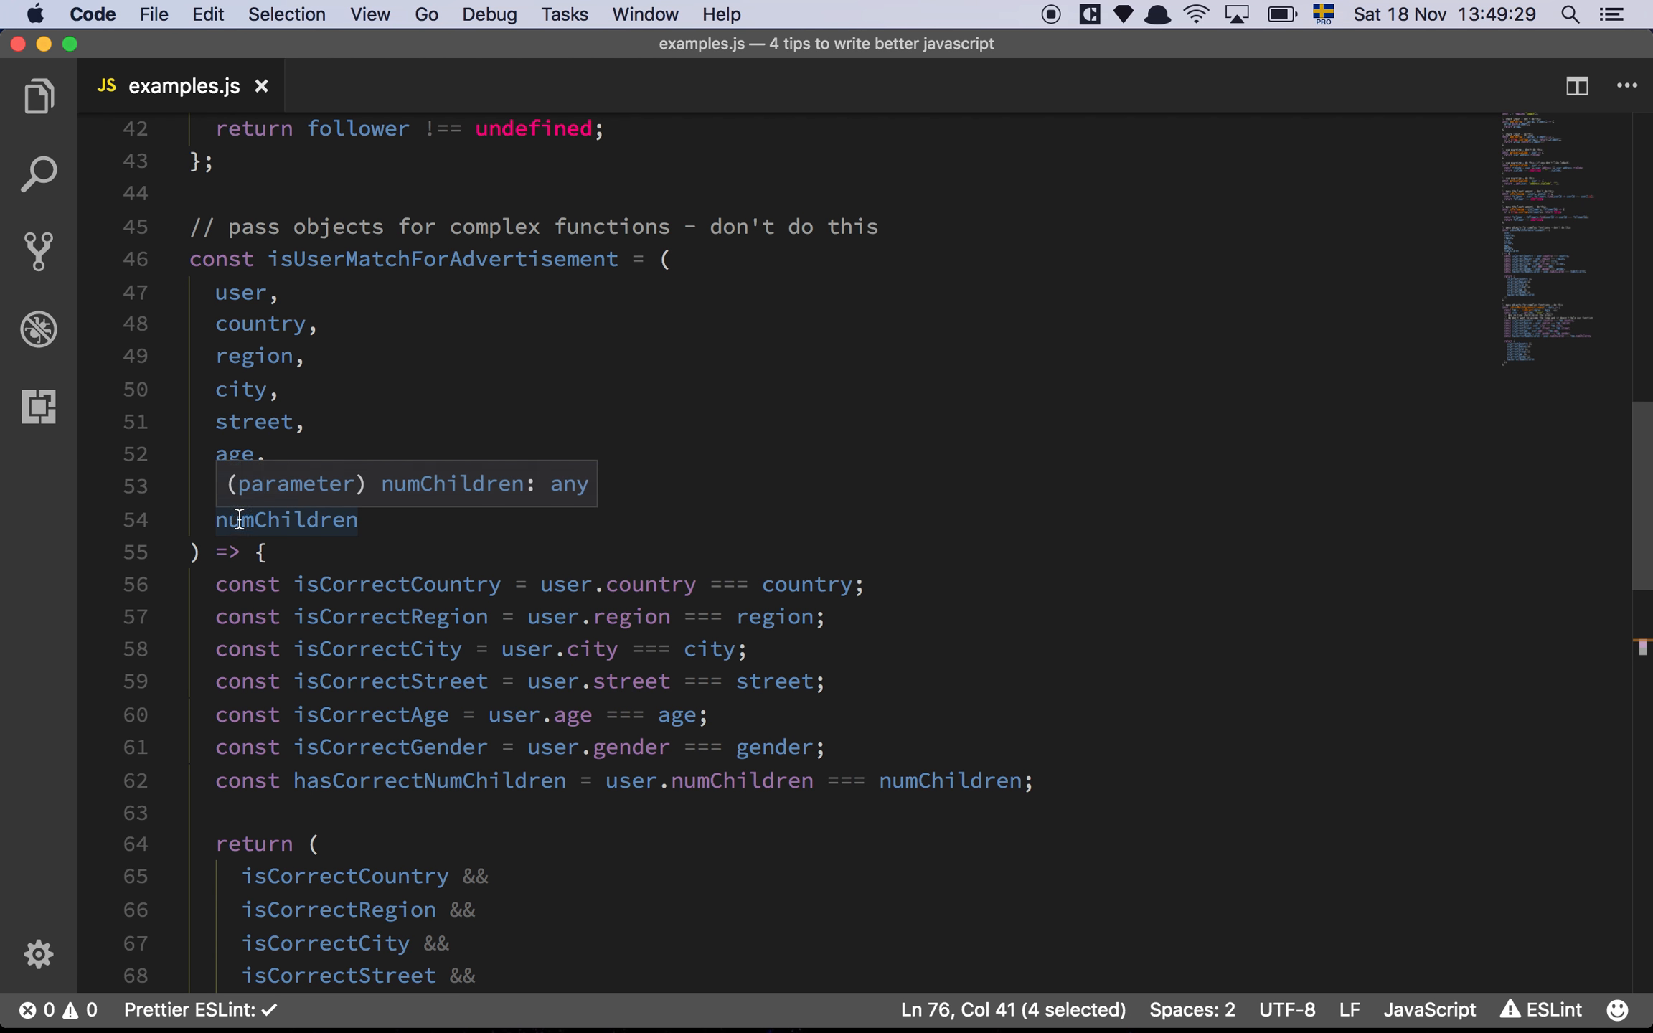
pyautogui.scroll(-3)
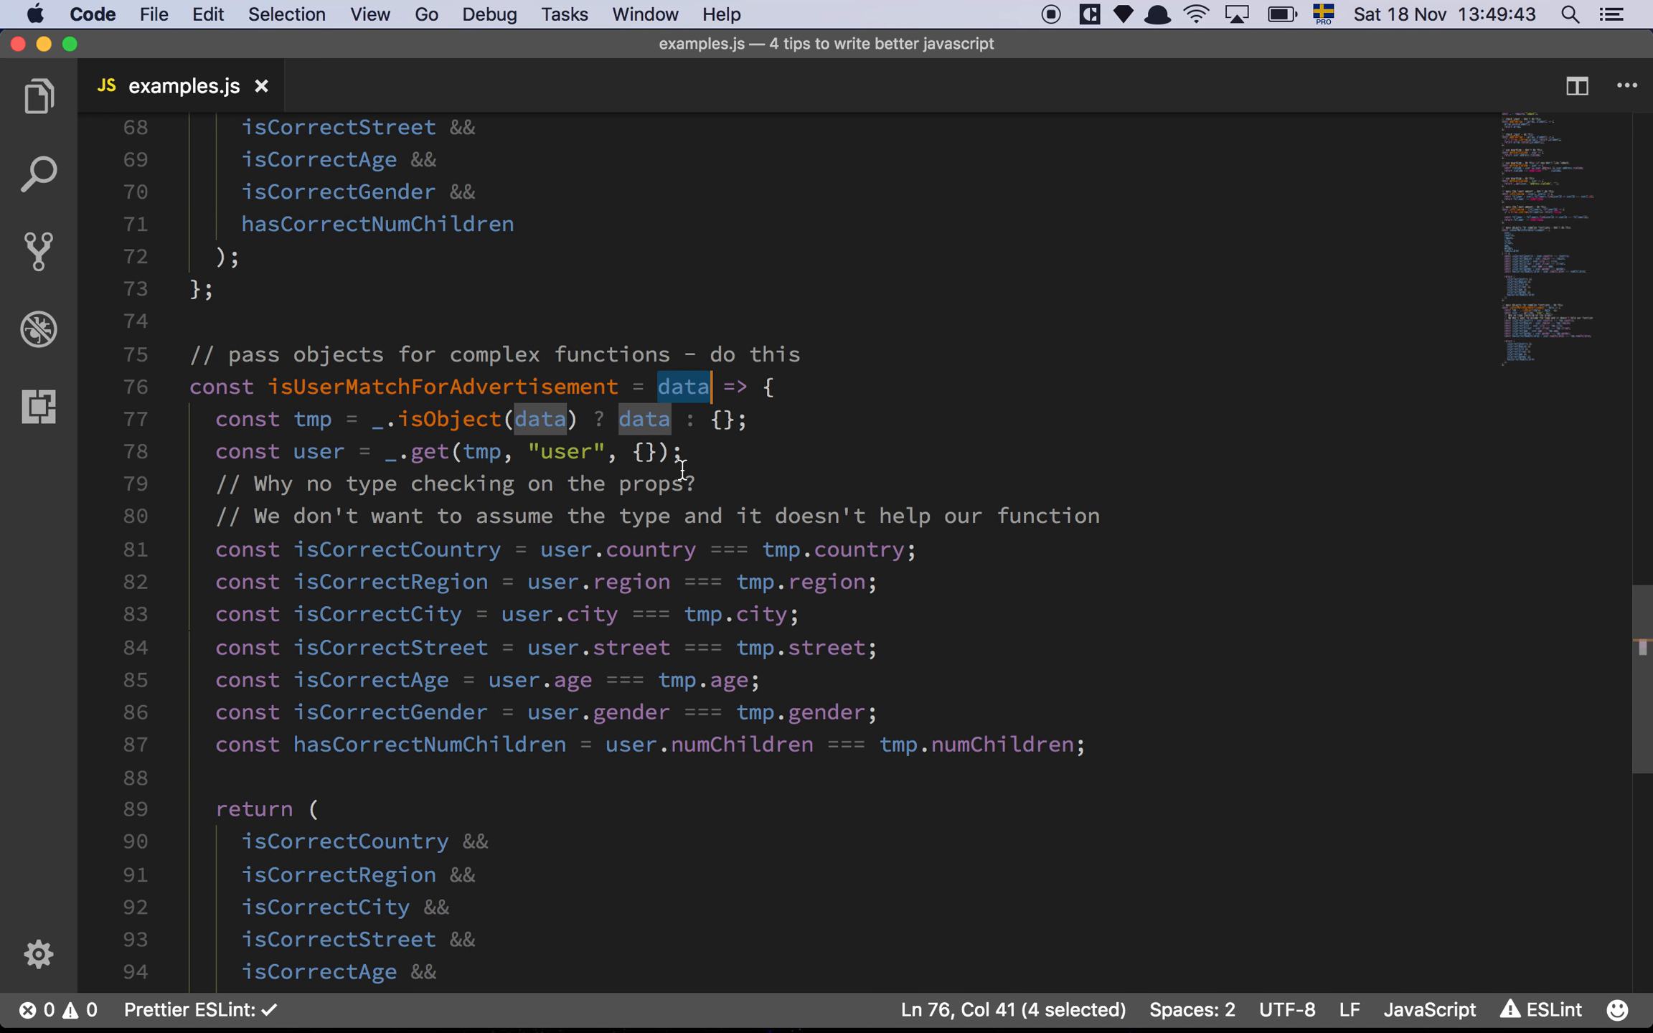
pyautogui.scroll(-3)
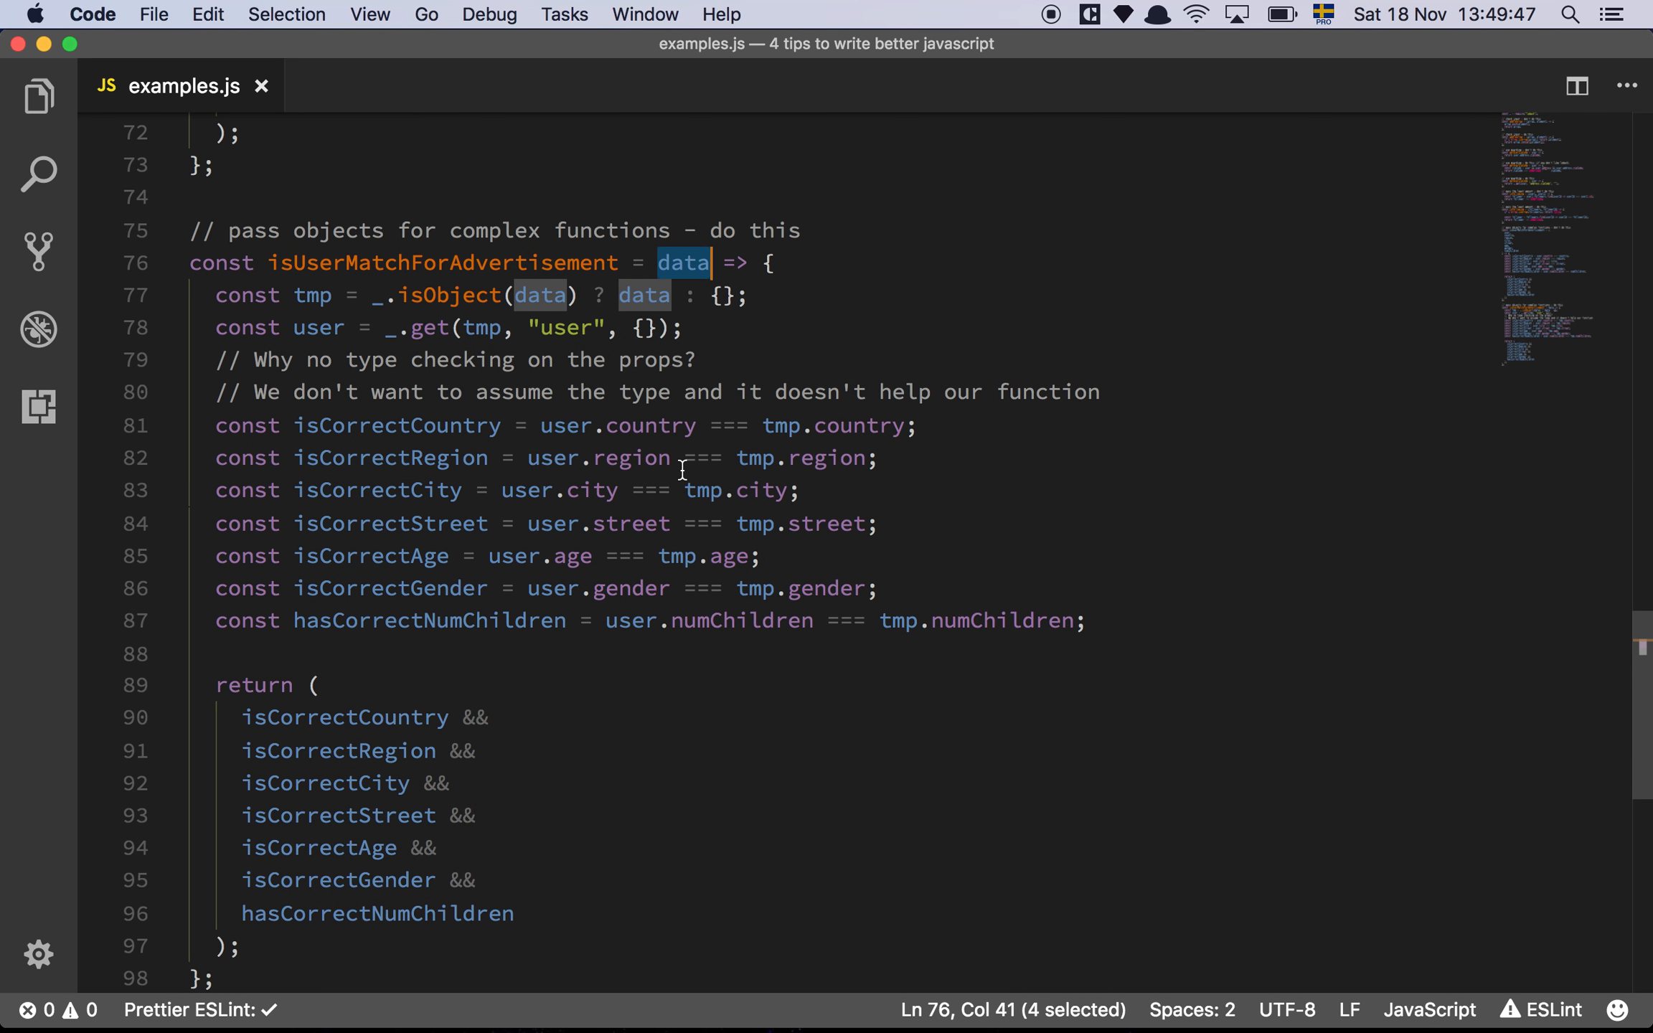
pyautogui.click(786, 296)
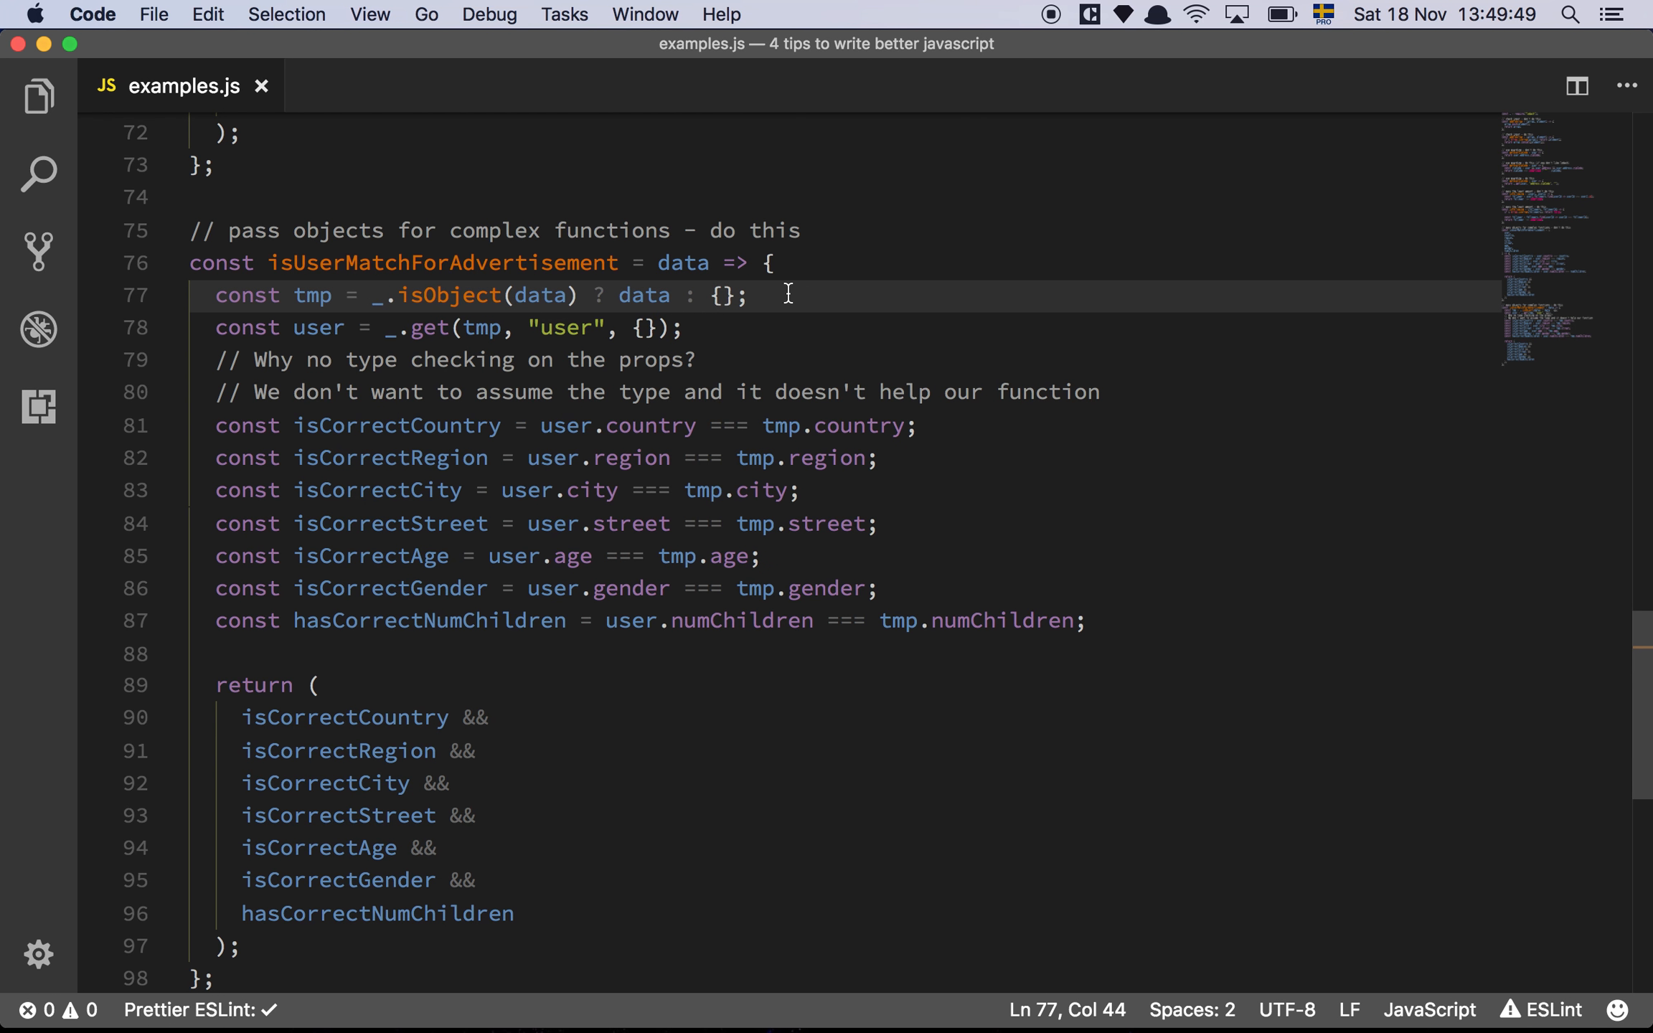
pyautogui.moveTo(614, 284)
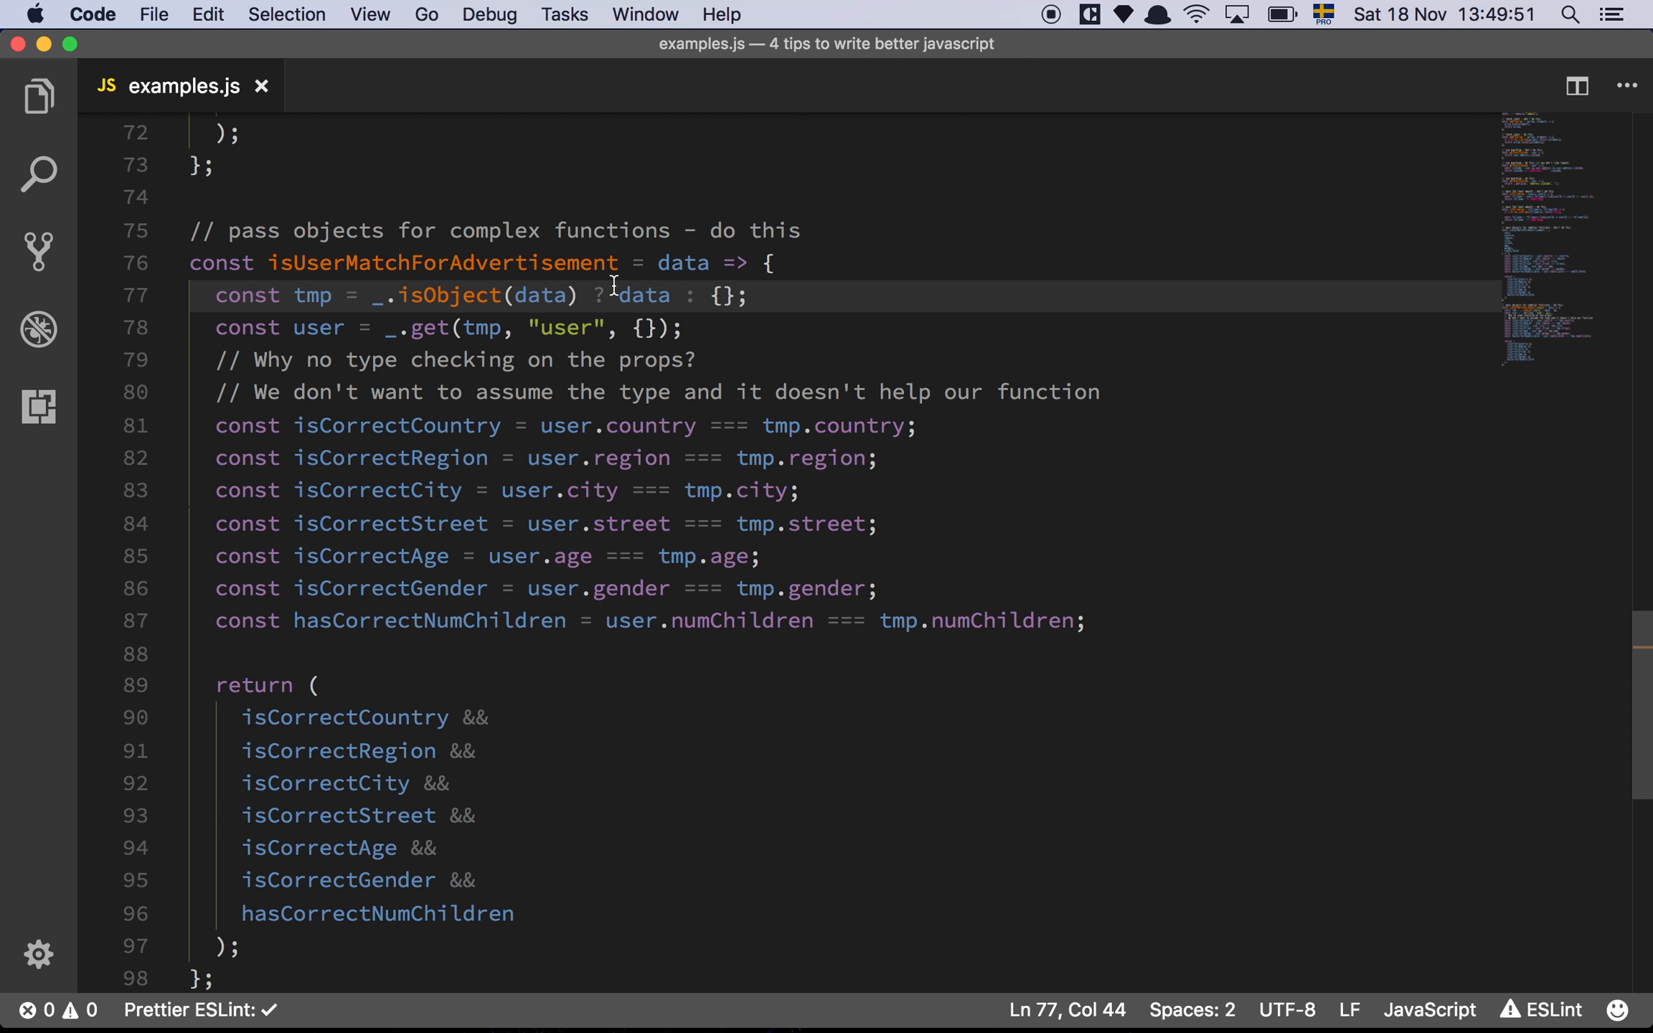
pyautogui.click(549, 327)
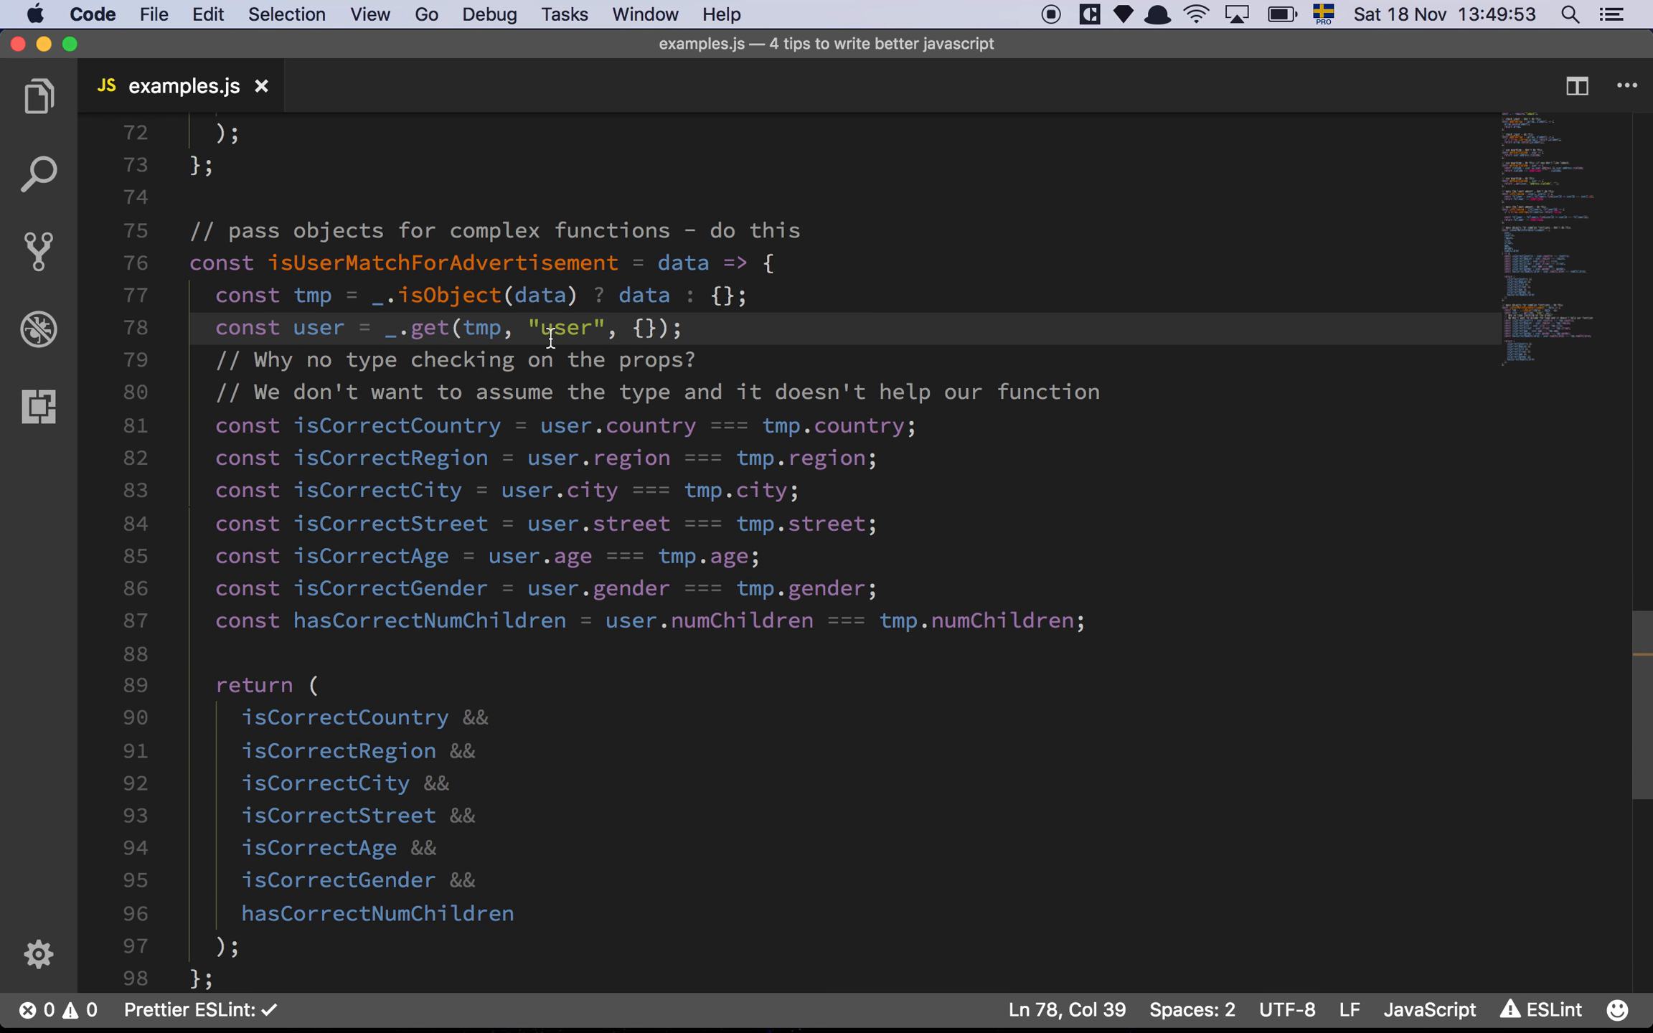
pyautogui.moveTo(434, 338)
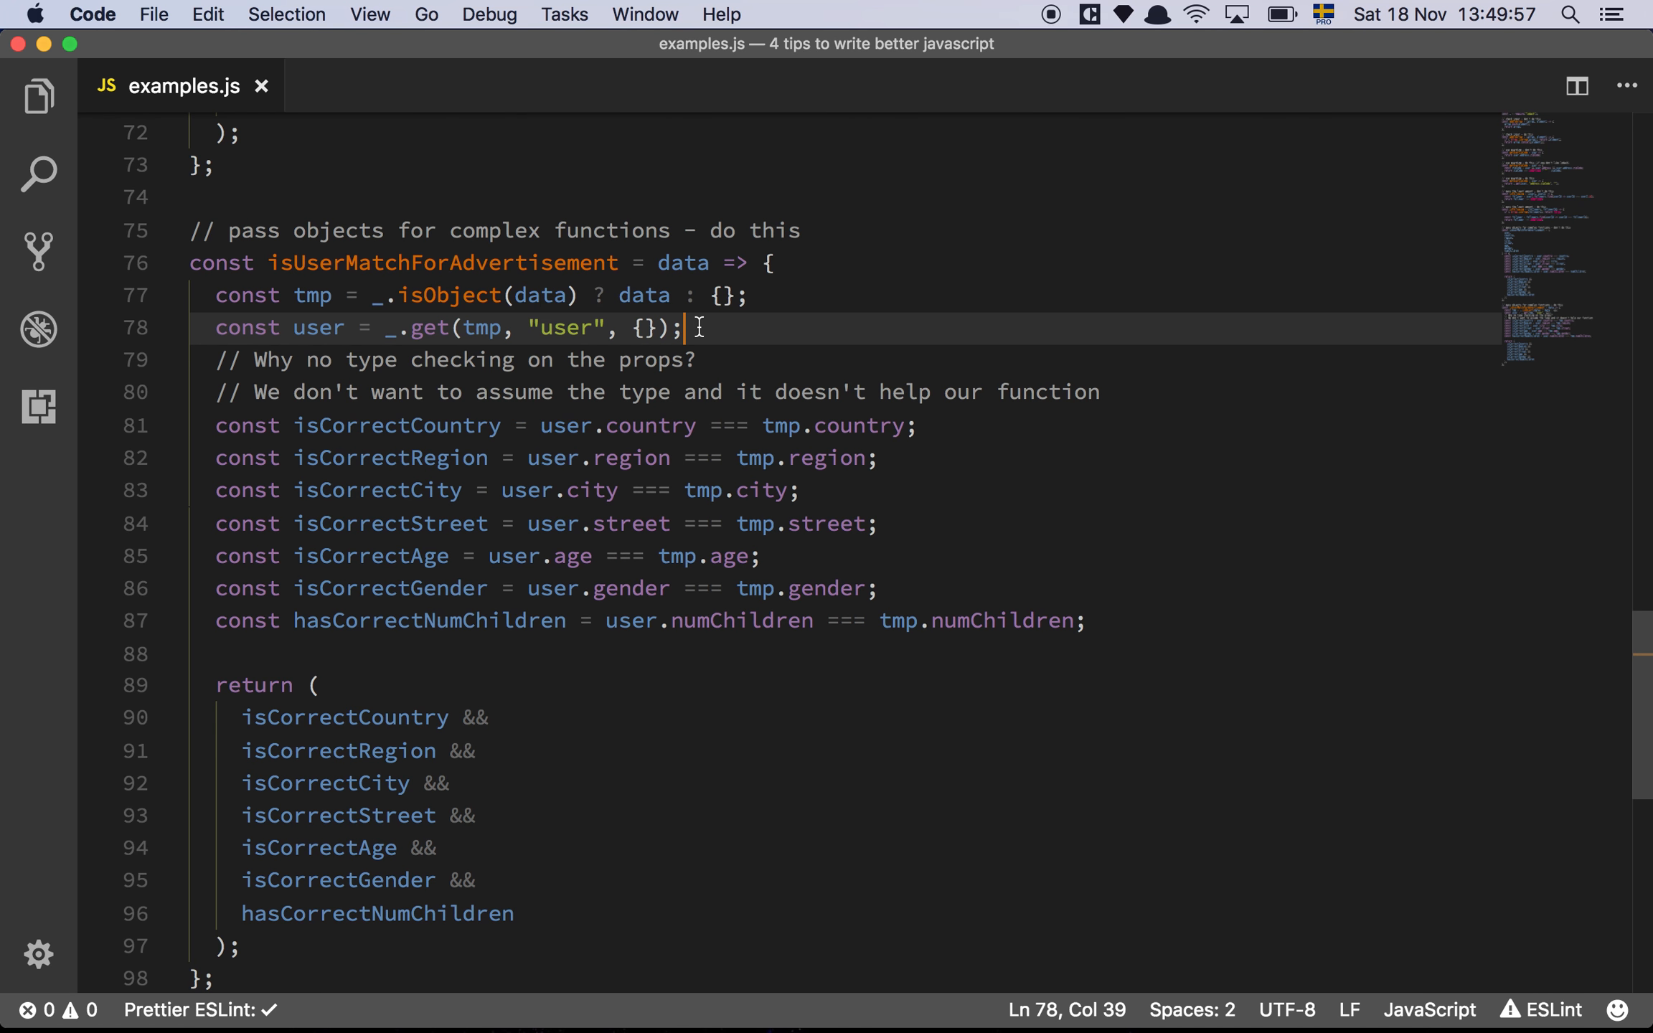
pyautogui.moveTo(691, 257)
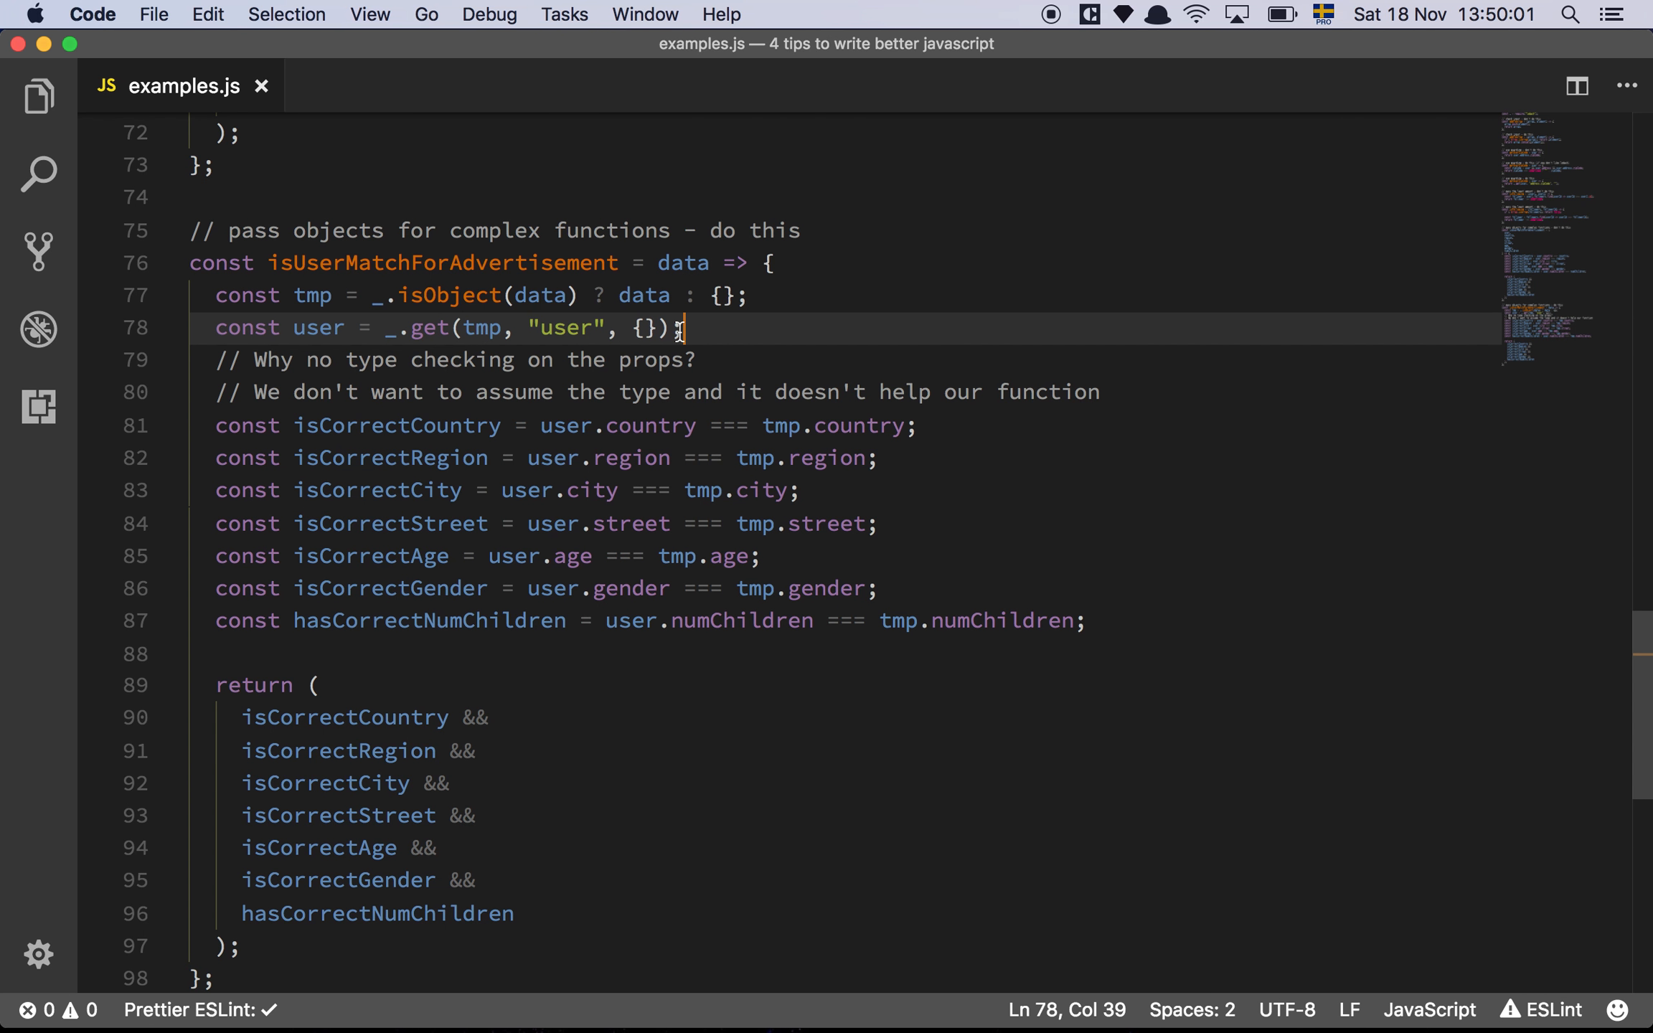
pyautogui.scroll(3)
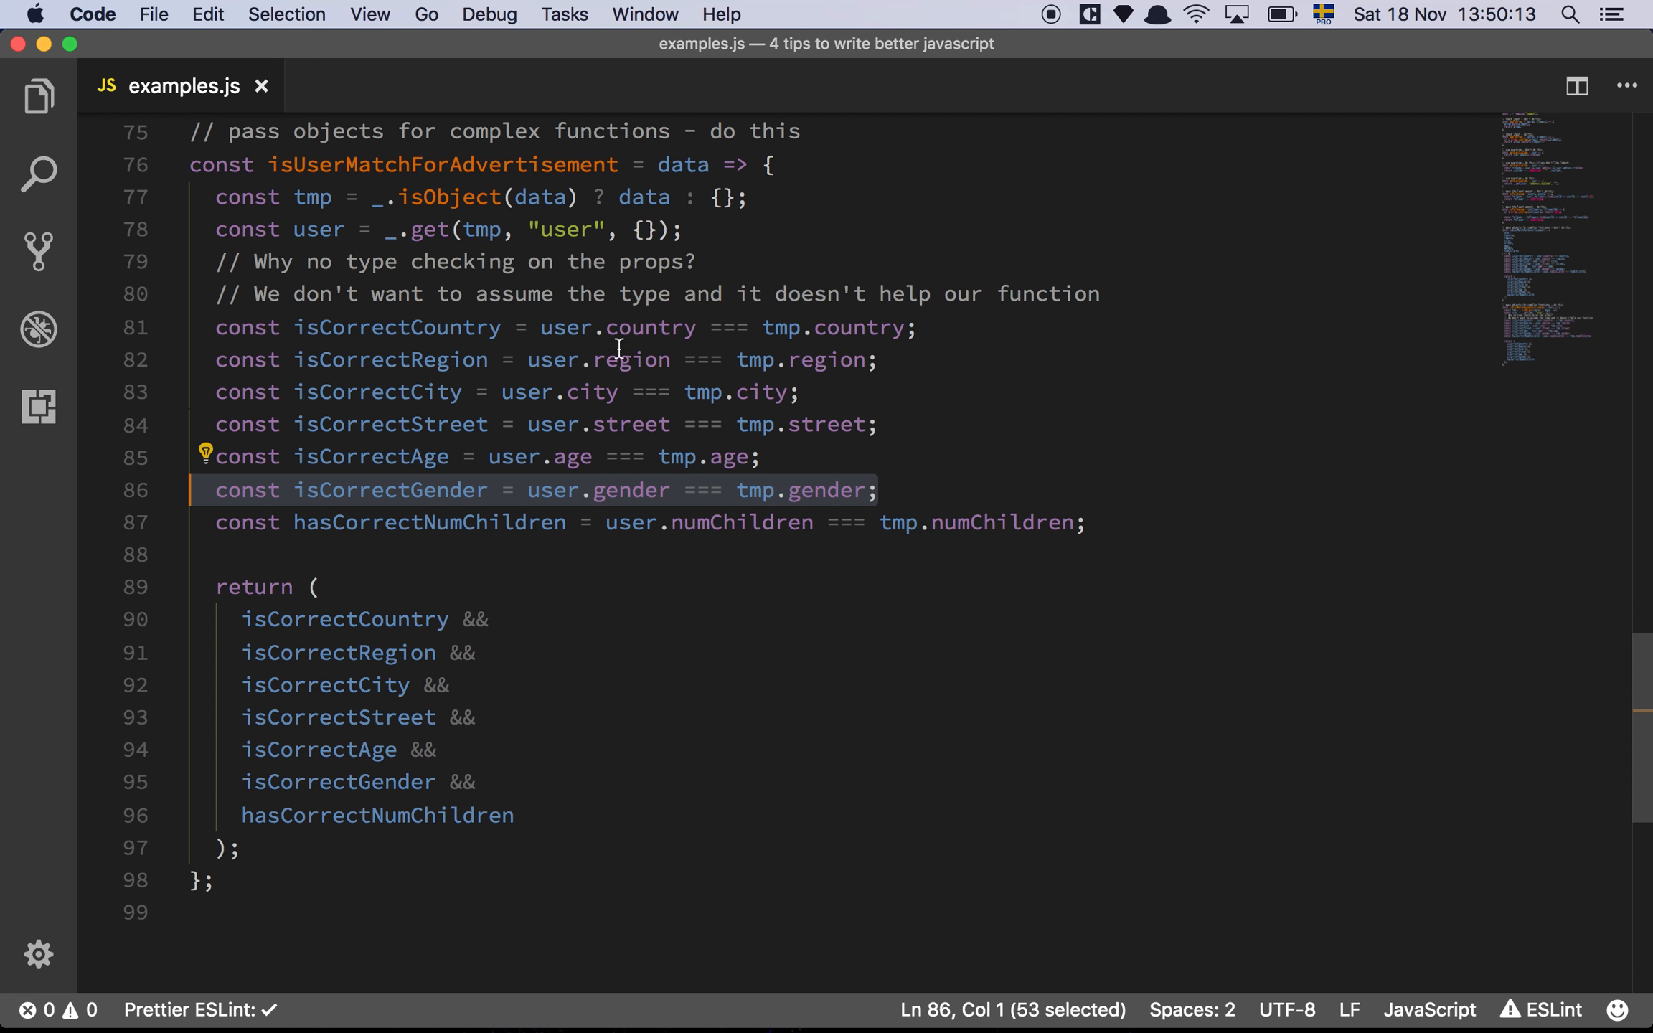
pyautogui.click(629, 554)
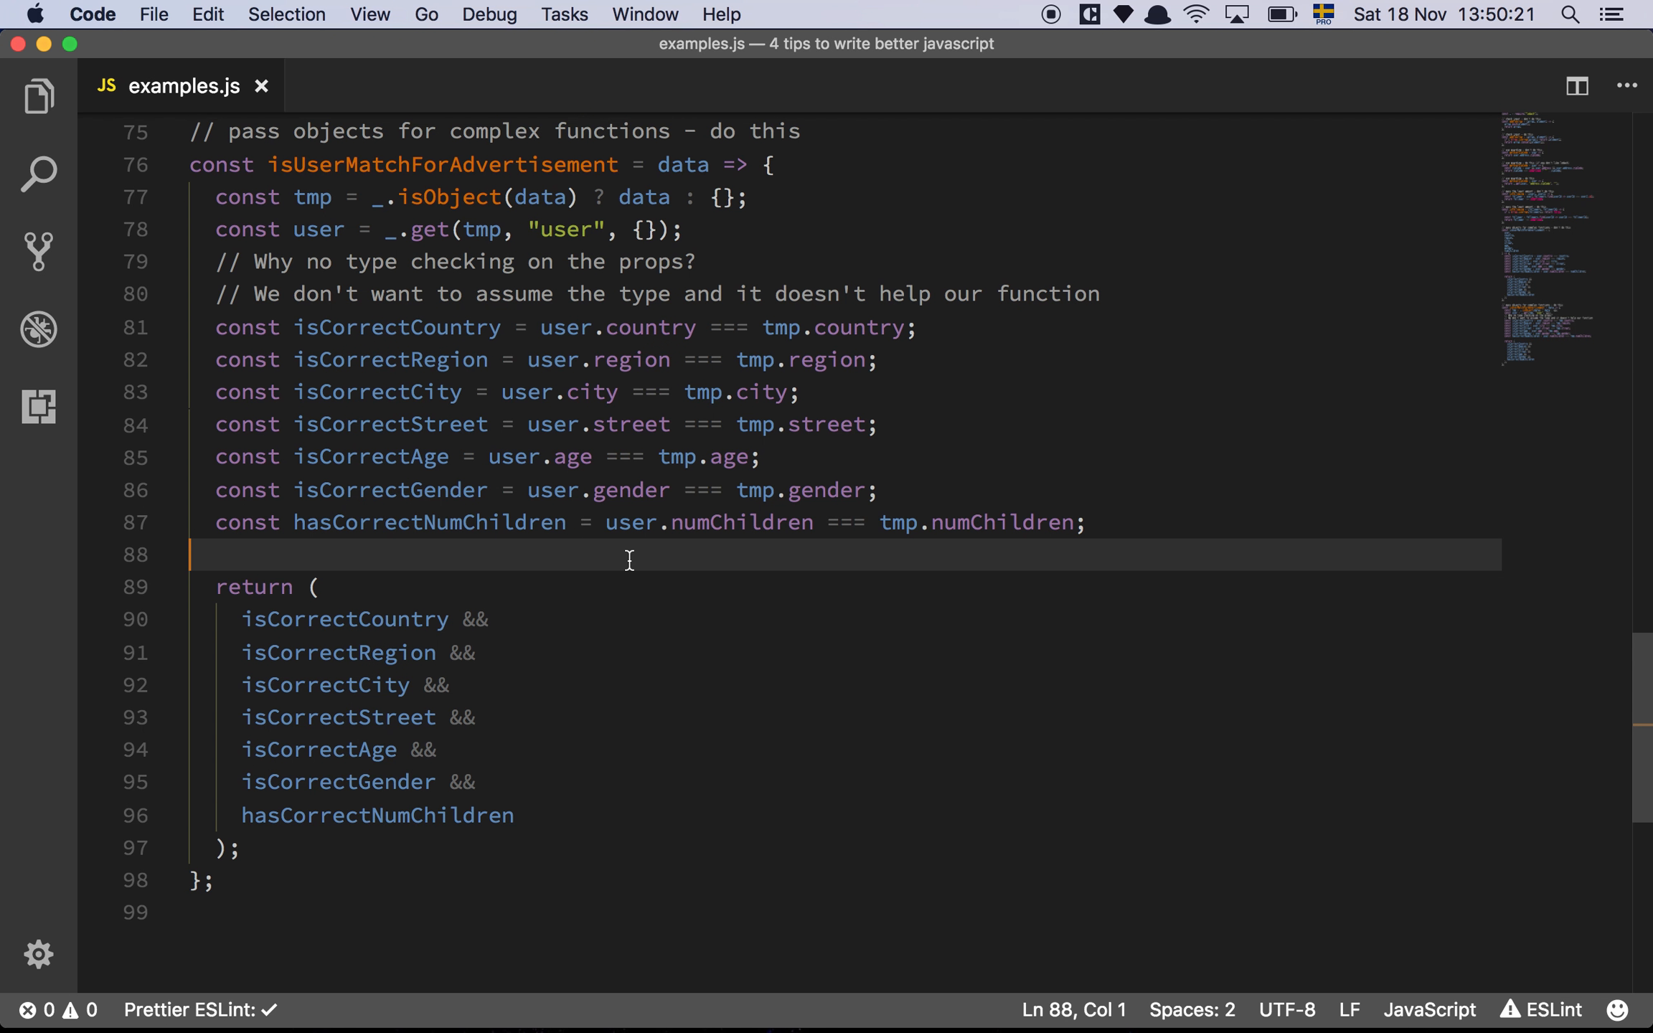
pyautogui.scroll(3)
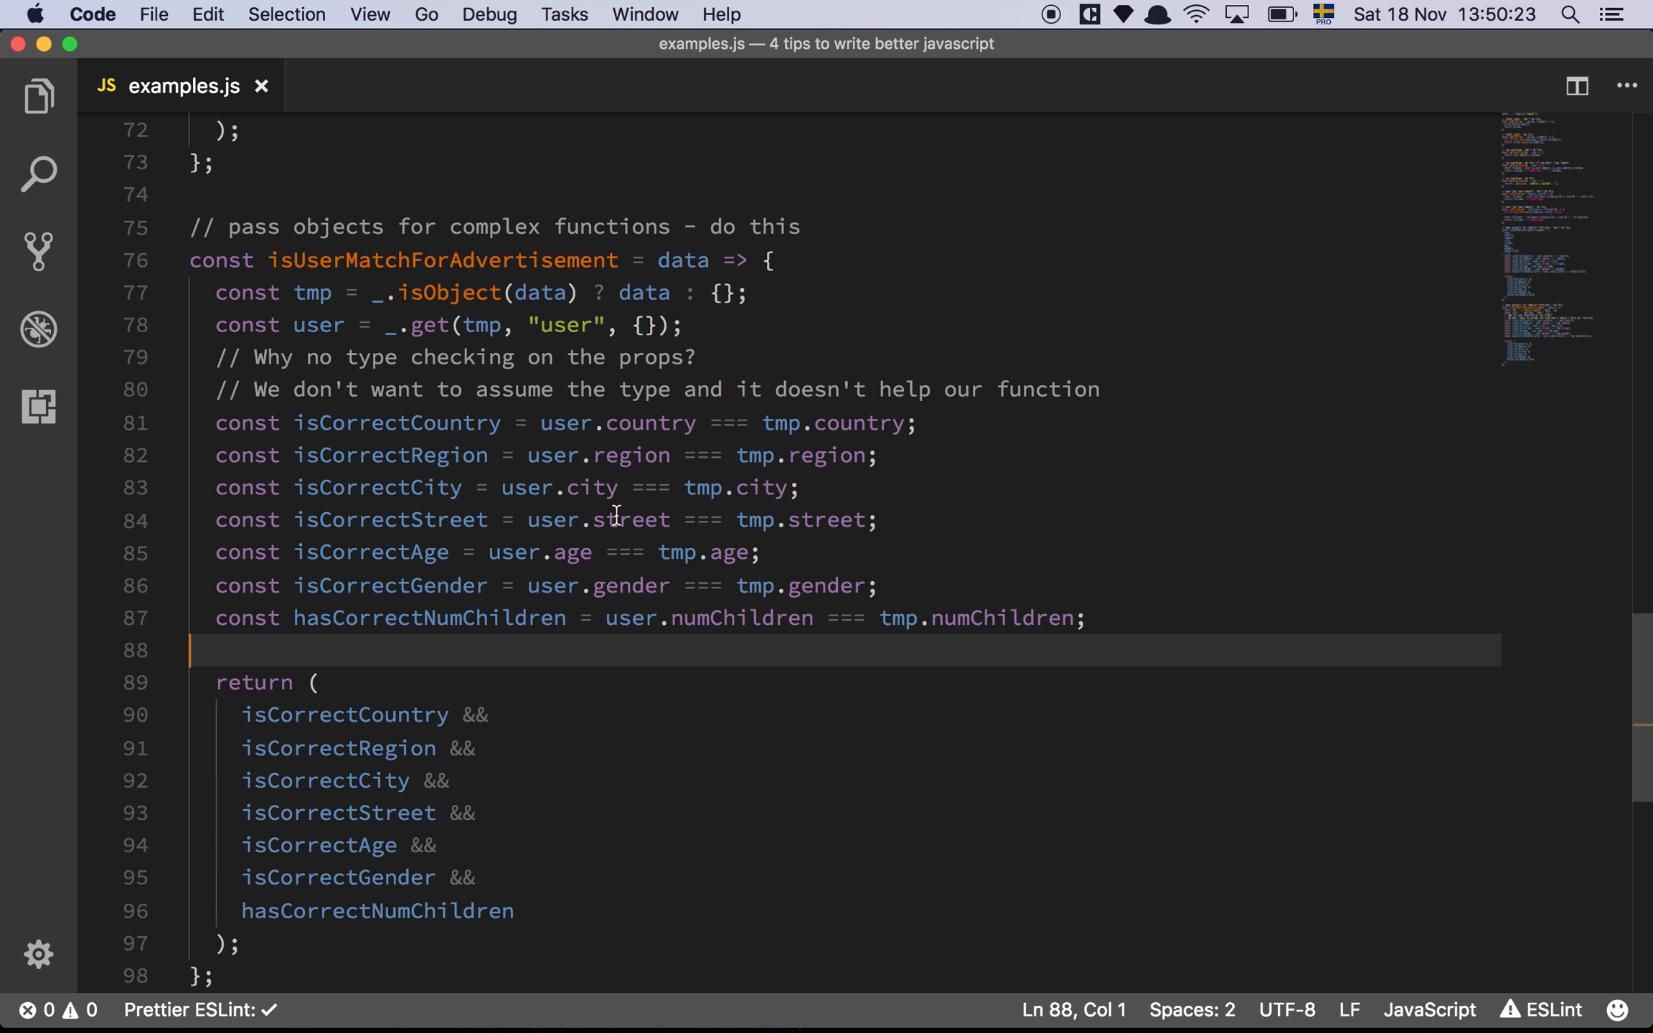